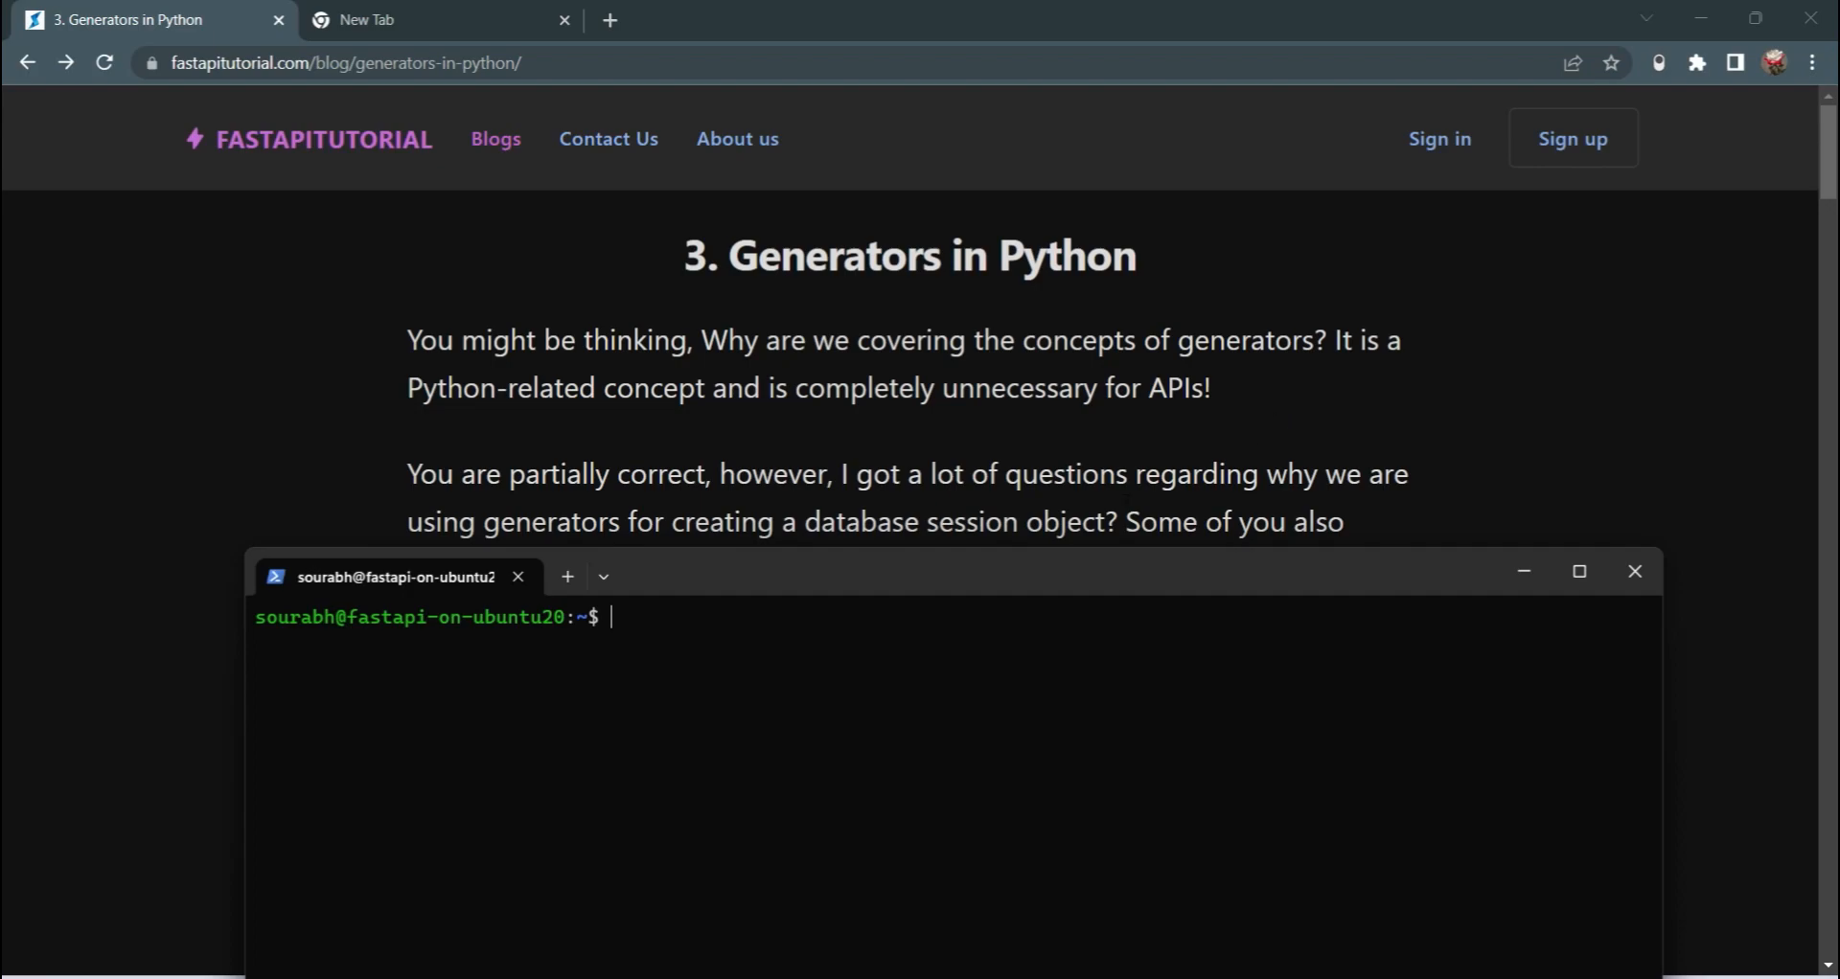
Run htop in the server terminal to view processes, then leave the monitor
{"action": "type", "text": "htop"}
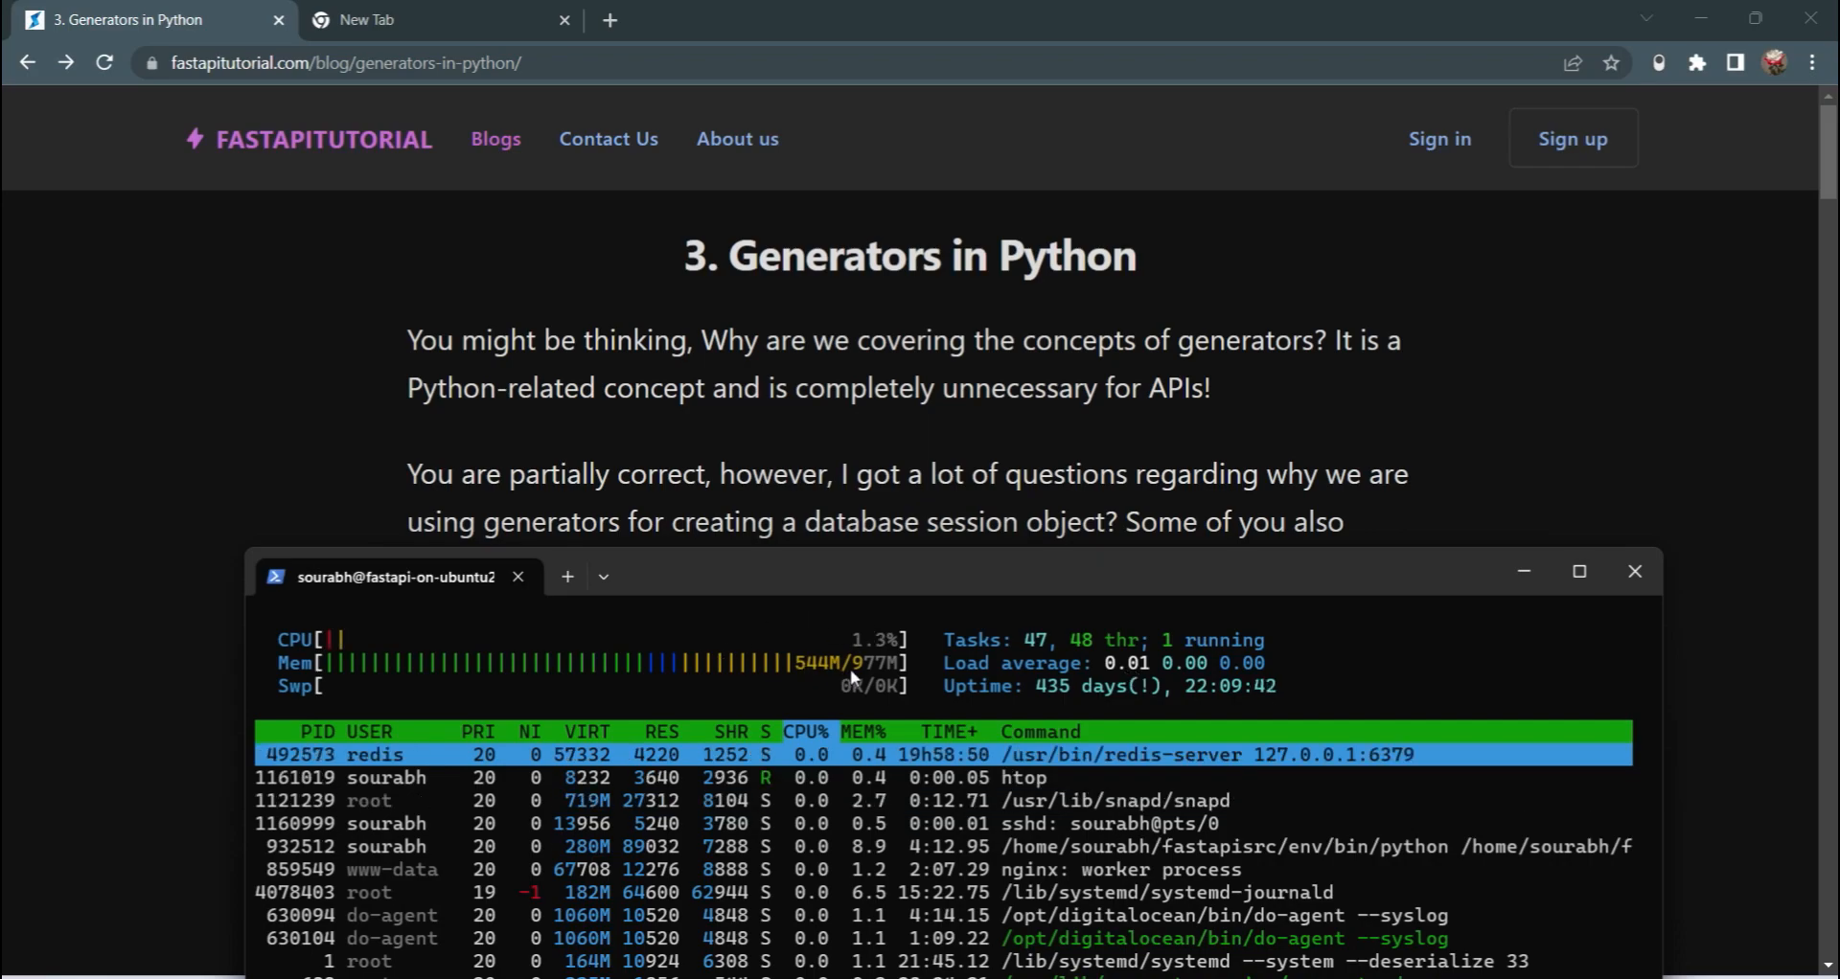
{"action": "key", "text": "ctrl+z"}
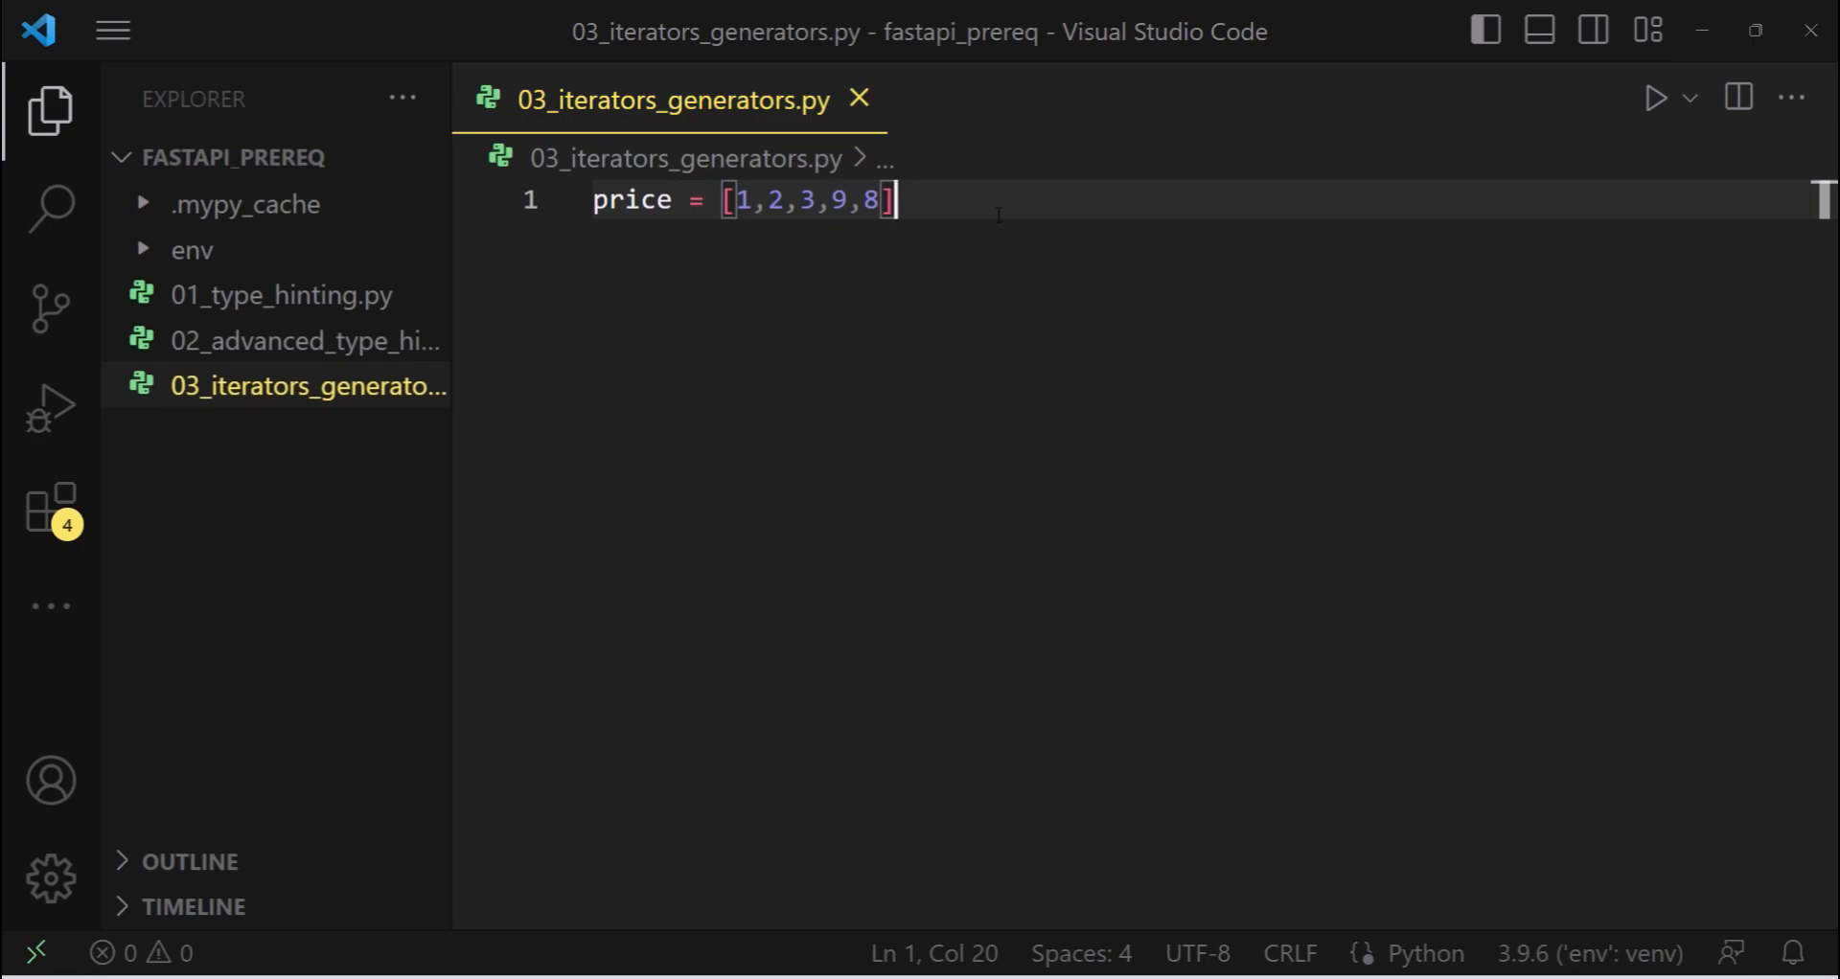
Below the price list, type the __iter__() and __next__() method names as examples
{"action": "left_click", "coordinate": [799, 364]}
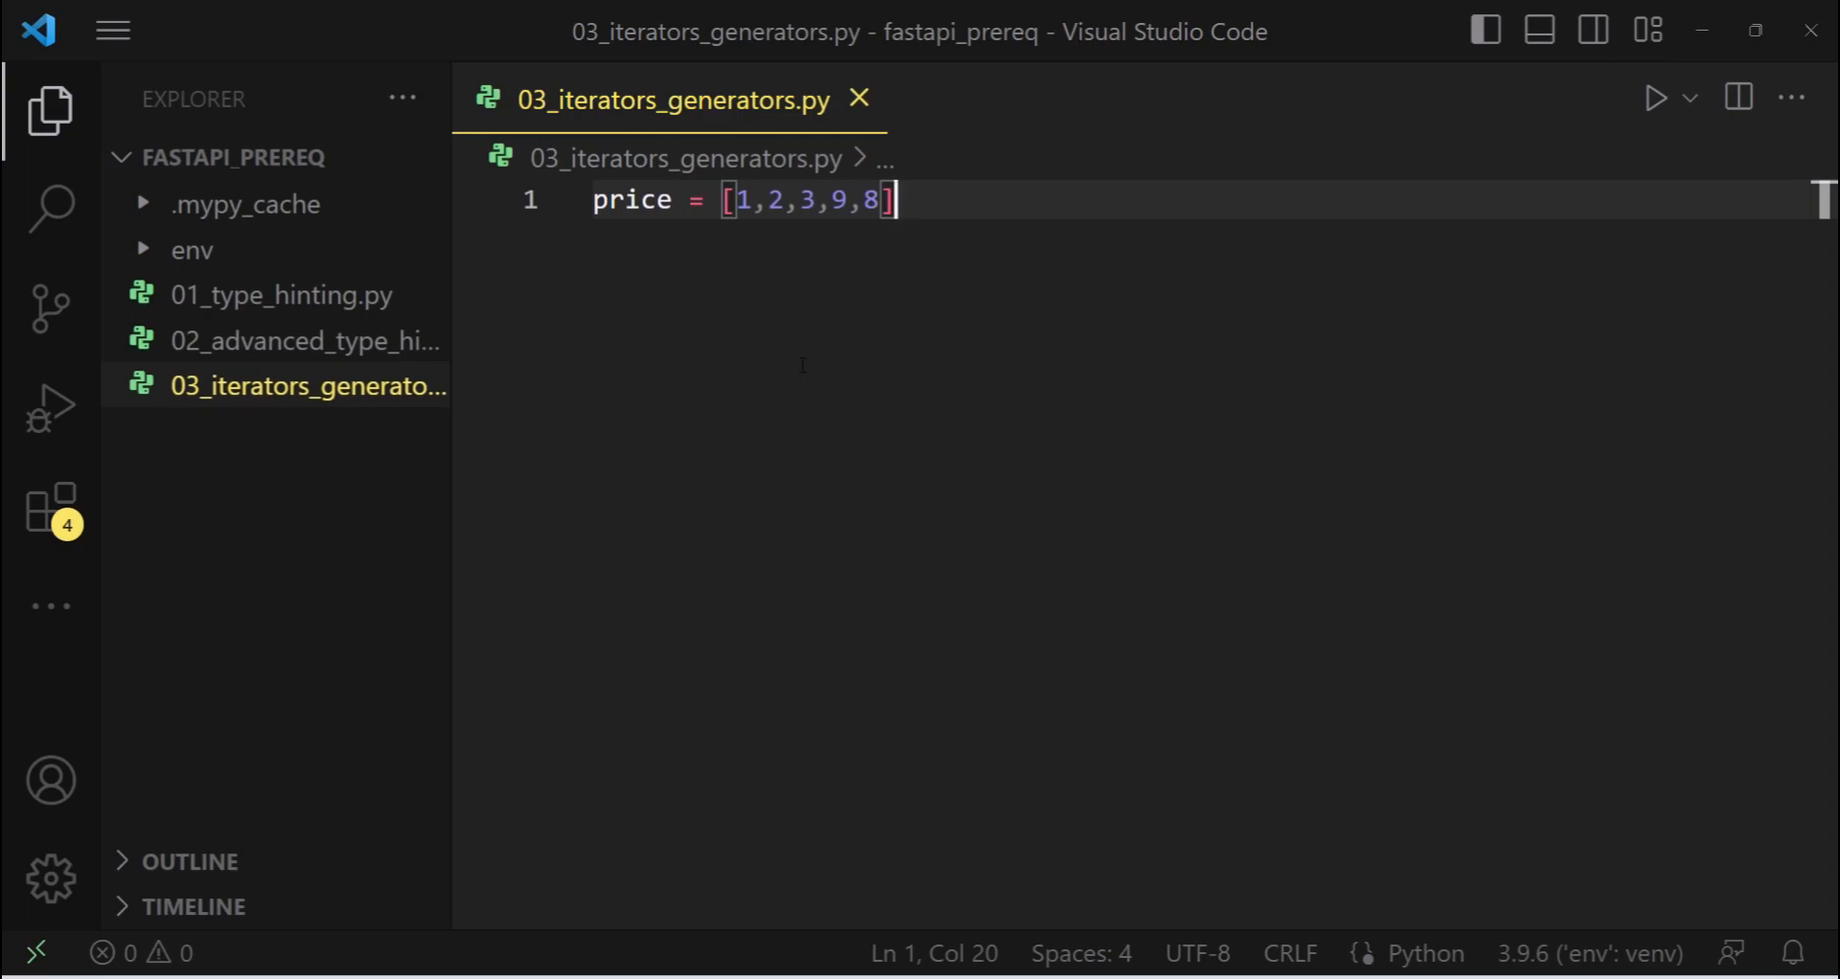
{"action": "key", "text": "Enter"}
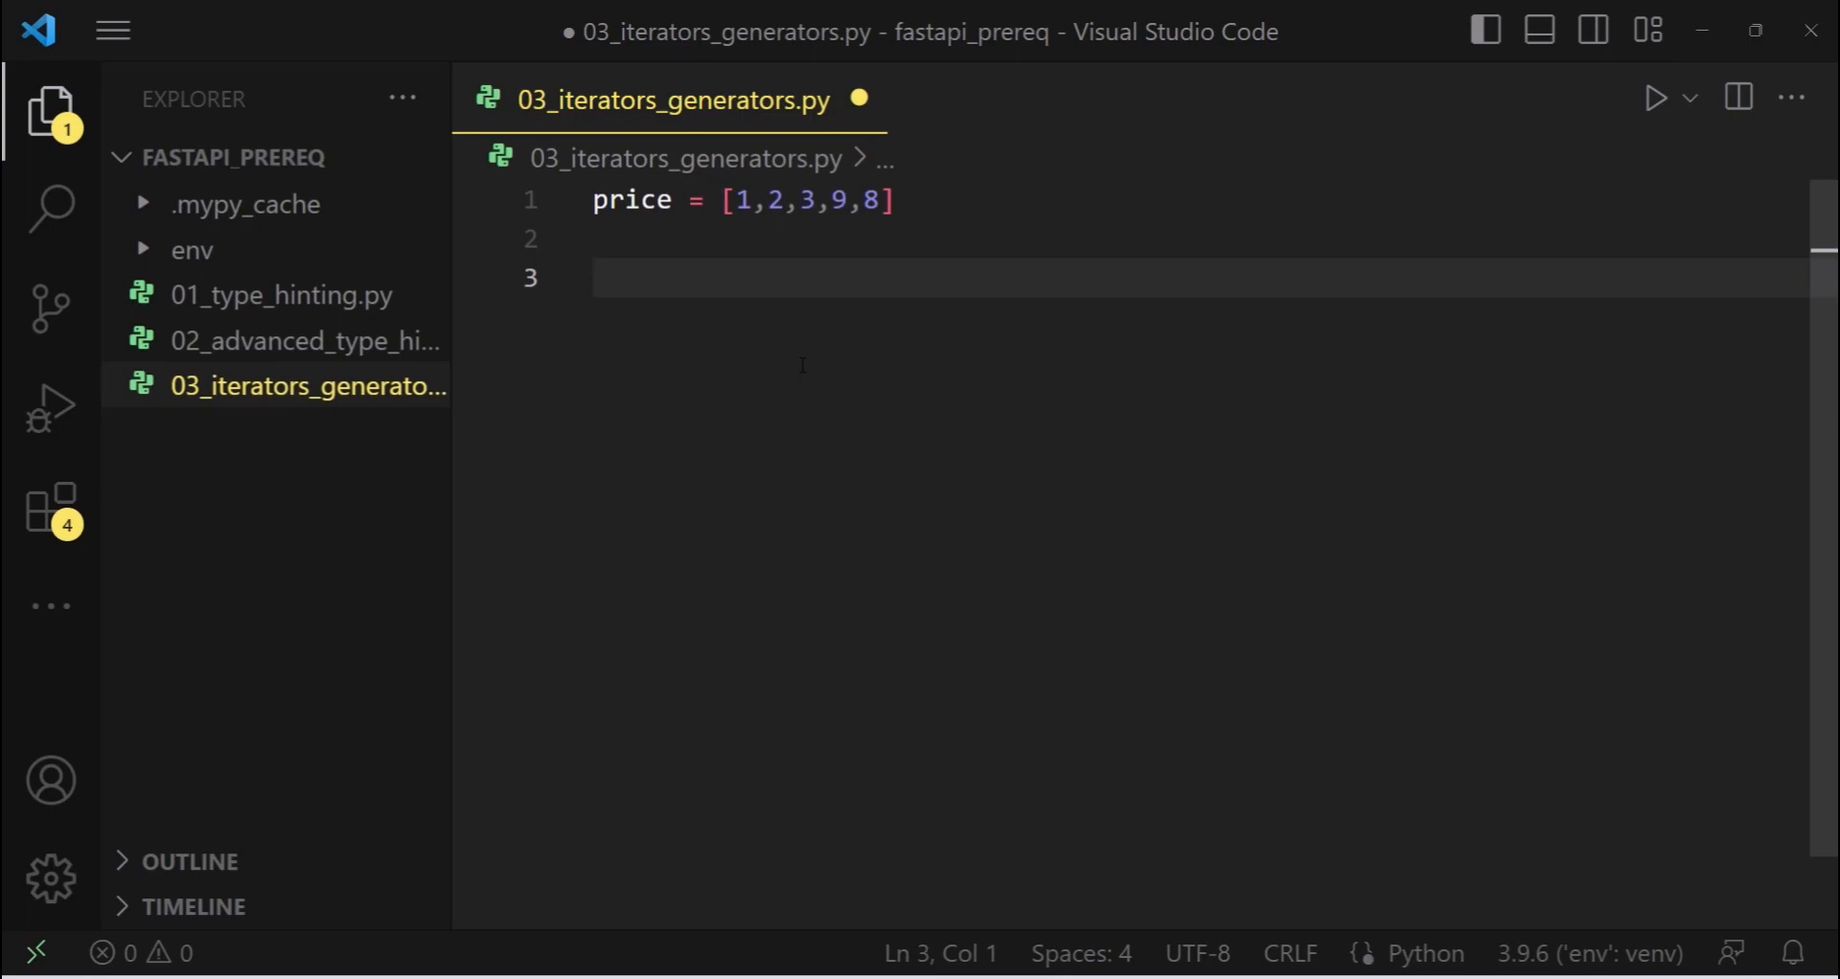
{"action": "type", "text": "__iter"}
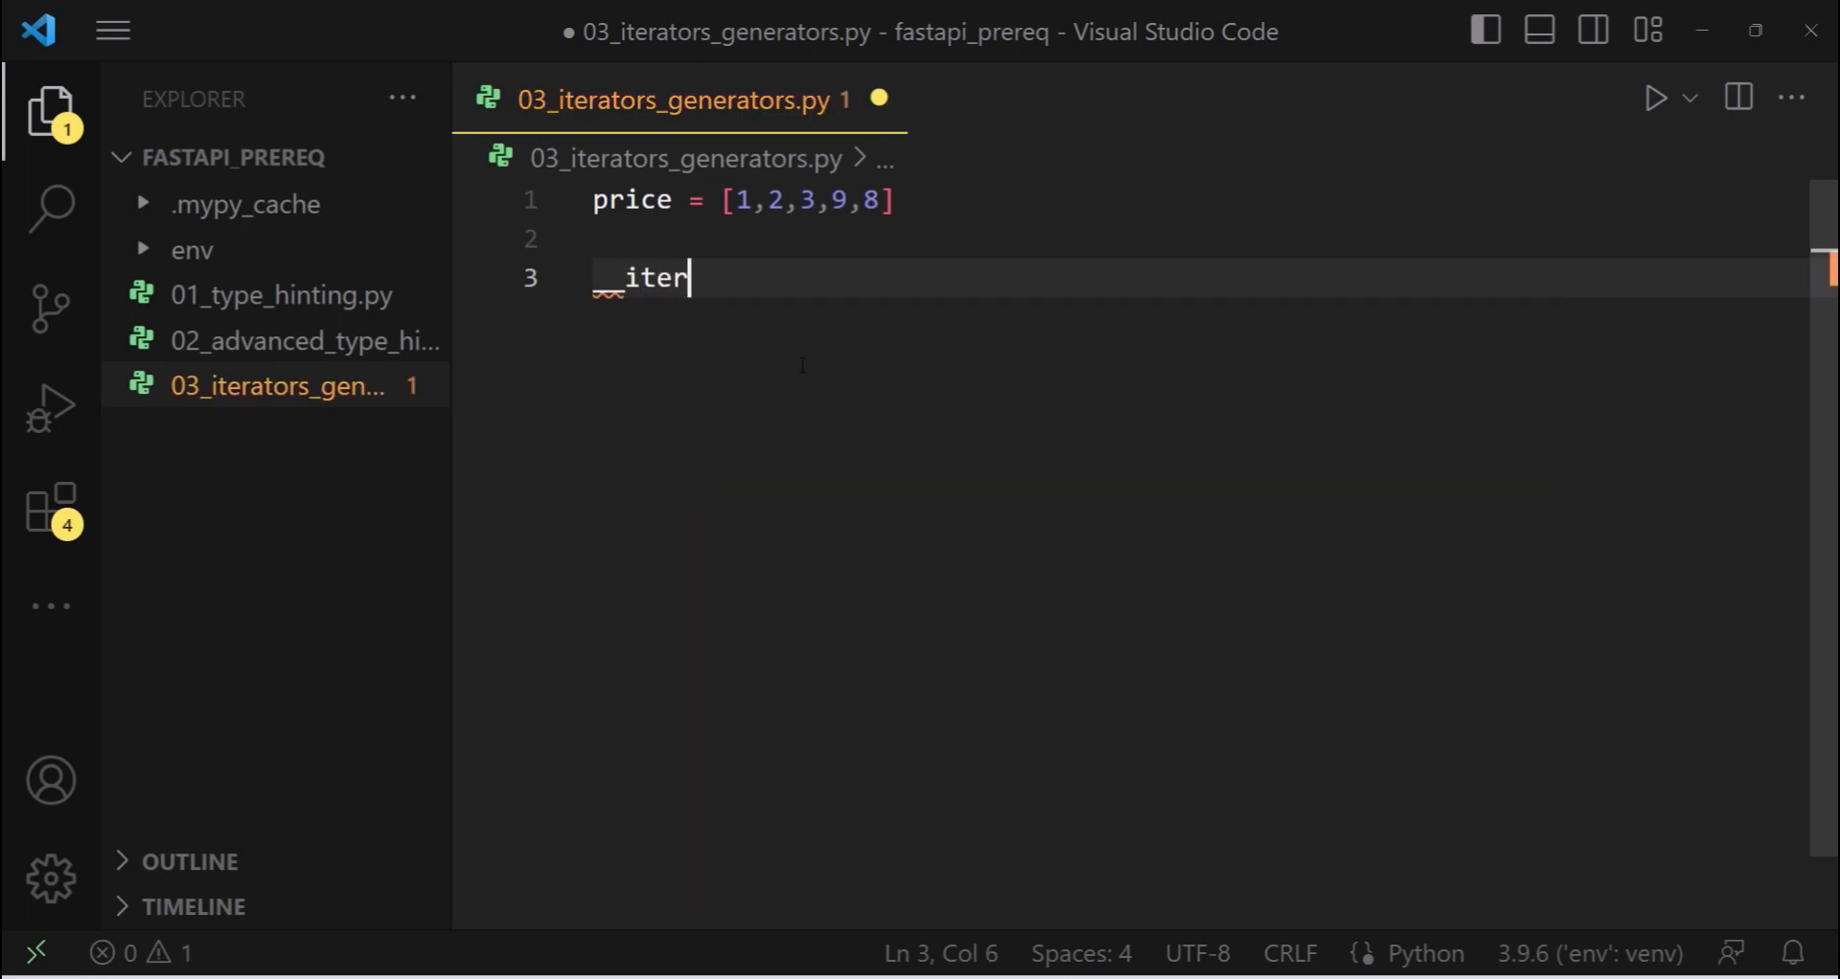
{"action": "type", "text": "__()"}
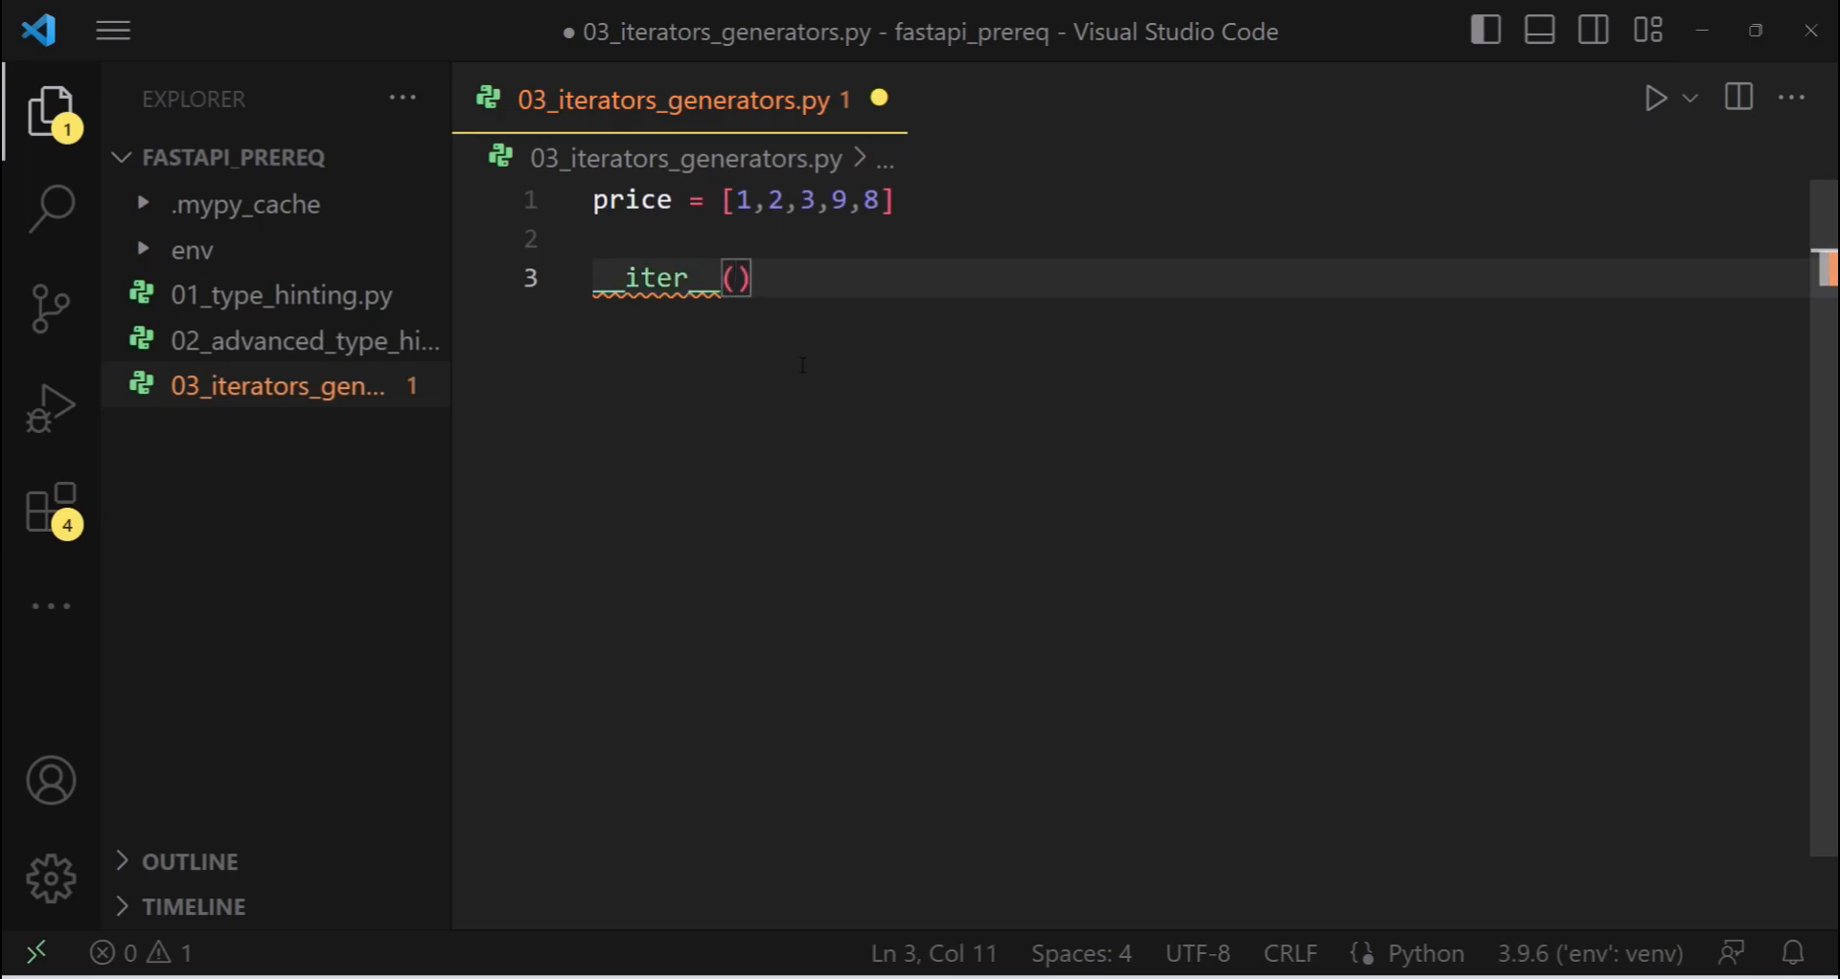
{"action": "type", "text": "__next__"}
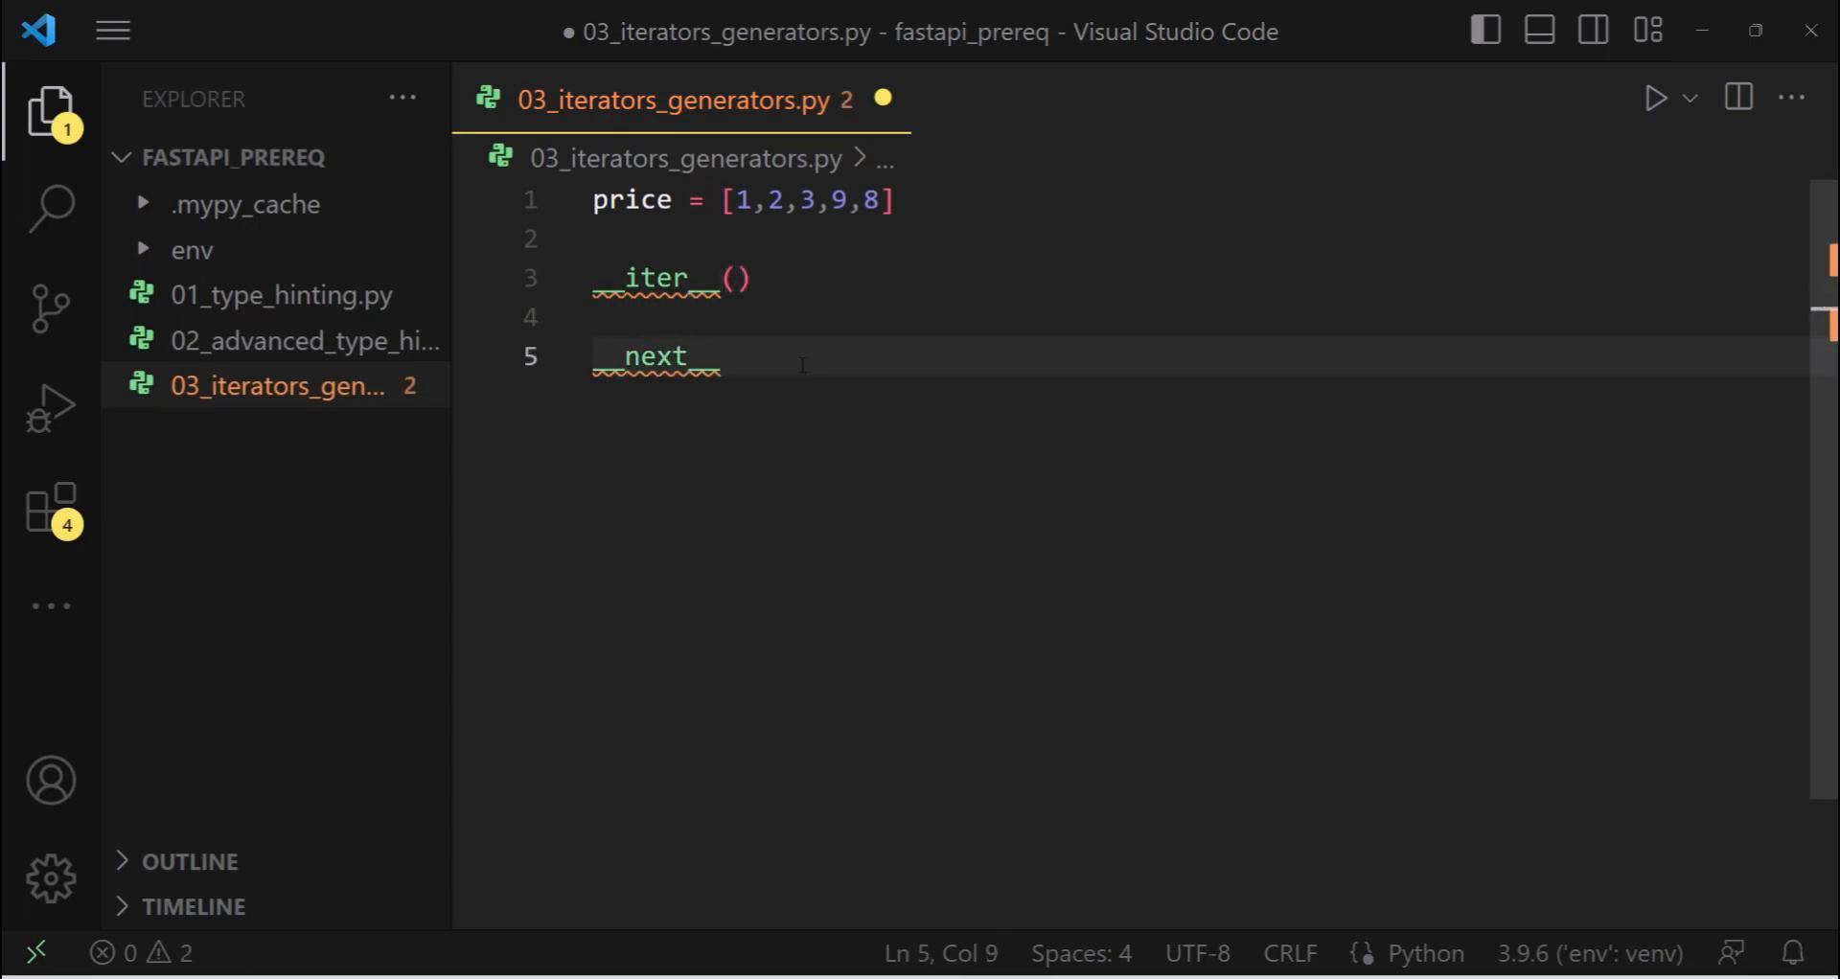
{"action": "type", "text": "()"}
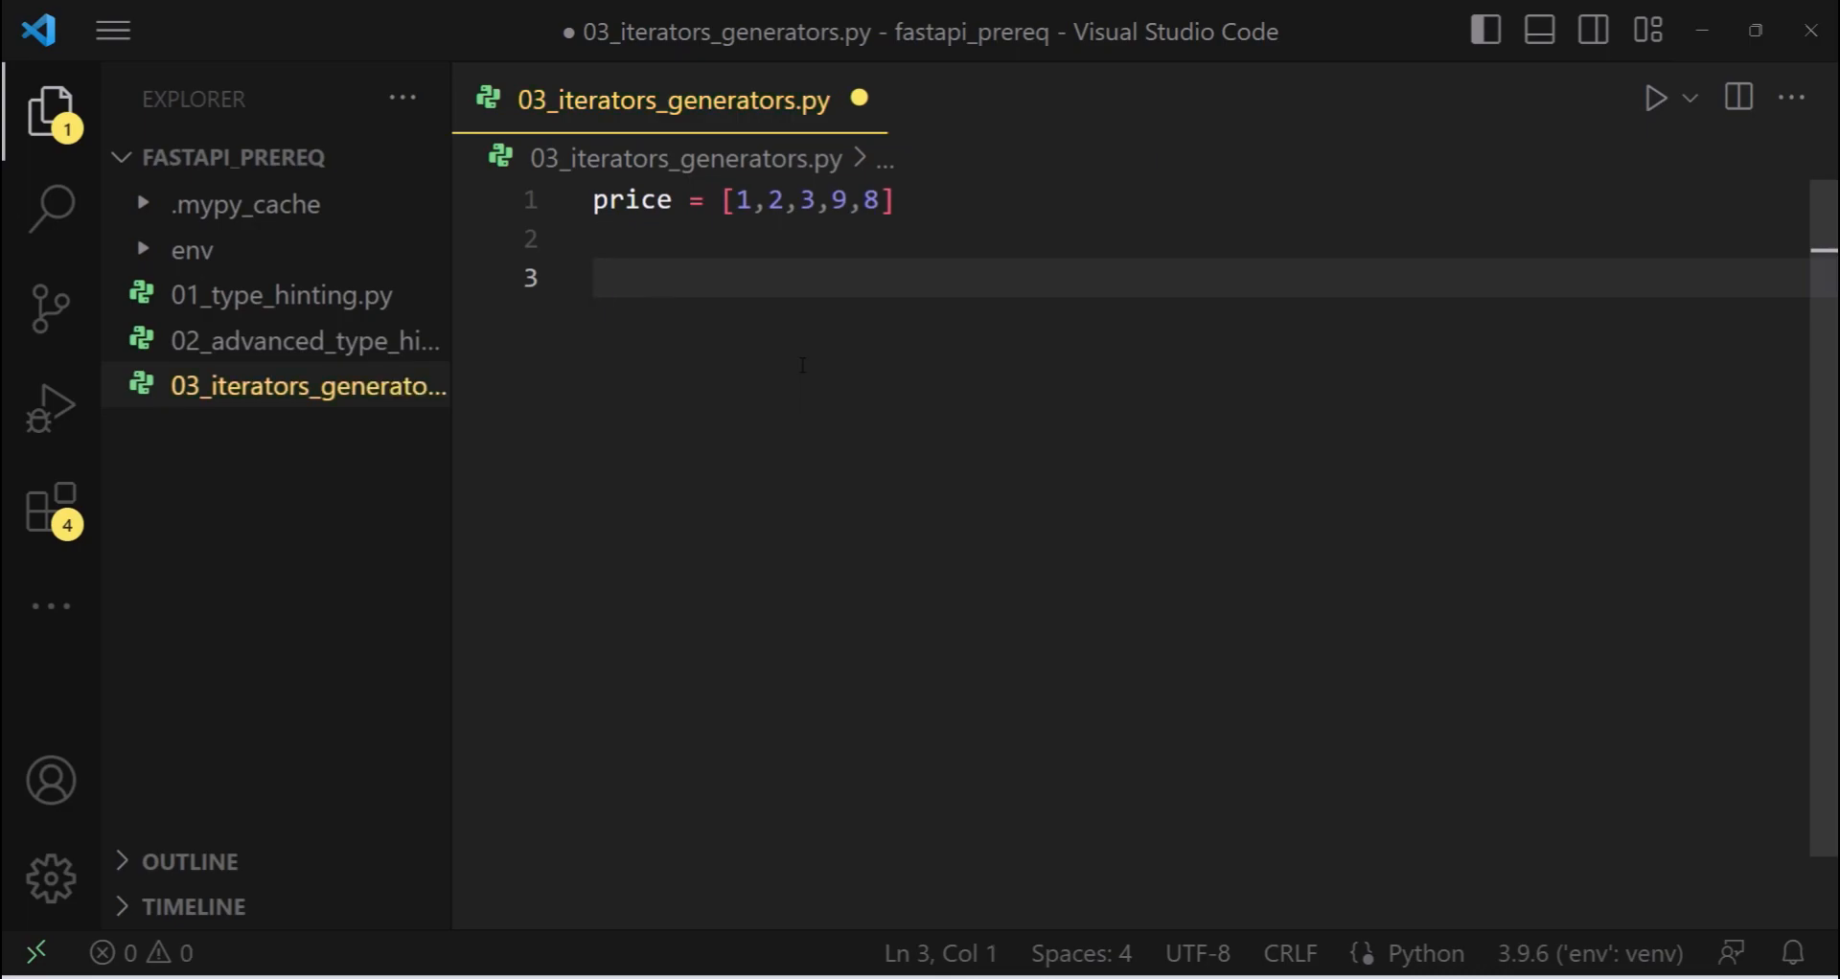
Write price_iter = price.__iter__() and print(price_iter.__next__())
{"action": "type", "text": "price"}
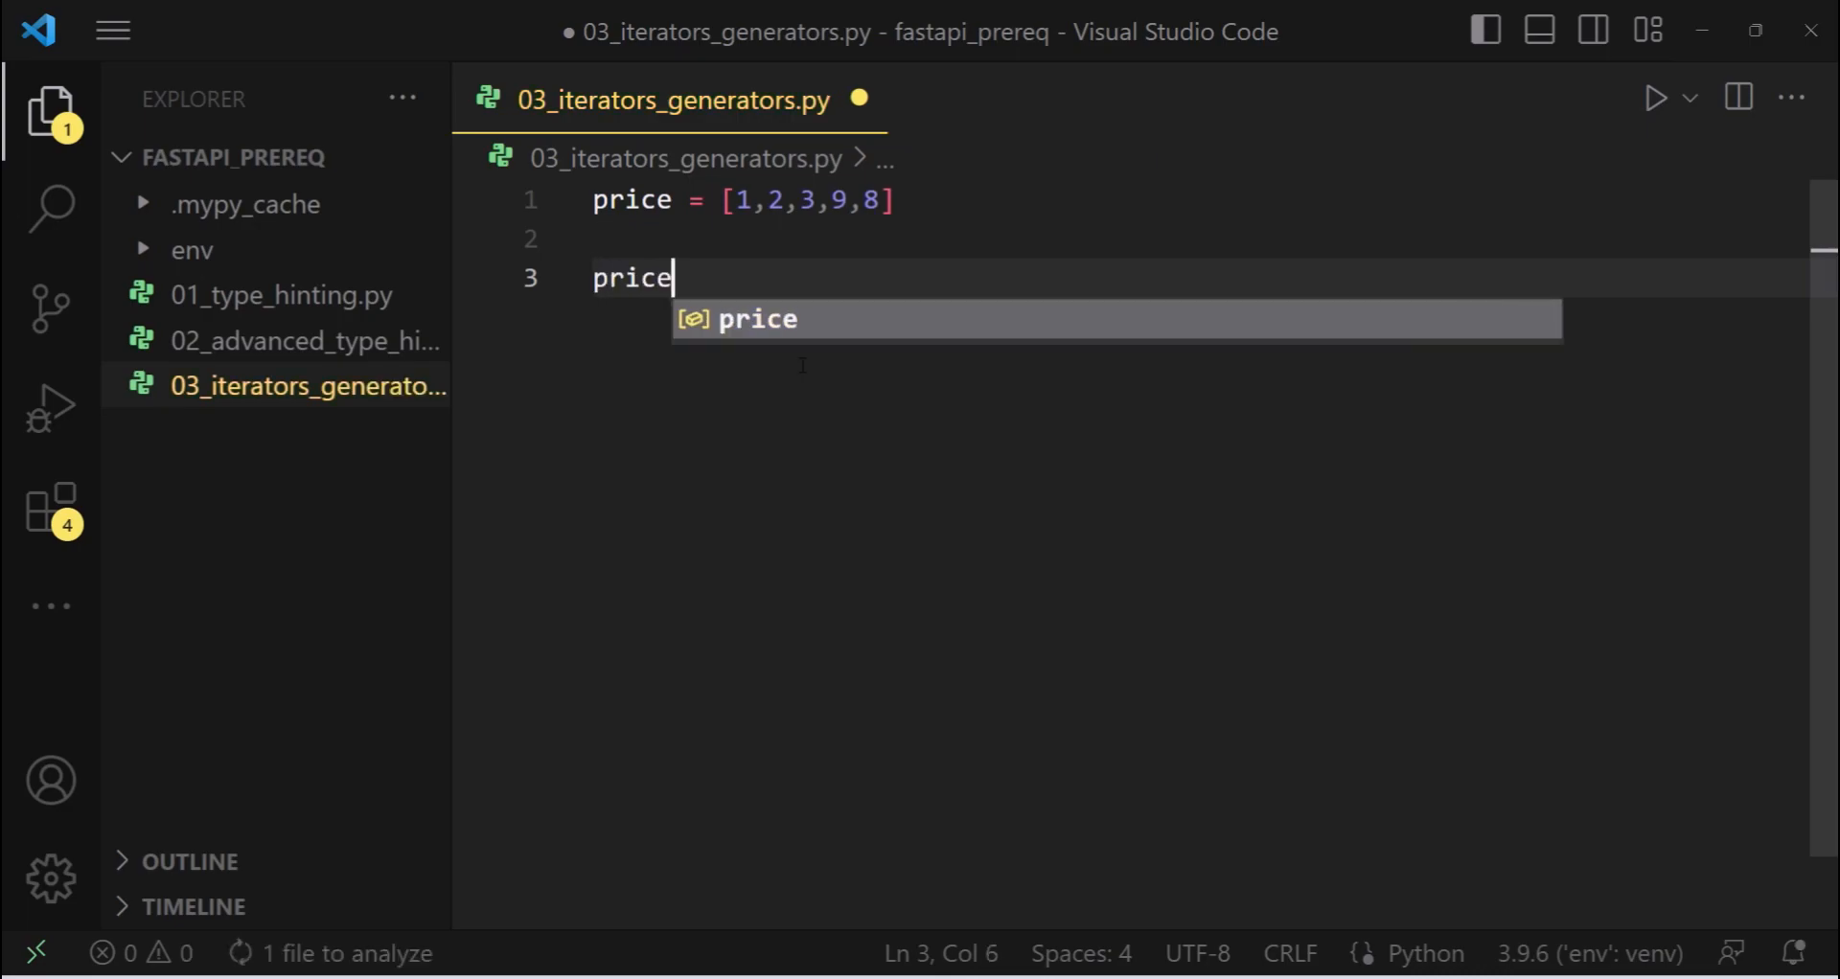
{"action": "type", "text": "_iter ="}
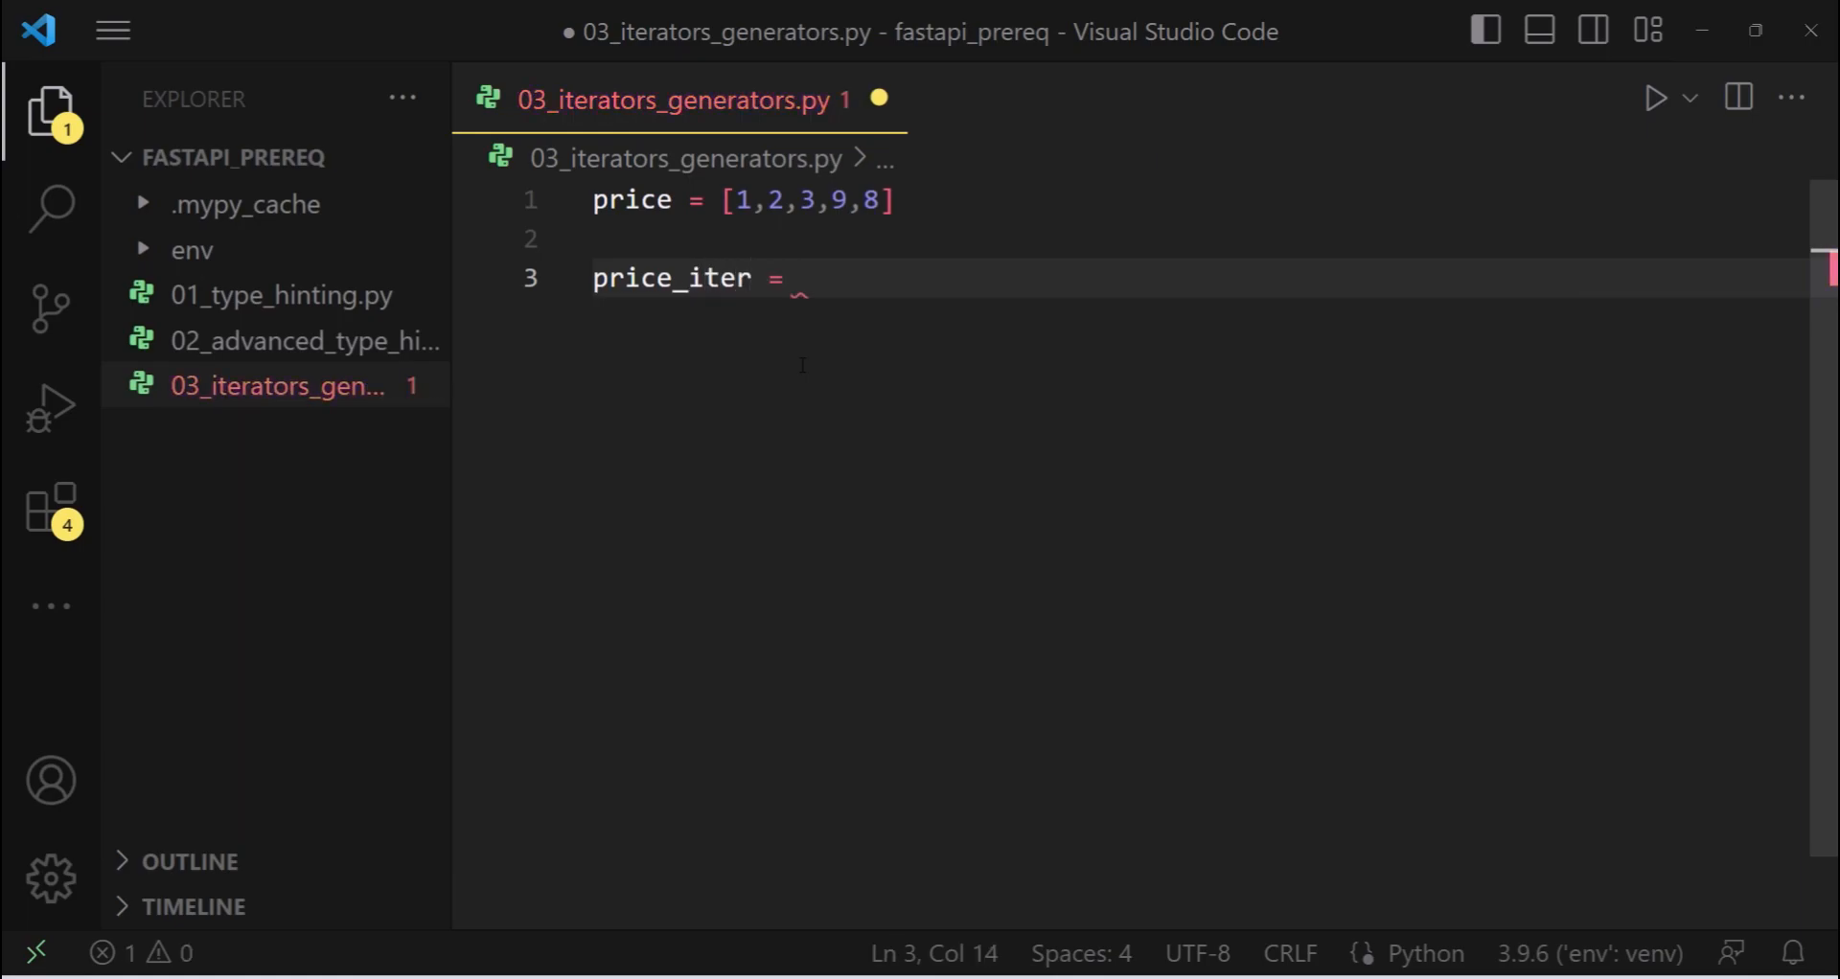
{"action": "type", "text": "price.__iter__("}
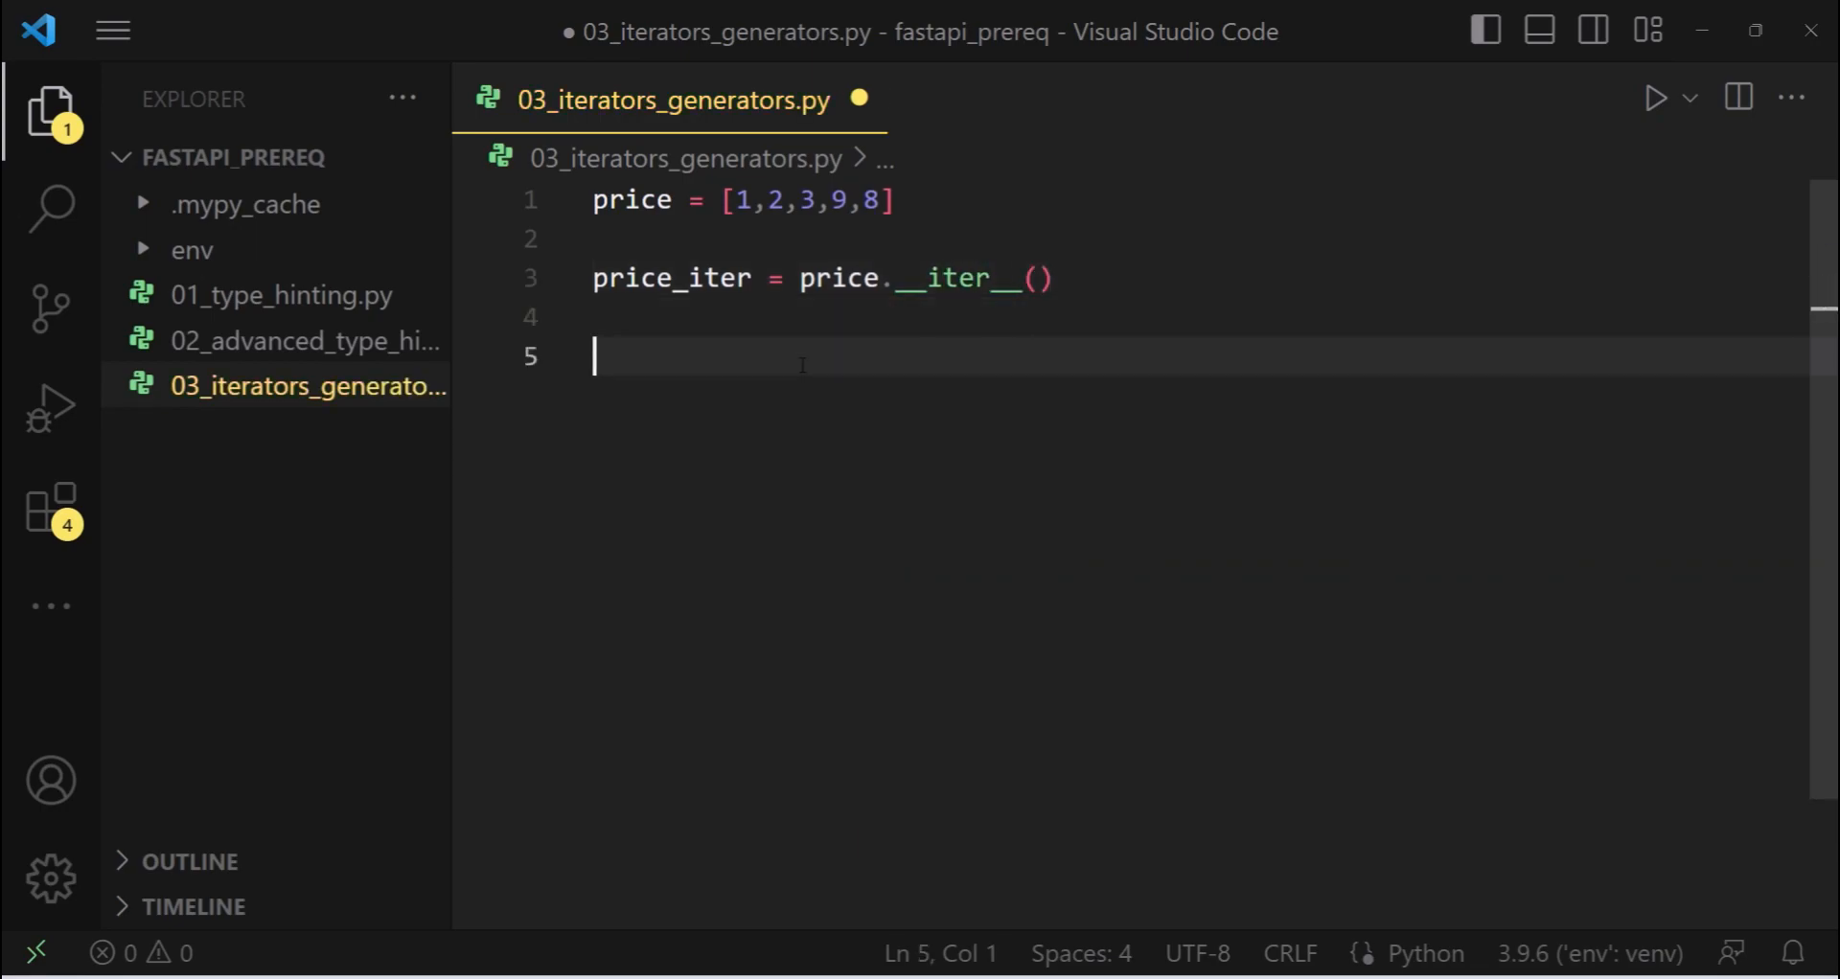
{"action": "type", "text": "print("}
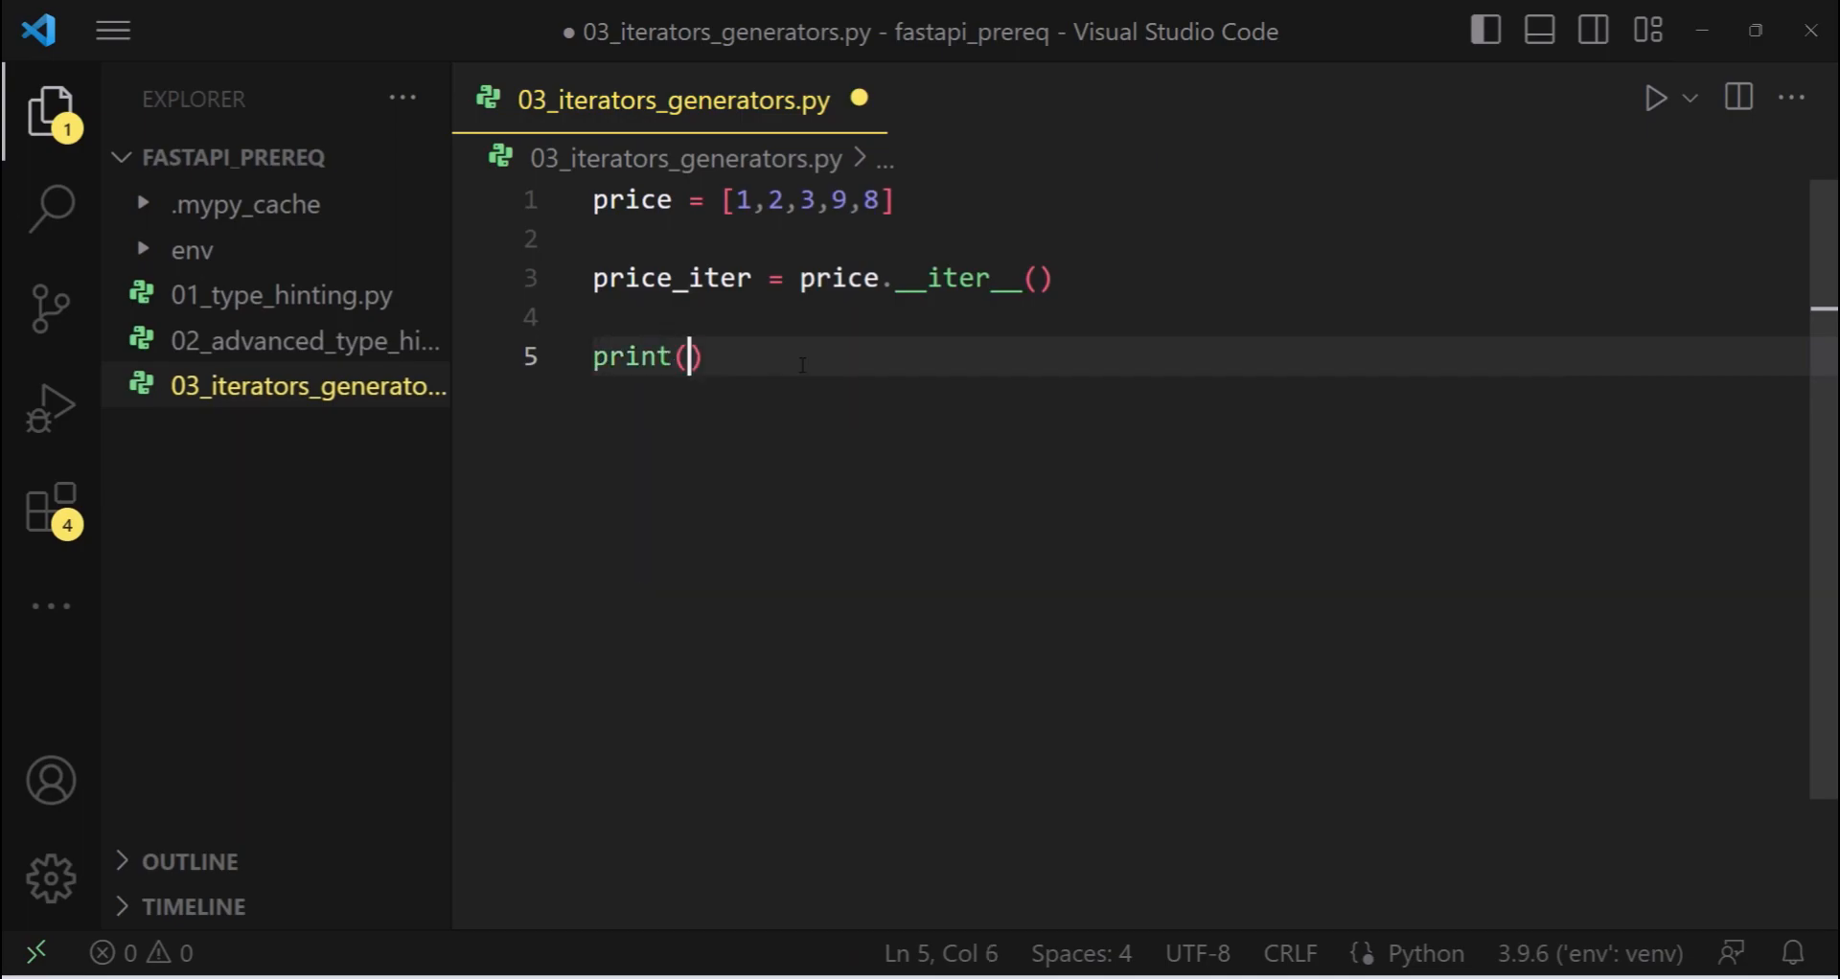
{"action": "type", "text": "price_iter."}
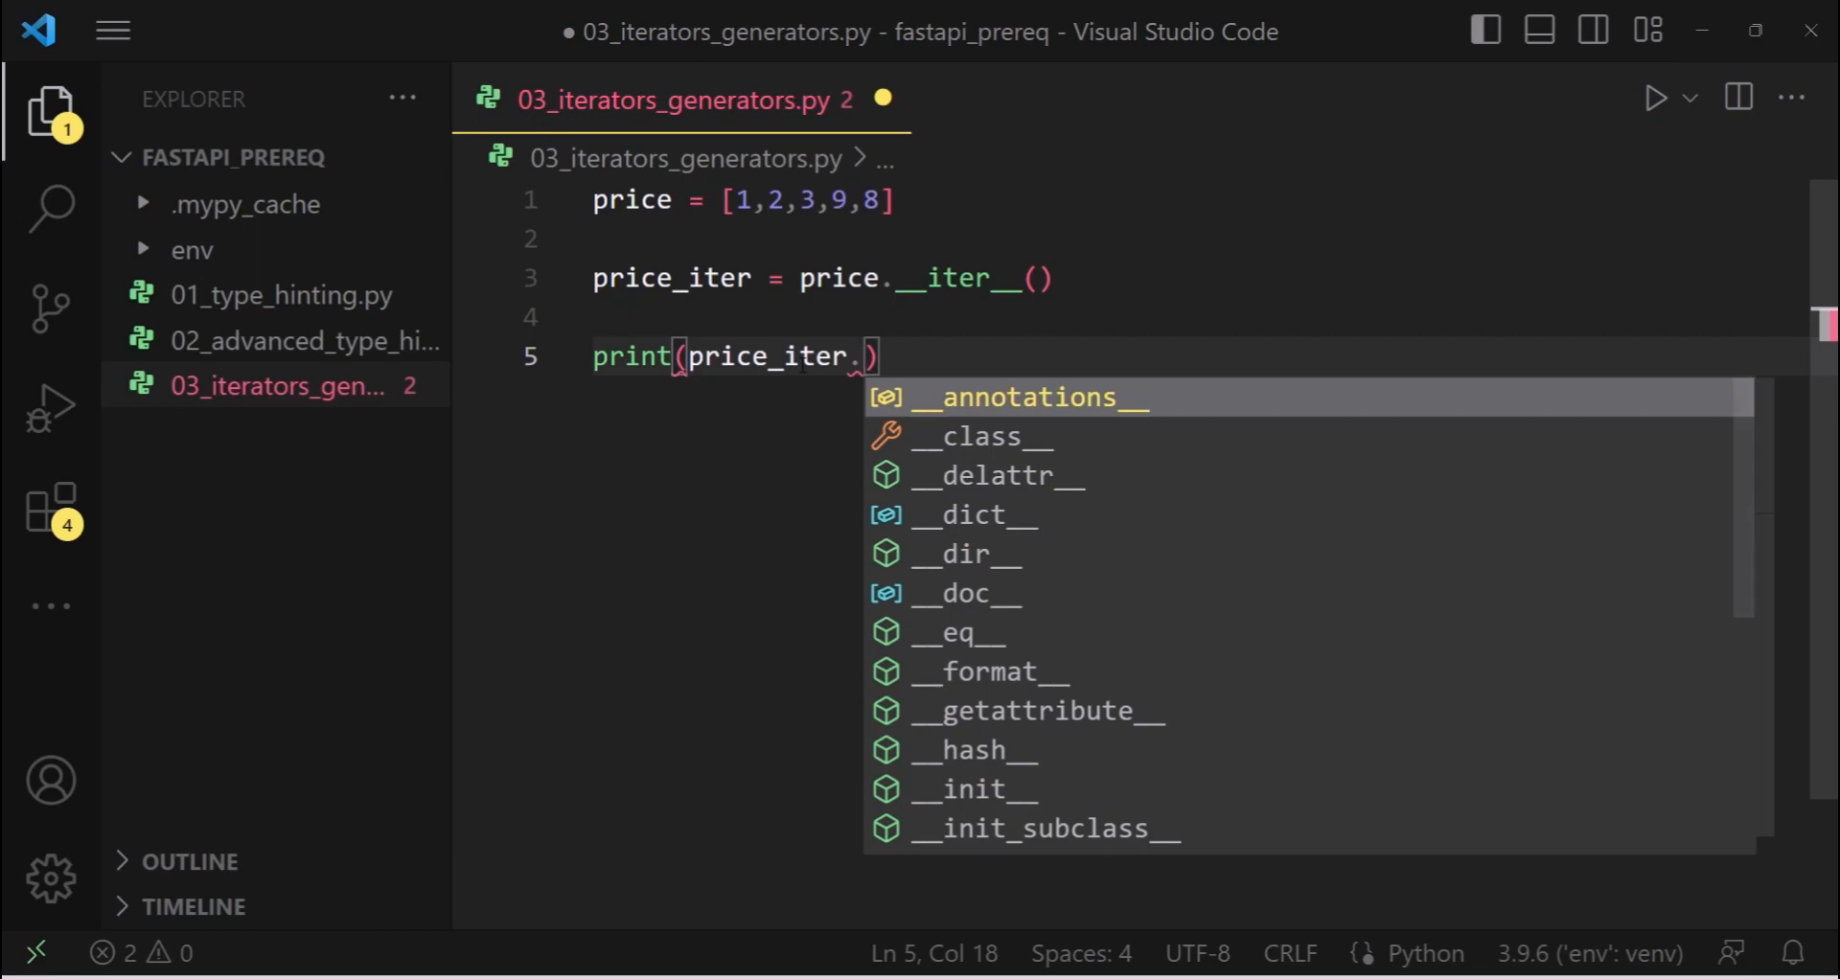
{"action": "type", "text": "__next__("}
{"action": "type", "text": "pyt"}
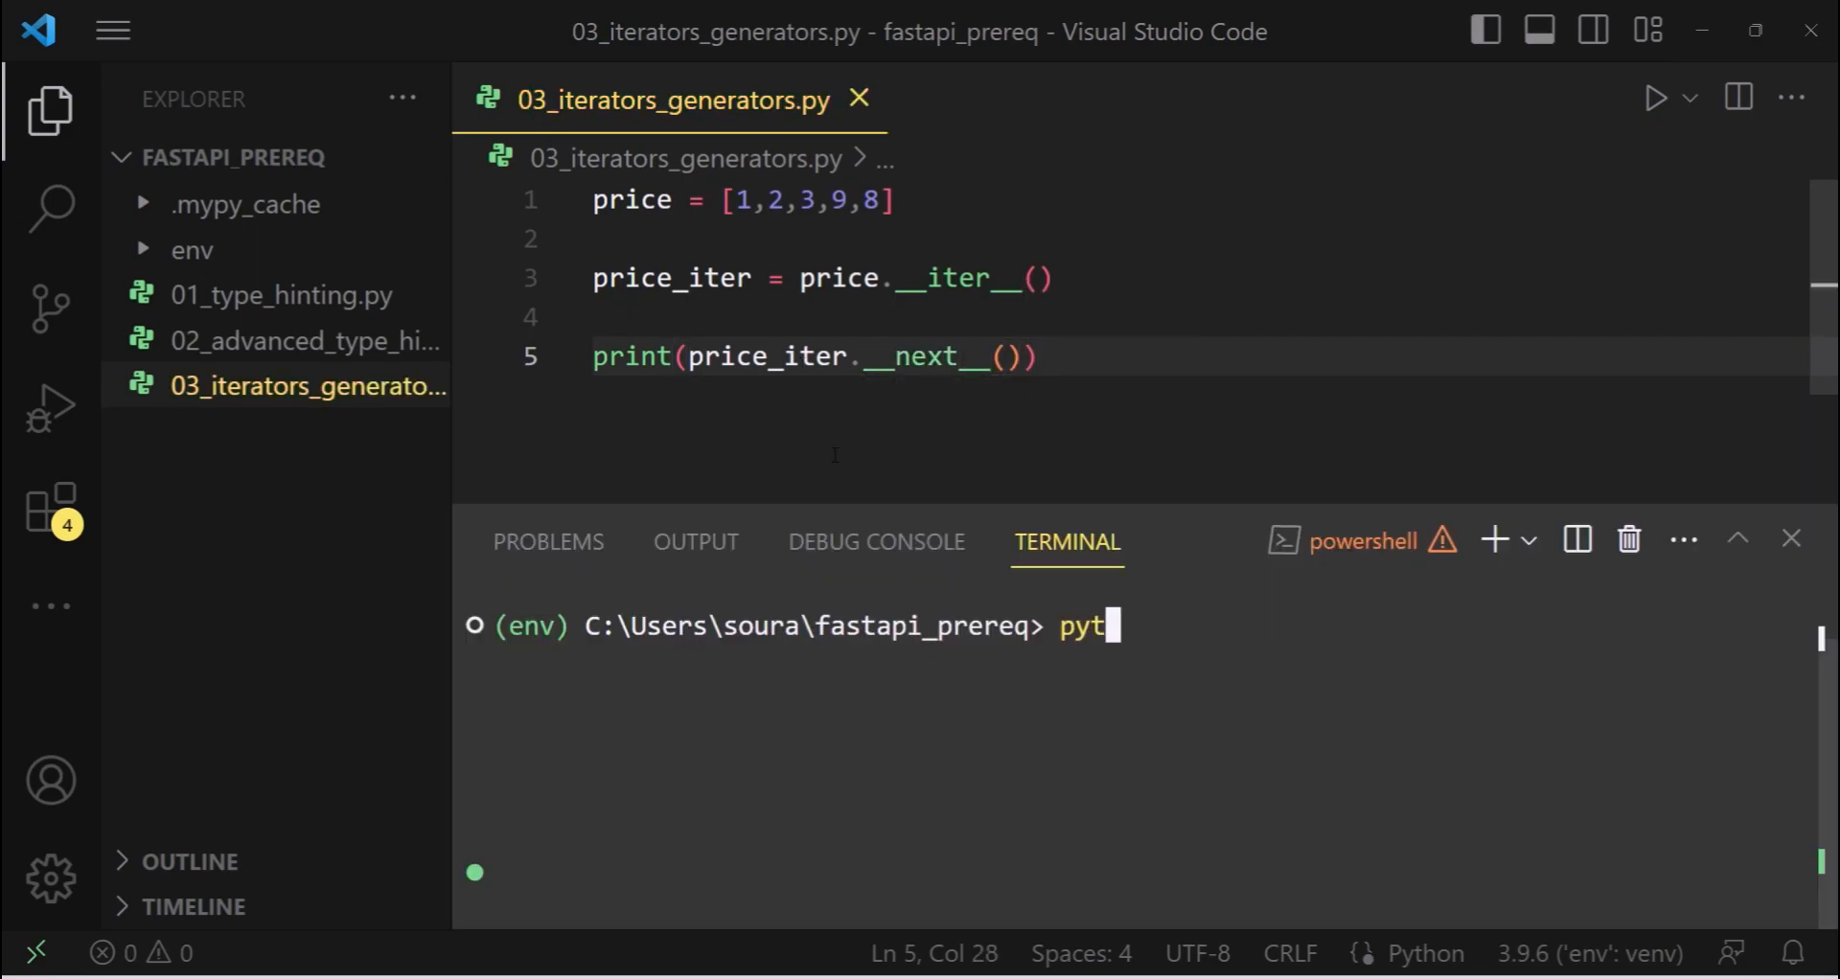
Run the Python script in the terminal so it prints the first value 1
{"action": "type", "text": "hon"}
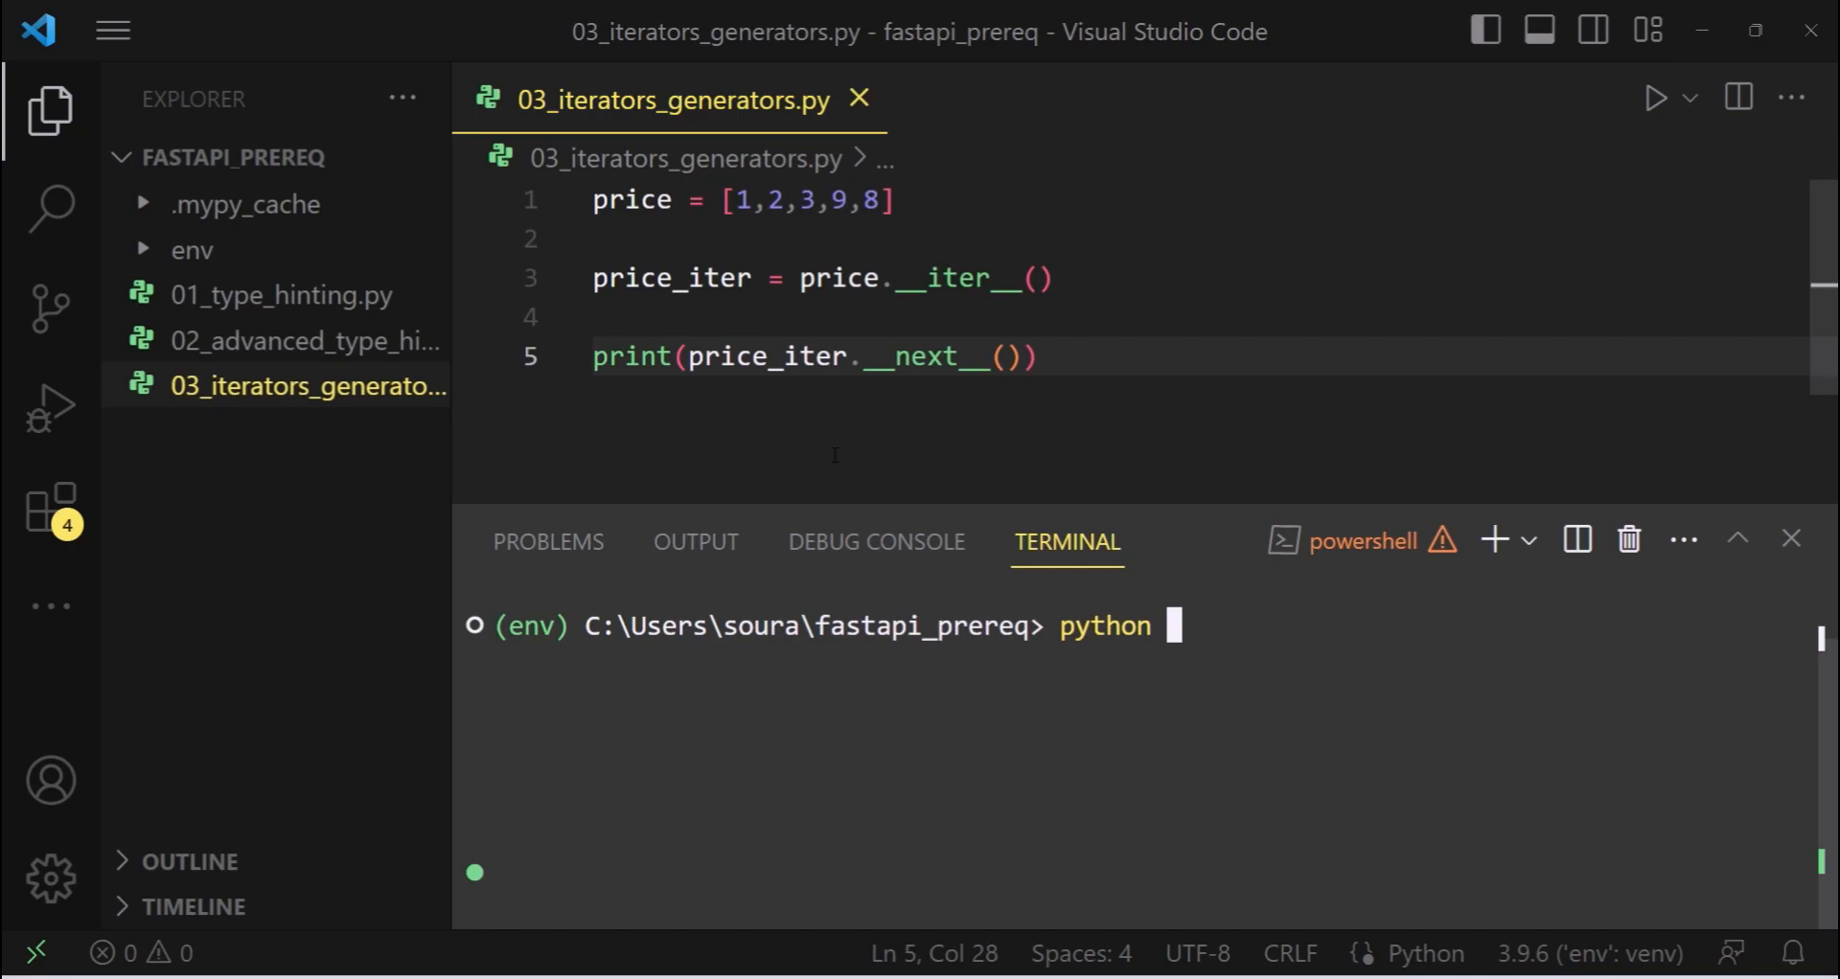
{"action": "type", "text": ".\\01_type_hinting"}
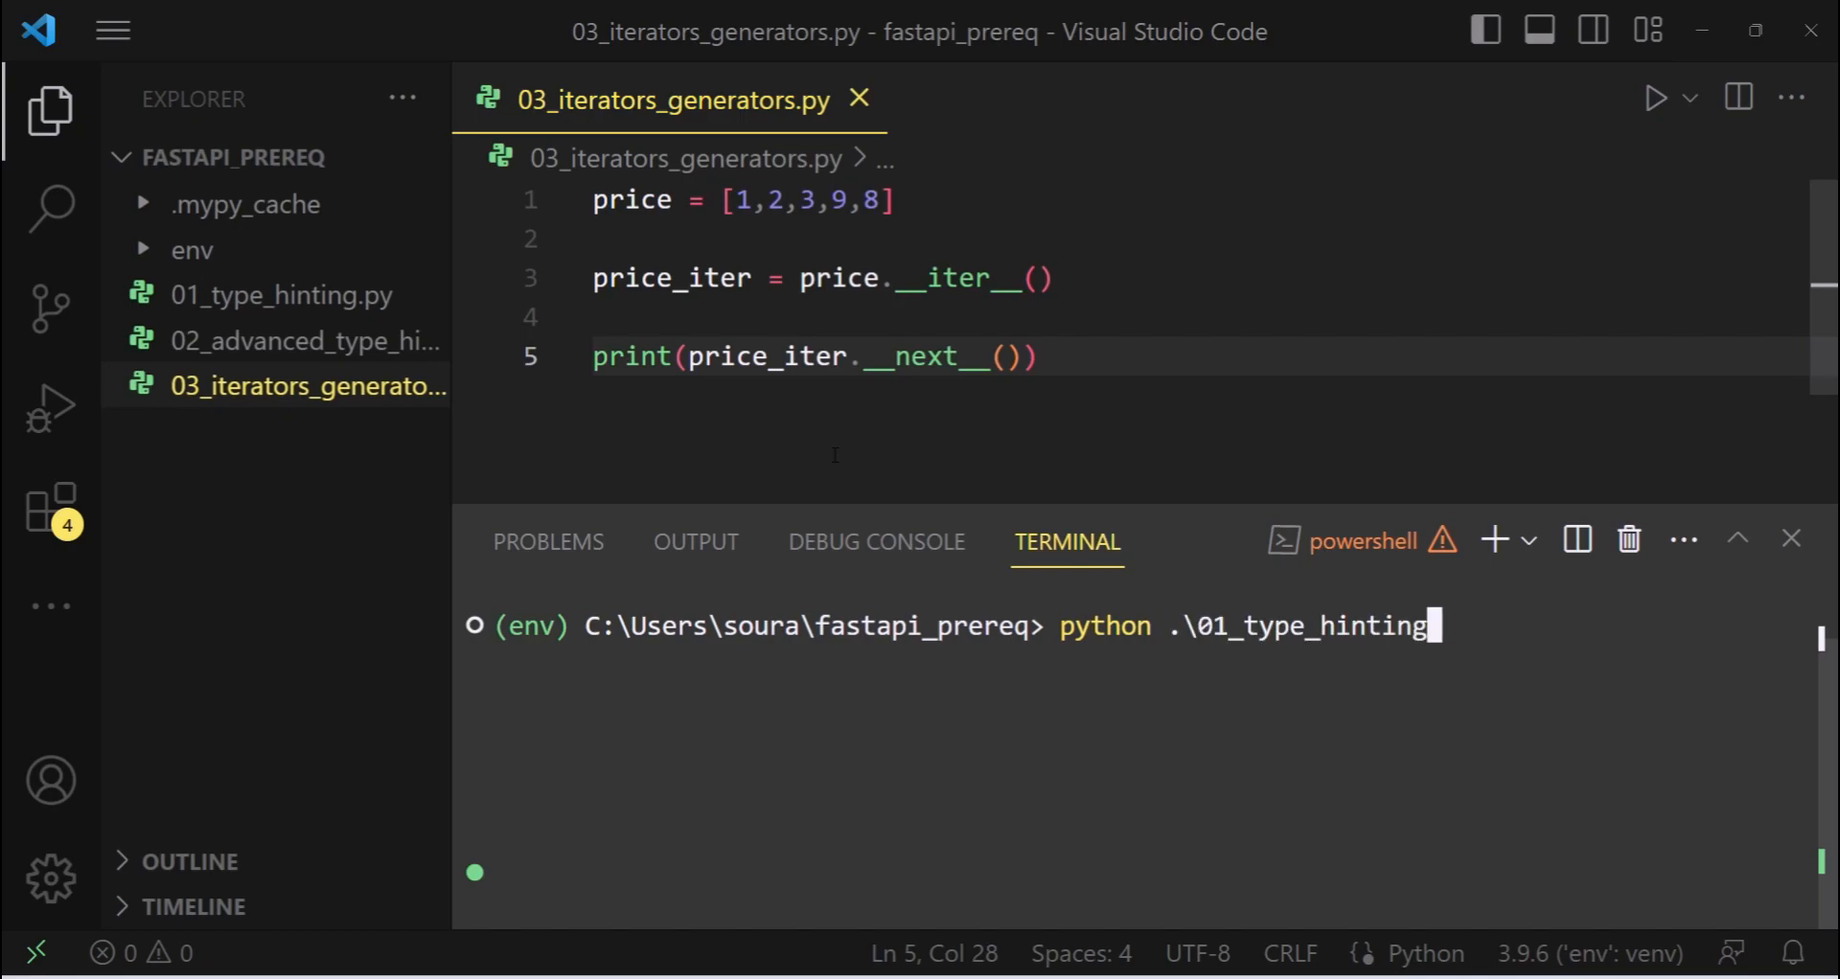
{"action": "key", "text": "Enter"}
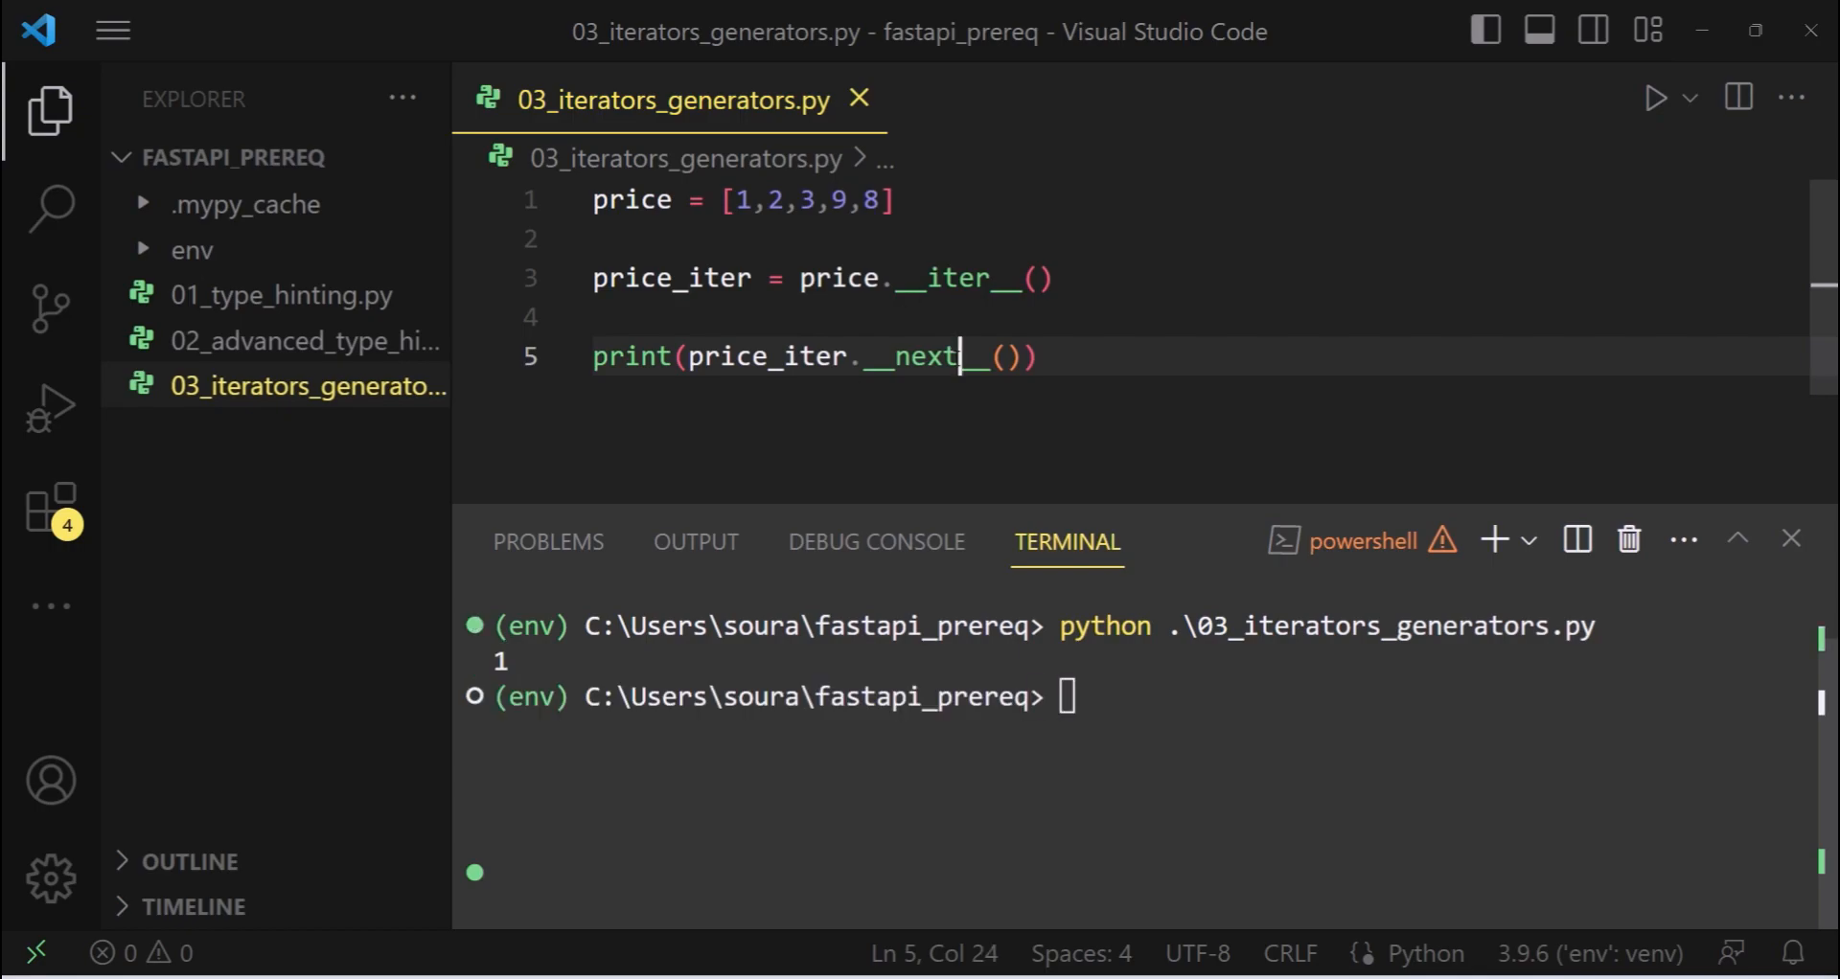
Add more print(price_iter.__next__()) lines, rerun to get 1, 2, 3, and close the terminal
{"action": "type", "text": "print(price_iter.__next__())"}
{"action": "left_click", "coordinate": [1136, 696]}
{"action": "type", "text": "python .\\03_iterators_generators.py"}
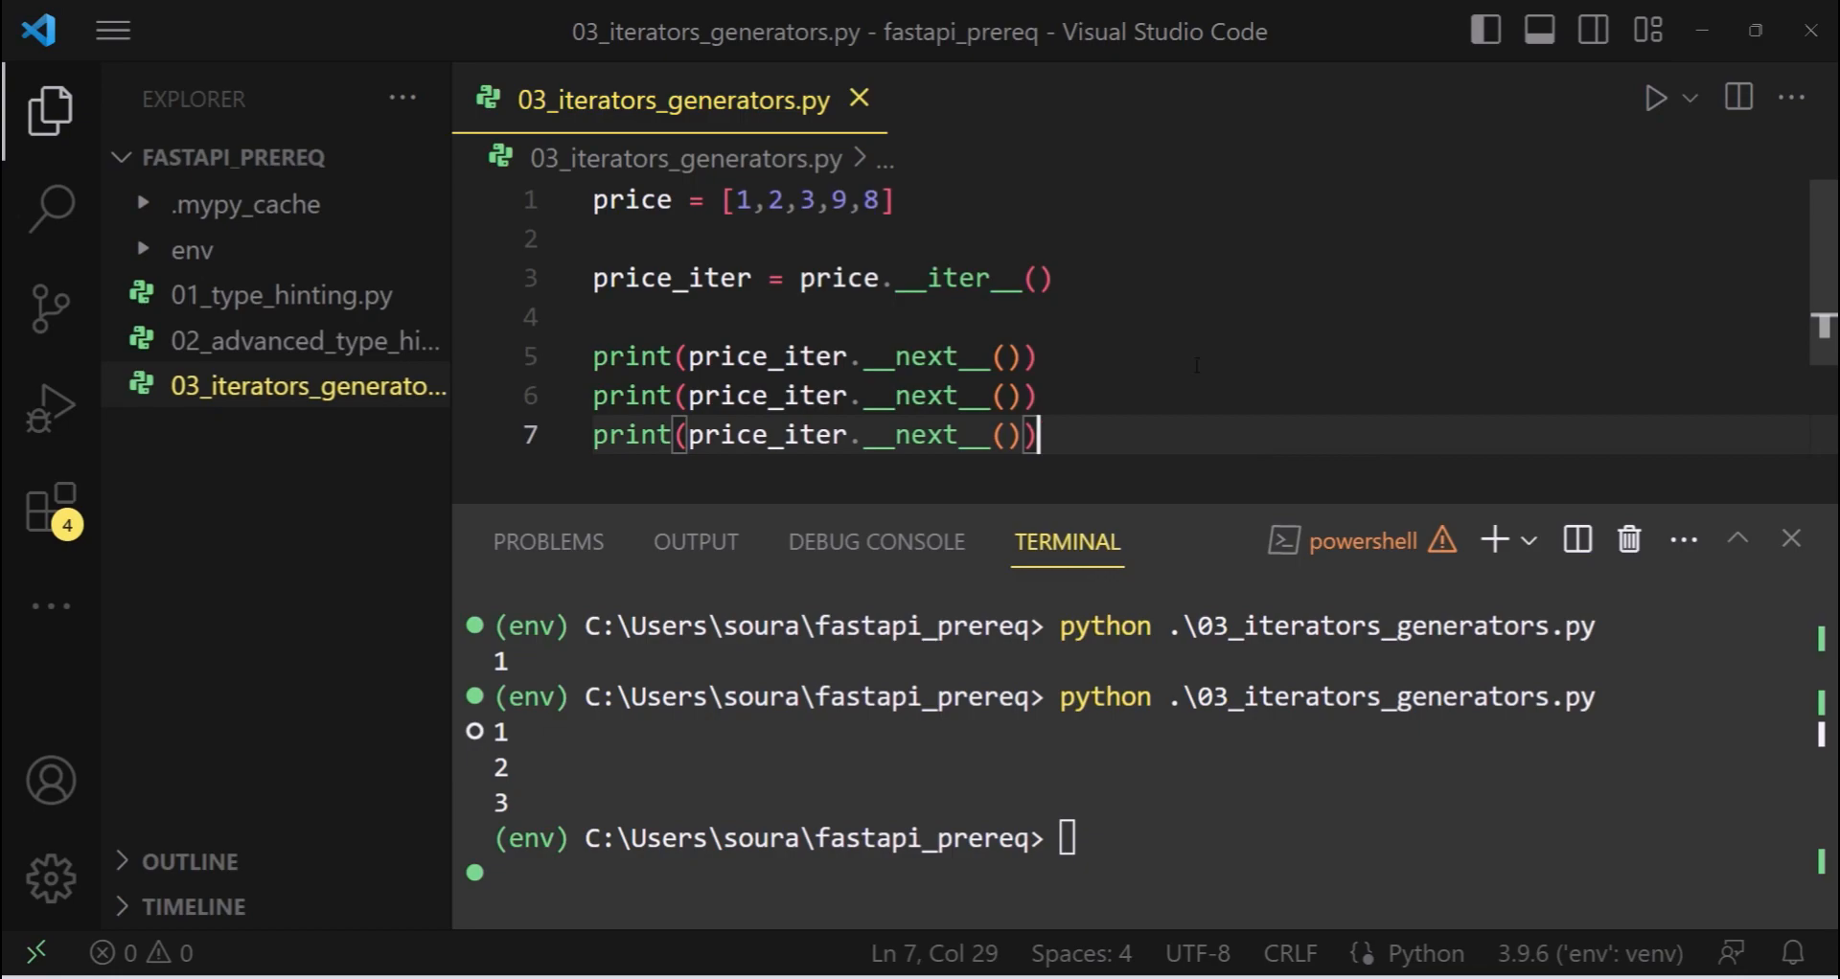
{"action": "scroll", "scroll_direction": "down", "scroll_amount": 3}
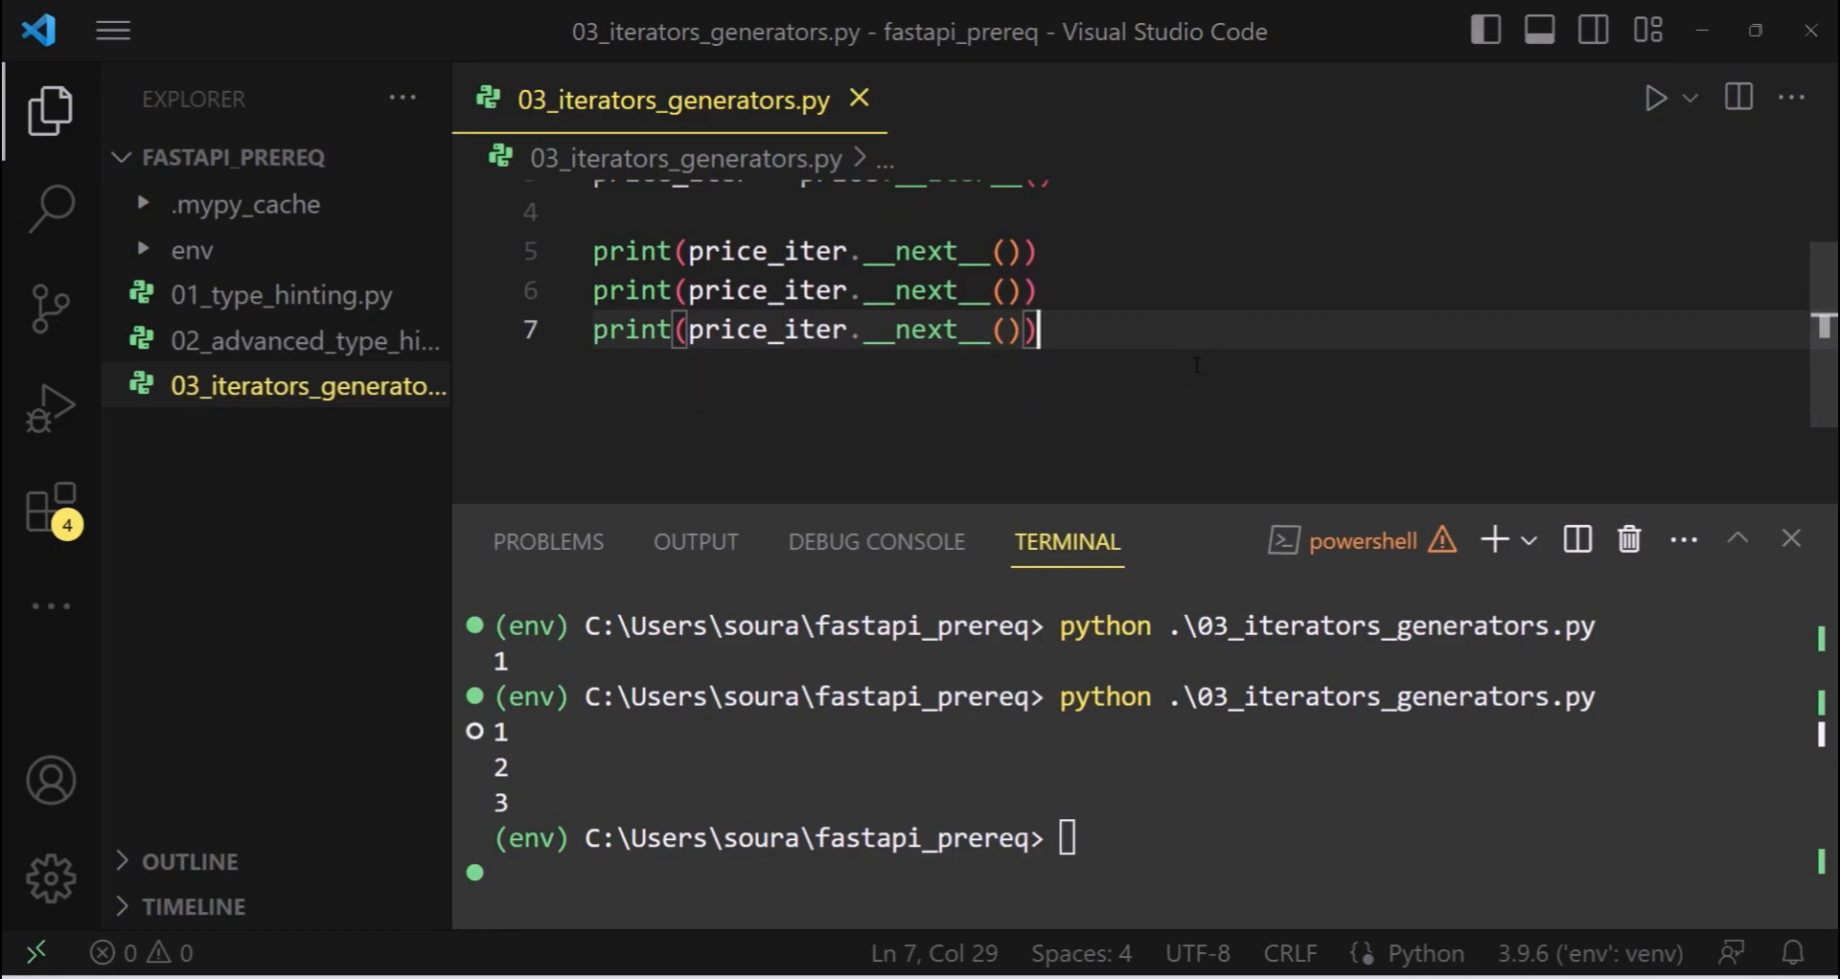
{"action": "scroll", "scroll_direction": "down", "scroll_amount": 3}
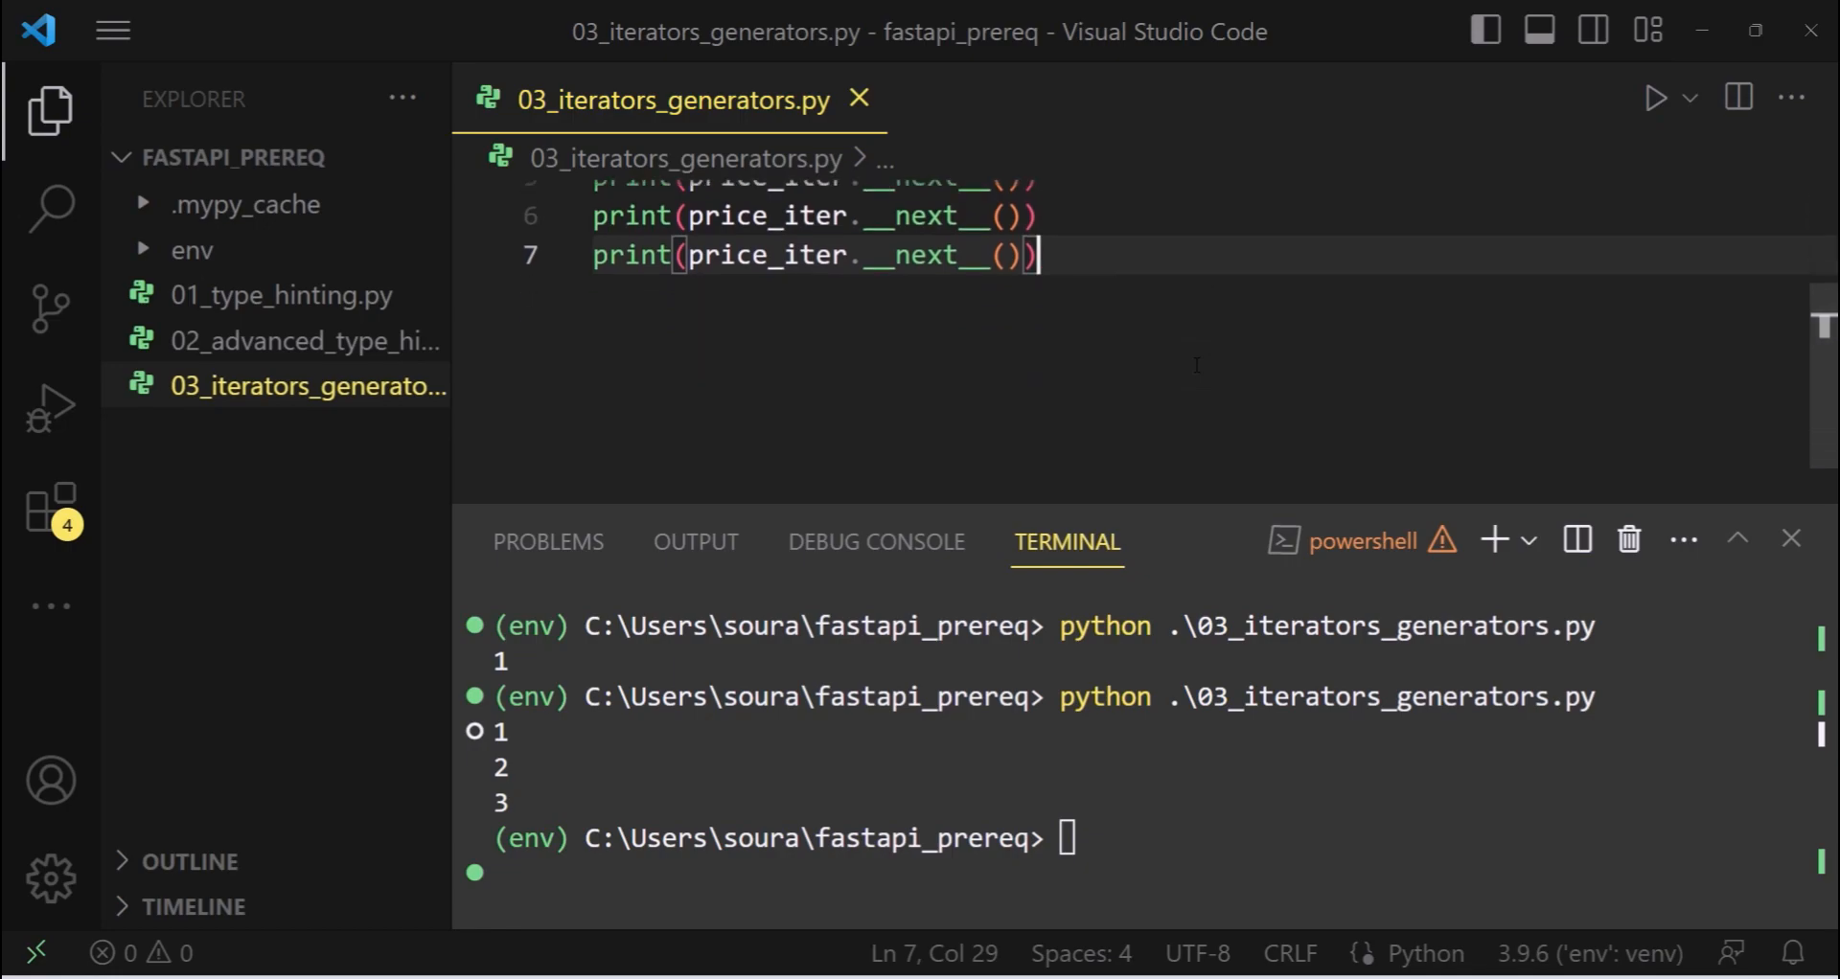
{"action": "left_click", "coordinate": [1790, 539]}
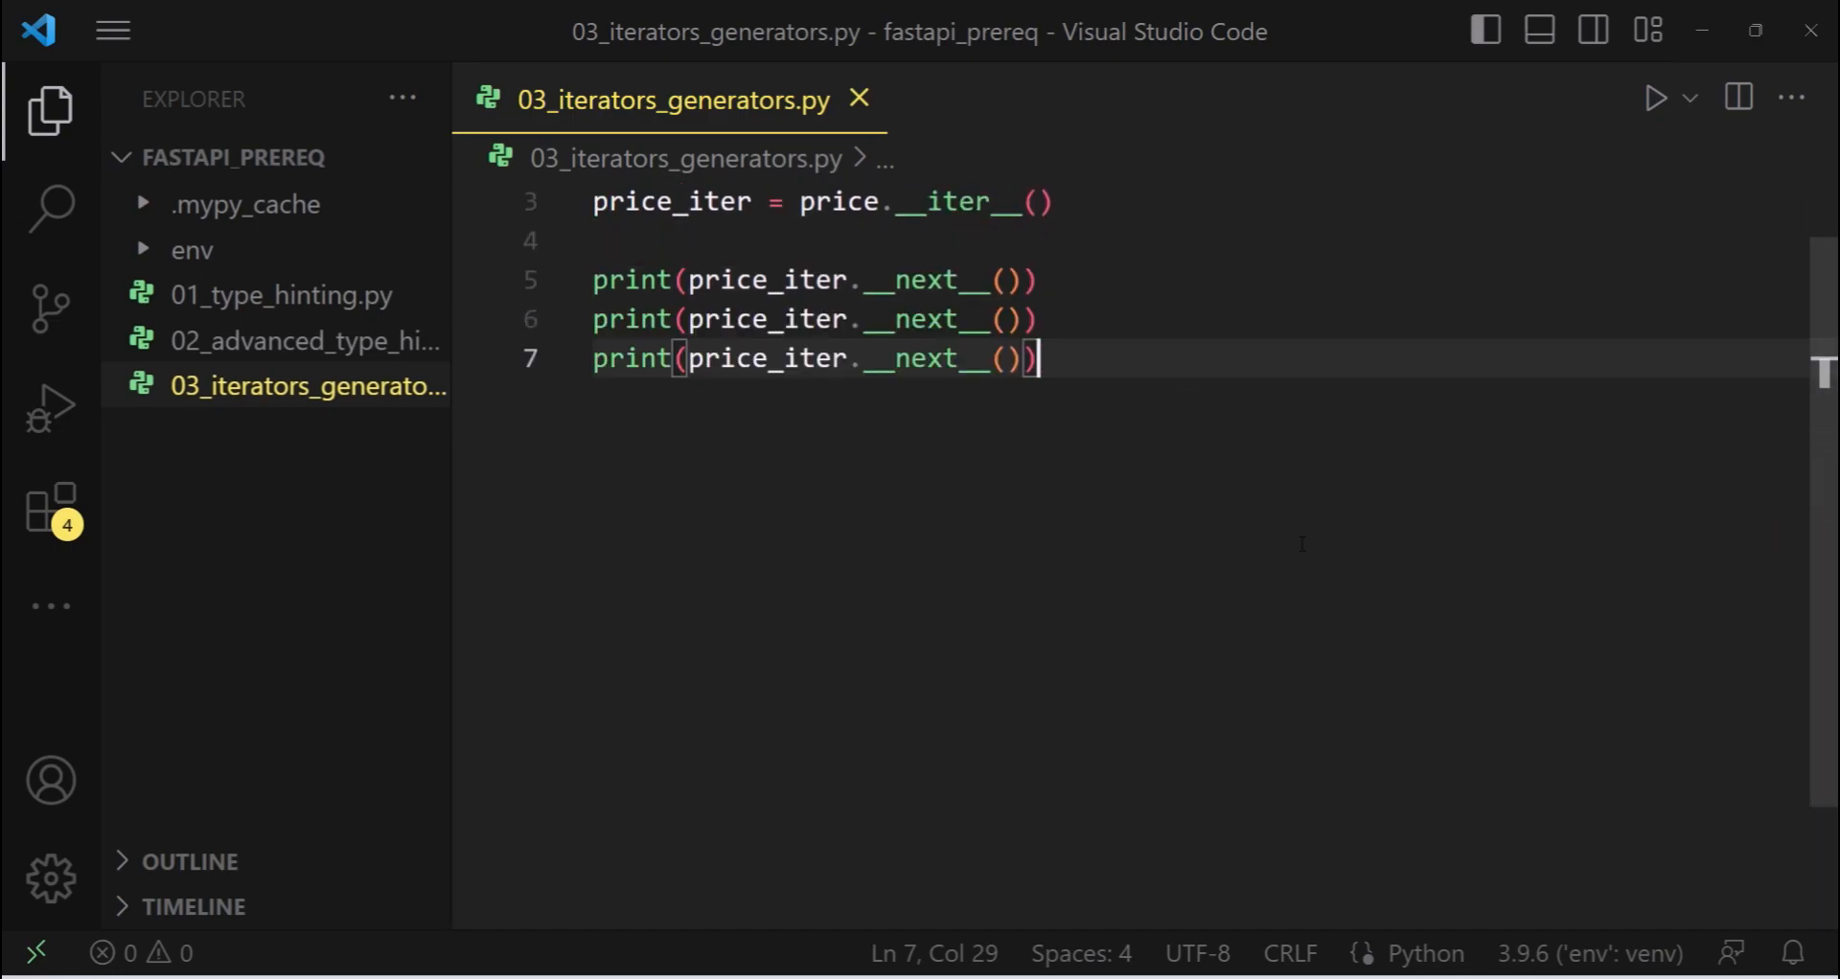
Write a while True loop whose try block prints price_iter.next__()
{"action": "key", "text": "Enter"}
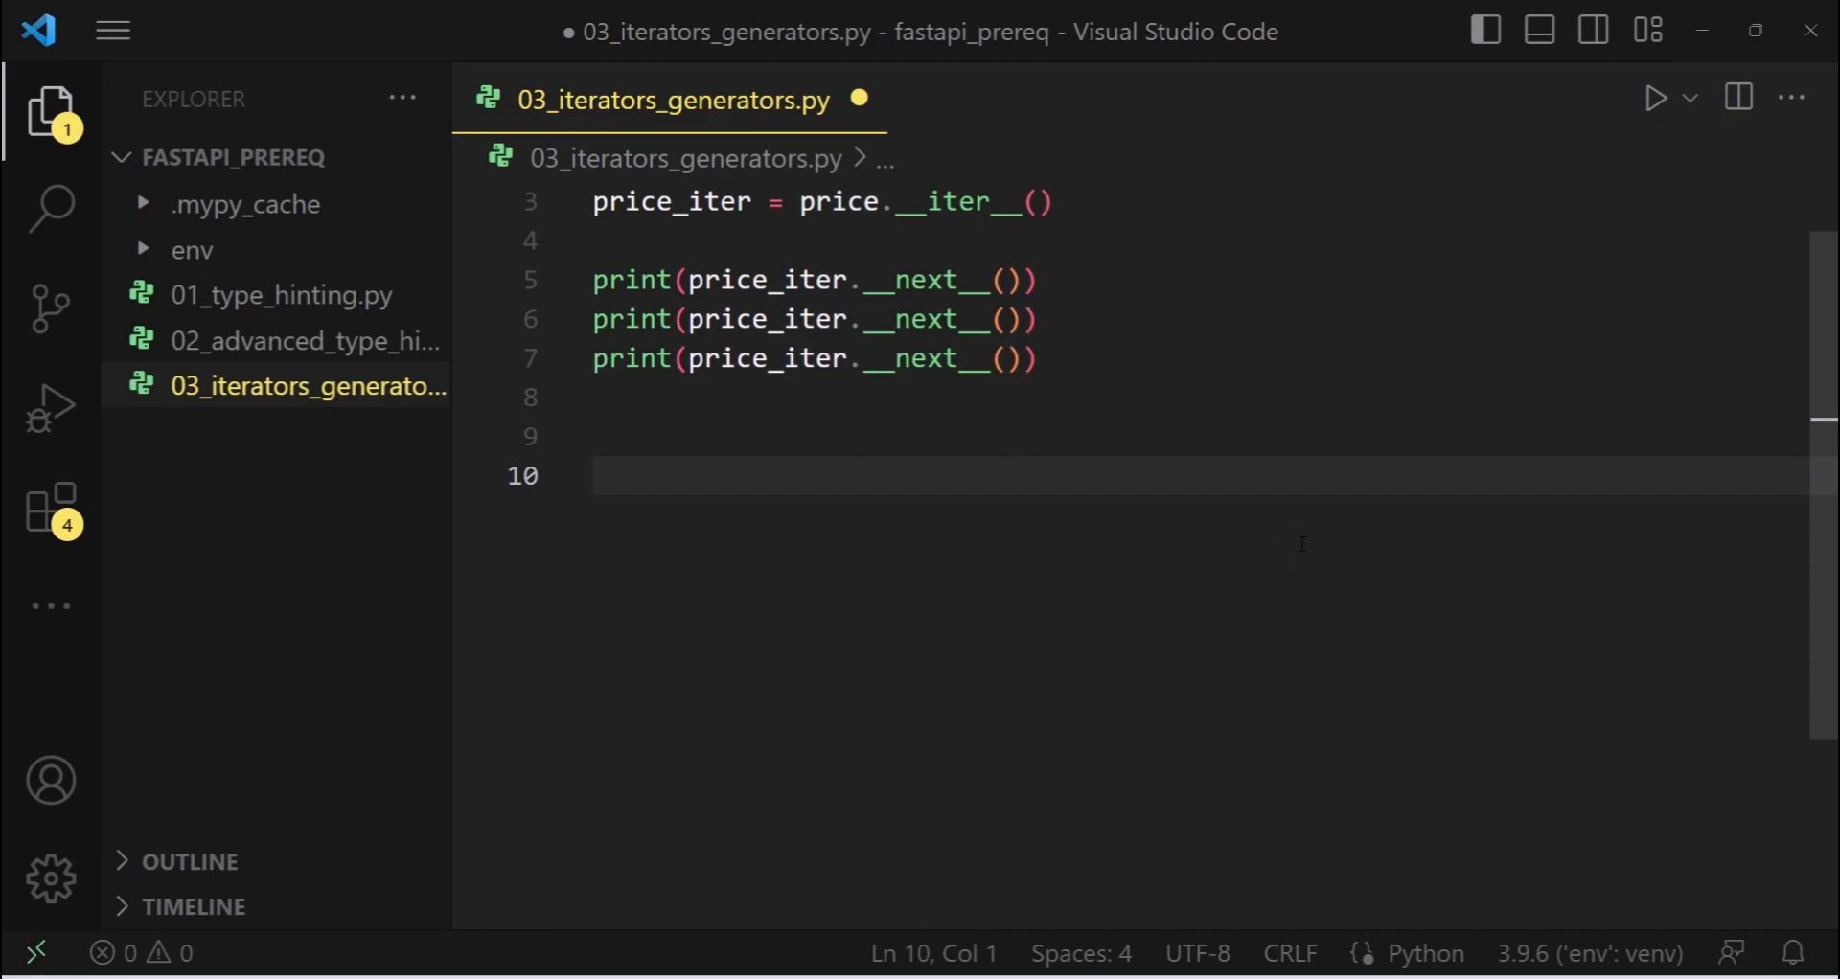
{"action": "type", "text": "whi"}
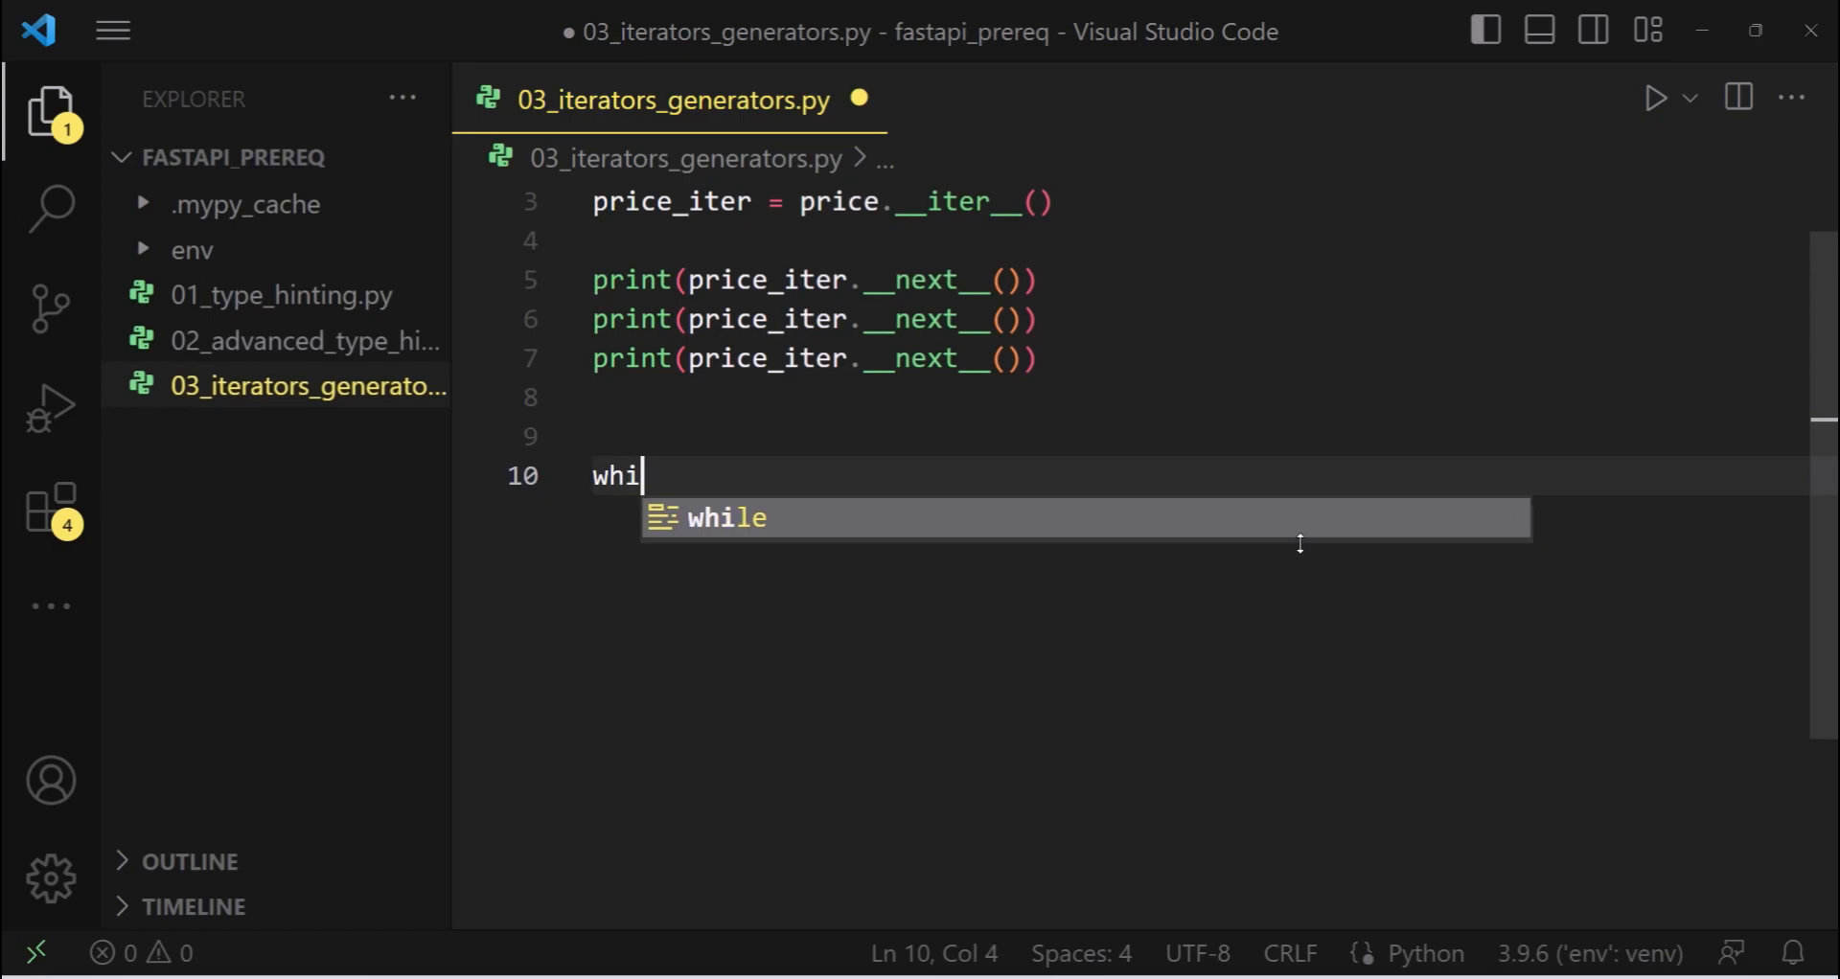
{"action": "type", "text": "le True:"}
{"action": "type", "text": "try:"}
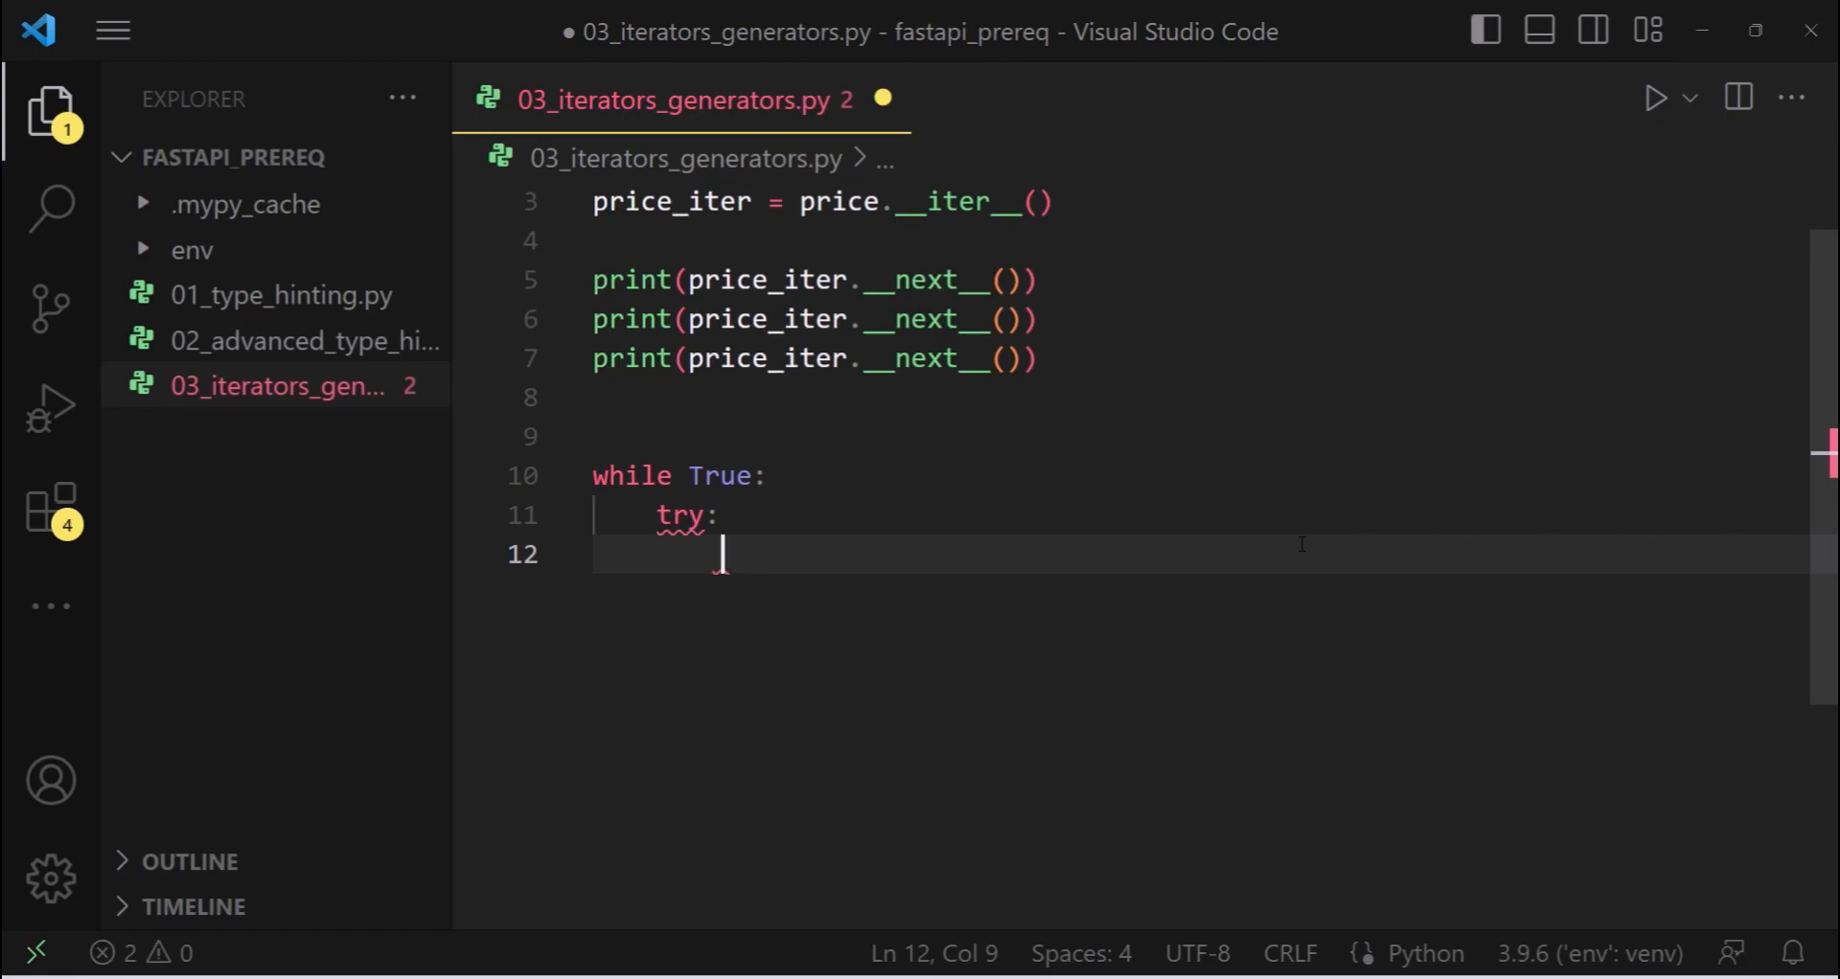
{"action": "type", "text": "pr"}
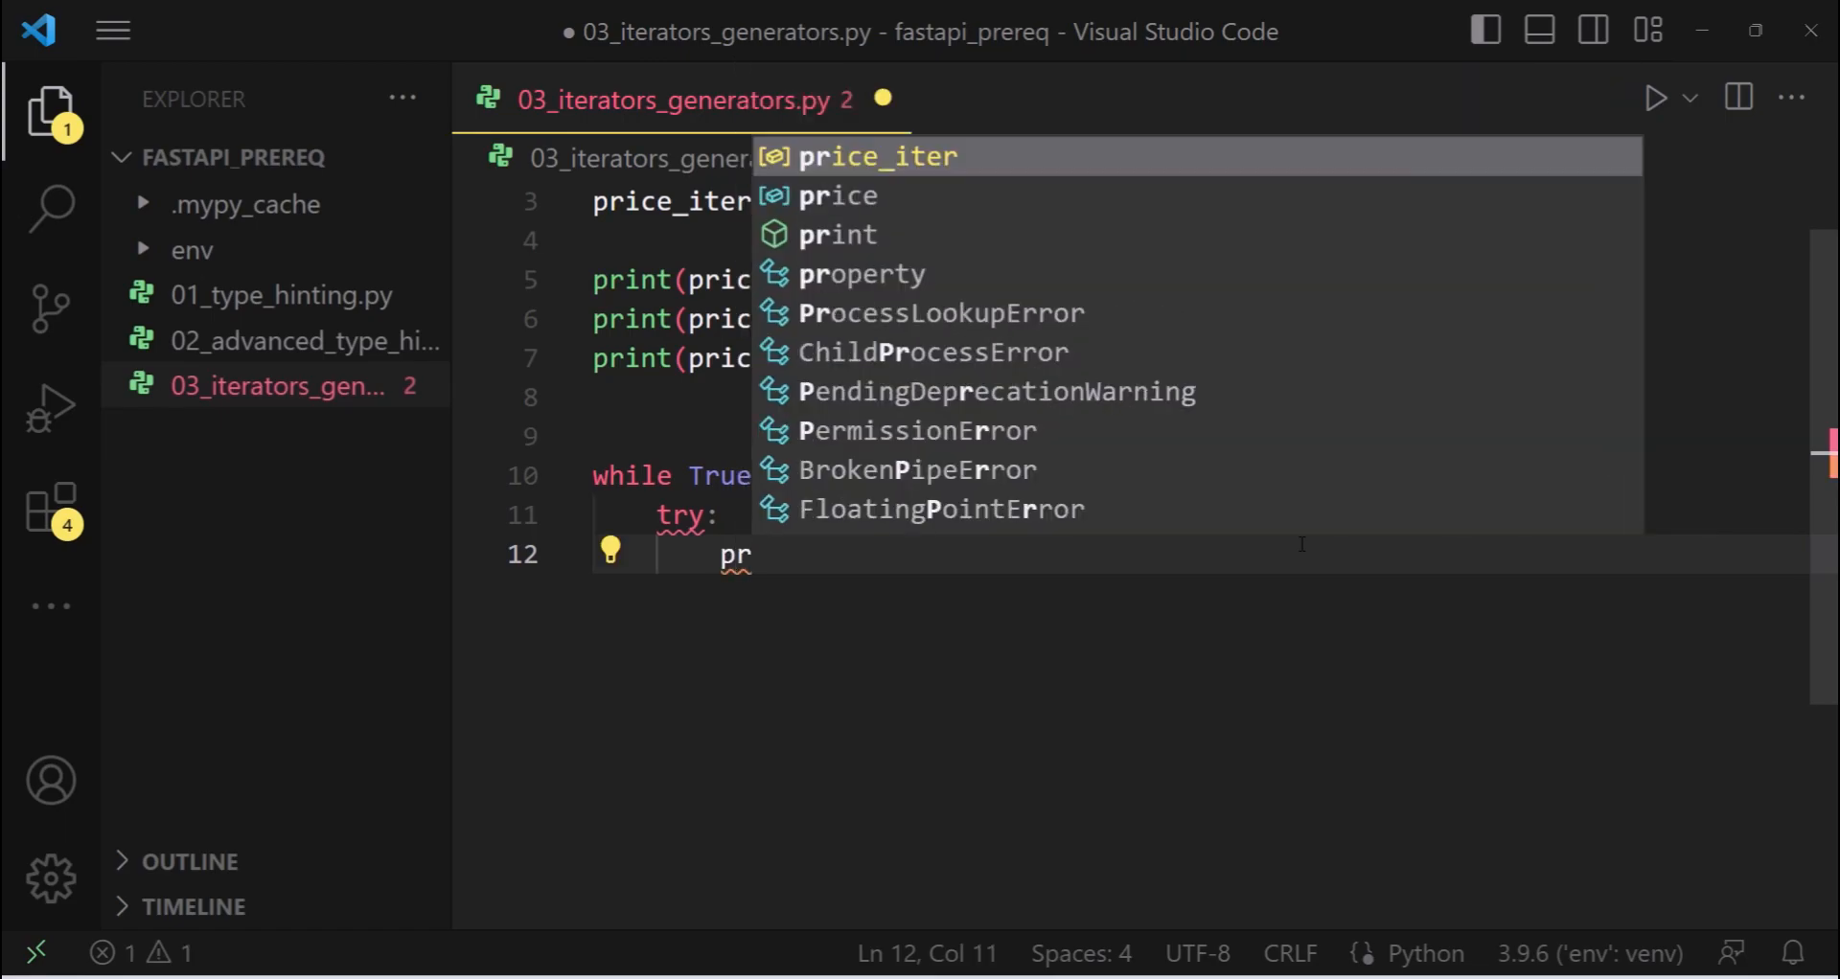
{"action": "type", "text": "int"}
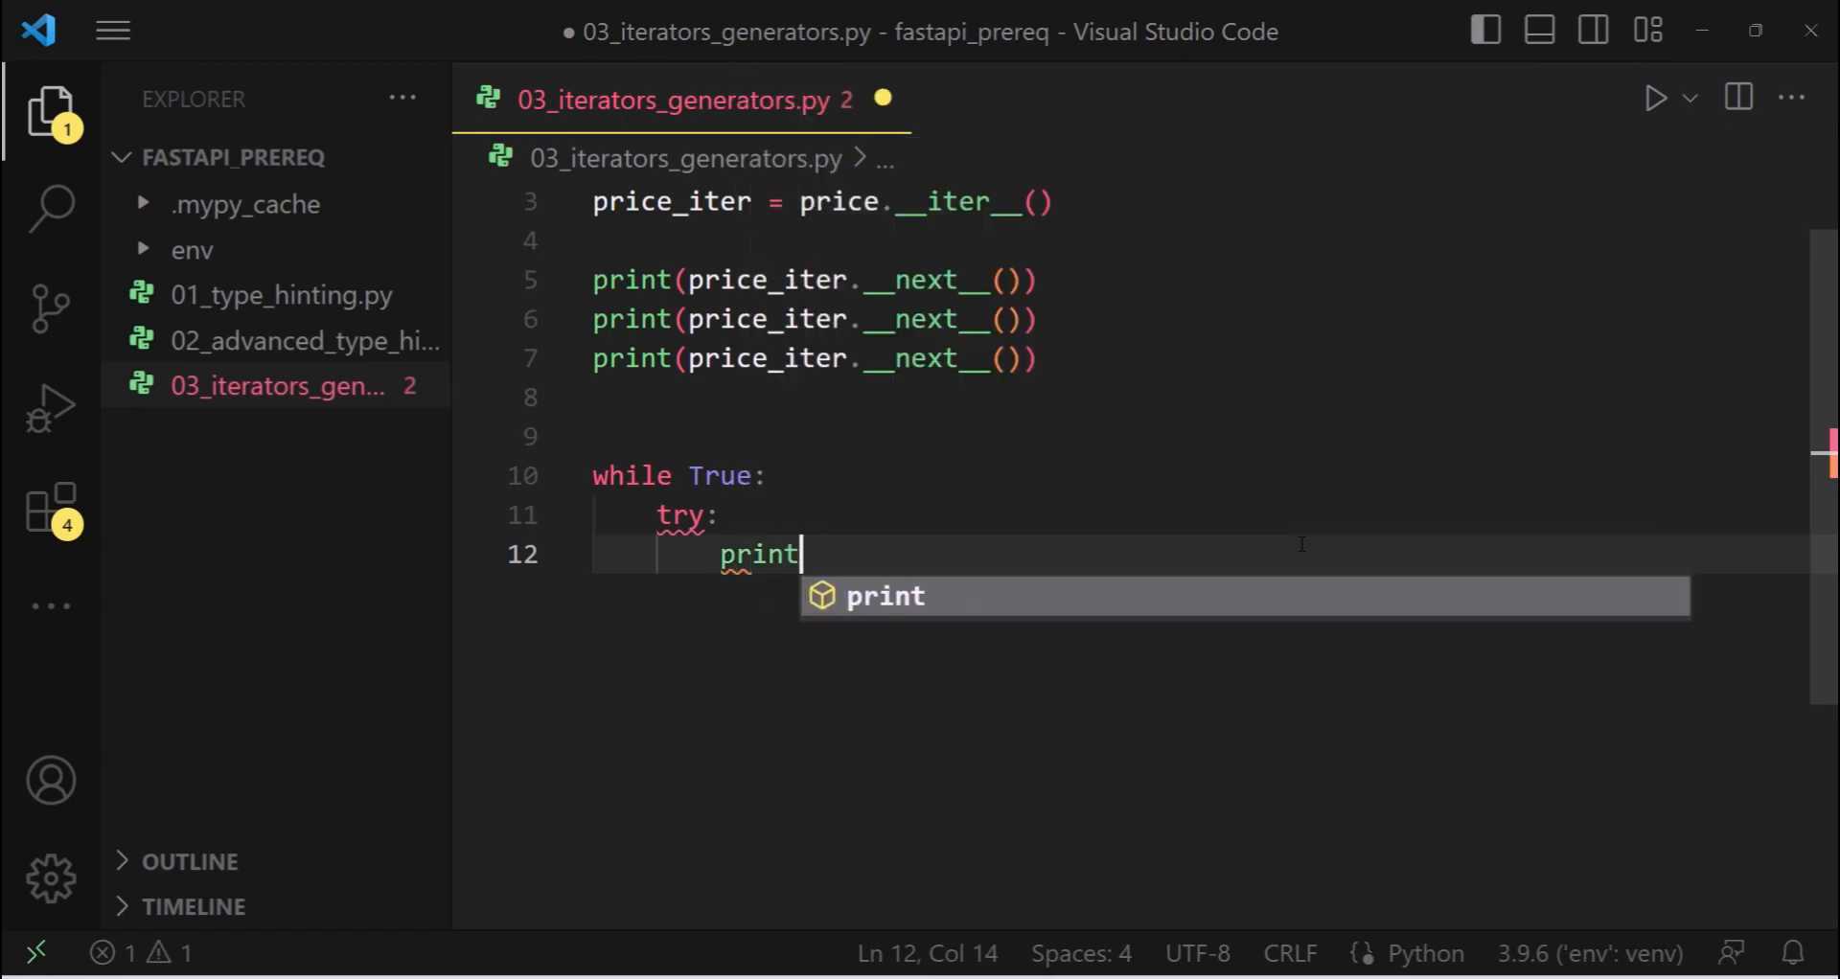
{"action": "type", "text": "("}
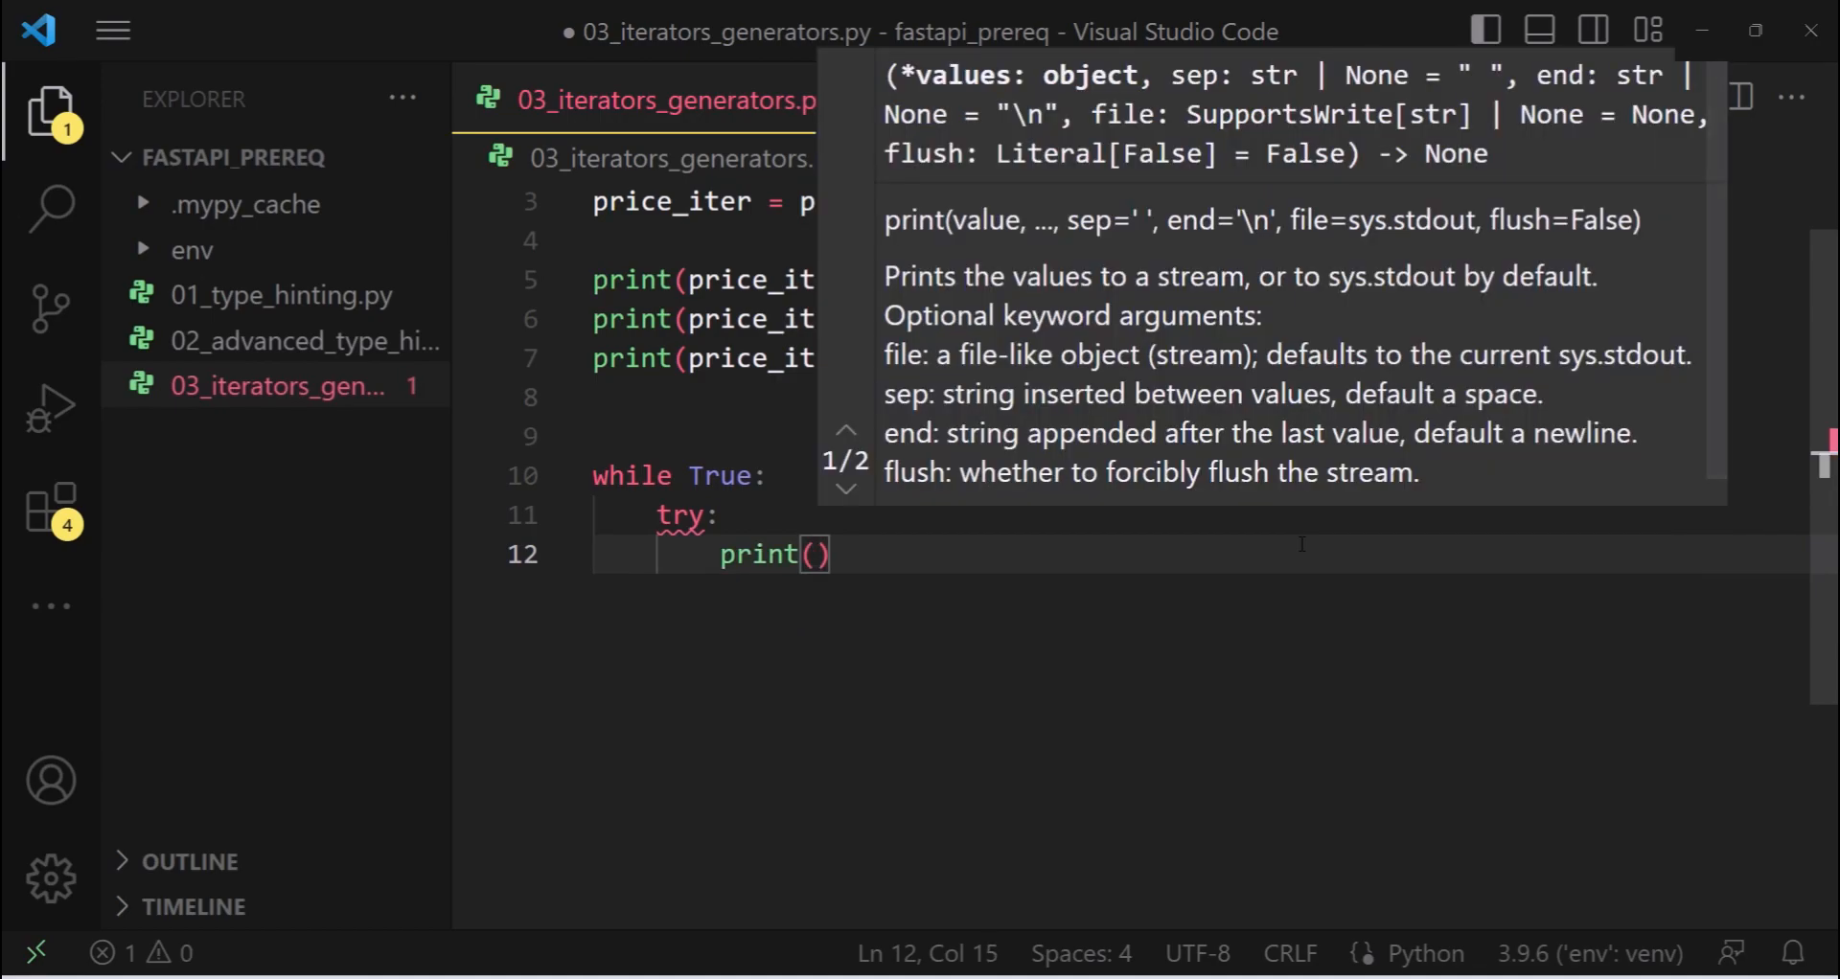
{"action": "type", "text": "price_iter"}
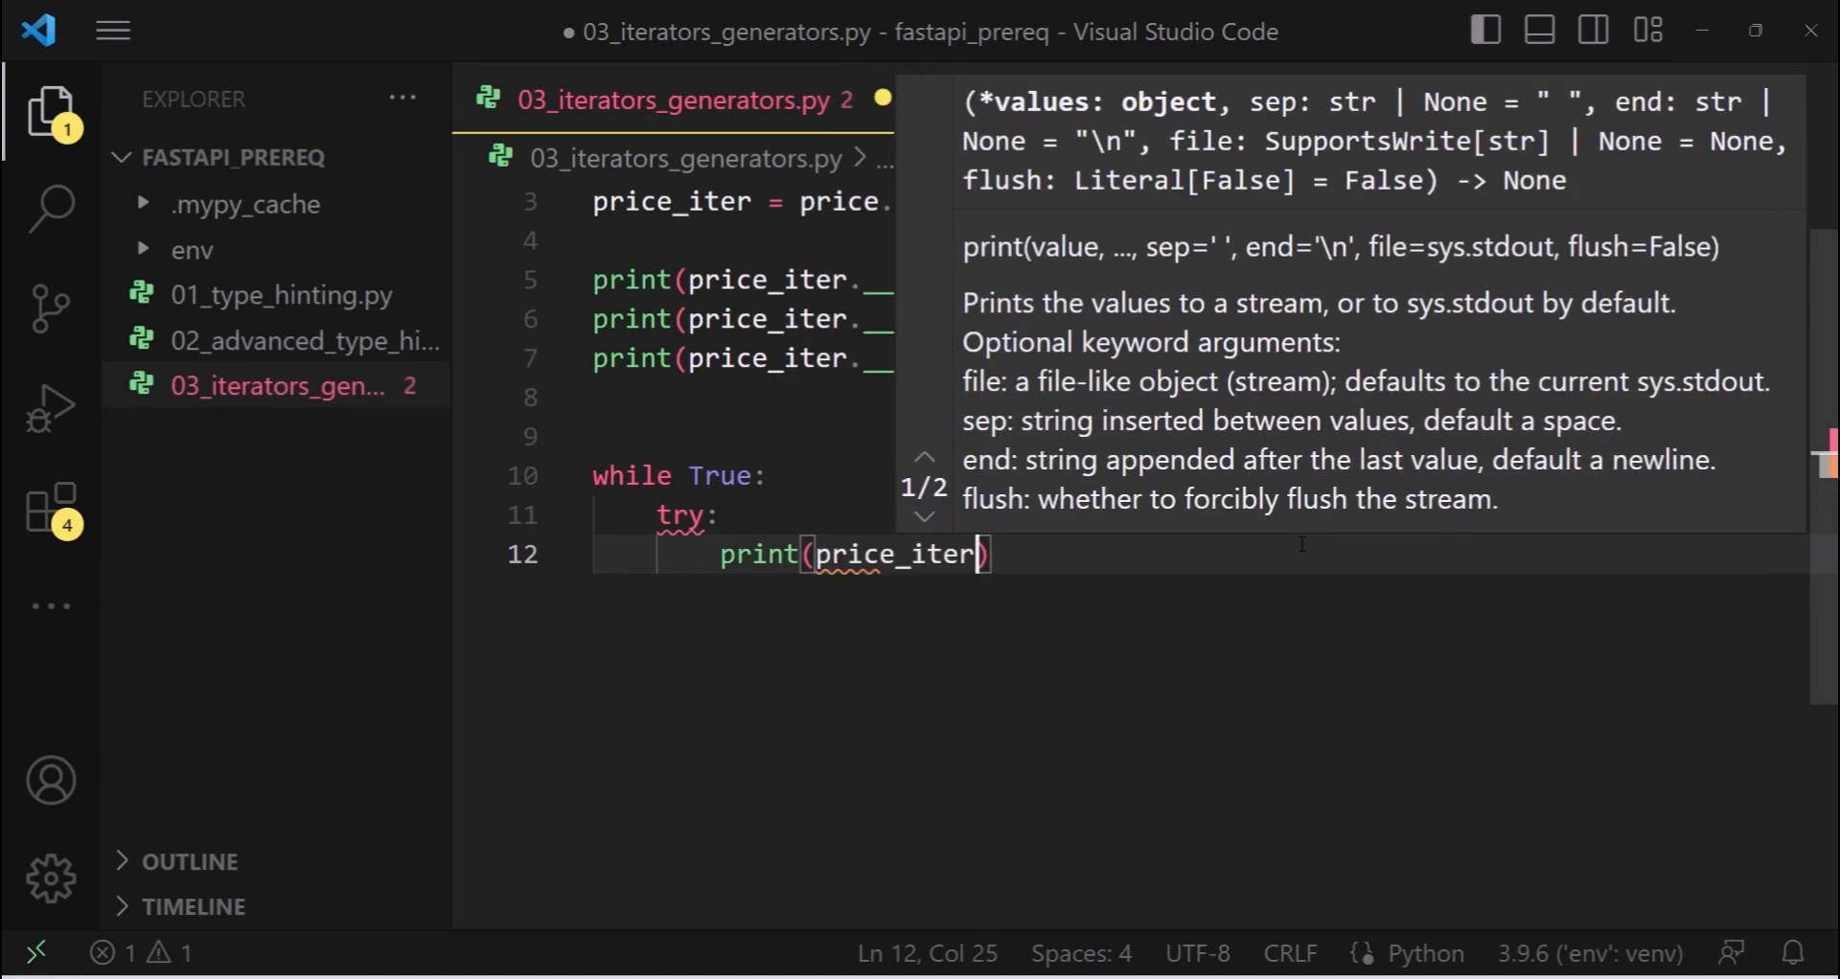
{"action": "type", "text": ".next__("}
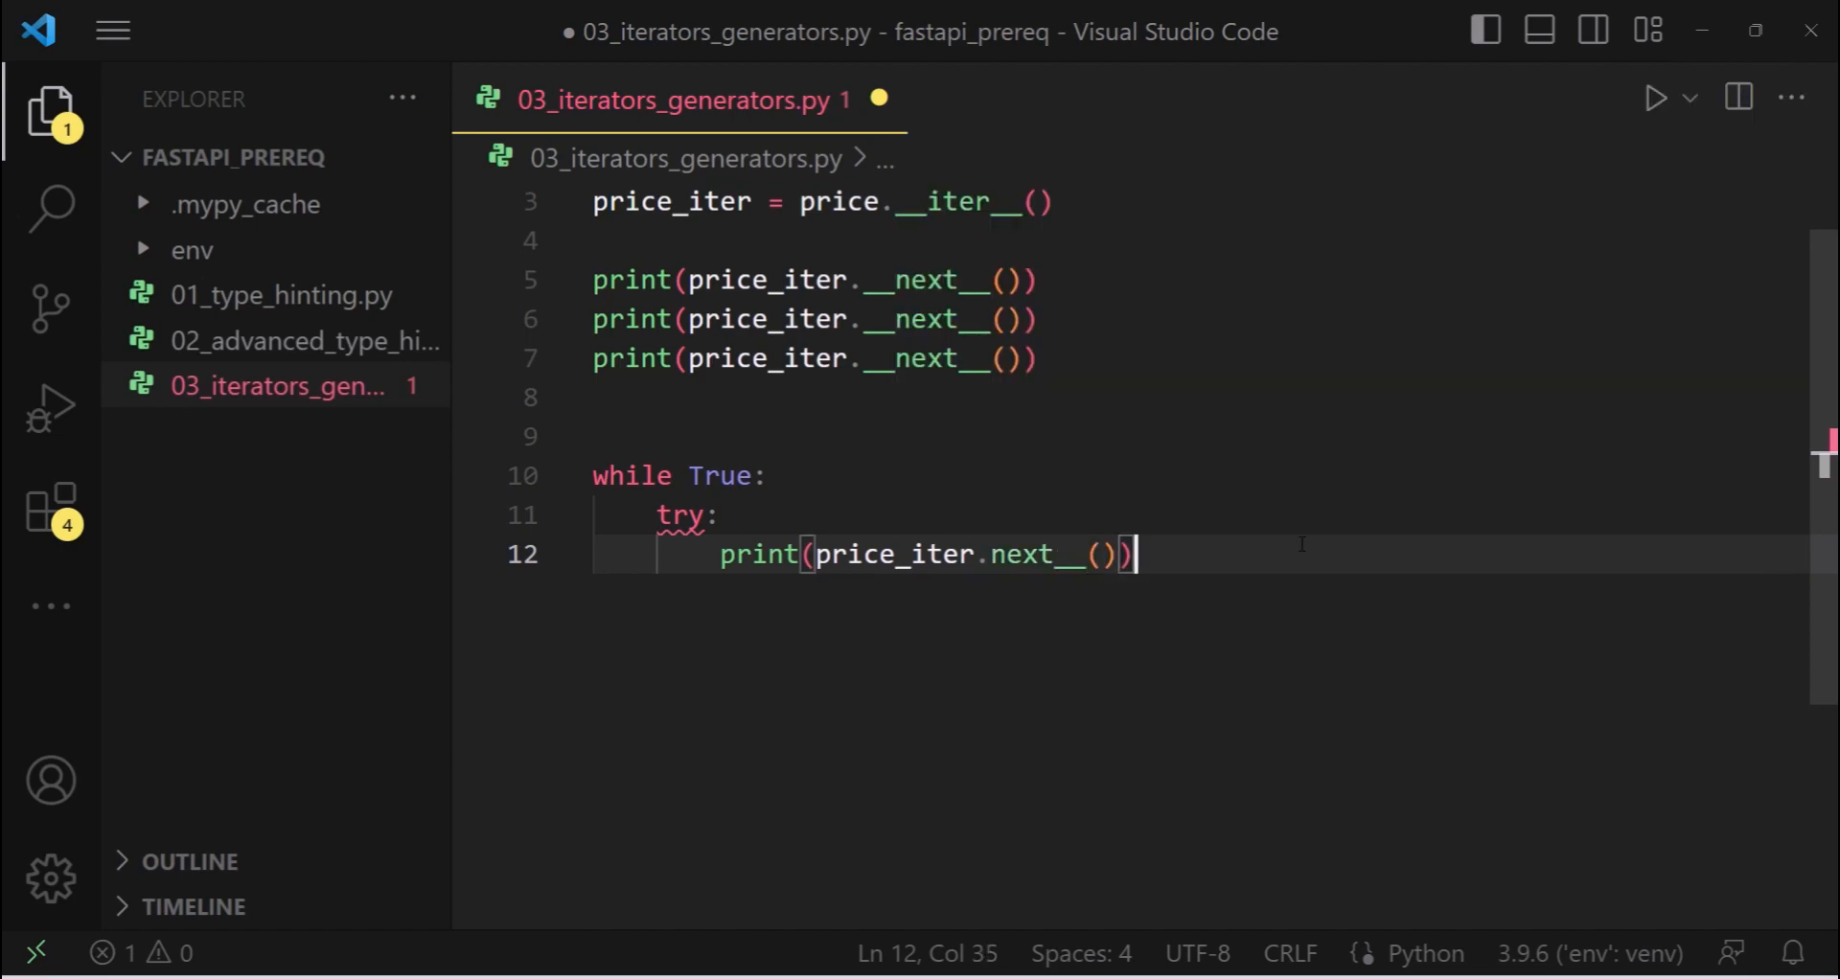
{"action": "key", "text": "Enter"}
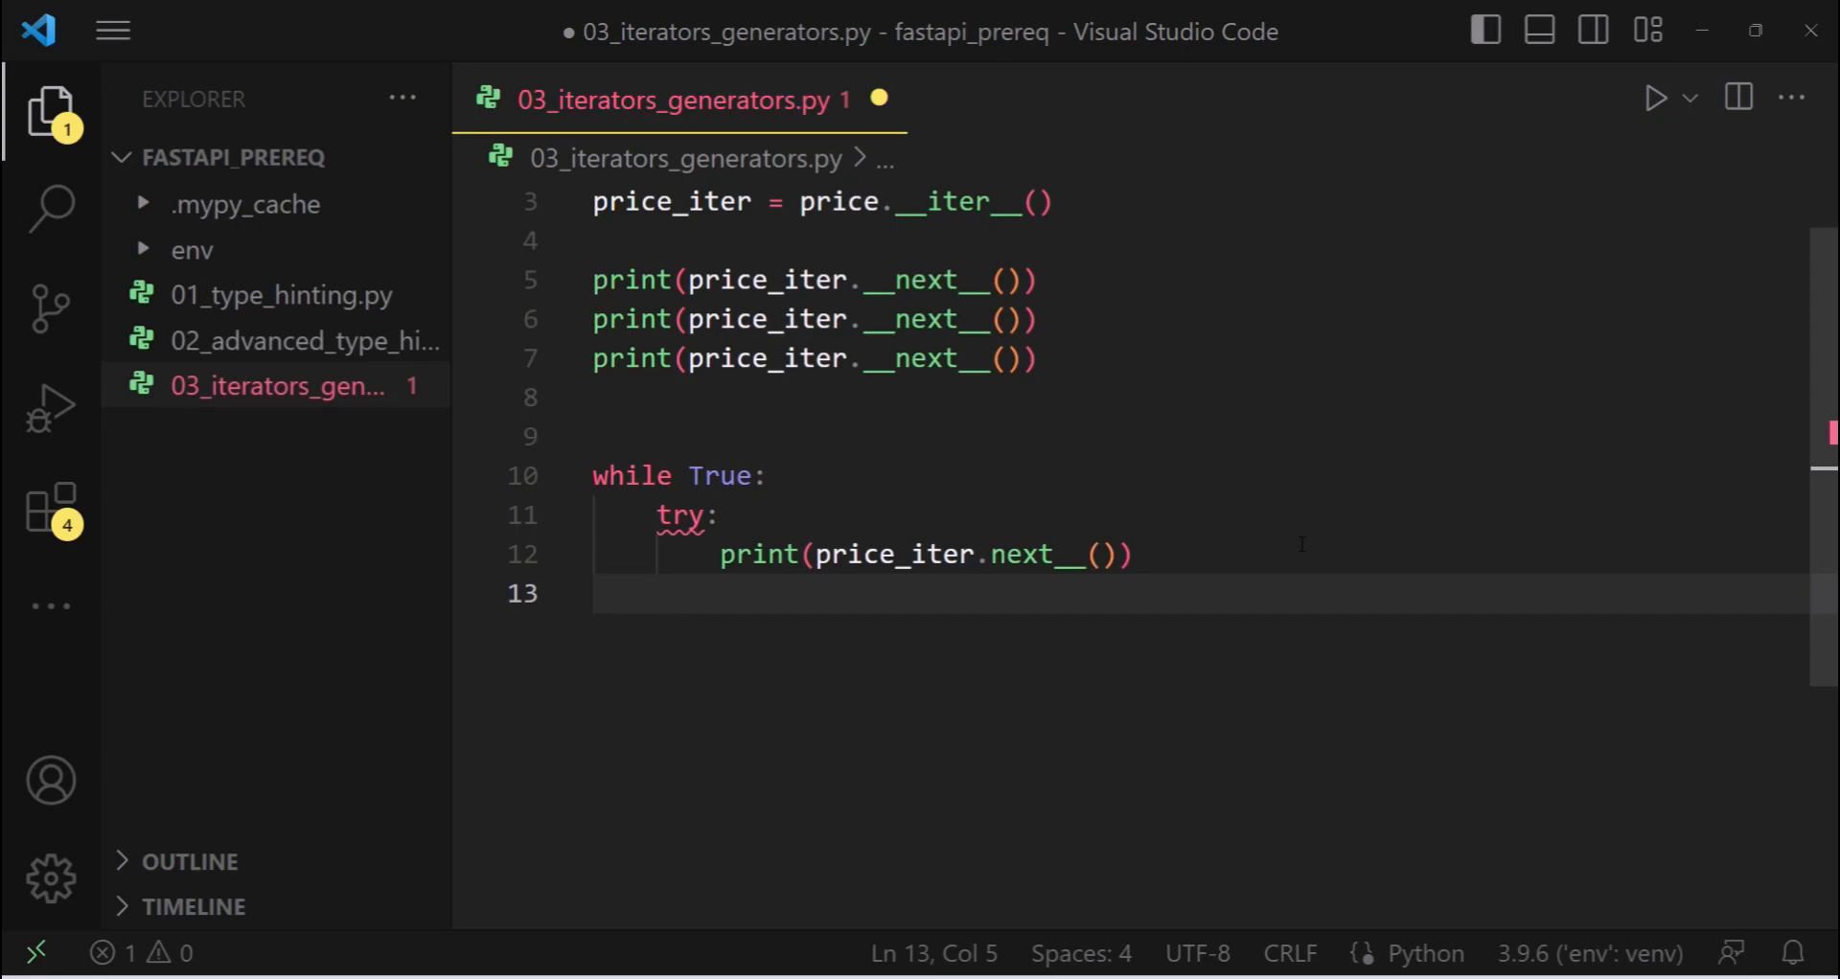
Add except StopIteration: break to end the loop cleanly, and save the script
{"action": "type", "text": "except"}
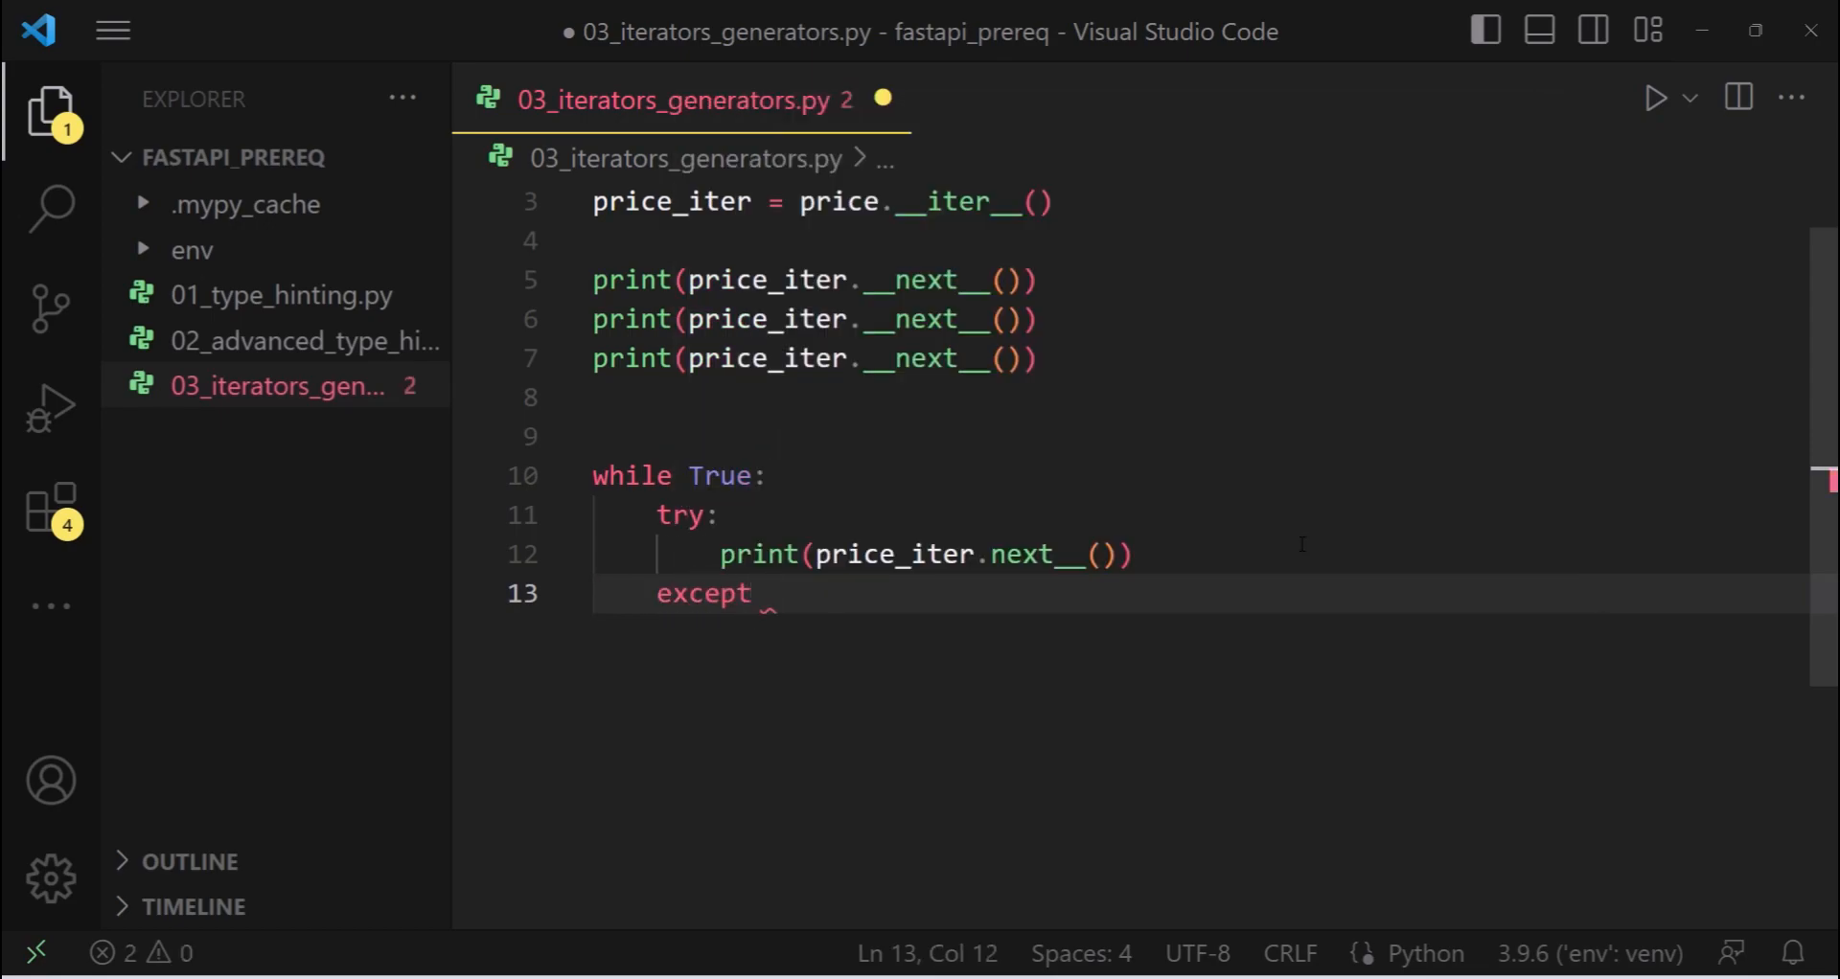
{"action": "type", "text": "Stop"}
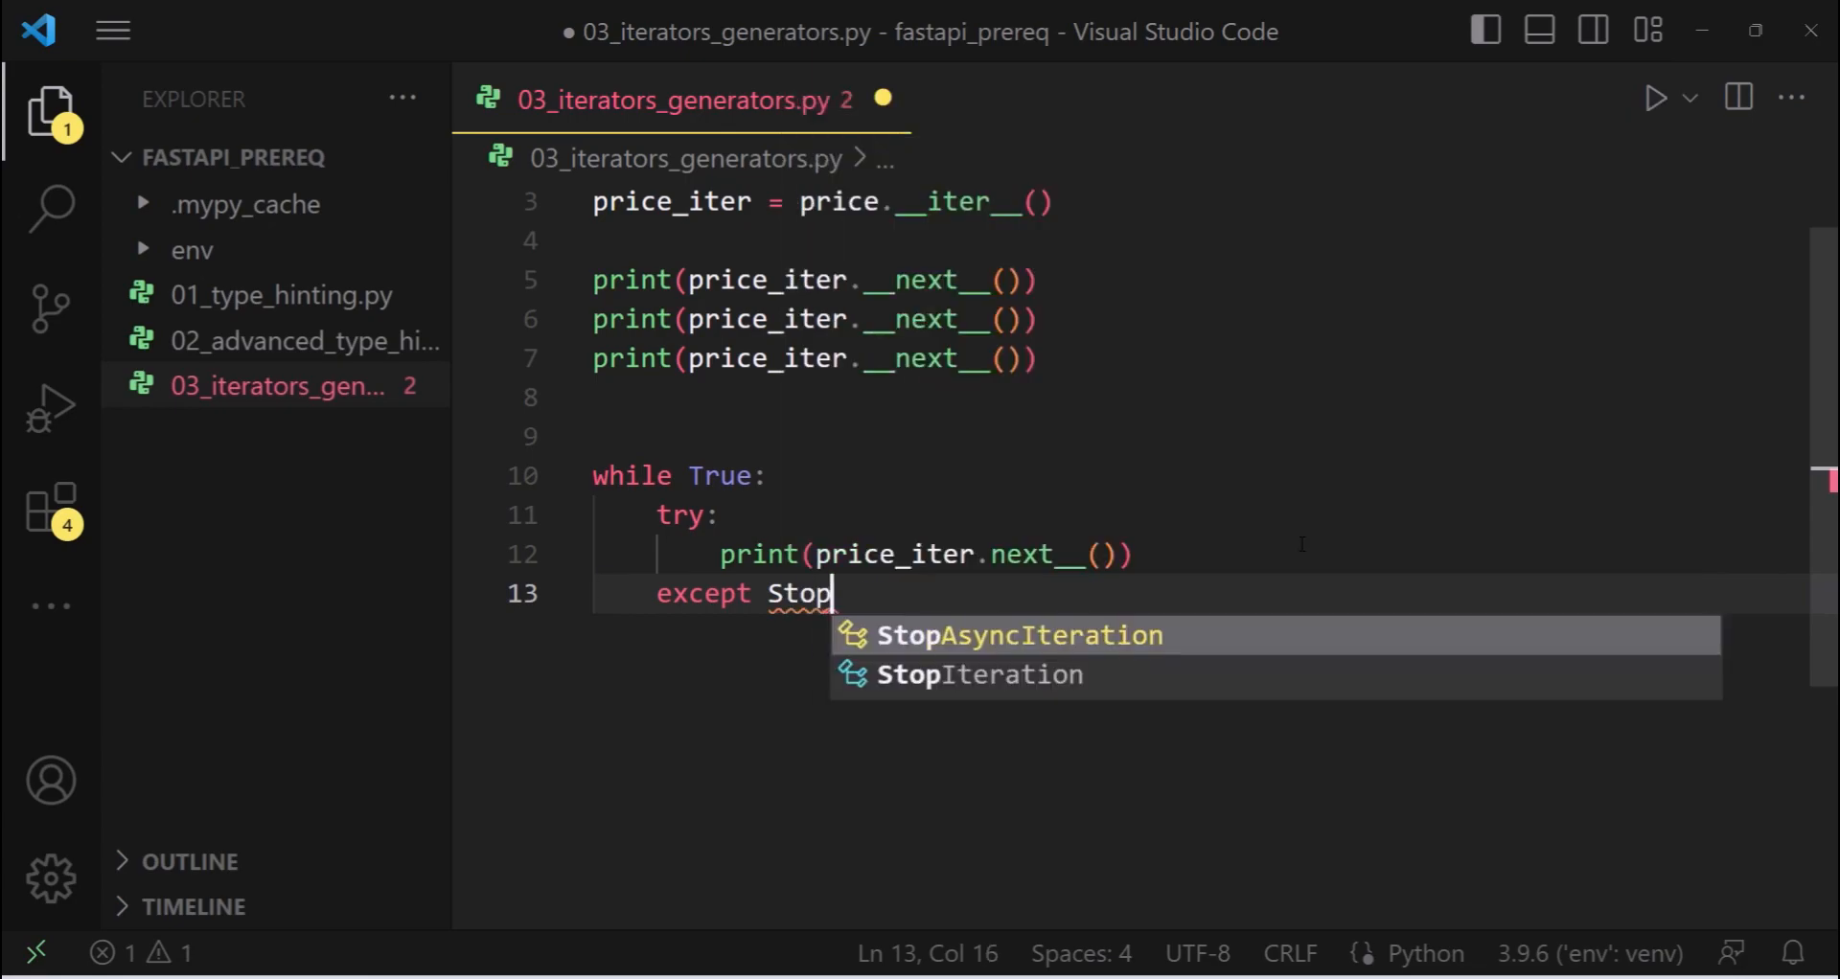
{"action": "left_click", "coordinate": [979, 675]}
{"action": "type", "text": "break"}
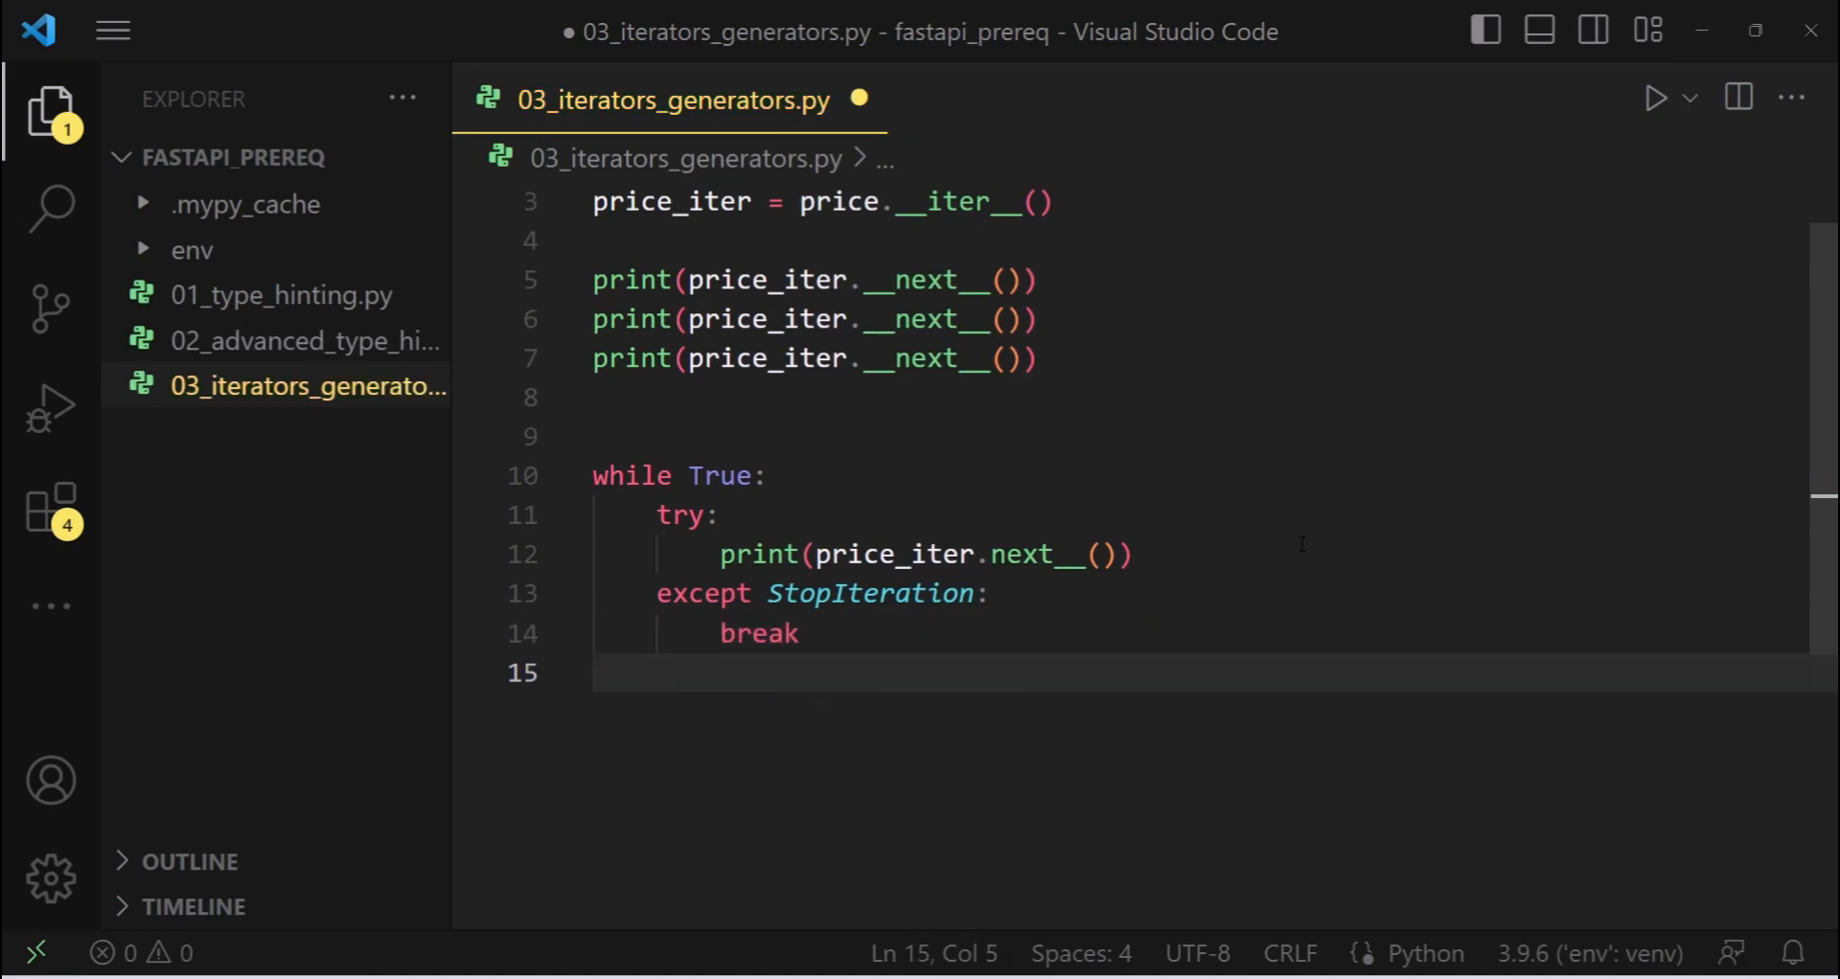
{"action": "key", "text": "Ctrl+s"}
{"action": "type", "text": "python .\\03_iterators_generators.py"}
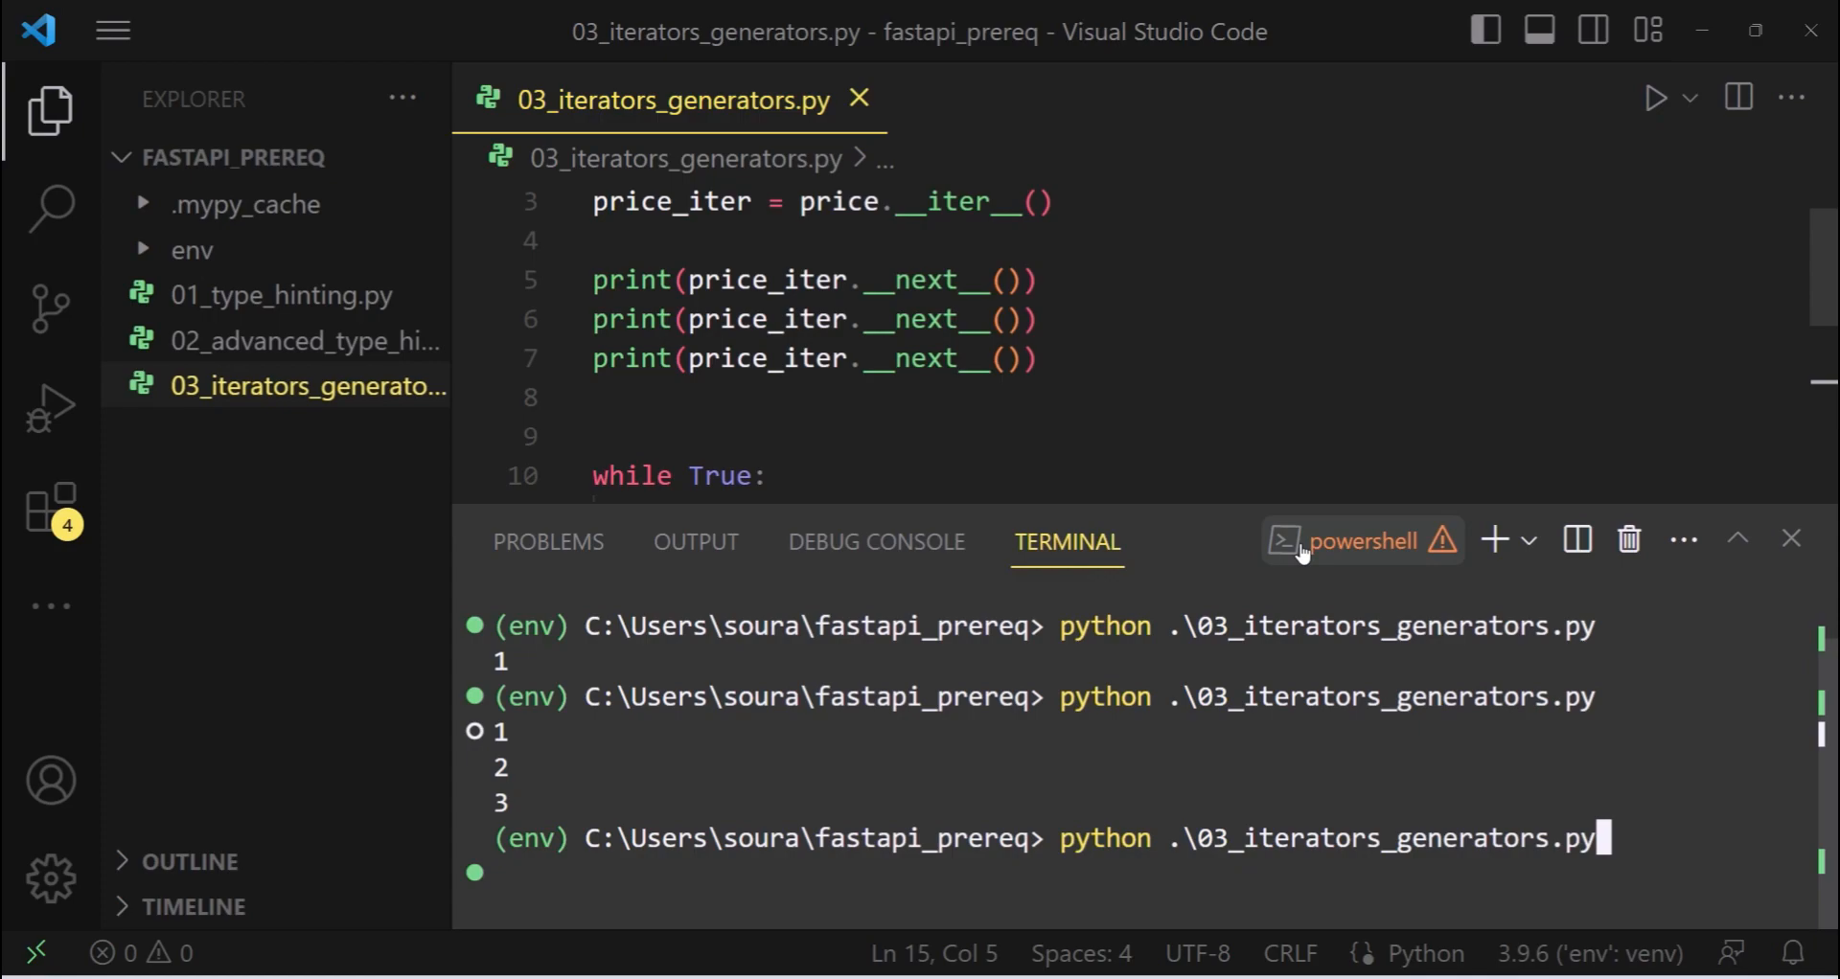
Rerun python .\03_iterators_generators.py after fixing __next__, printing 1, 2, 3, 9, 8
{"action": "key", "text": "Enter"}
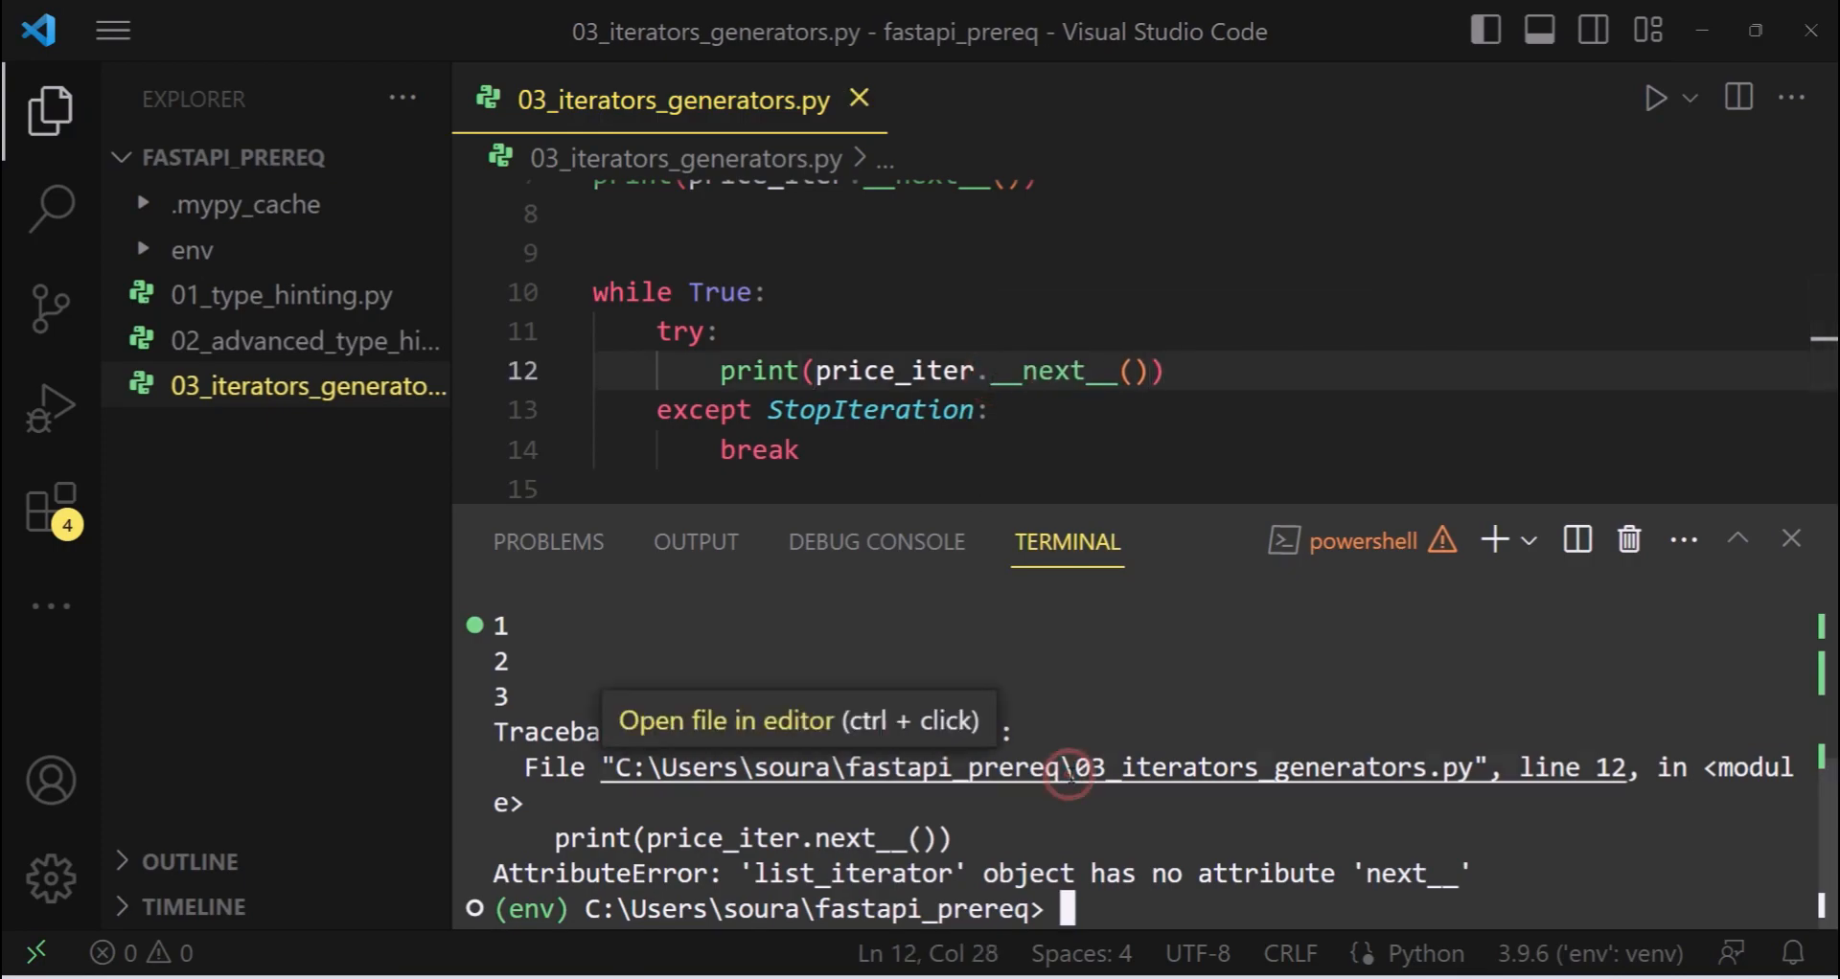
{"action": "type", "text": "python .\\03_iterators_generators.py"}
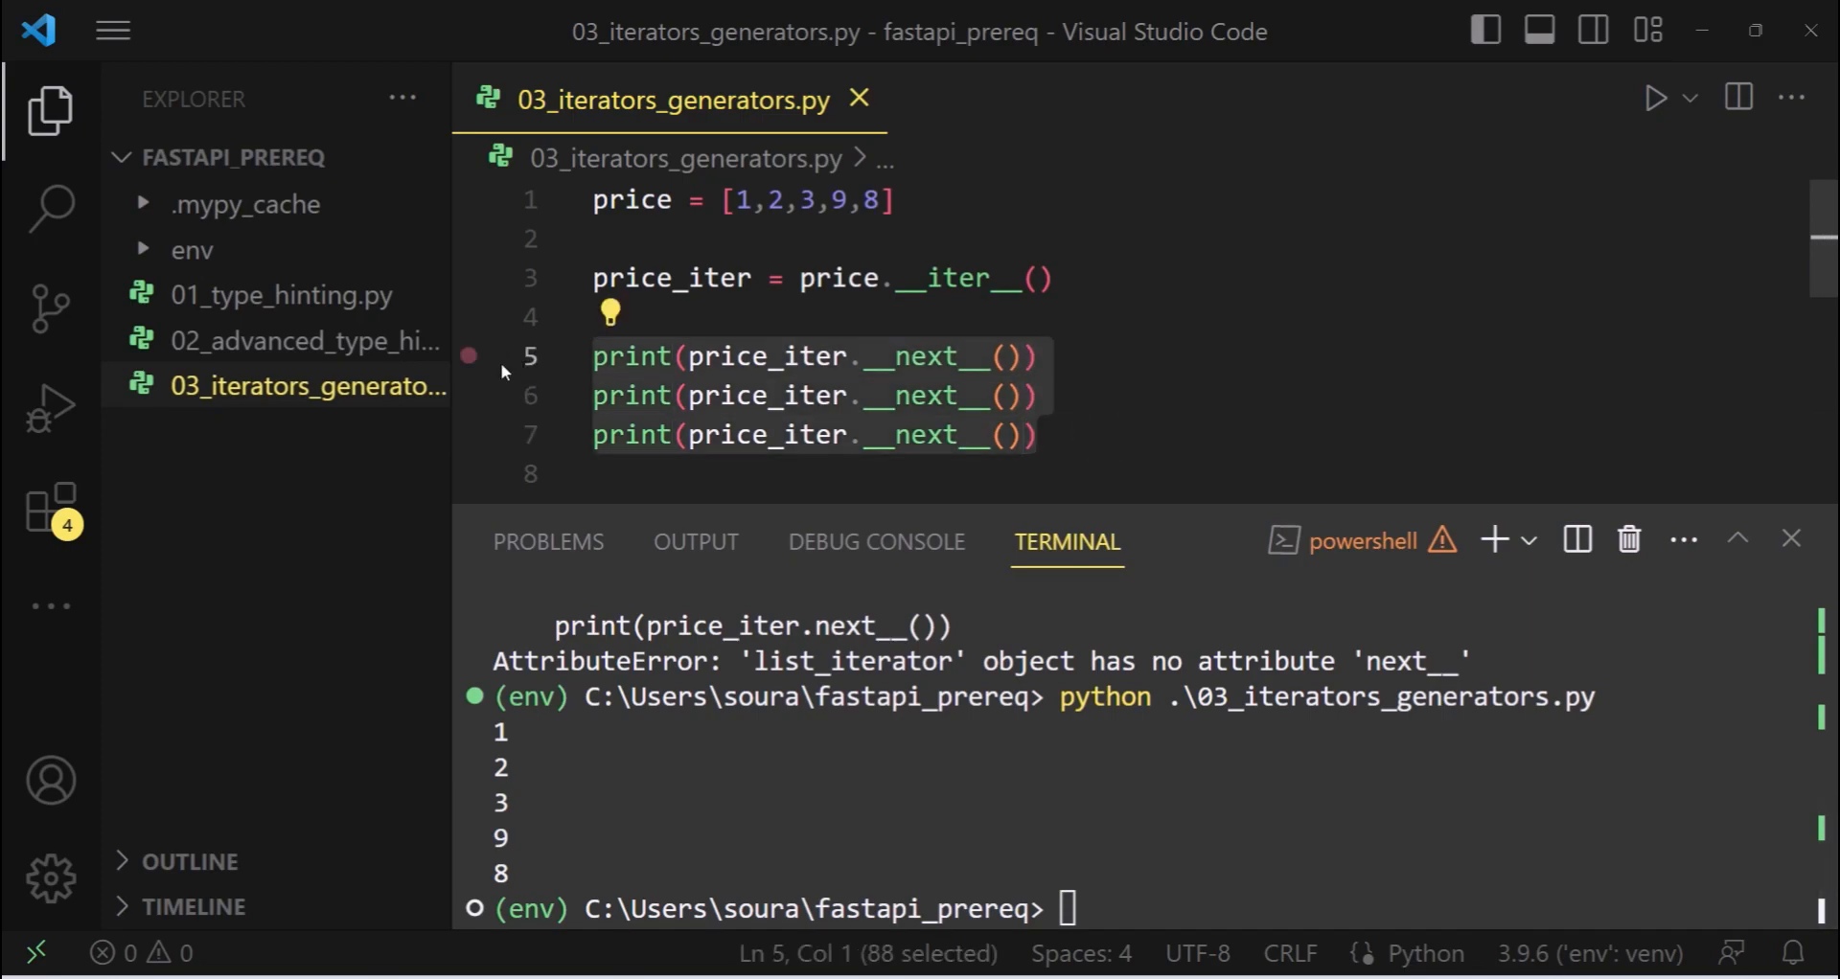
{"action": "mouse_move", "coordinate": [987, 355]}
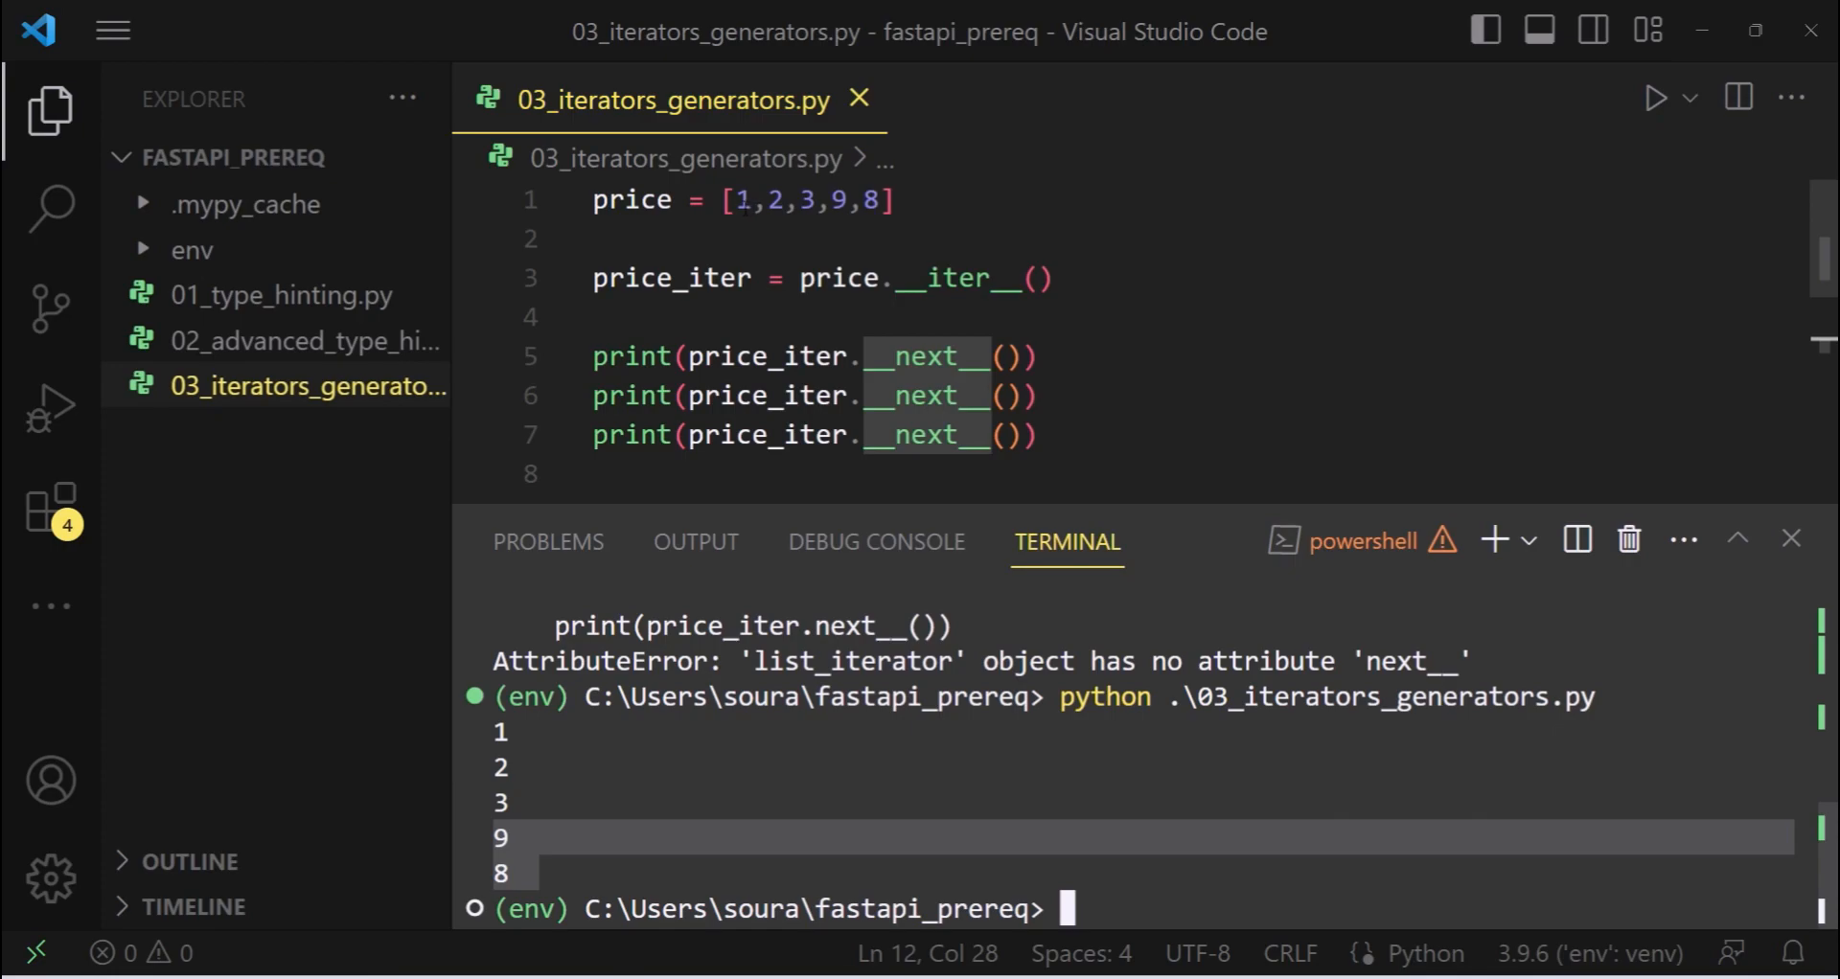
{"action": "left_click_drag", "start_coordinate": [592, 355], "coordinate": [1039, 435]}
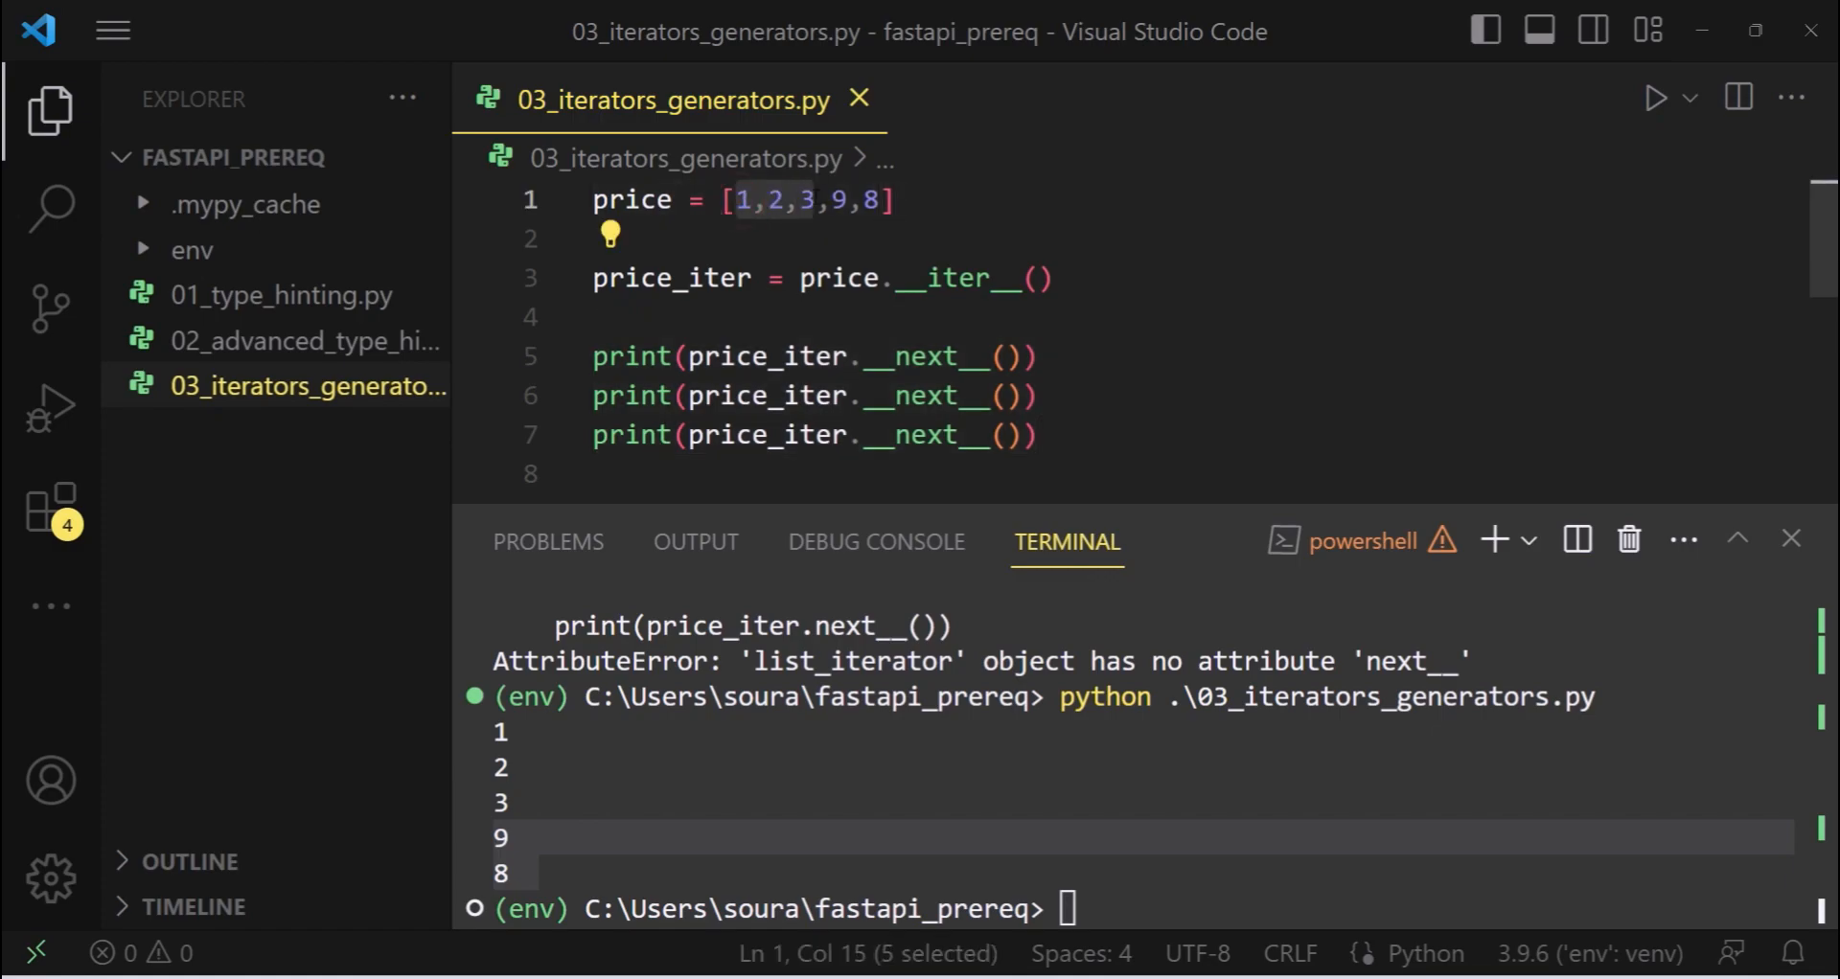
{"action": "left_click", "coordinate": [835, 199]}
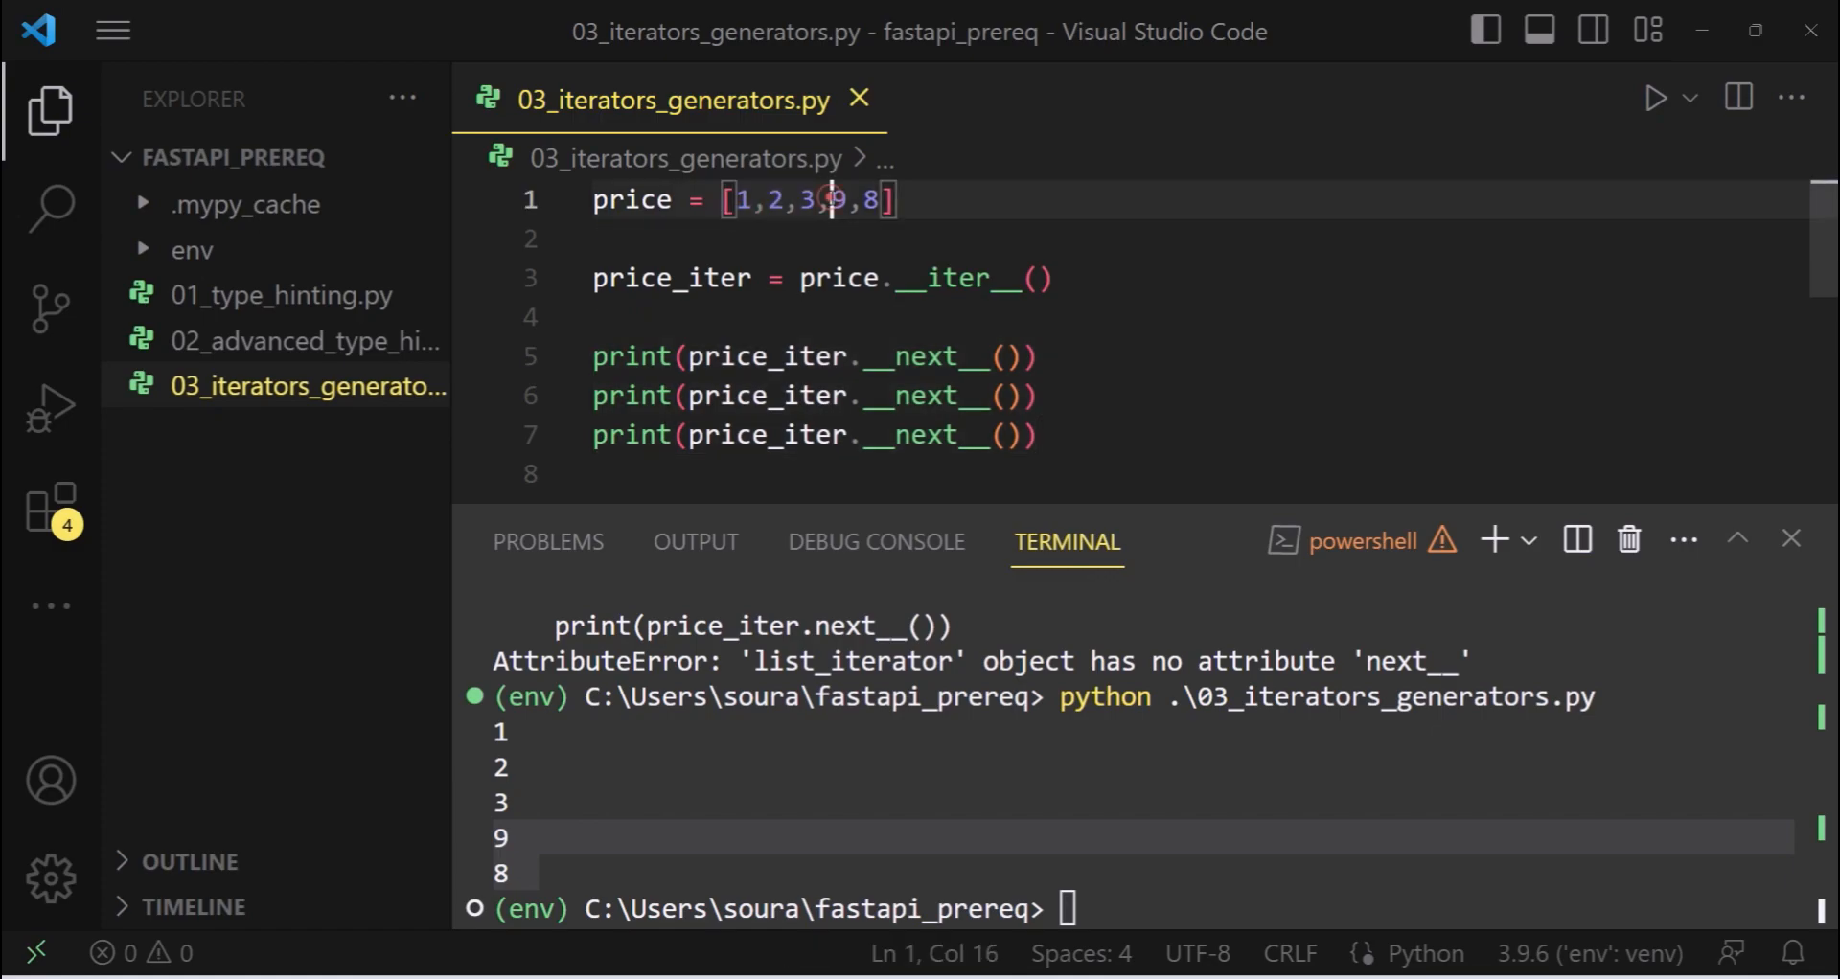
{"action": "scroll", "scroll_direction": "down", "scroll_amount": 3}
{"action": "type", "text": "class"}
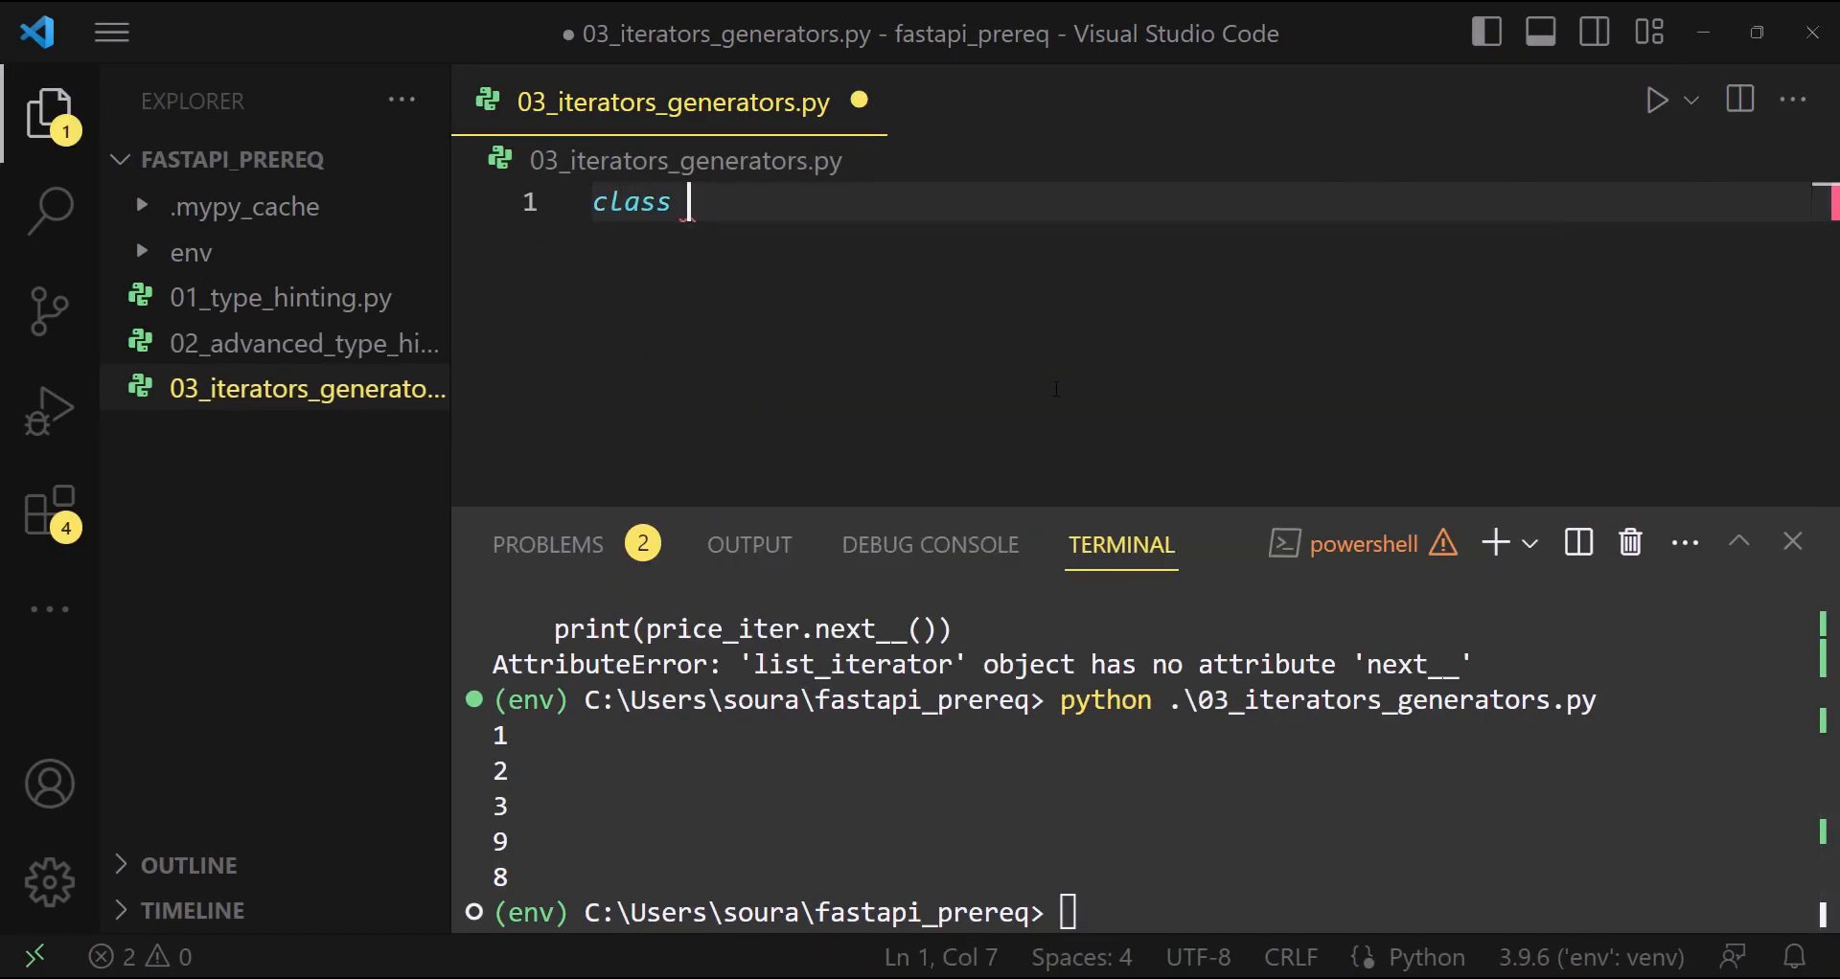
Define class InfiniteNaturalNumbers with __init__ setting self.num = 1
{"action": "type", "text": "InfiniteNatura"}
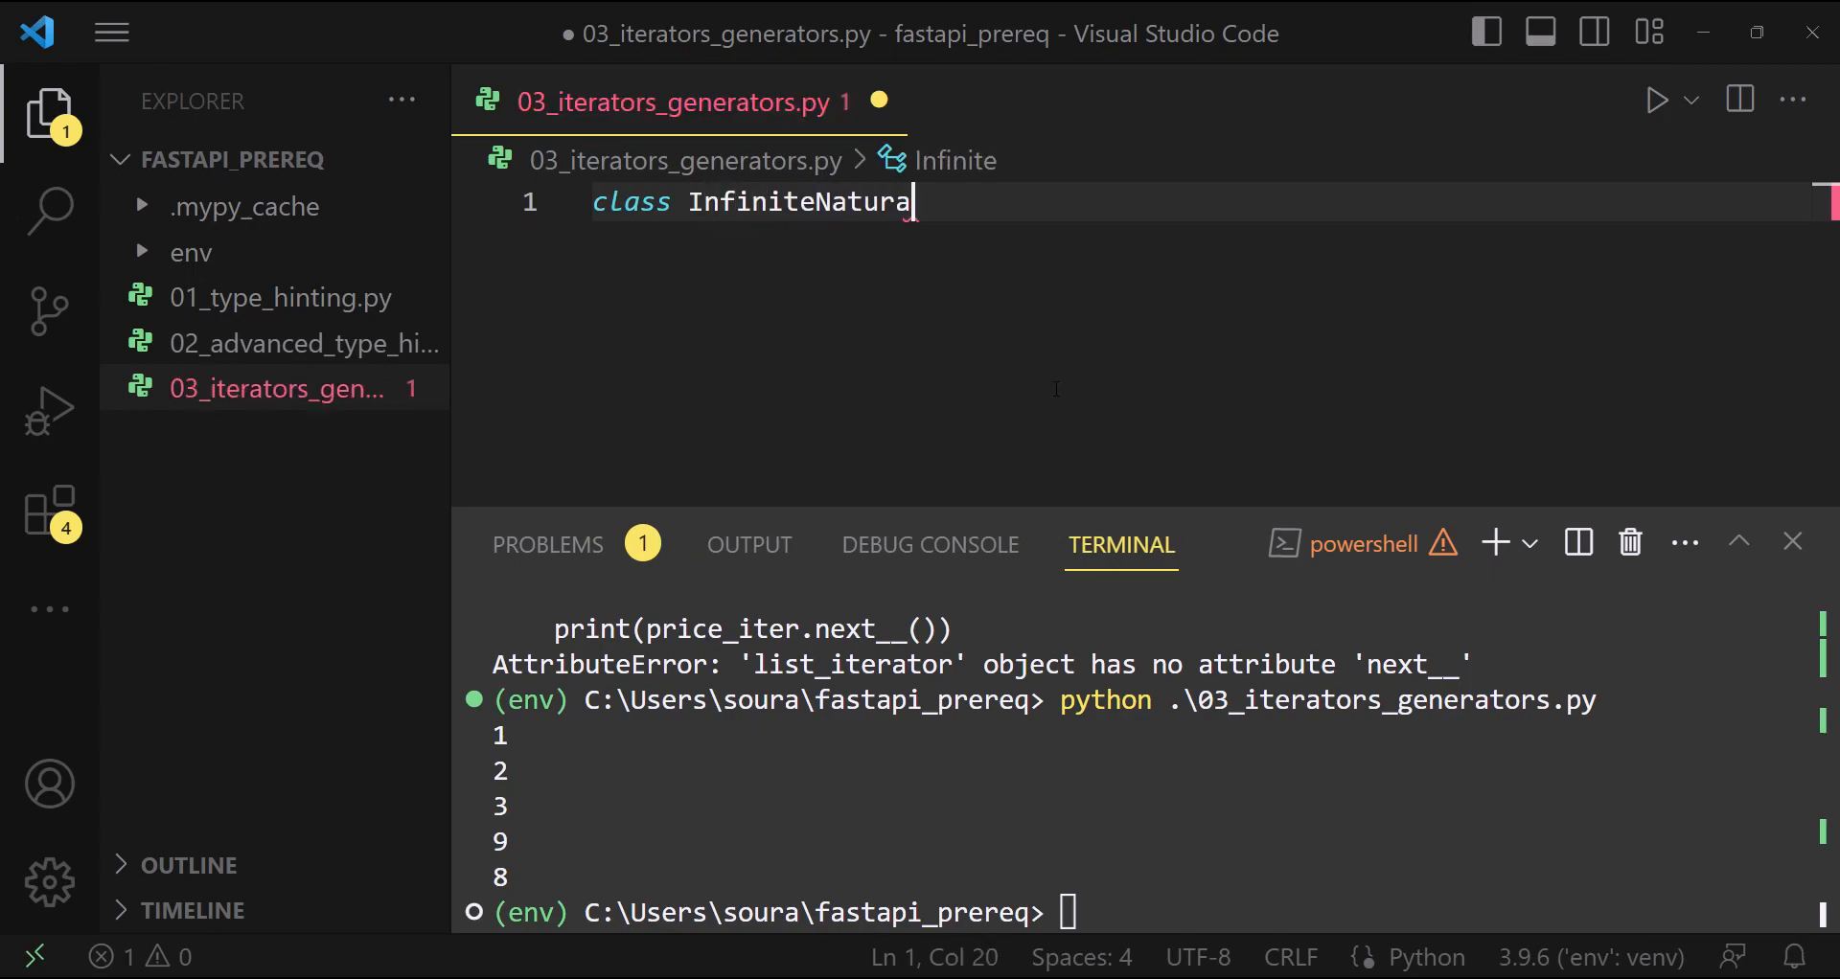
{"action": "type", "text": "lNum"}
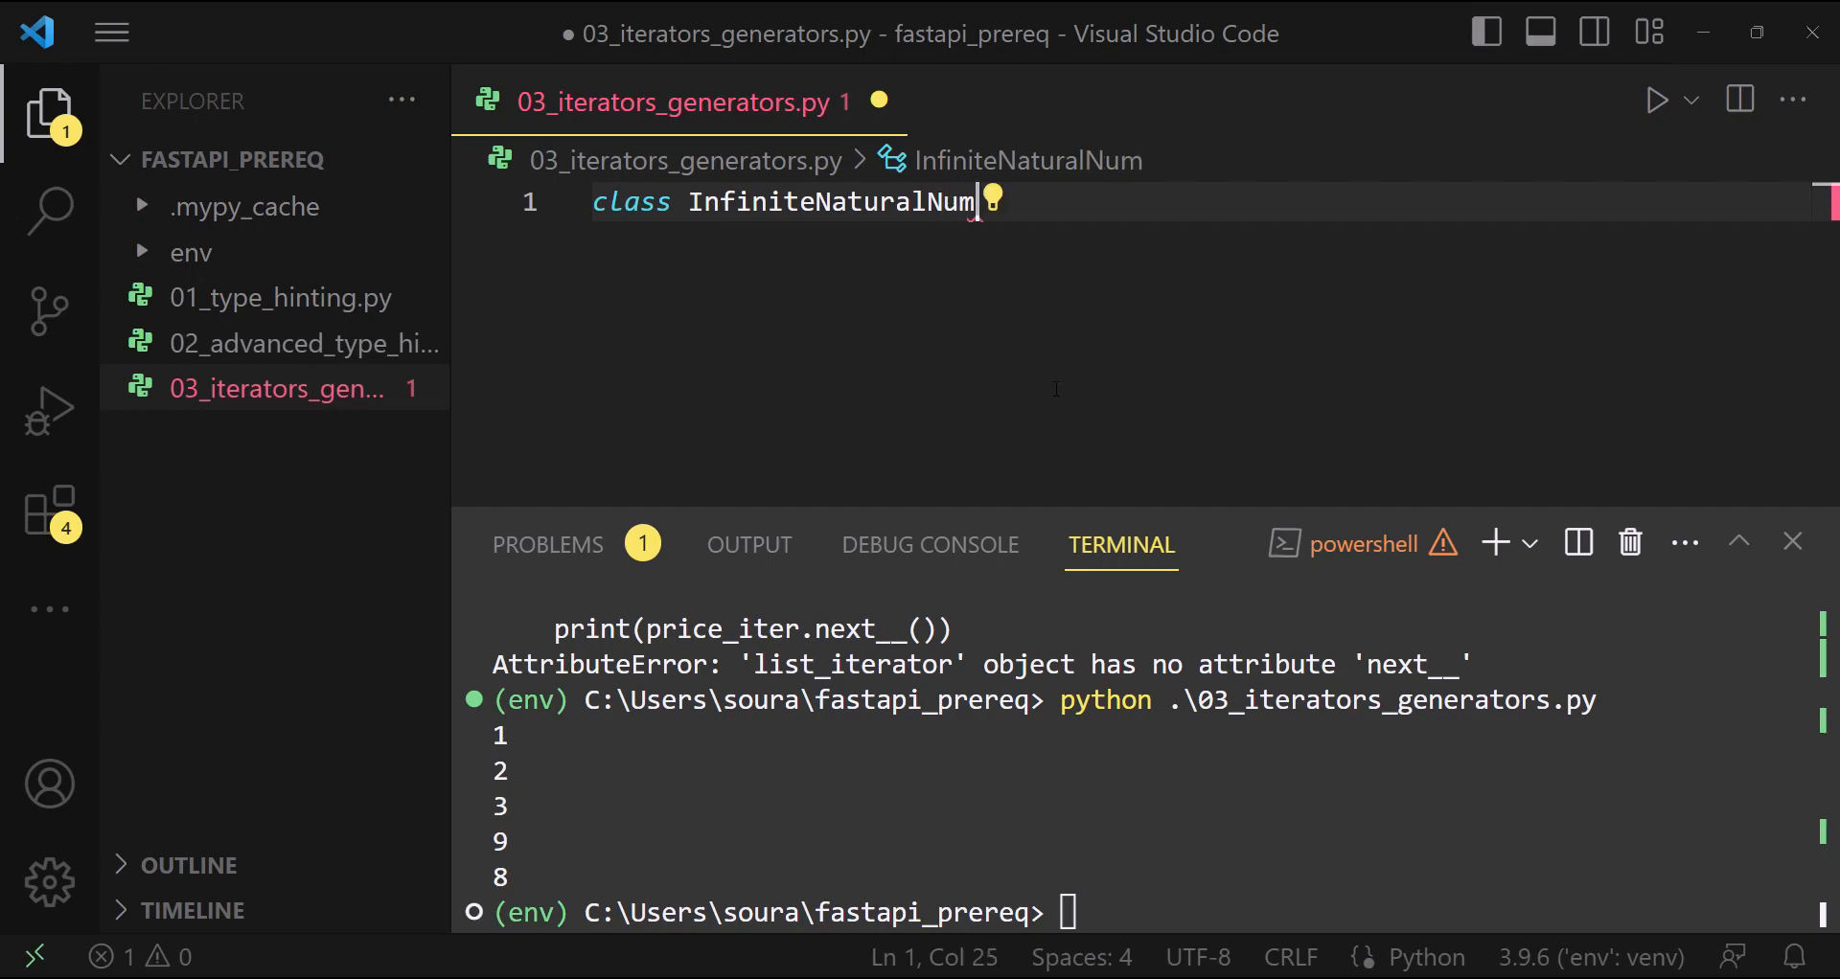
{"action": "type", "text": "bers()"}
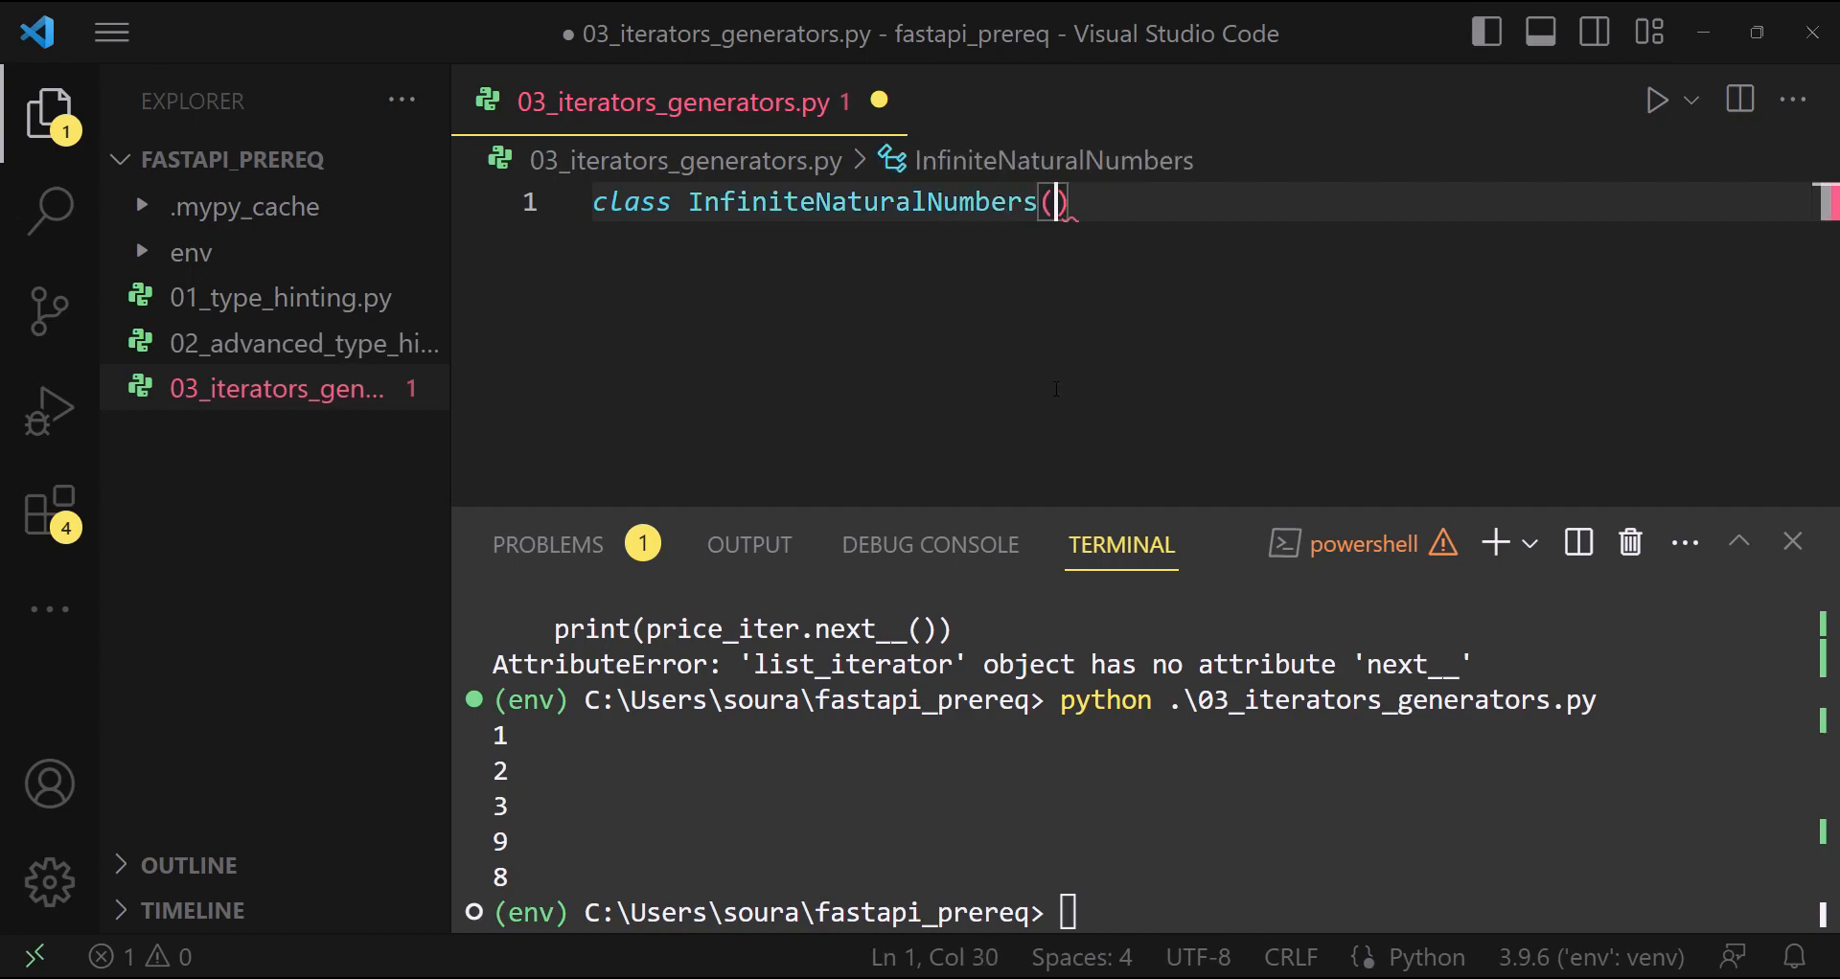
{"action": "type", "text": ":"}
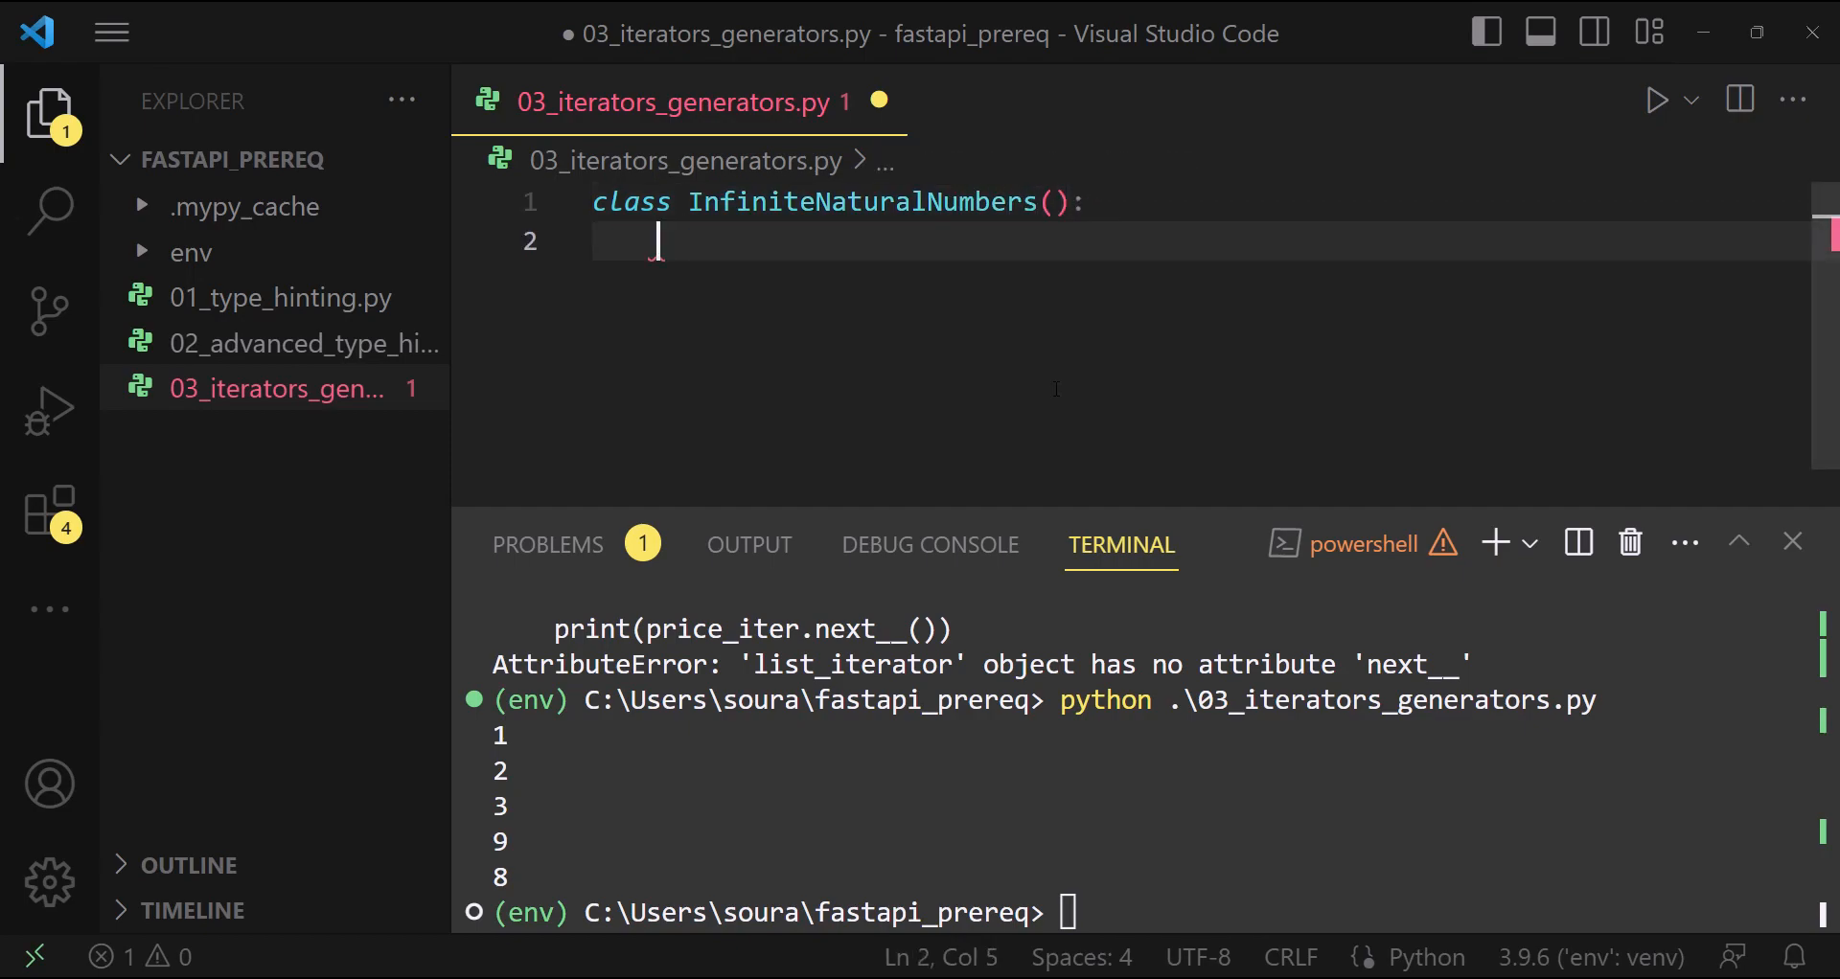
{"action": "type", "text": "def __init__(self) -> None:"}
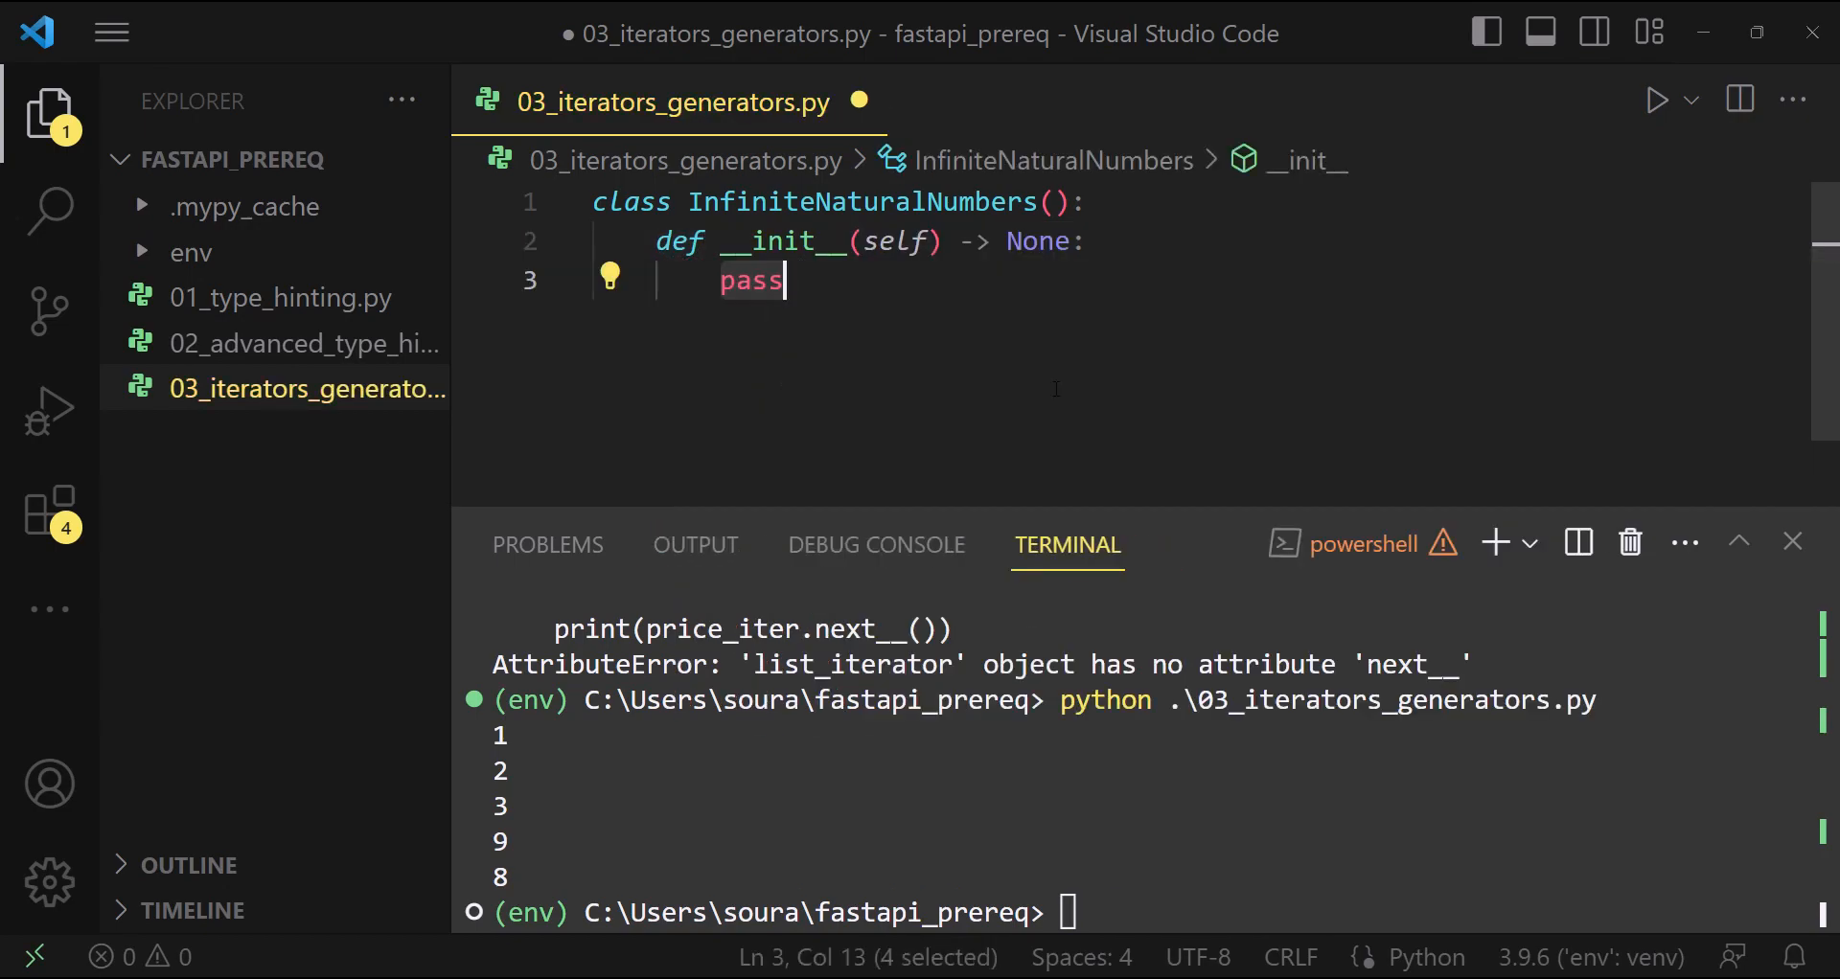
{"action": "type", "text": "sel"}
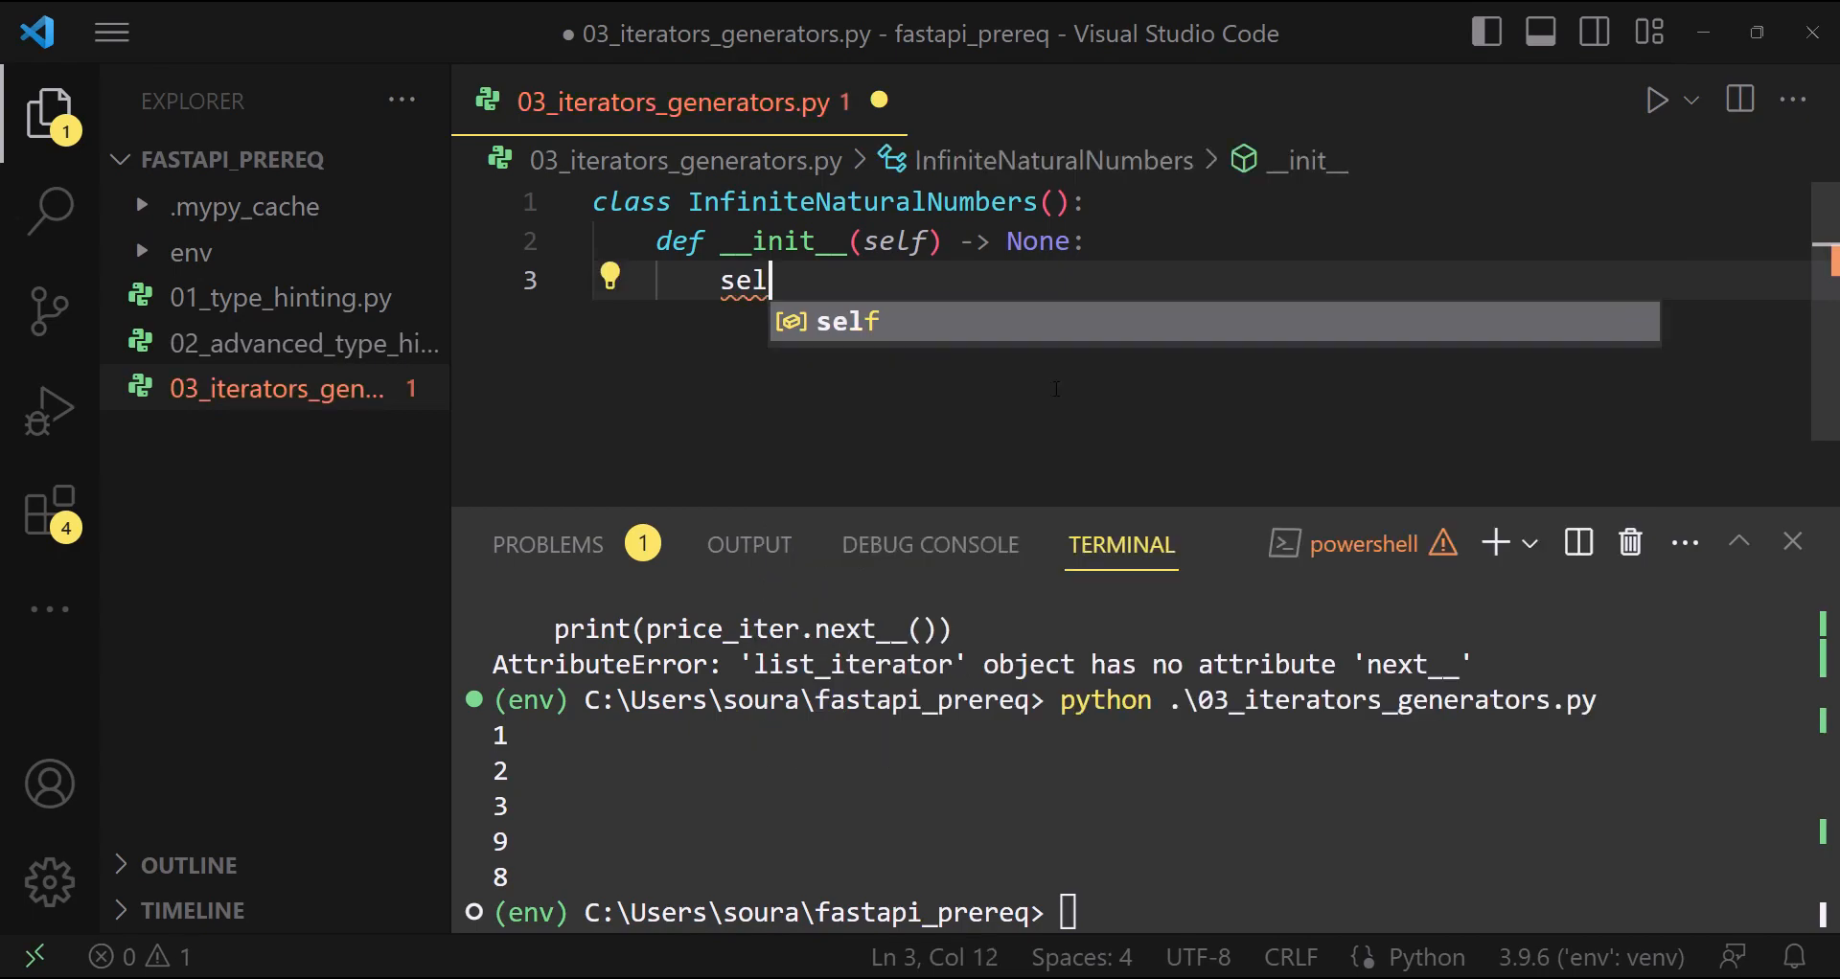
{"action": "type", "text": "f.num = 1"}
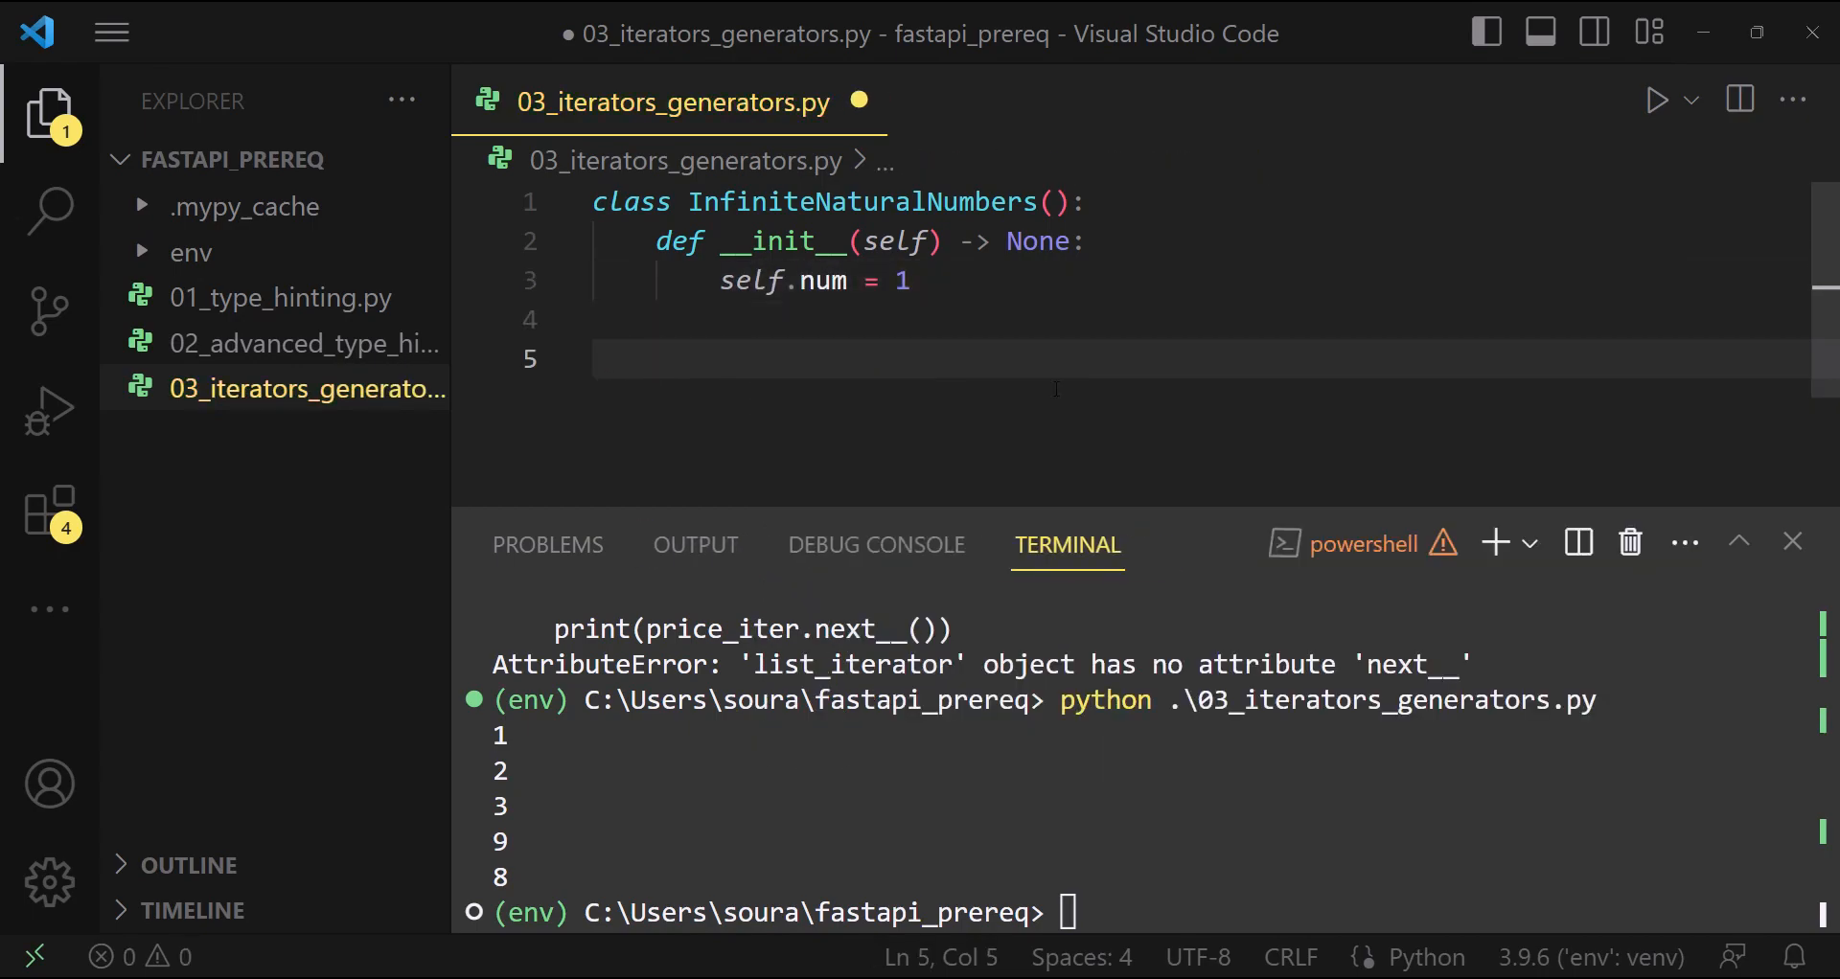
Add __iter__ returning self and start __next__ with num = self.num
{"action": "type", "text": "def _"}
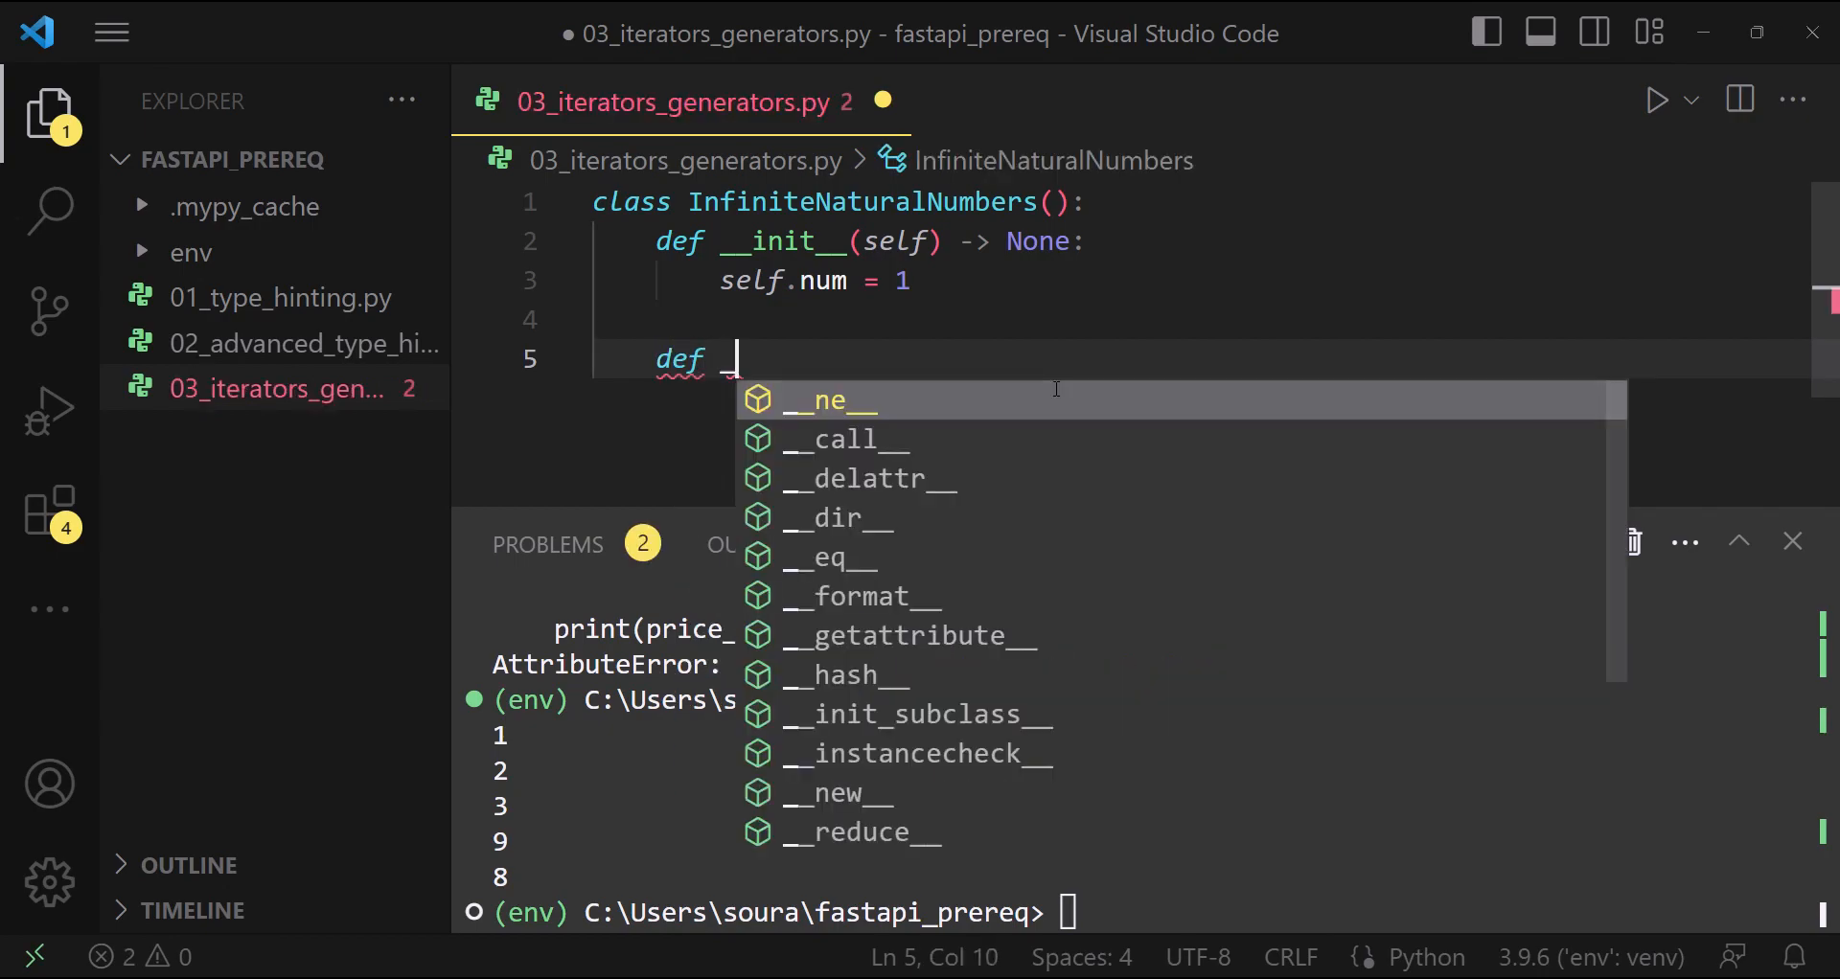
{"action": "type", "text": "__iter__():"}
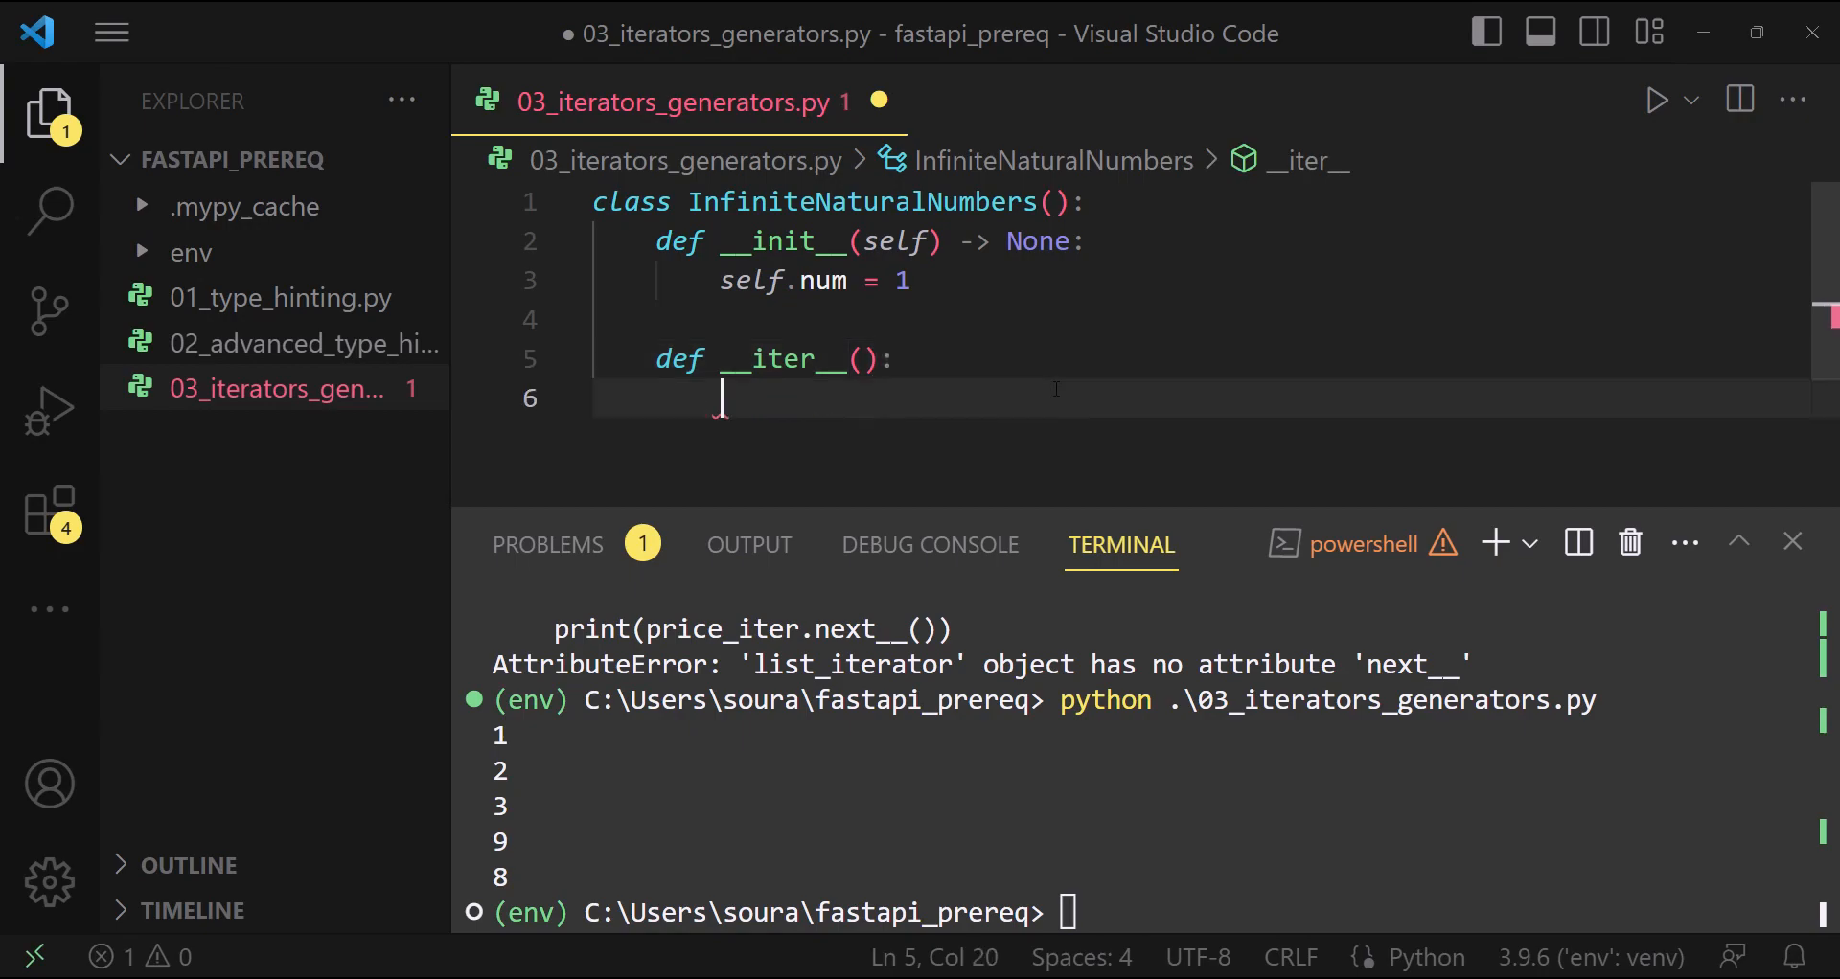
{"action": "type", "text": "return self"}
{"action": "type", "text": "d"}
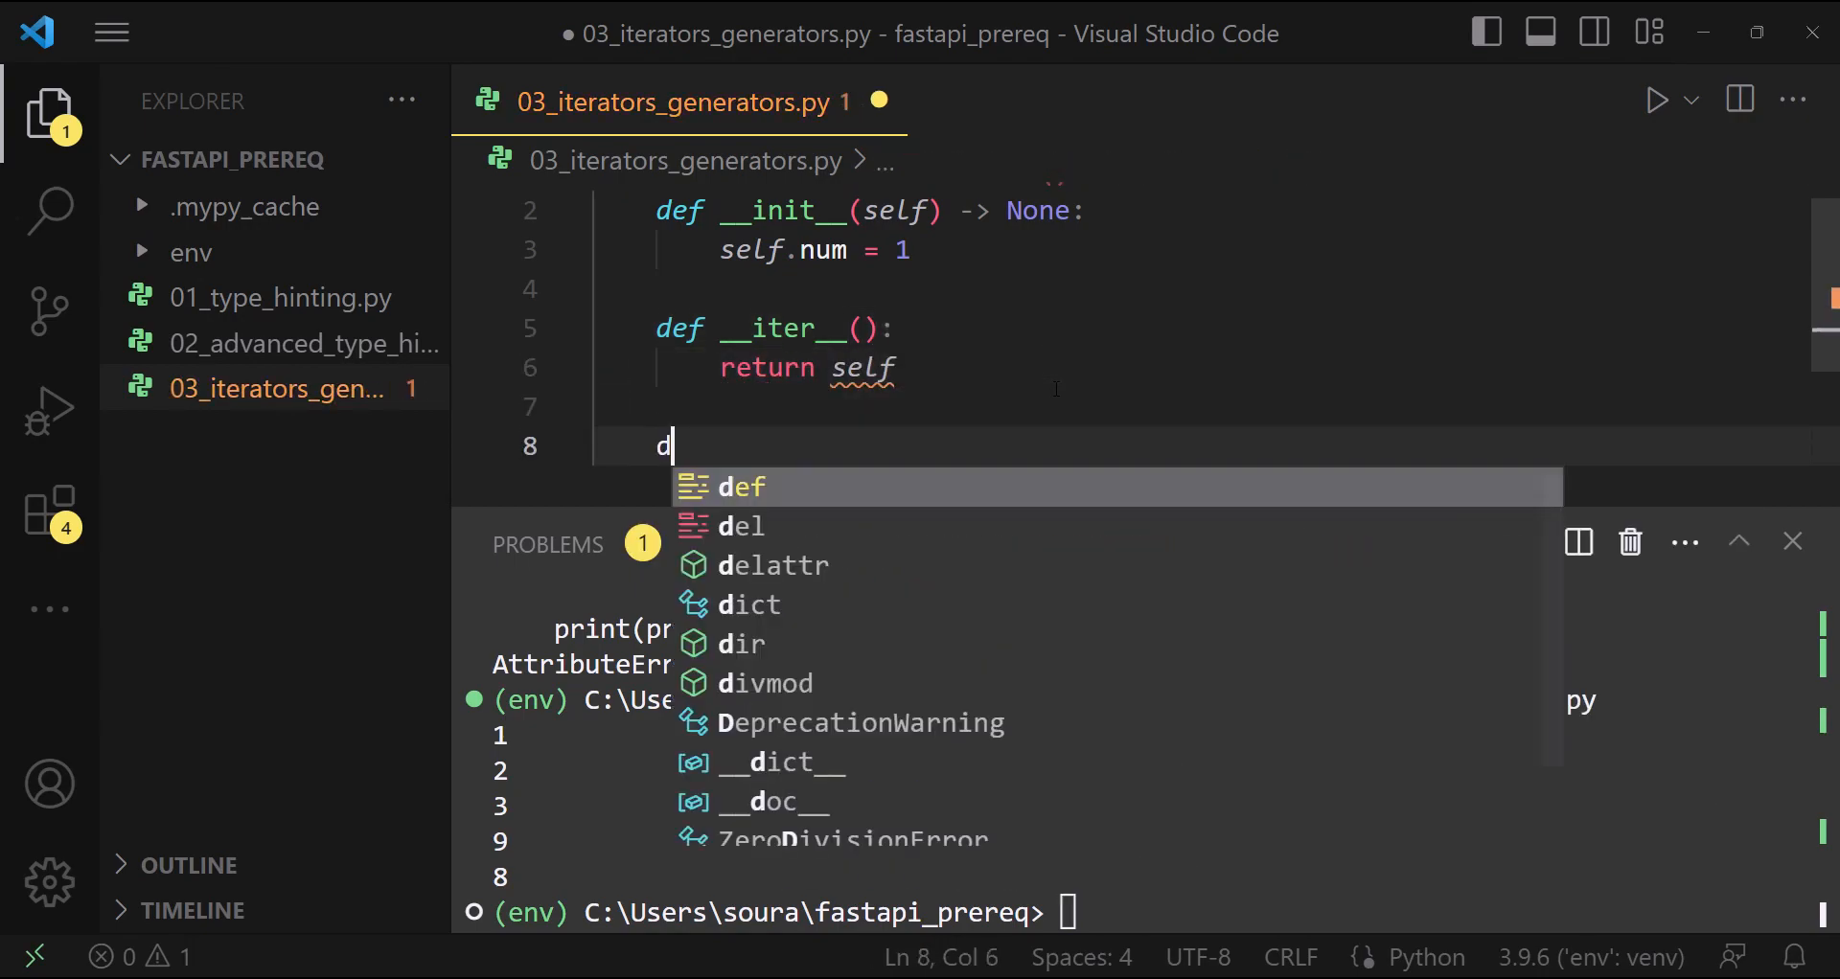
{"action": "type", "text": "ef __"}
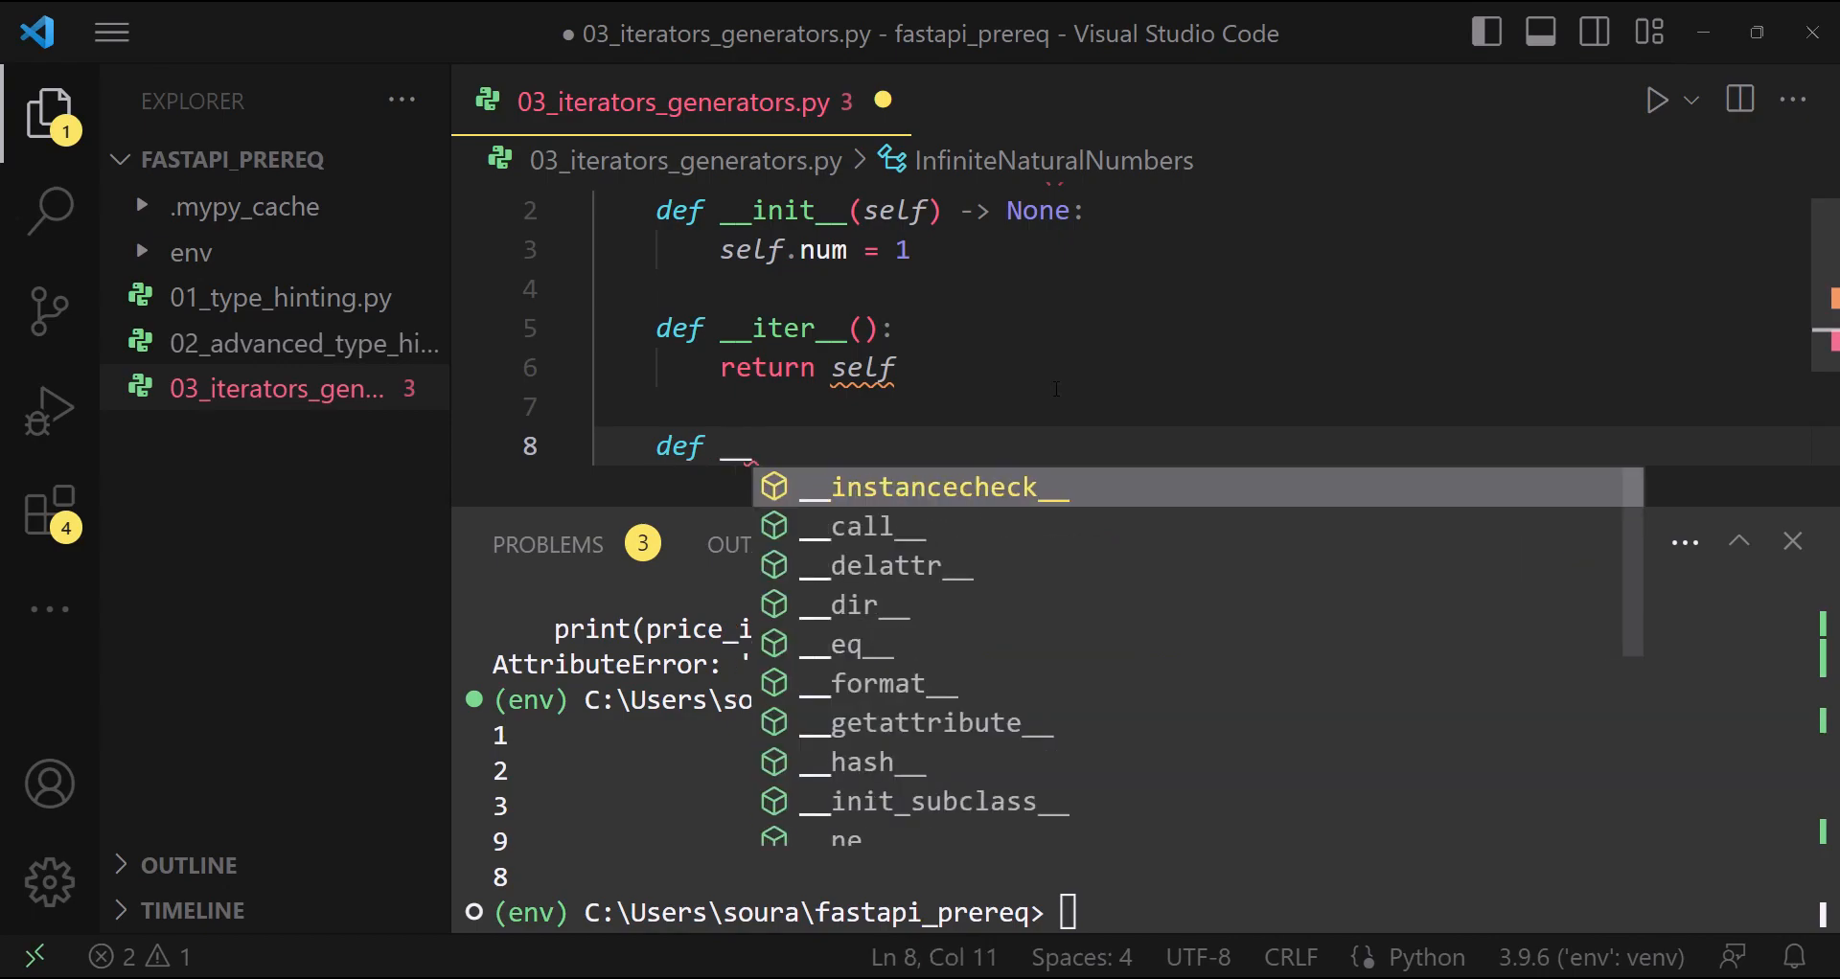
{"action": "type", "text": "next__("}
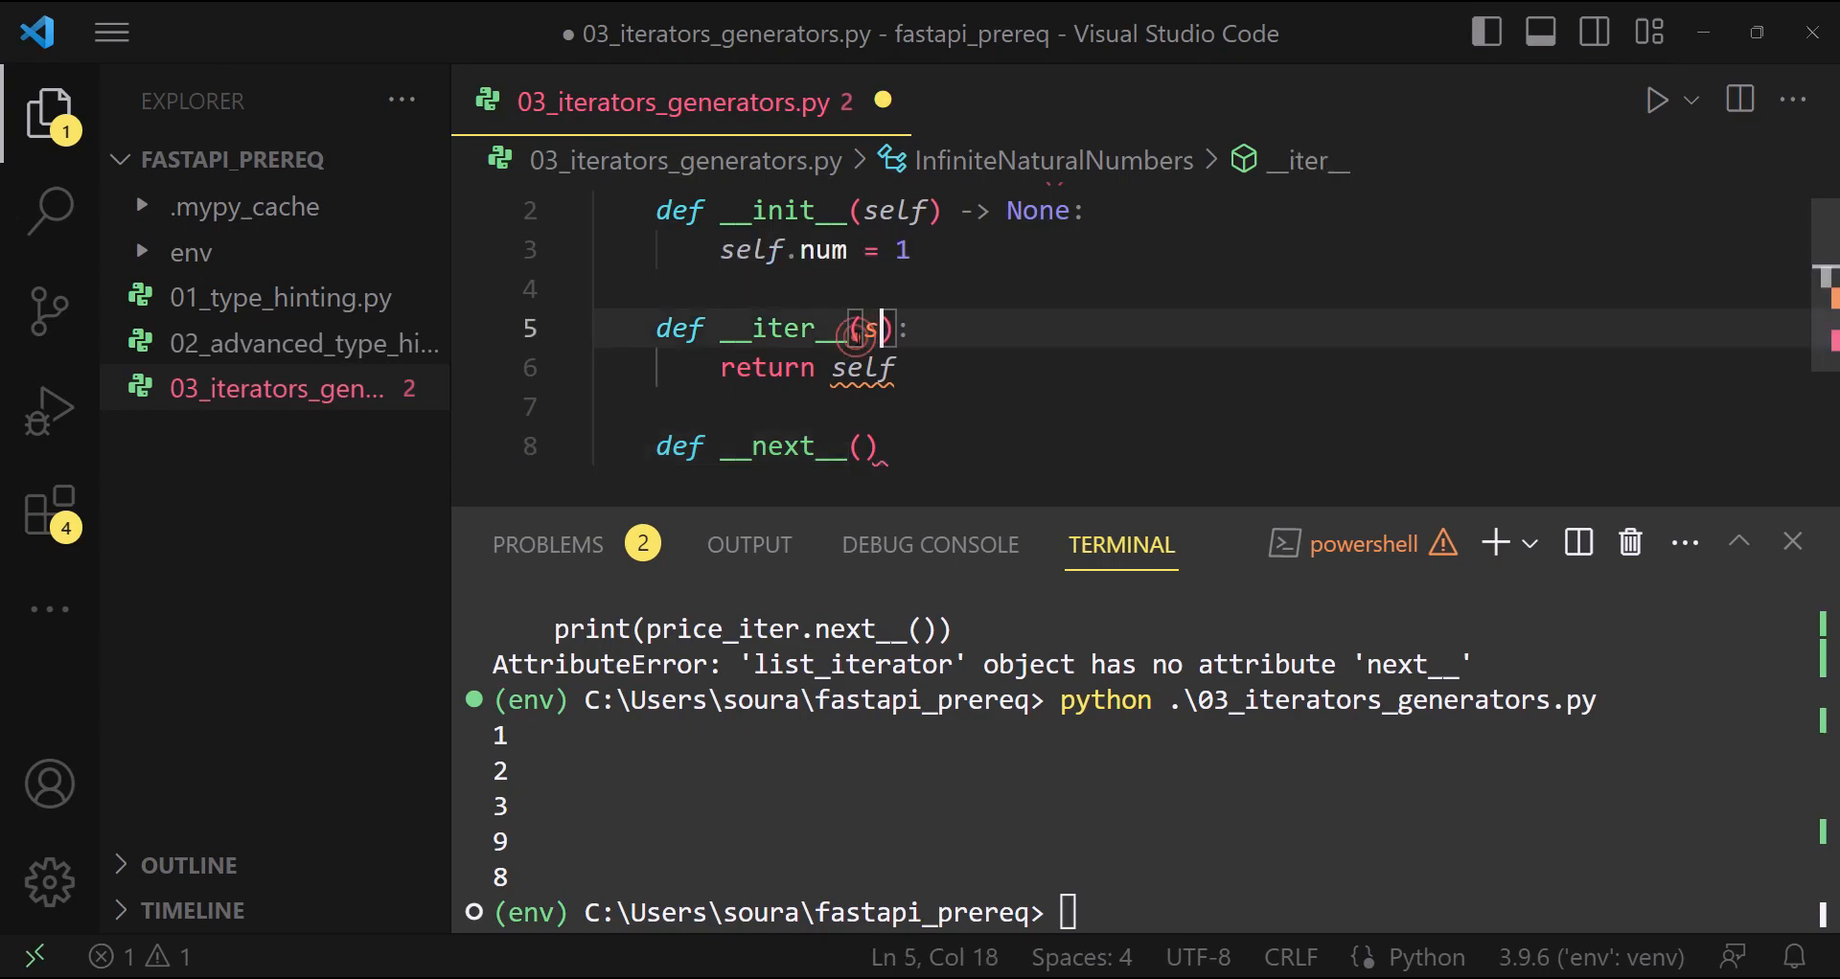
{"action": "type", "text": "elf"}
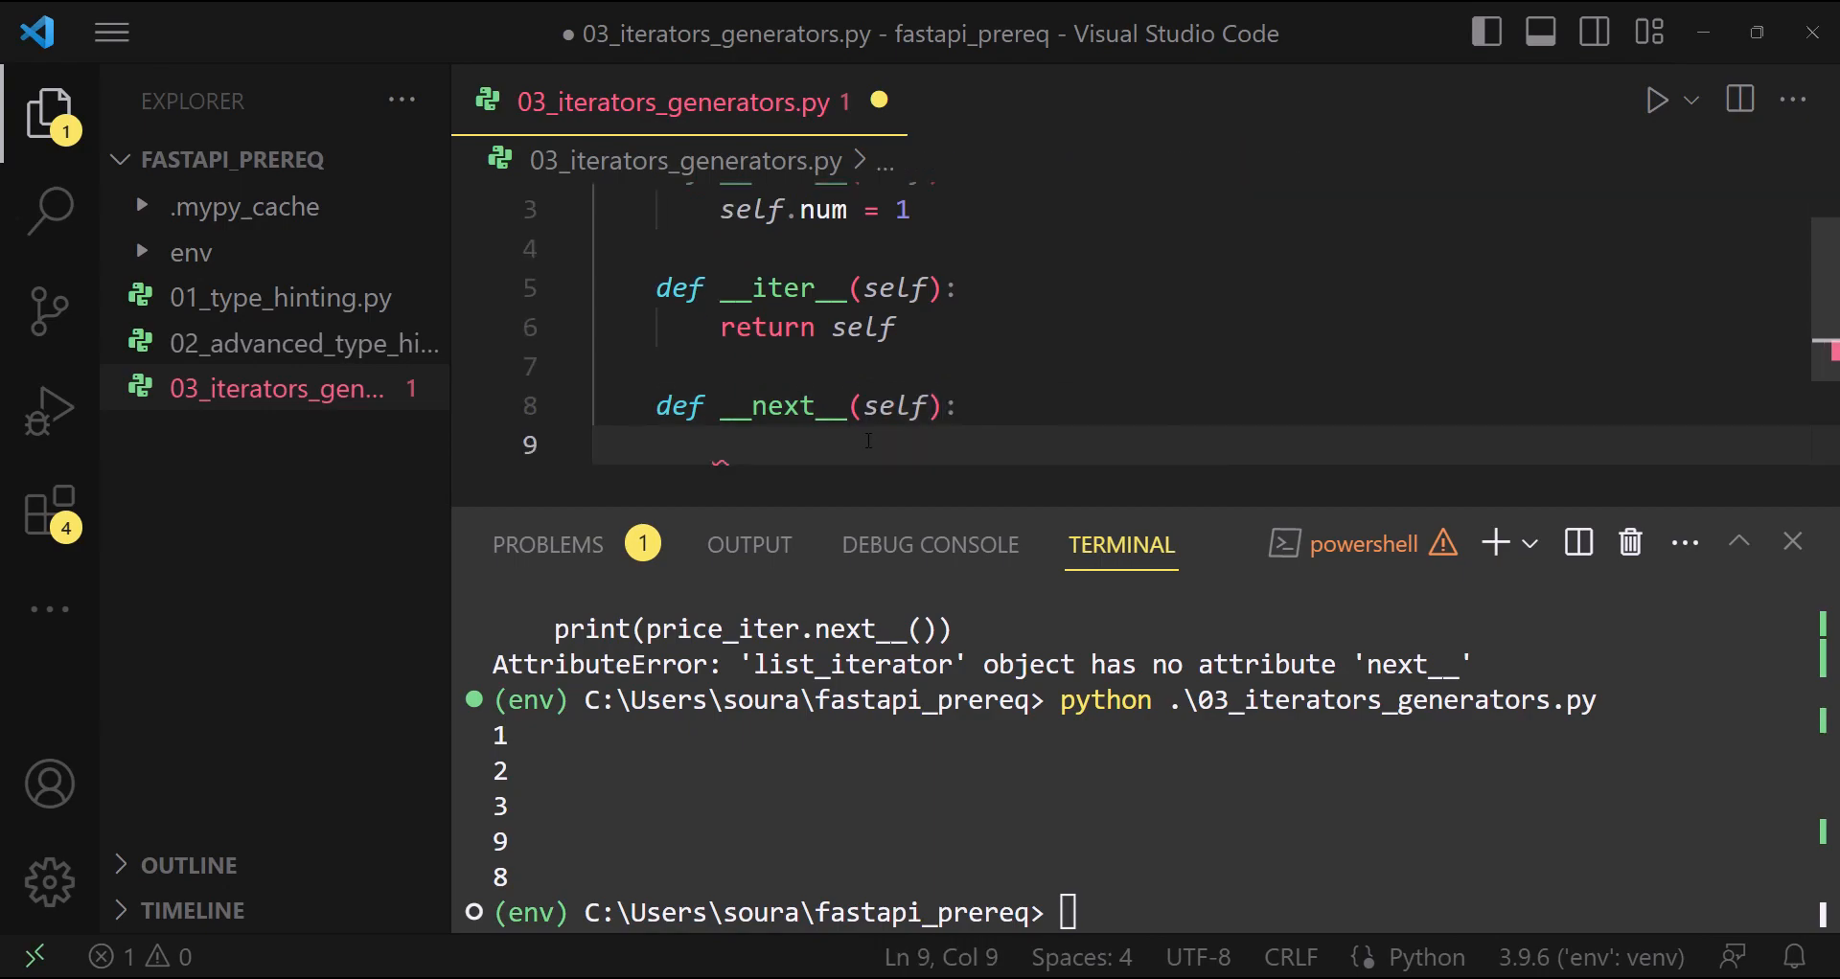
{"action": "type", "text": "num ="}
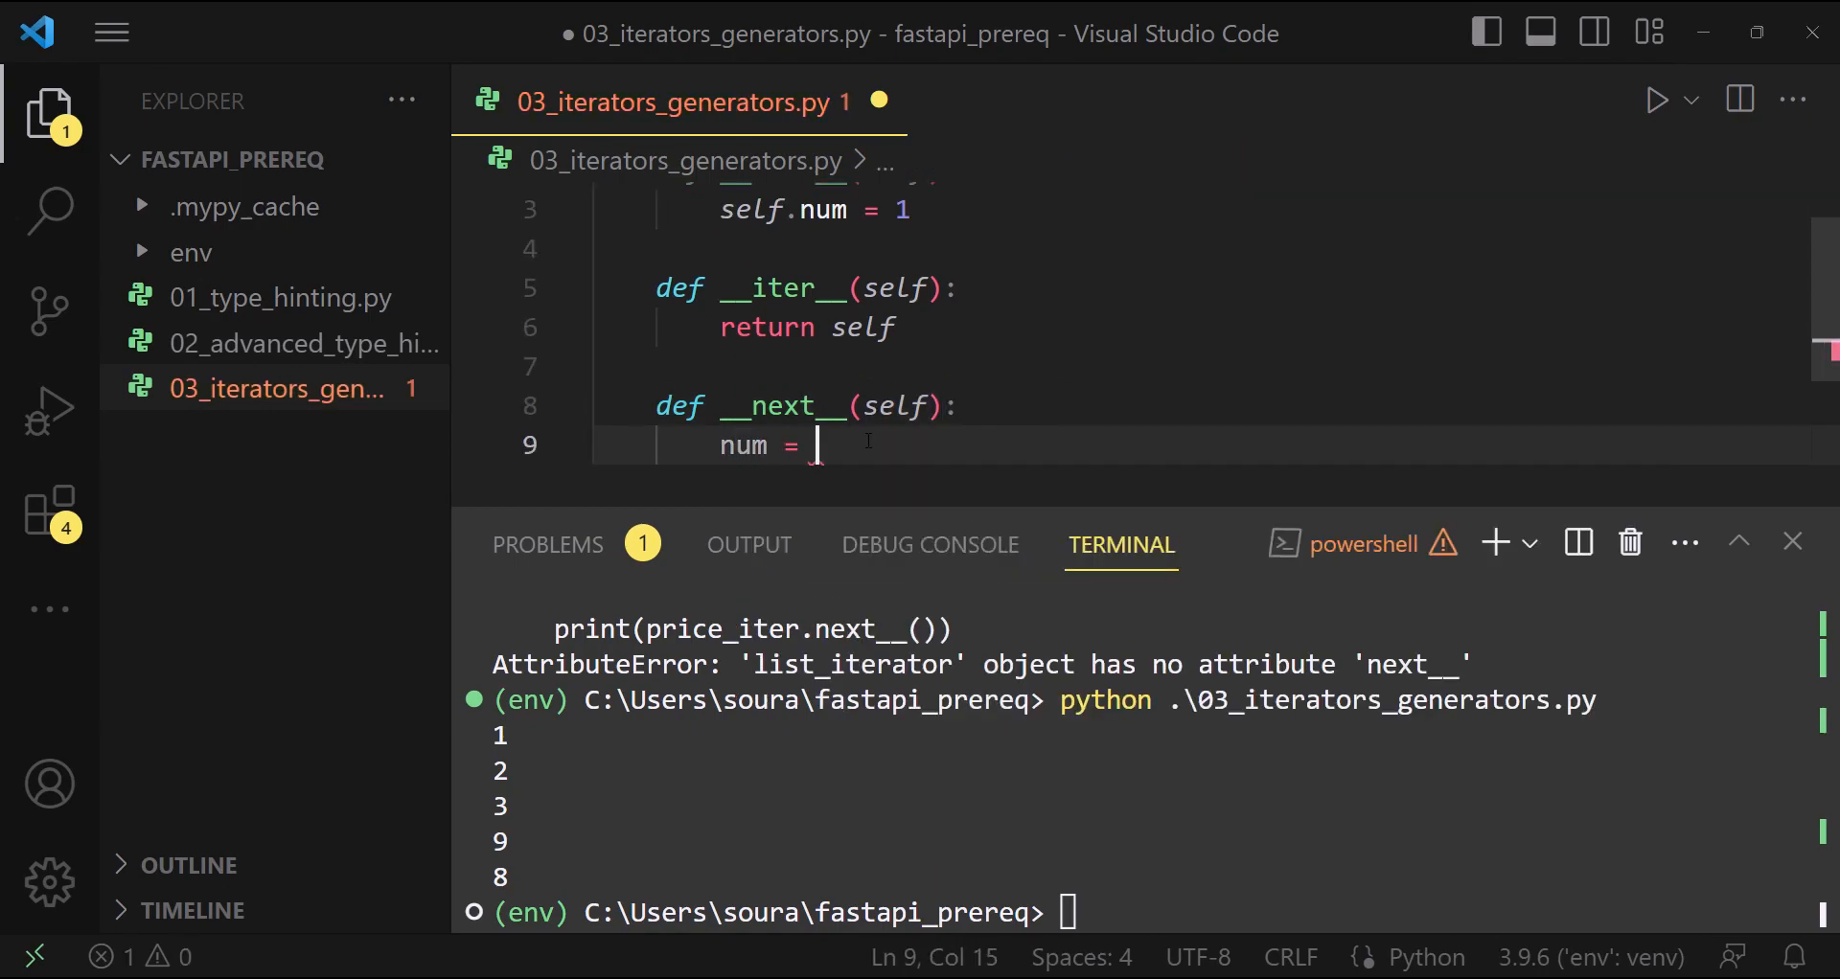
{"action": "type", "text": "self.num"}
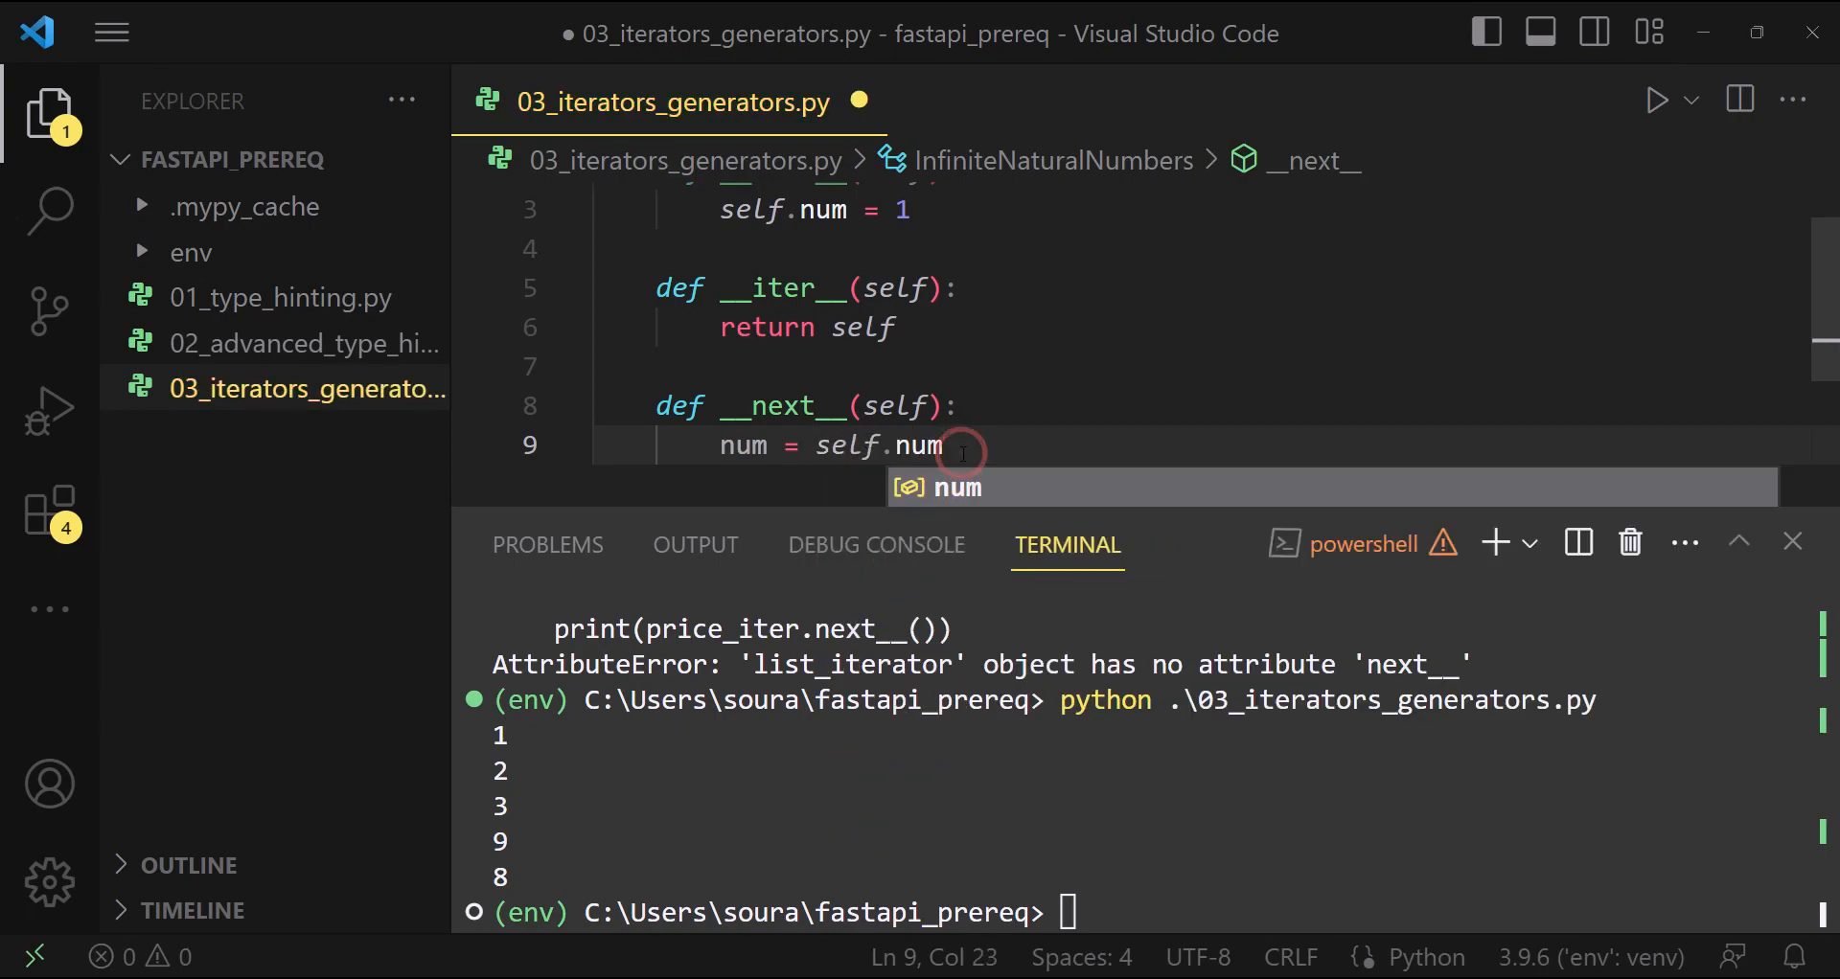
Finish __next__ by incrementing self.num += 1 and returning num
{"action": "key", "text": "Enter"}
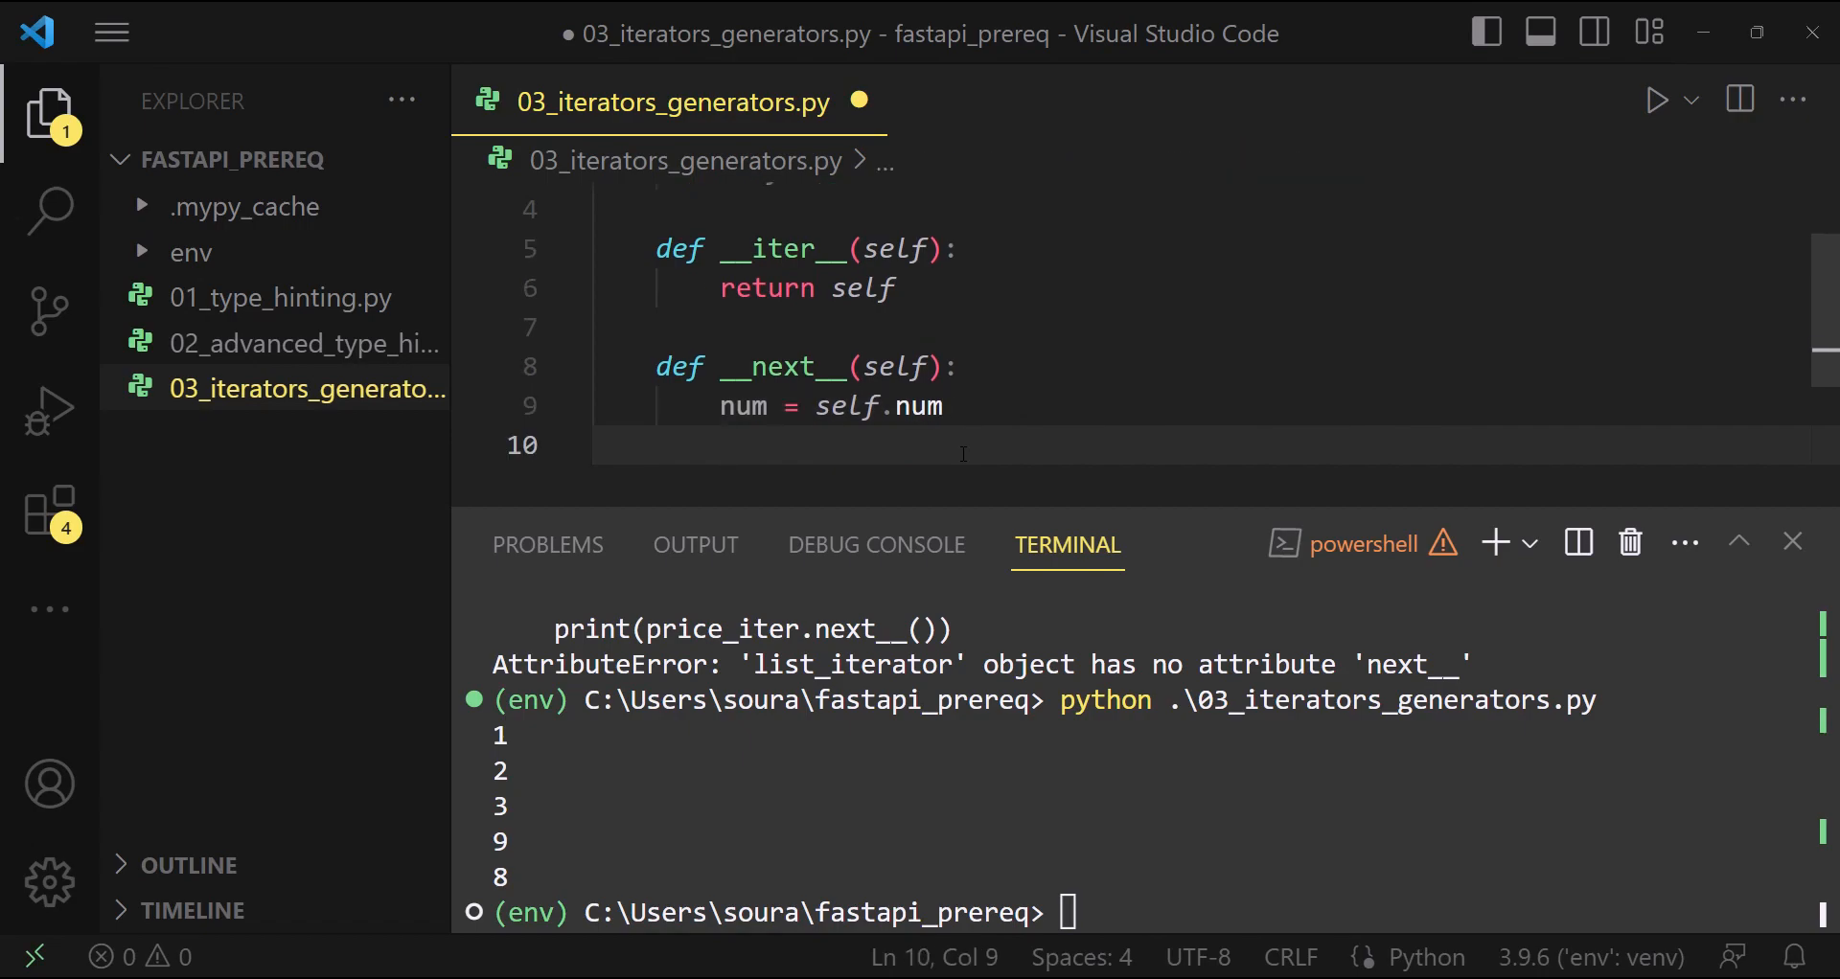
{"action": "type", "text": "self.num"}
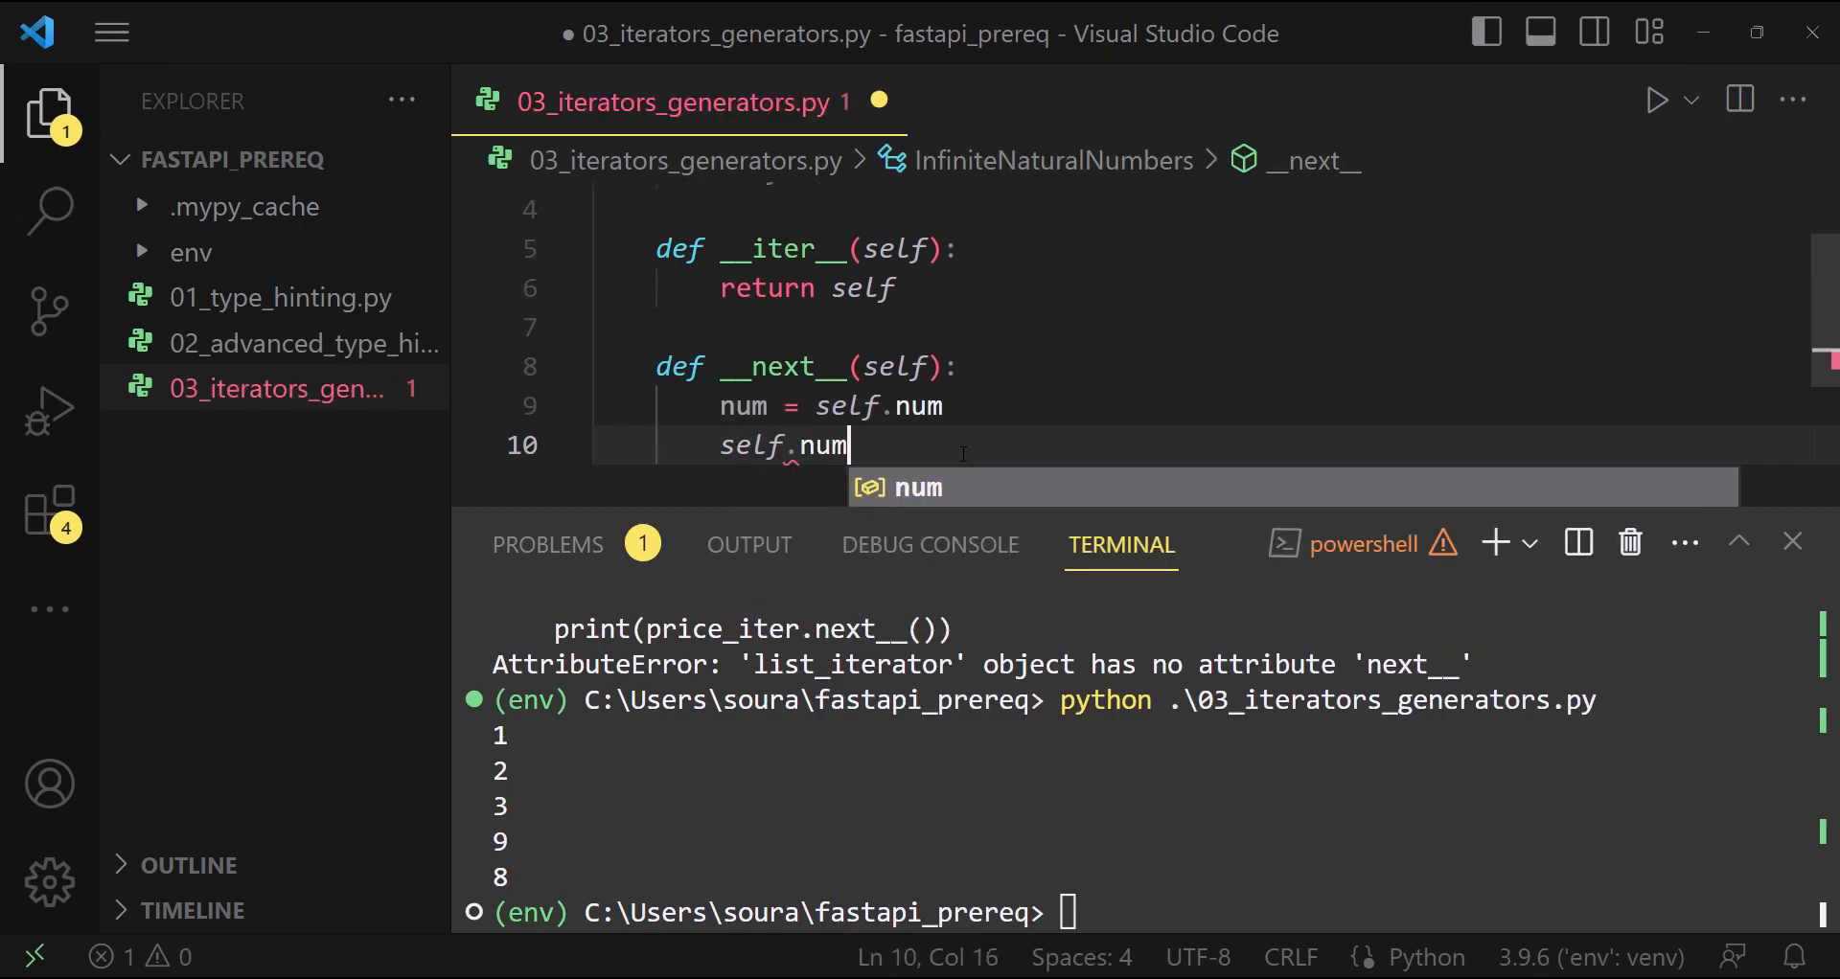
{"action": "type", "text": "+= 1"}
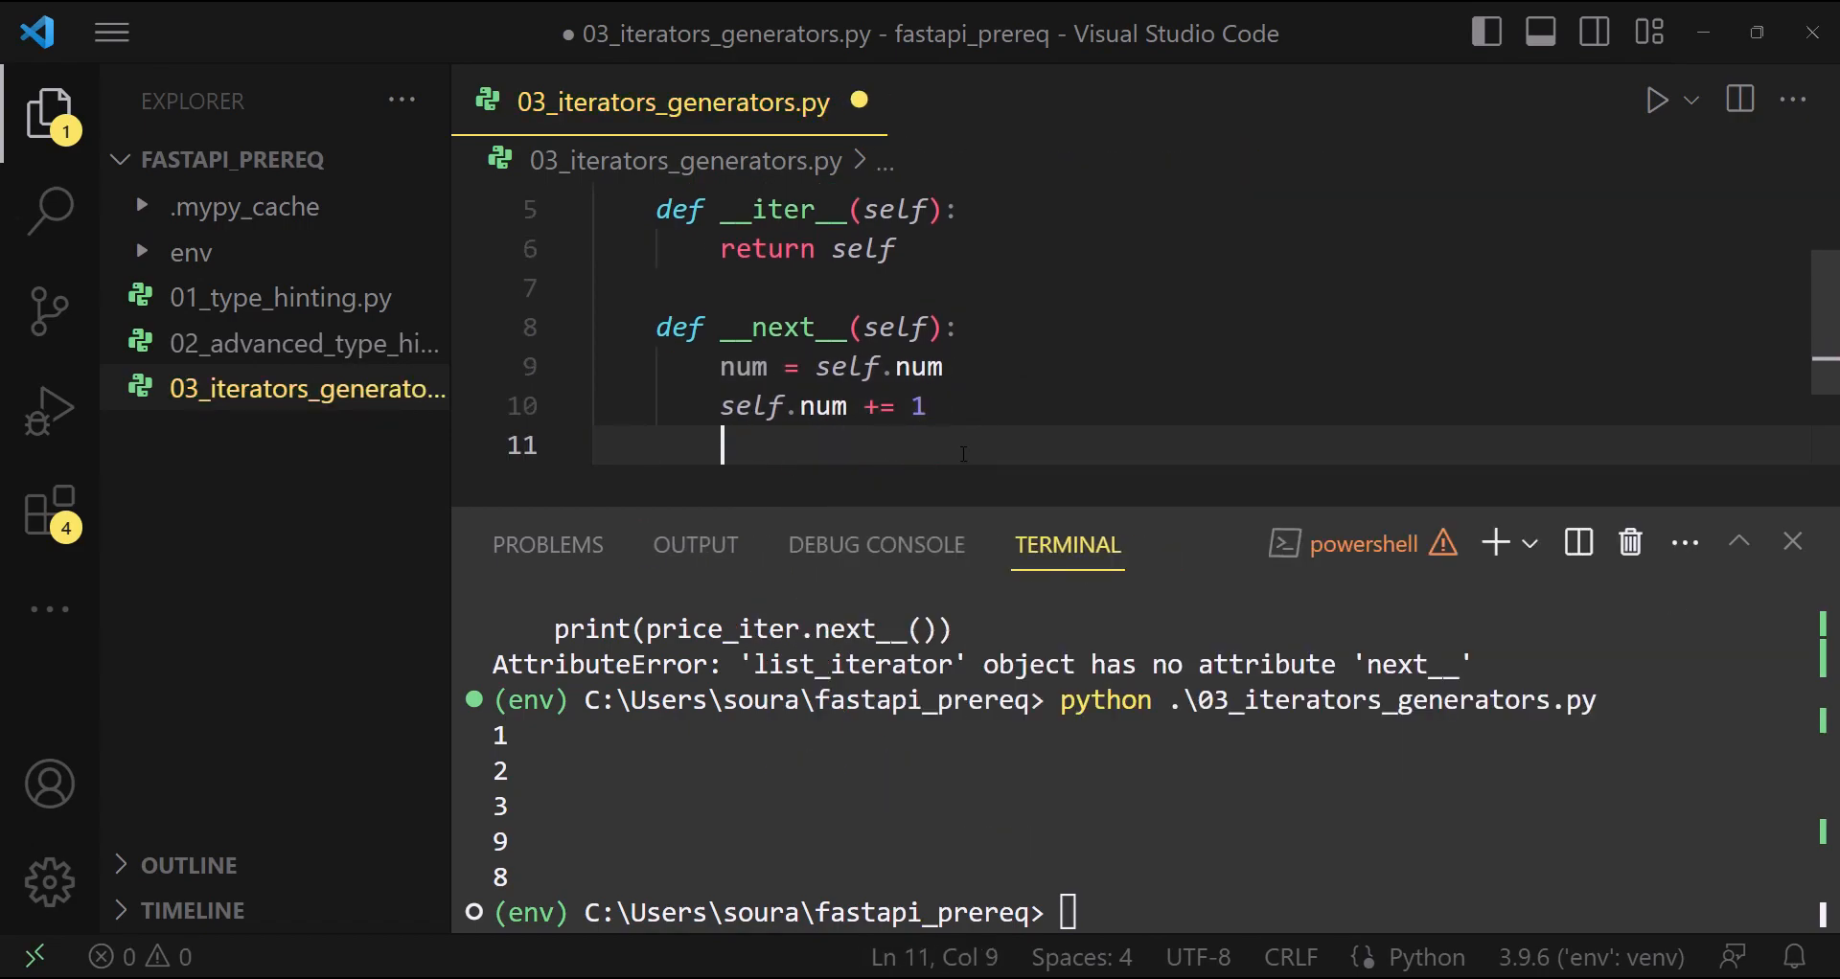
{"action": "type", "text": "return"}
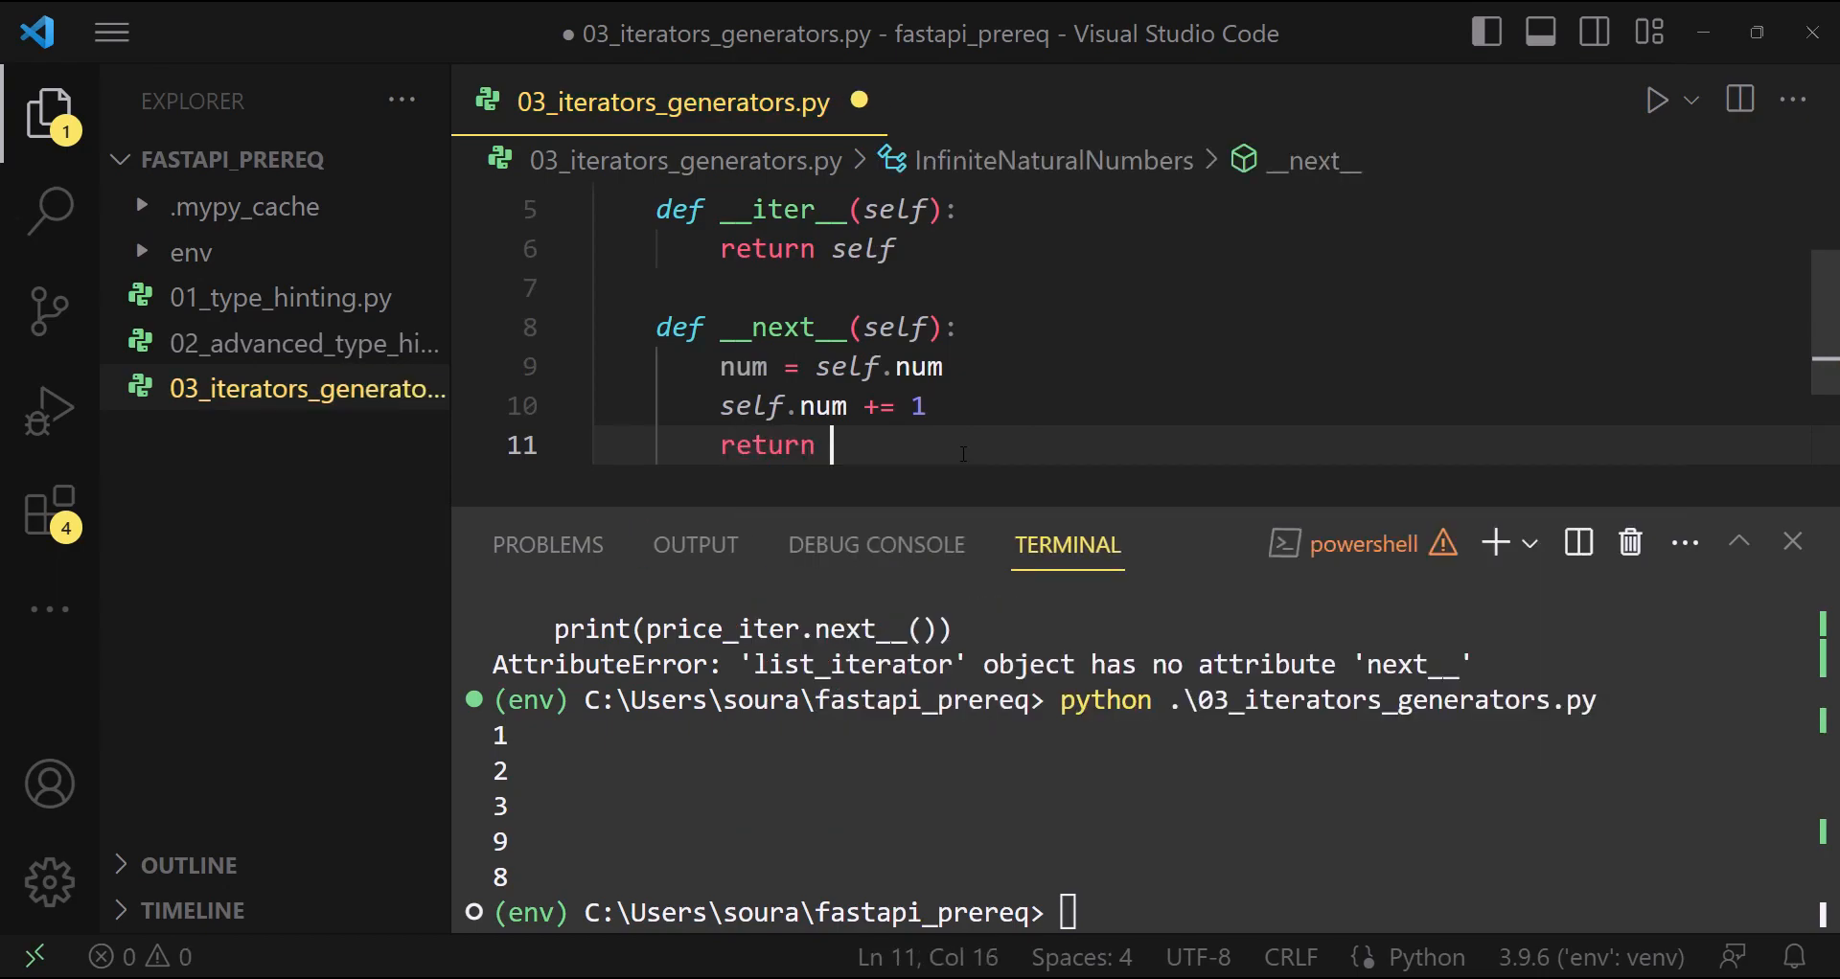
{"action": "type", "text": "num"}
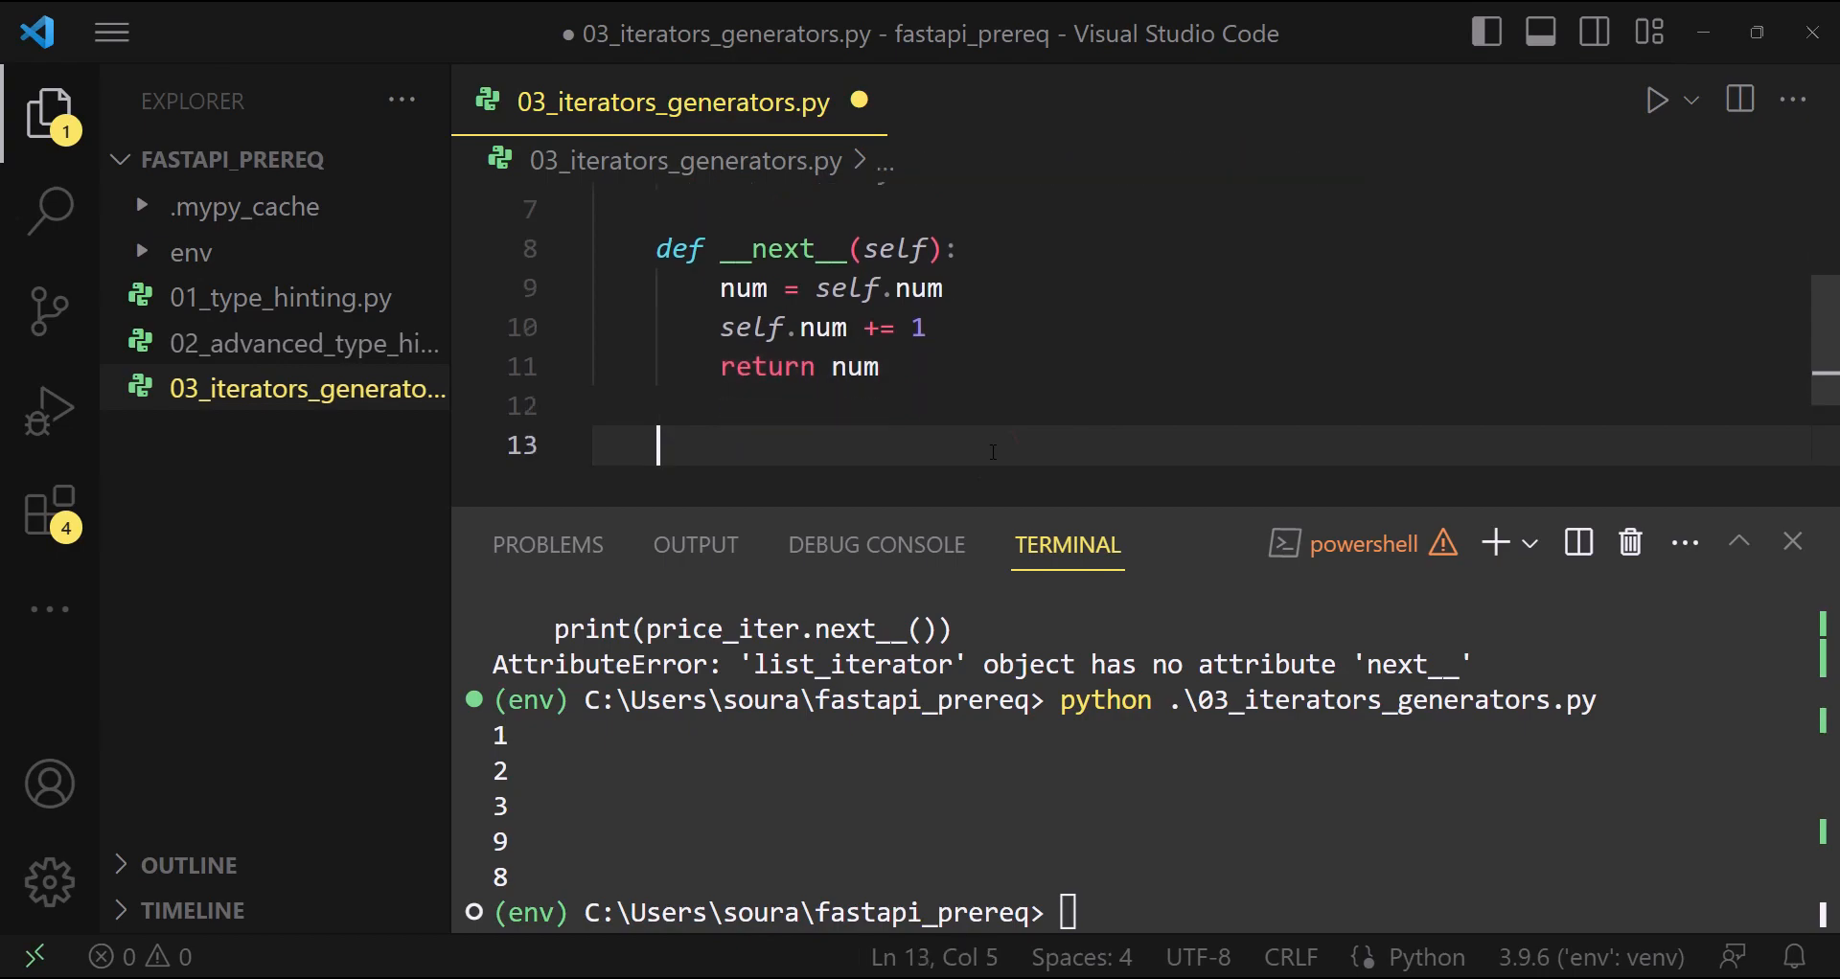
{"action": "key", "text": "Home"}
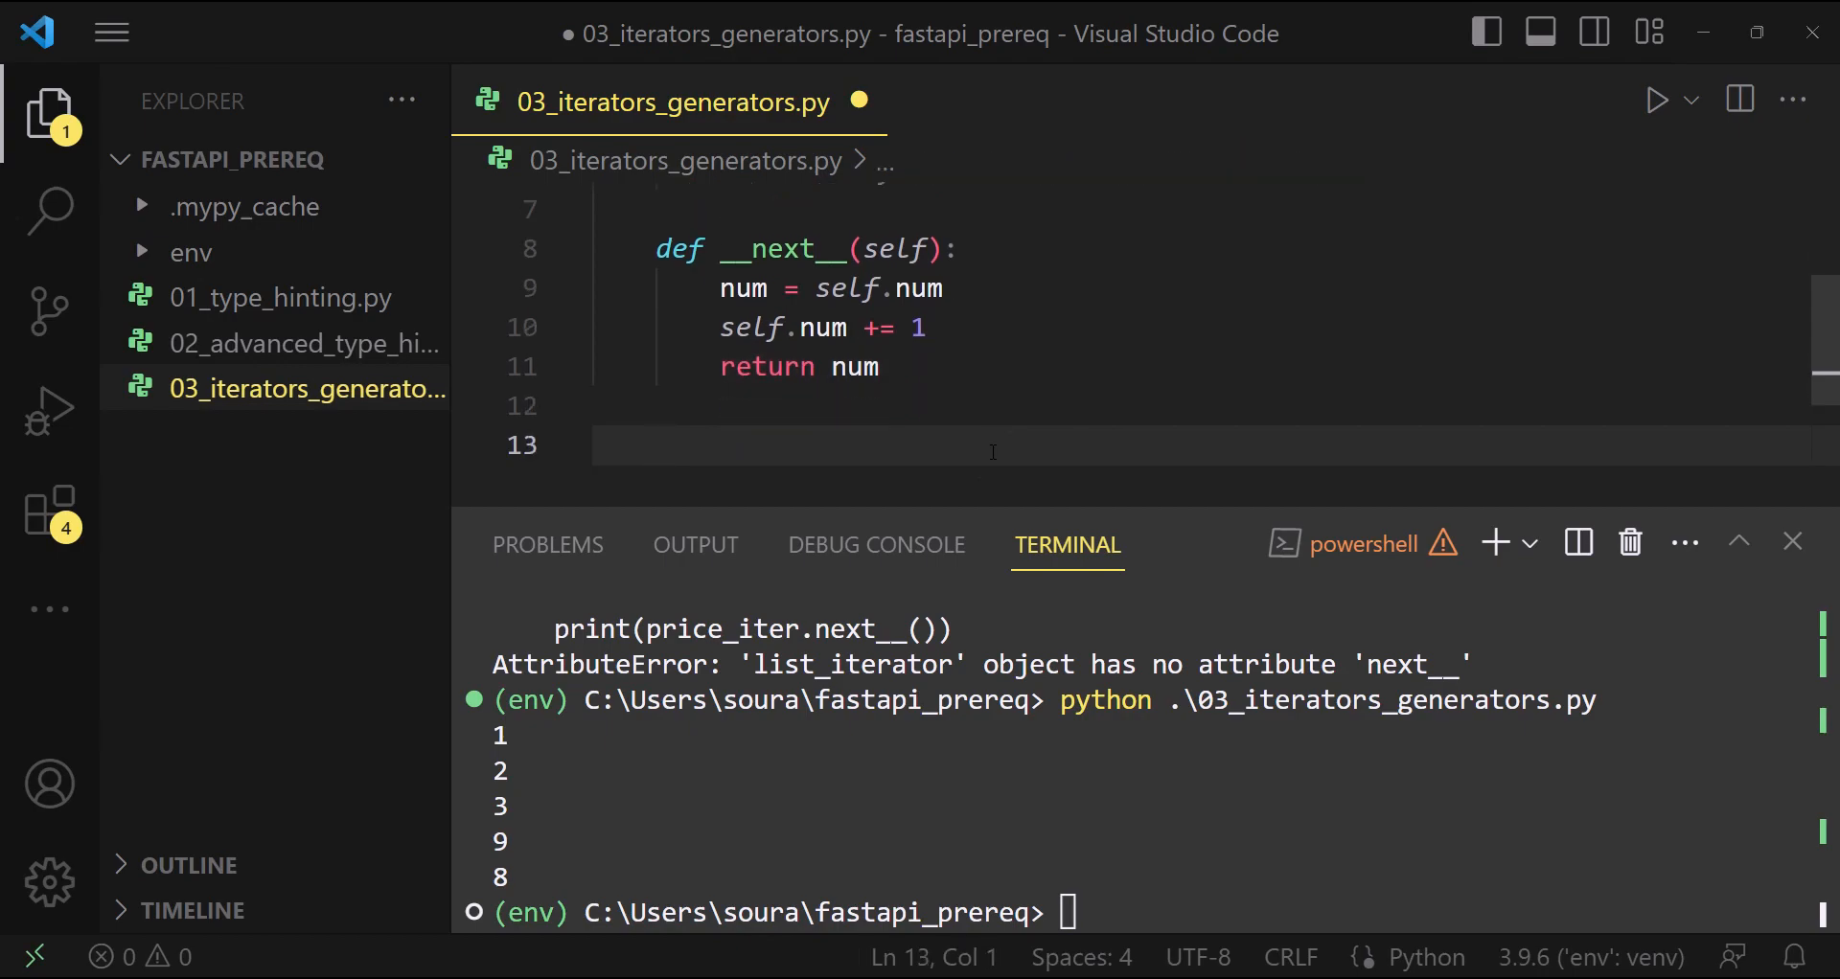
Write values = iter(InfiniteNaturalNumbers())
{"action": "type", "text": "val"}
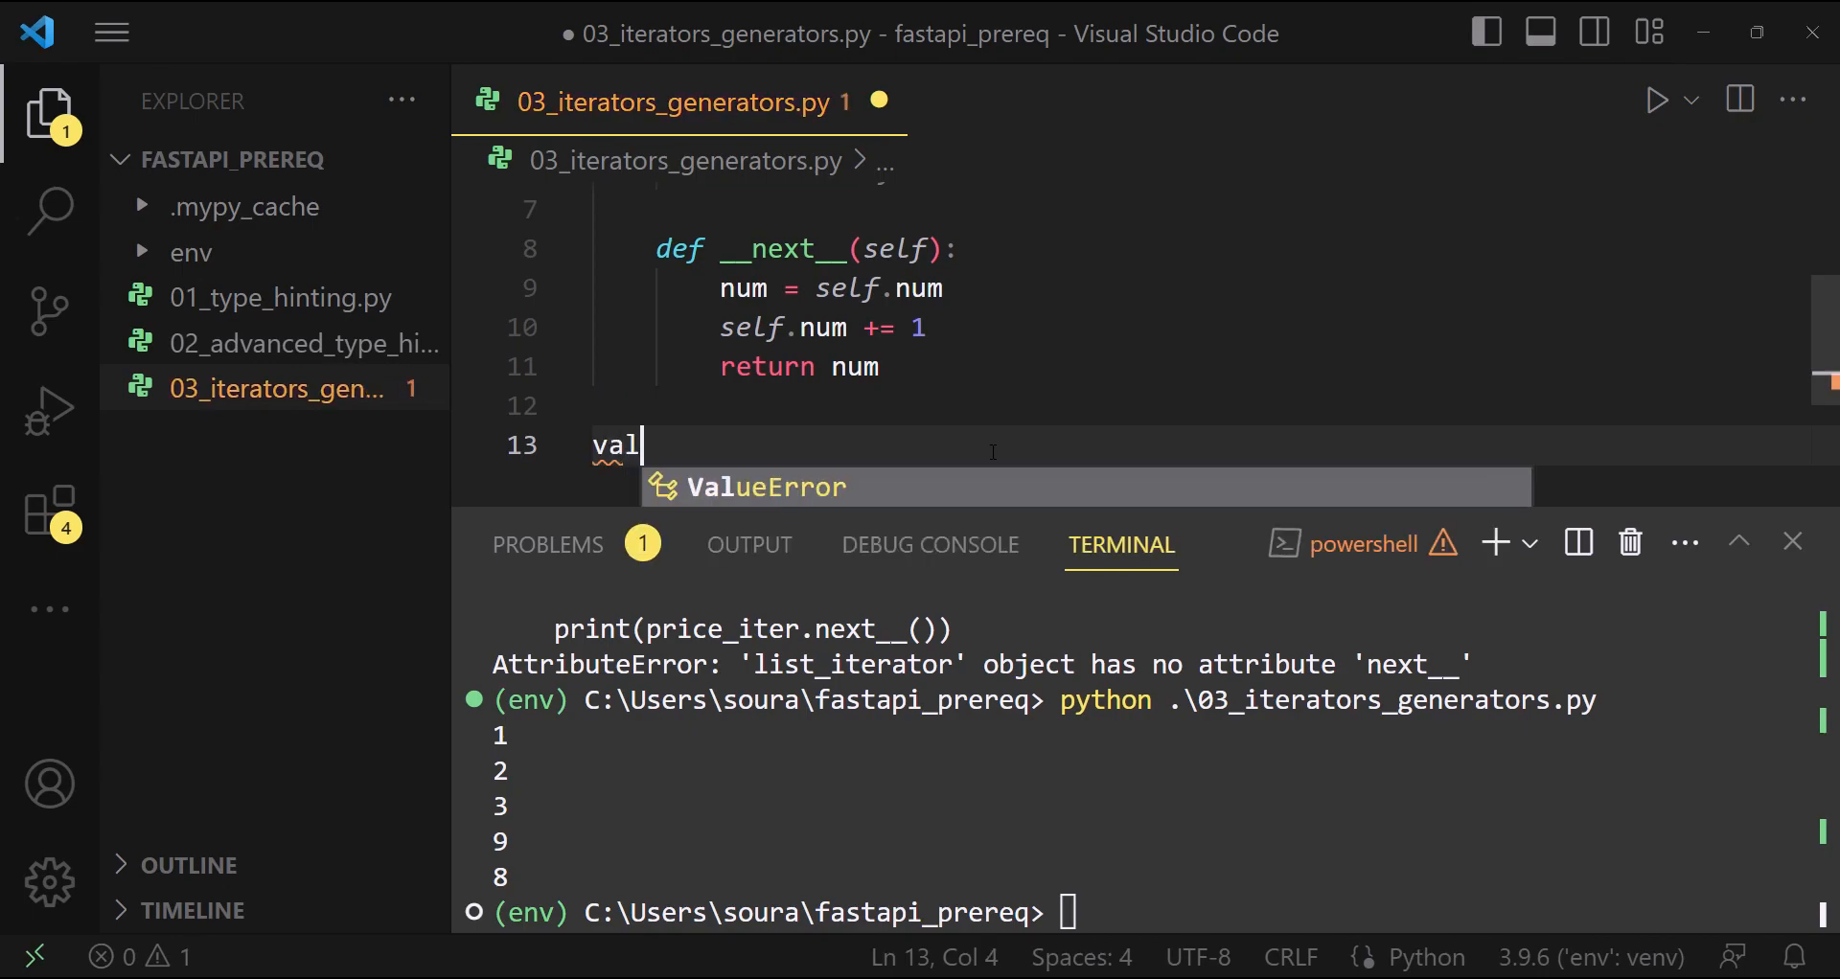
{"action": "type", "text": "ues"}
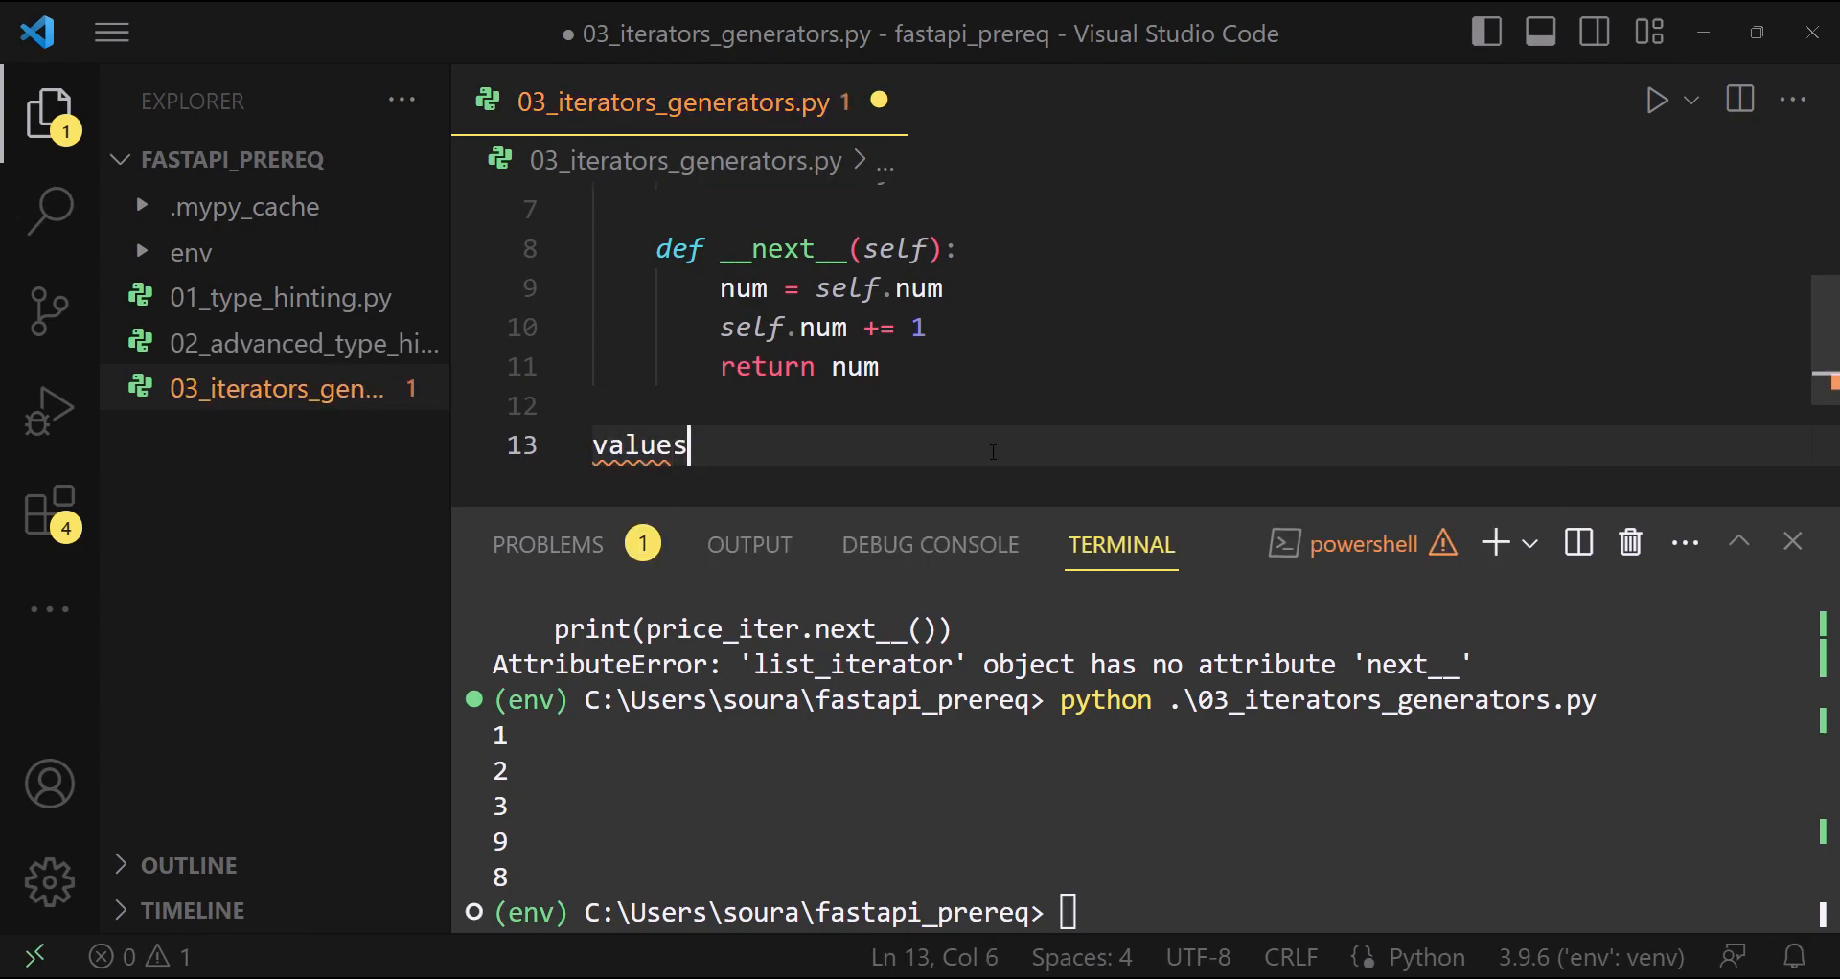
{"action": "type", "text": "= iter("}
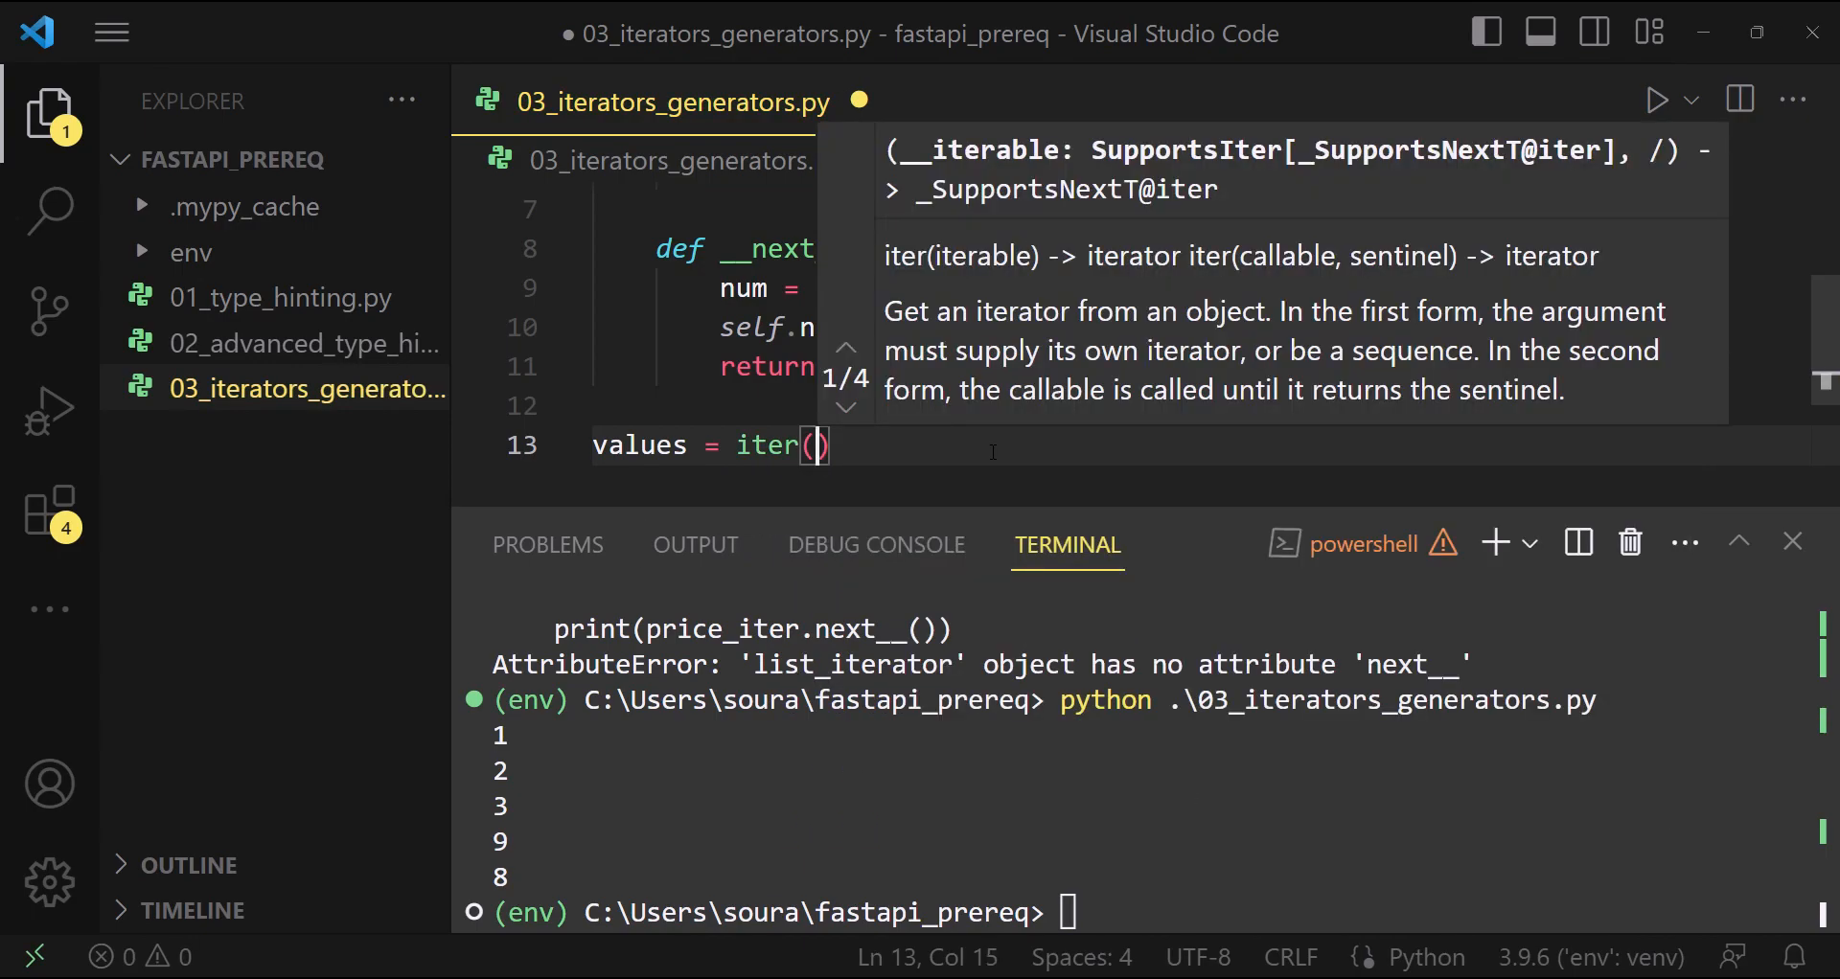
{"action": "type", "text": "Numbers"}
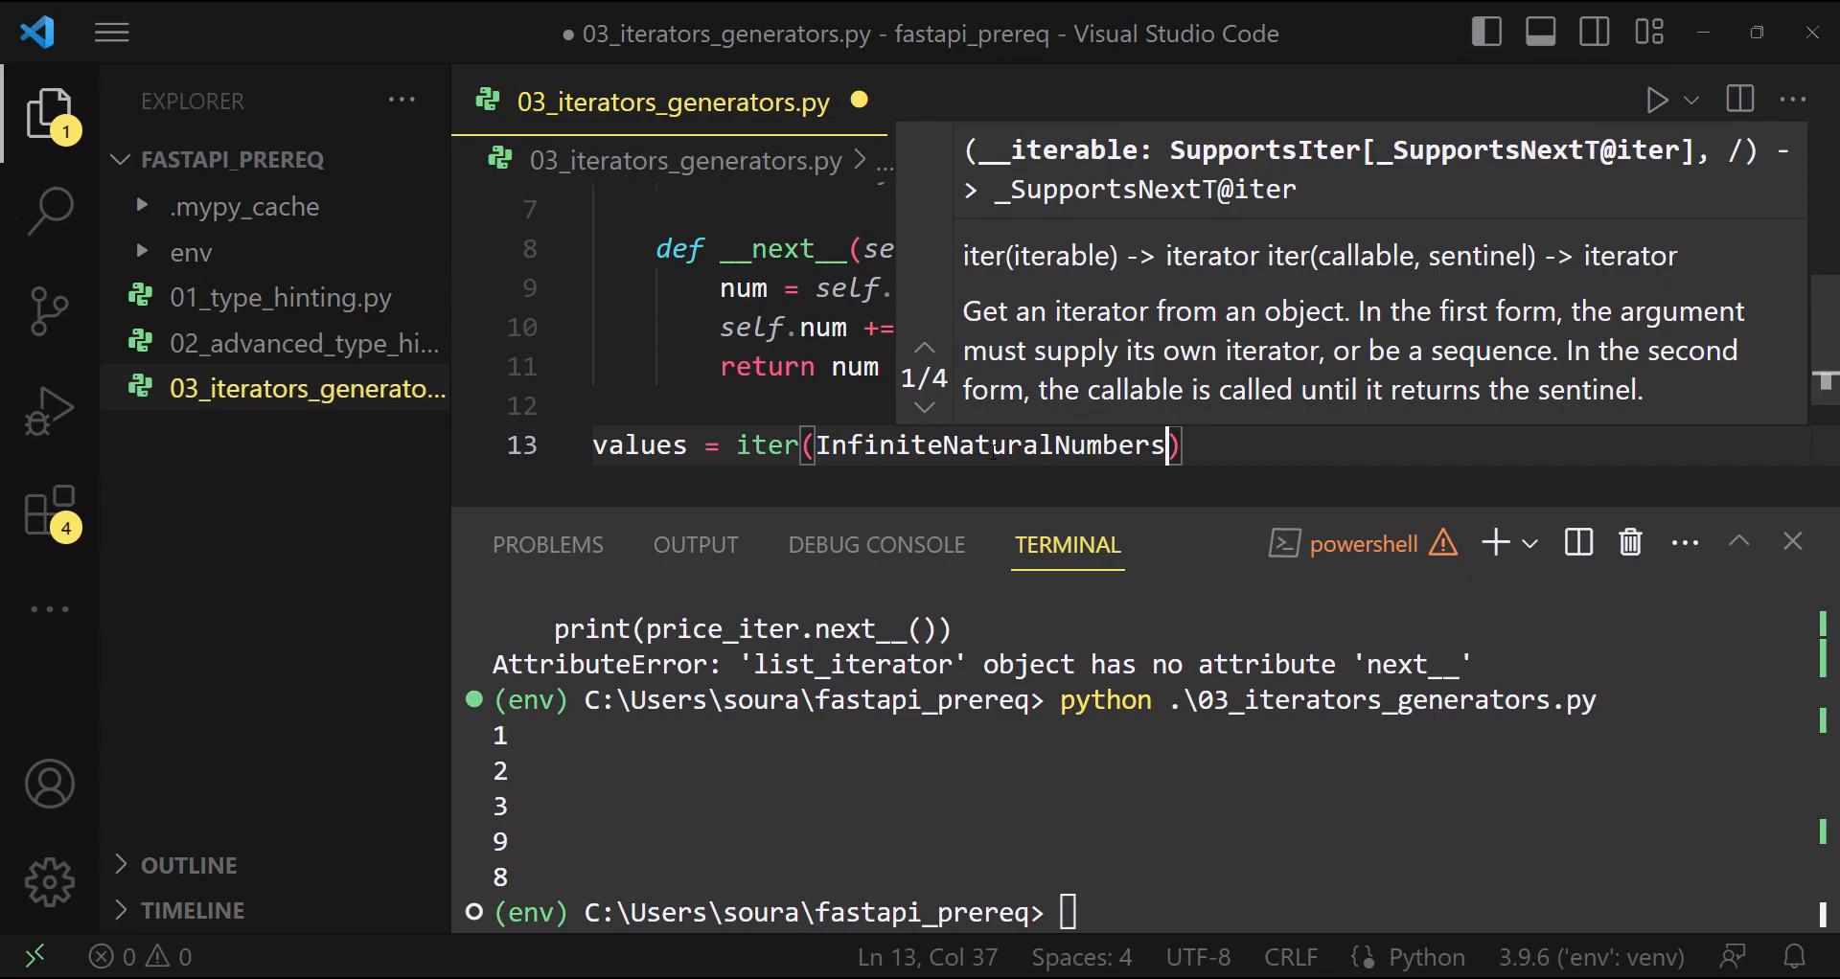
{"action": "type", "text": "()"}
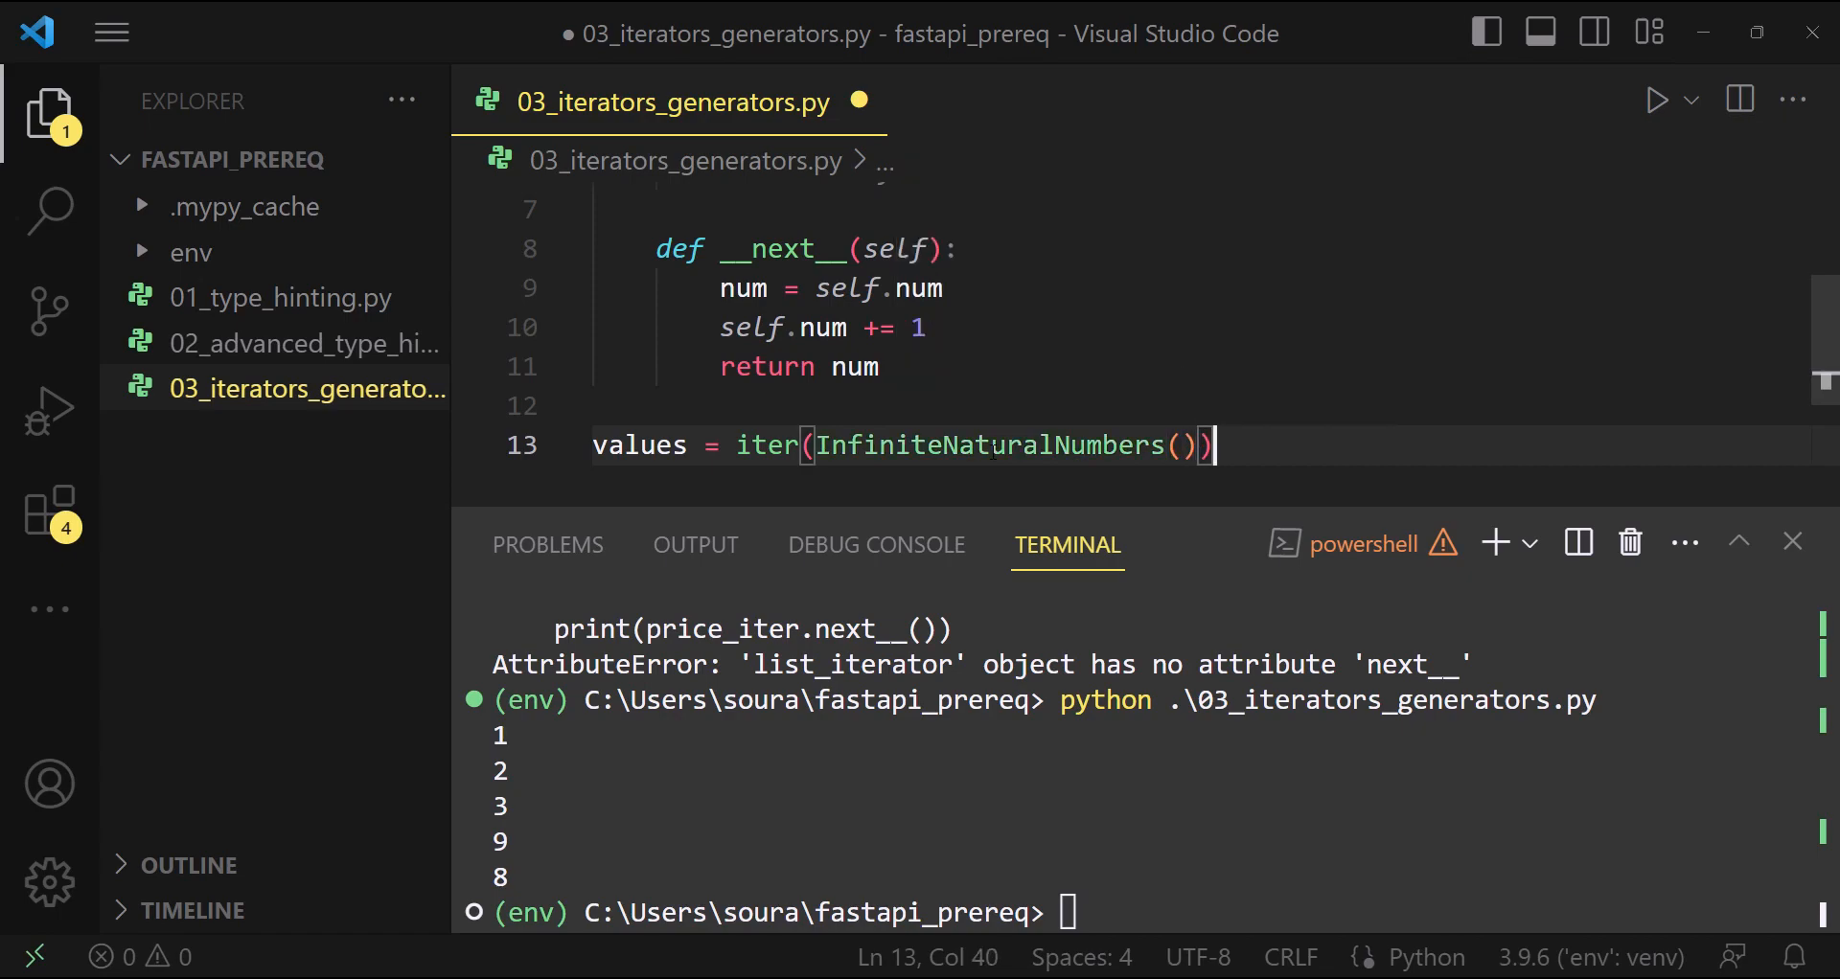
{"action": "key", "text": "Enter"}
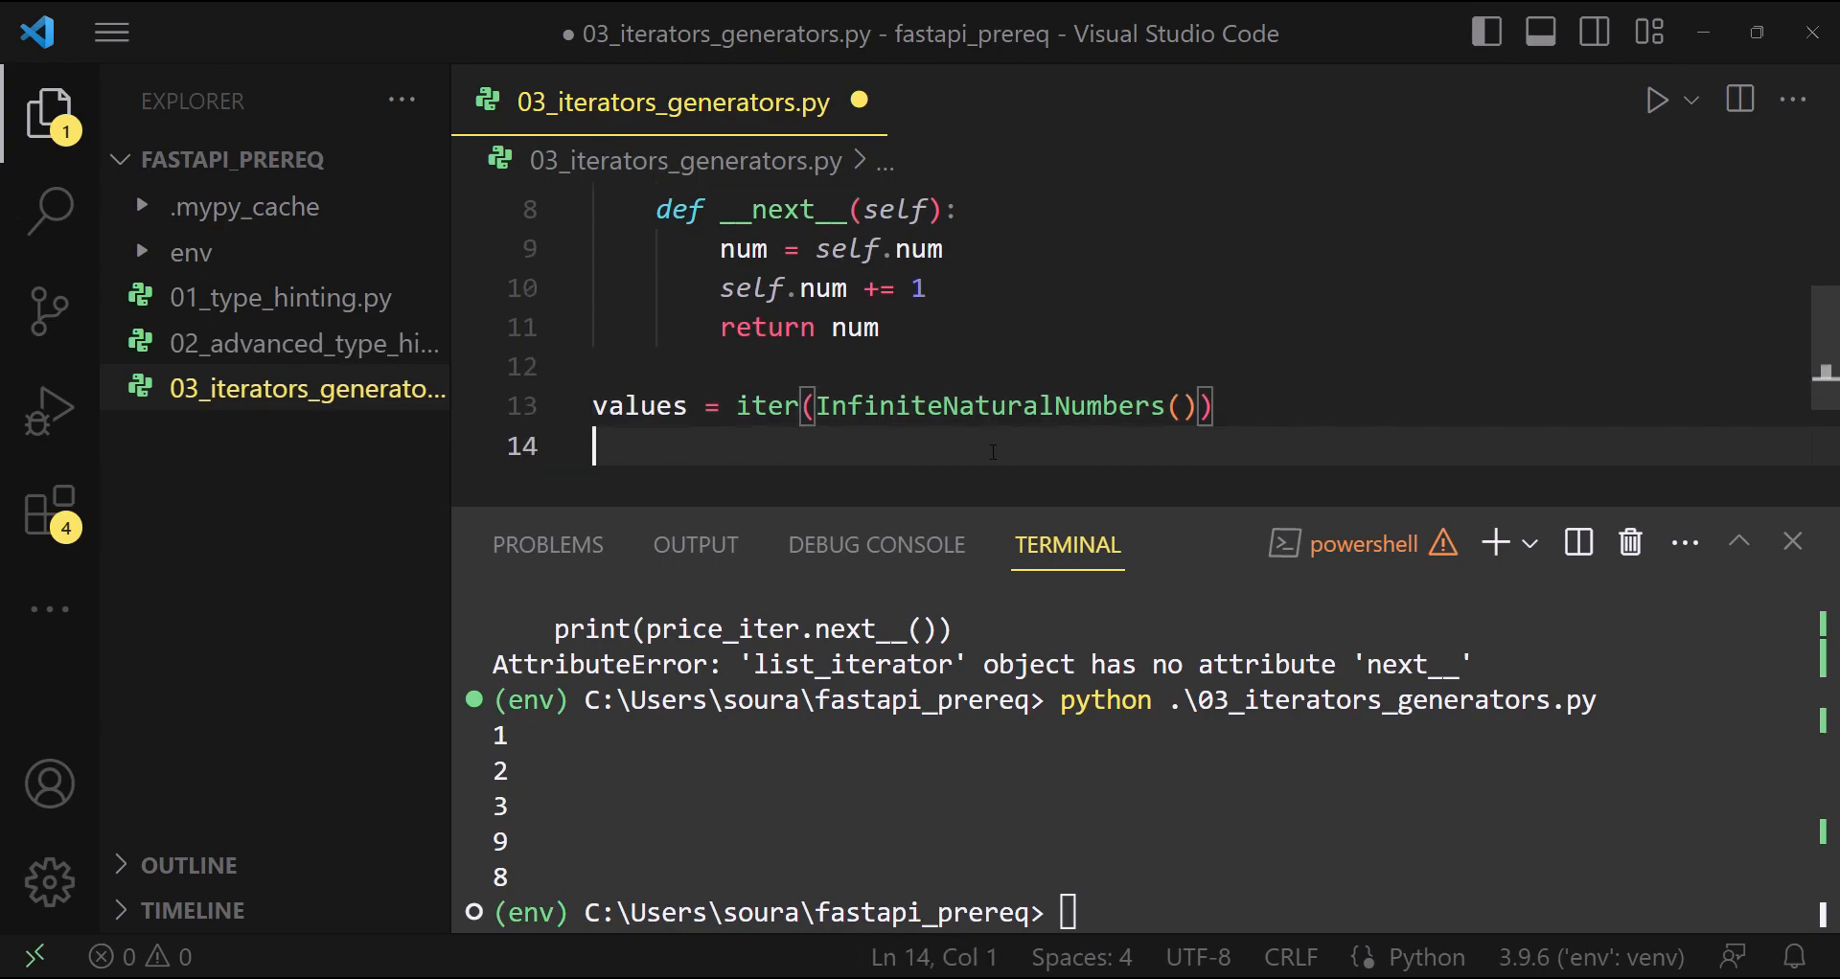
Add two print(next(values)) lines
{"action": "type", "text": "pri"}
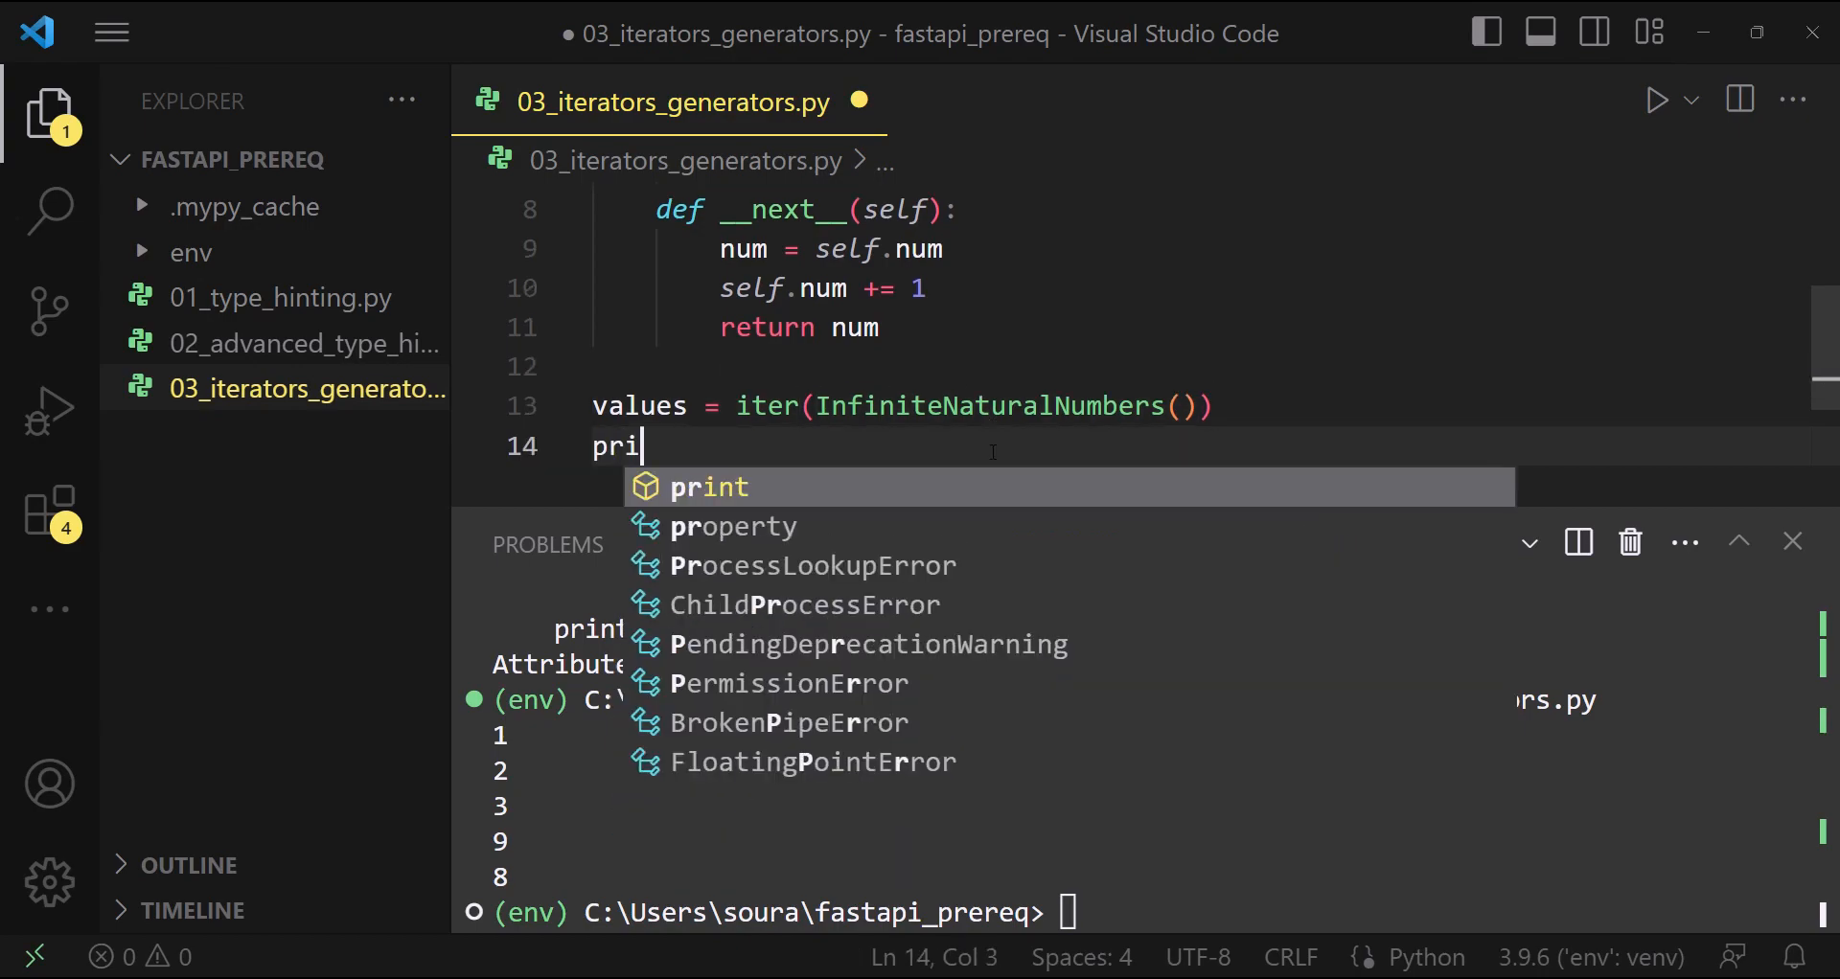
{"action": "type", "text": "print("}
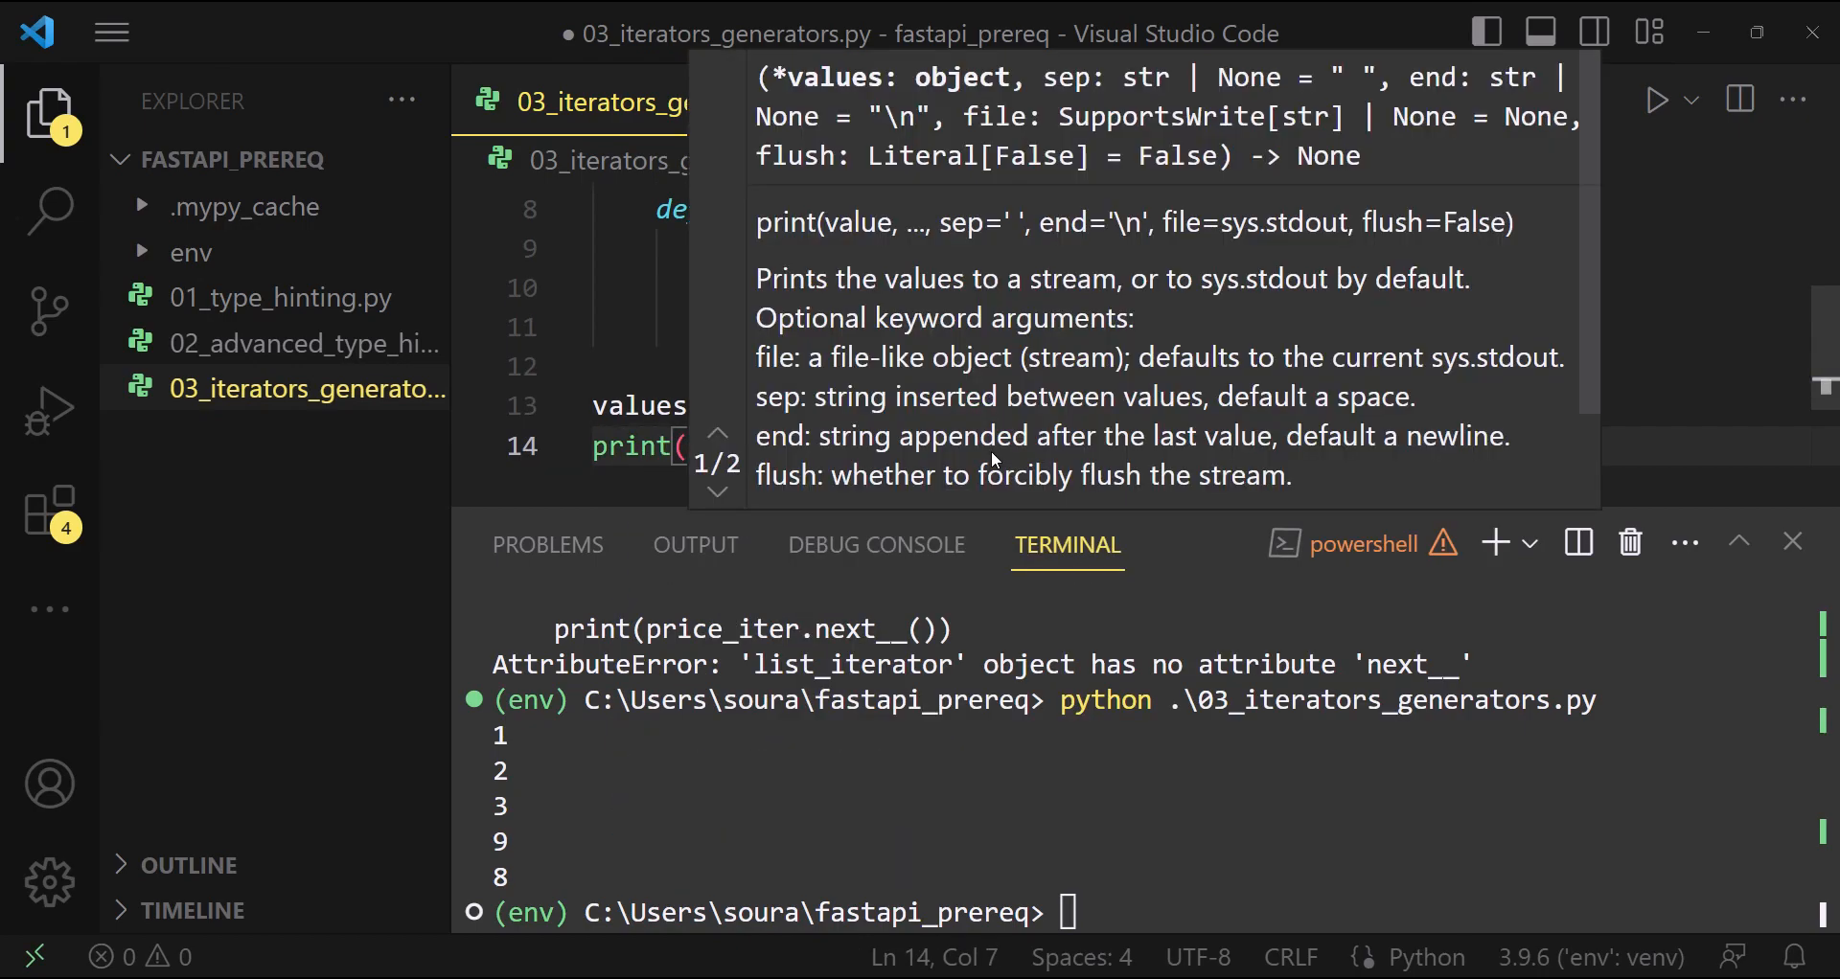
{"action": "type", "text": "next("}
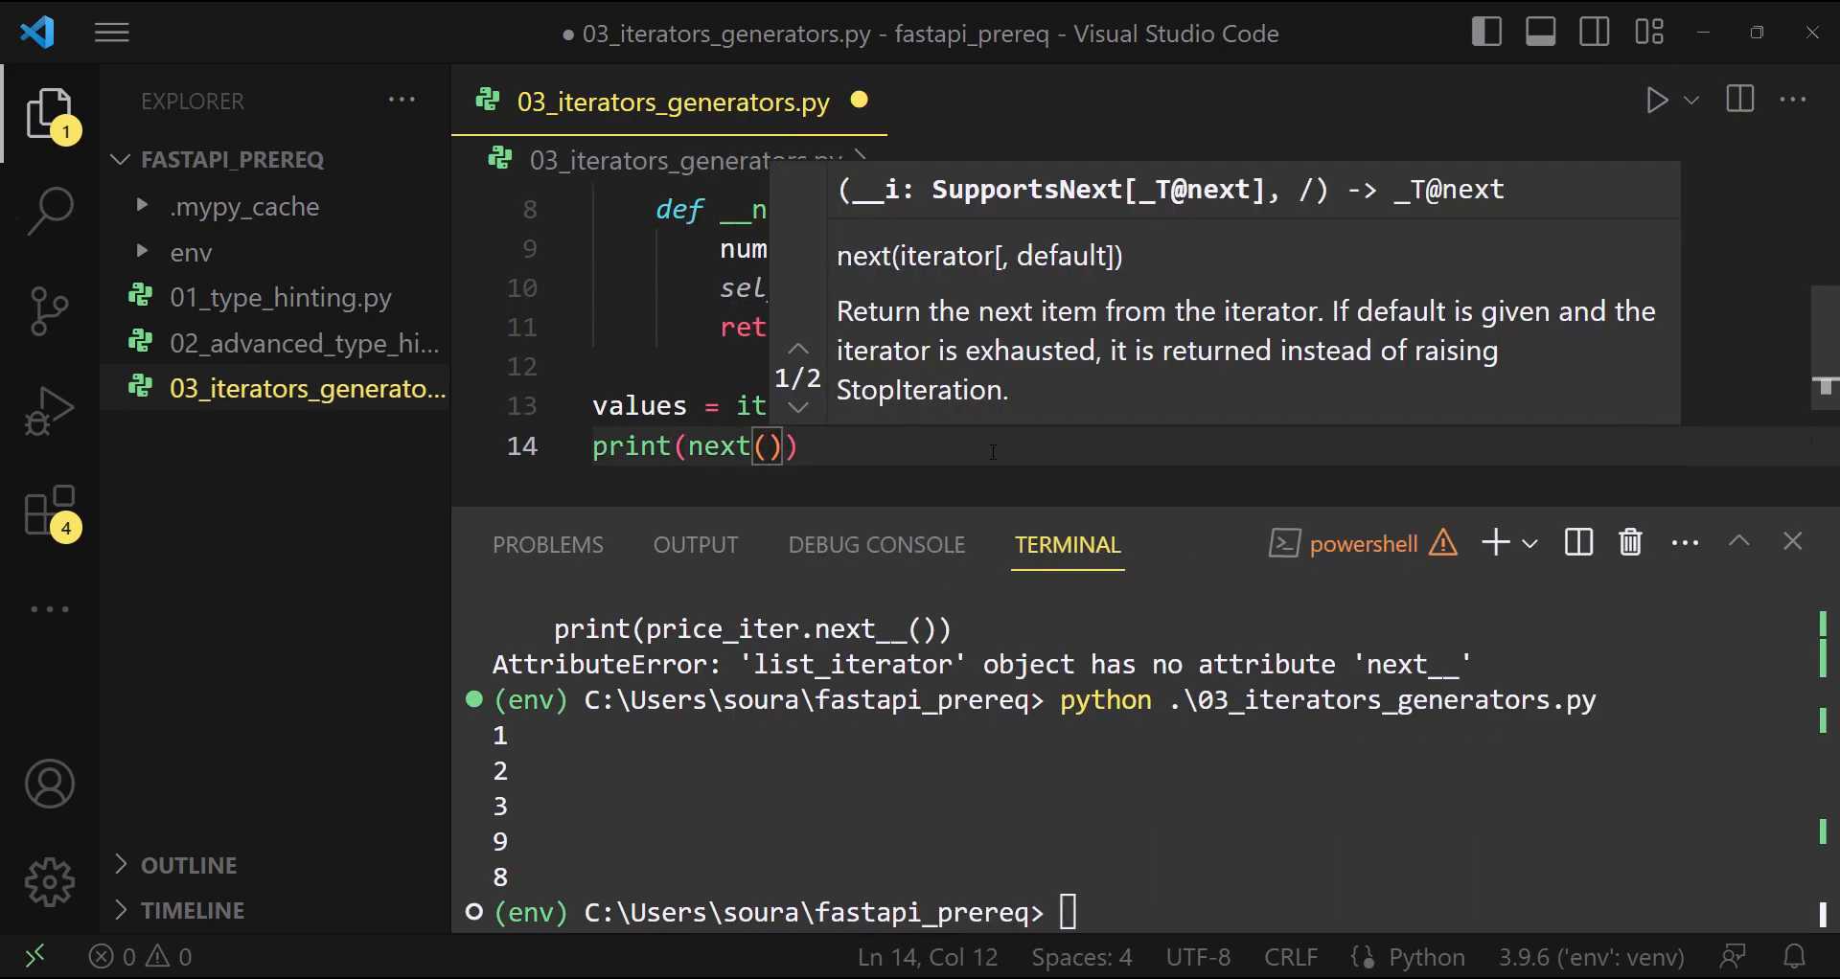
{"action": "type", "text": "value"}
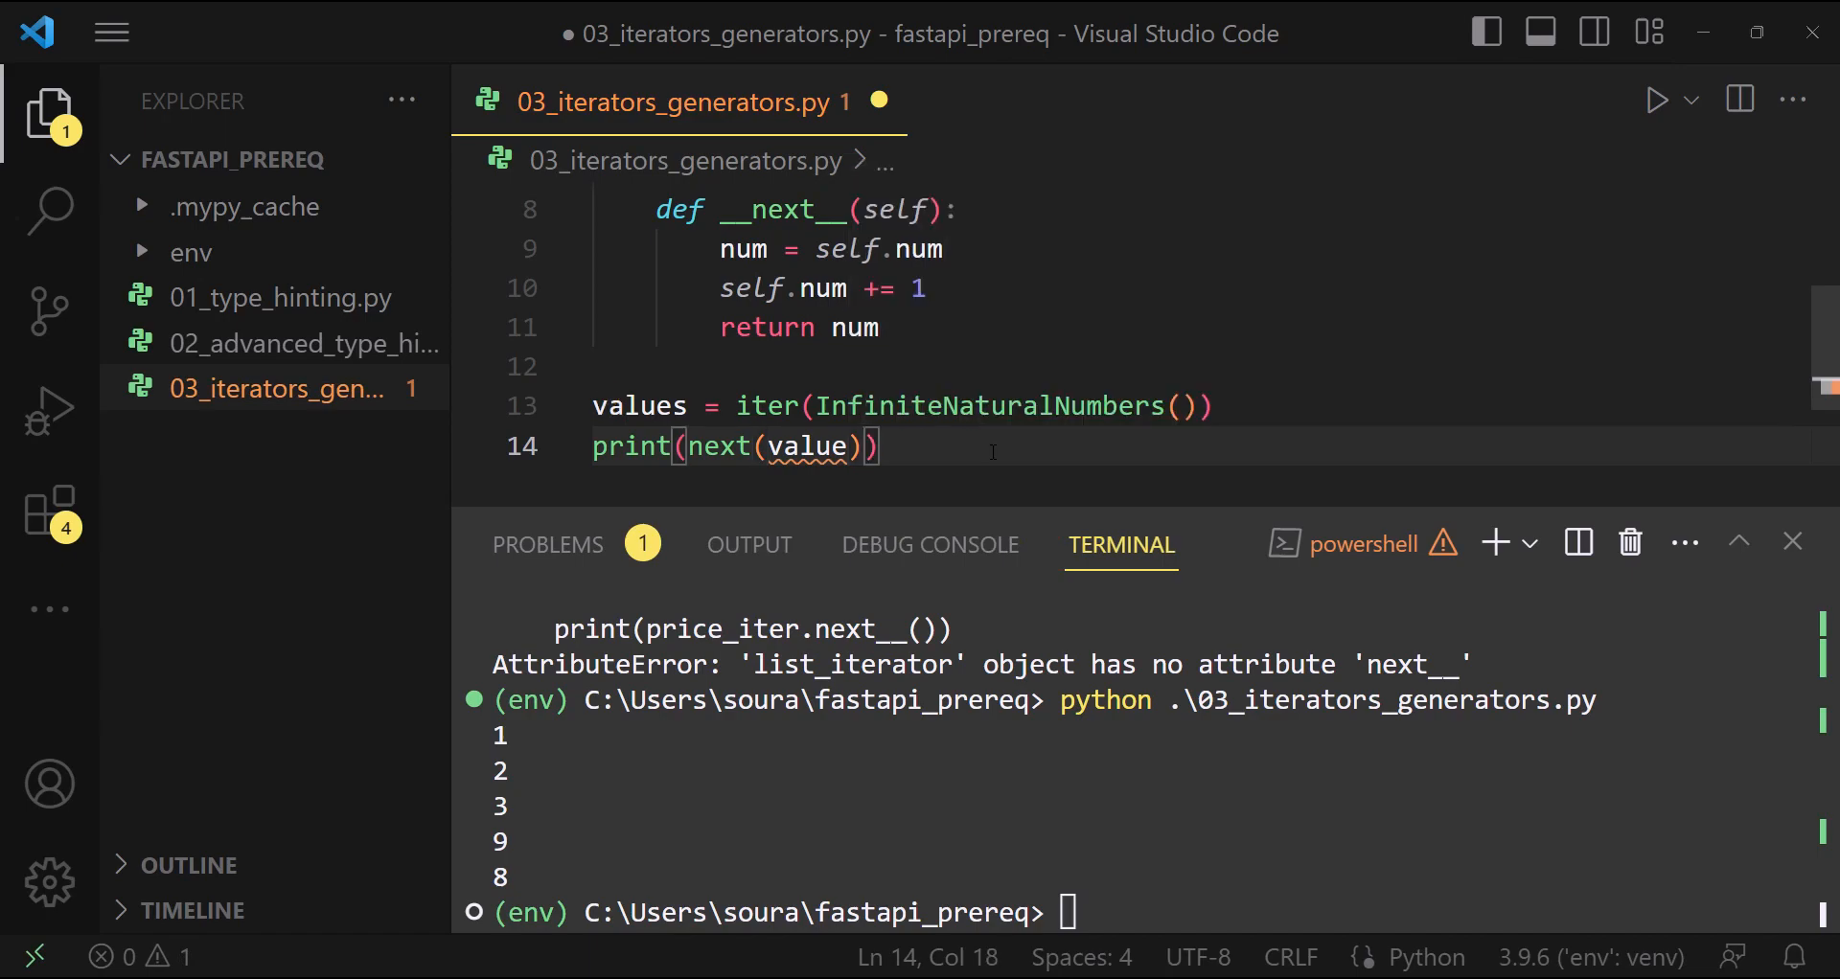
{"action": "type", "text": "print(next(value))"}
{"action": "left_click", "coordinate": [1138, 912]}
{"action": "type", "text": "python 0"}
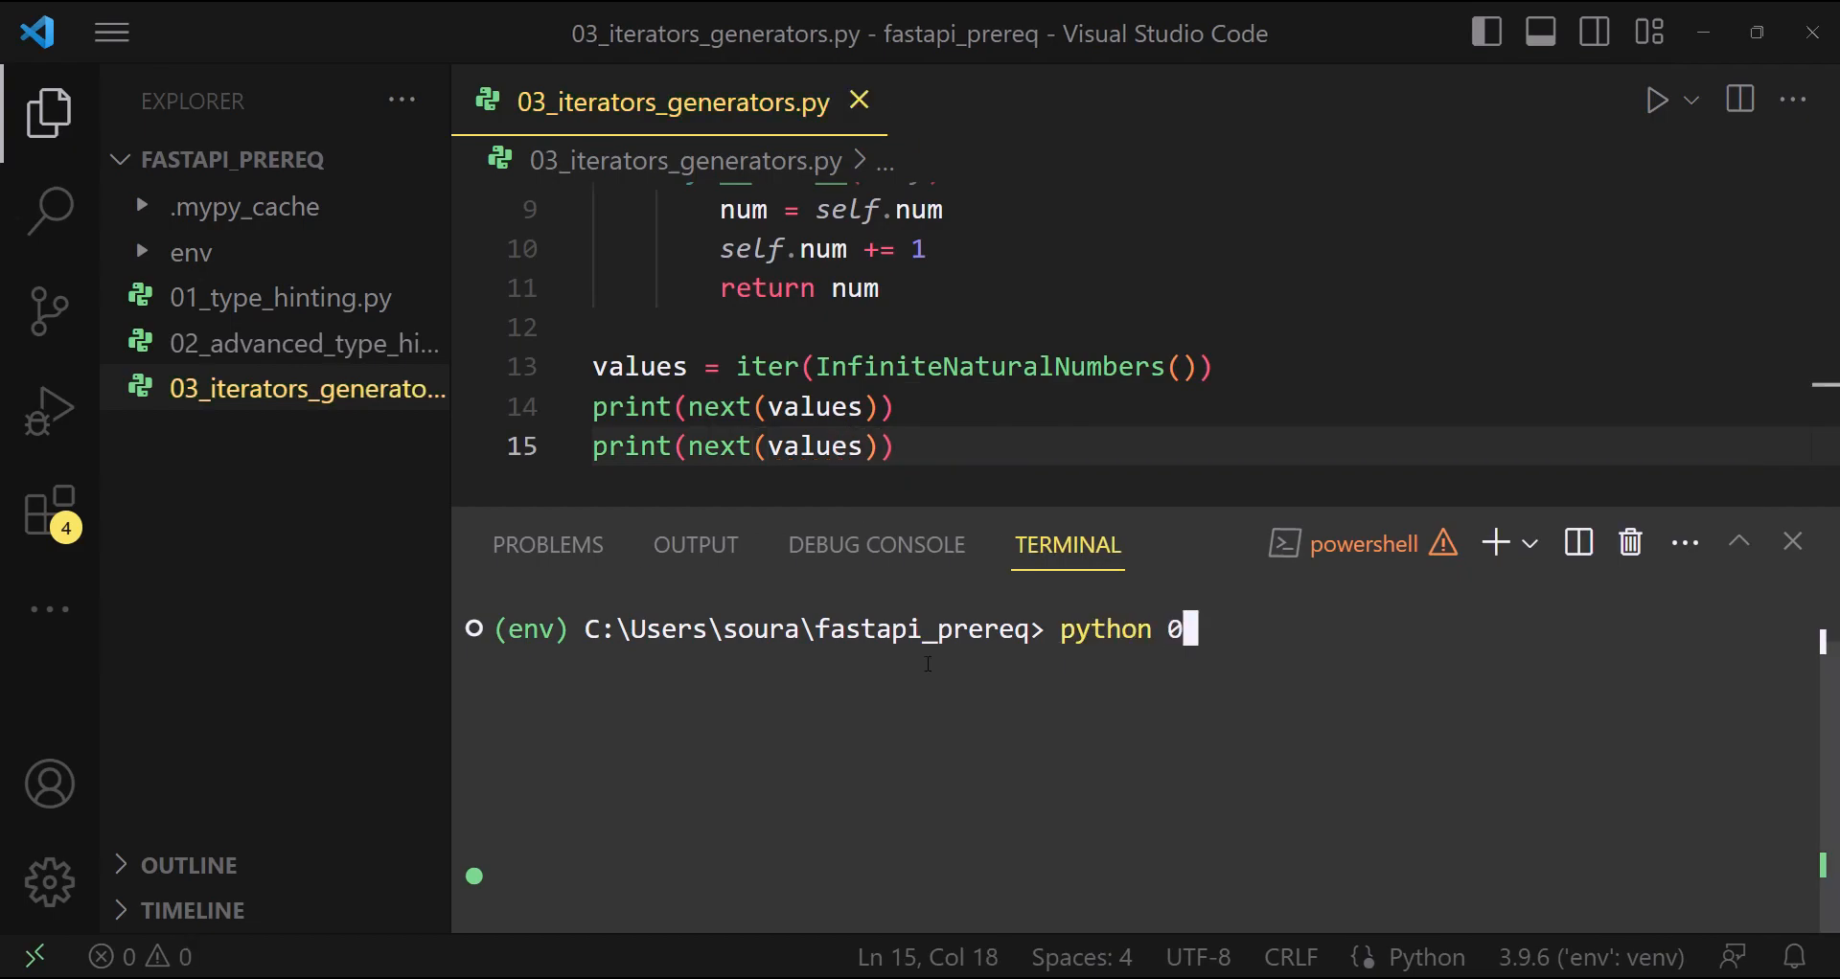
Run the script so the terminal prints 1 and 2, then scroll through the code
{"action": "type", "text": ".\\03_iterators_generators.py"}
{"action": "key", "text": "Enter"}
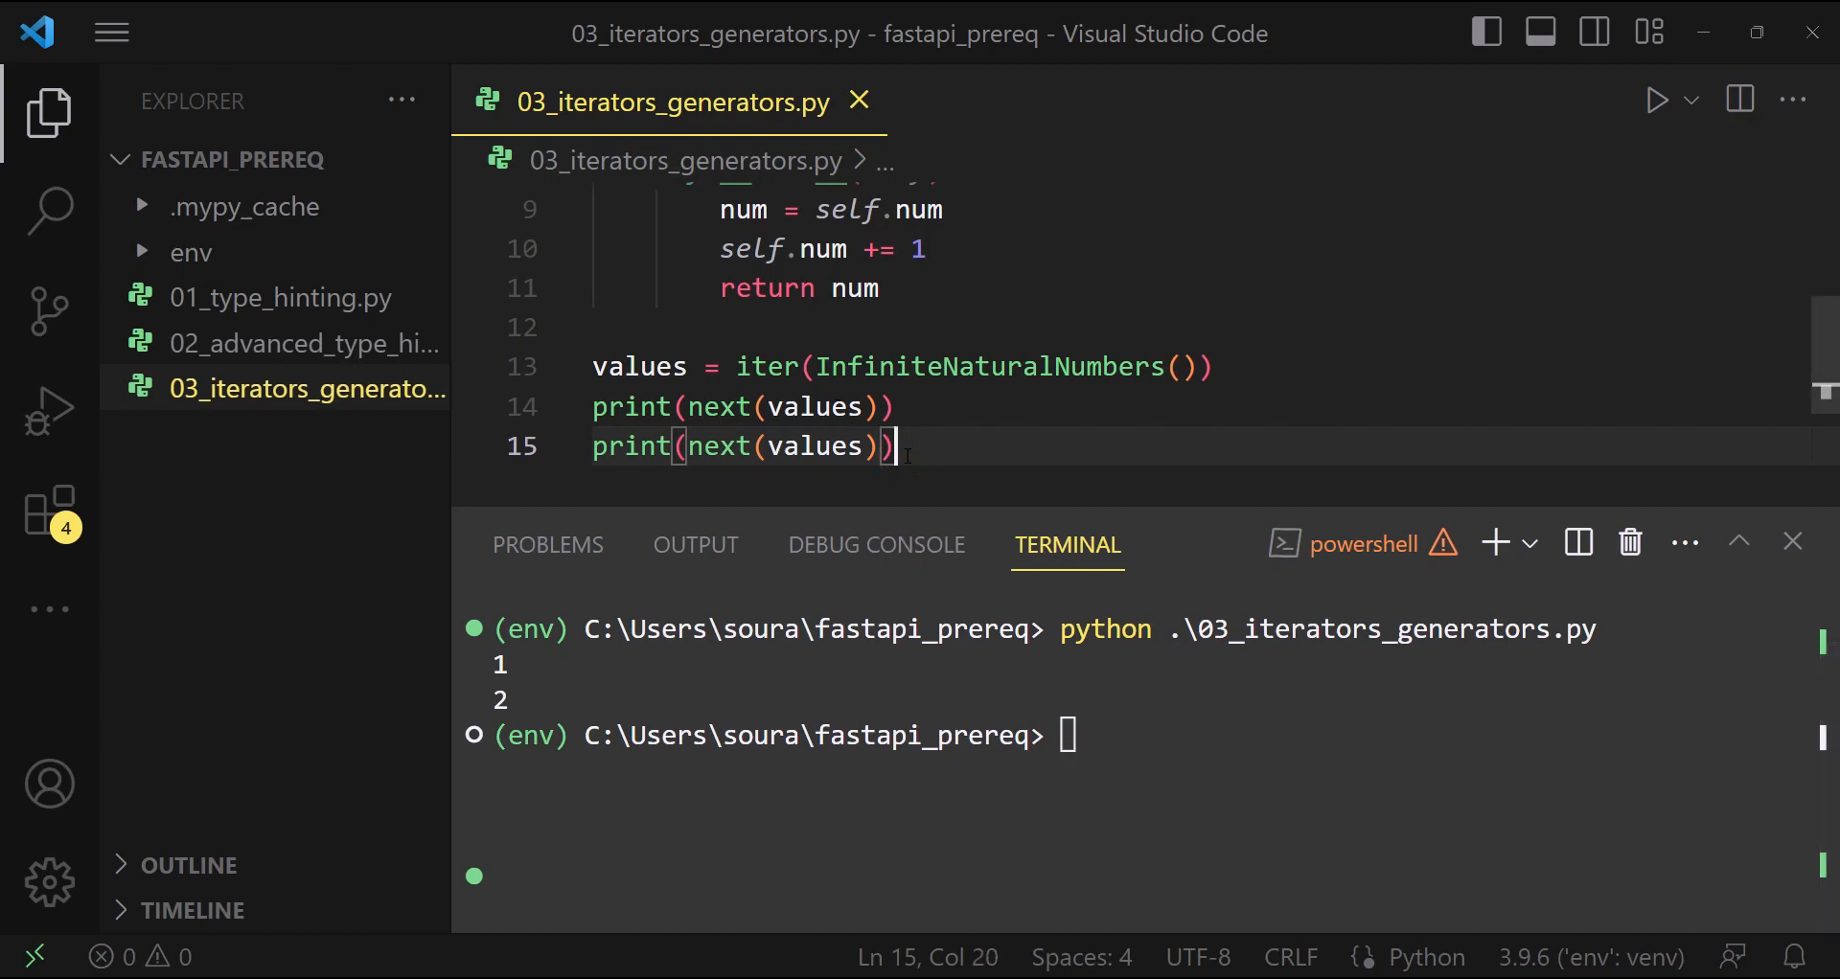
{"action": "scroll", "scroll_direction": "down", "scroll_amount": 3}
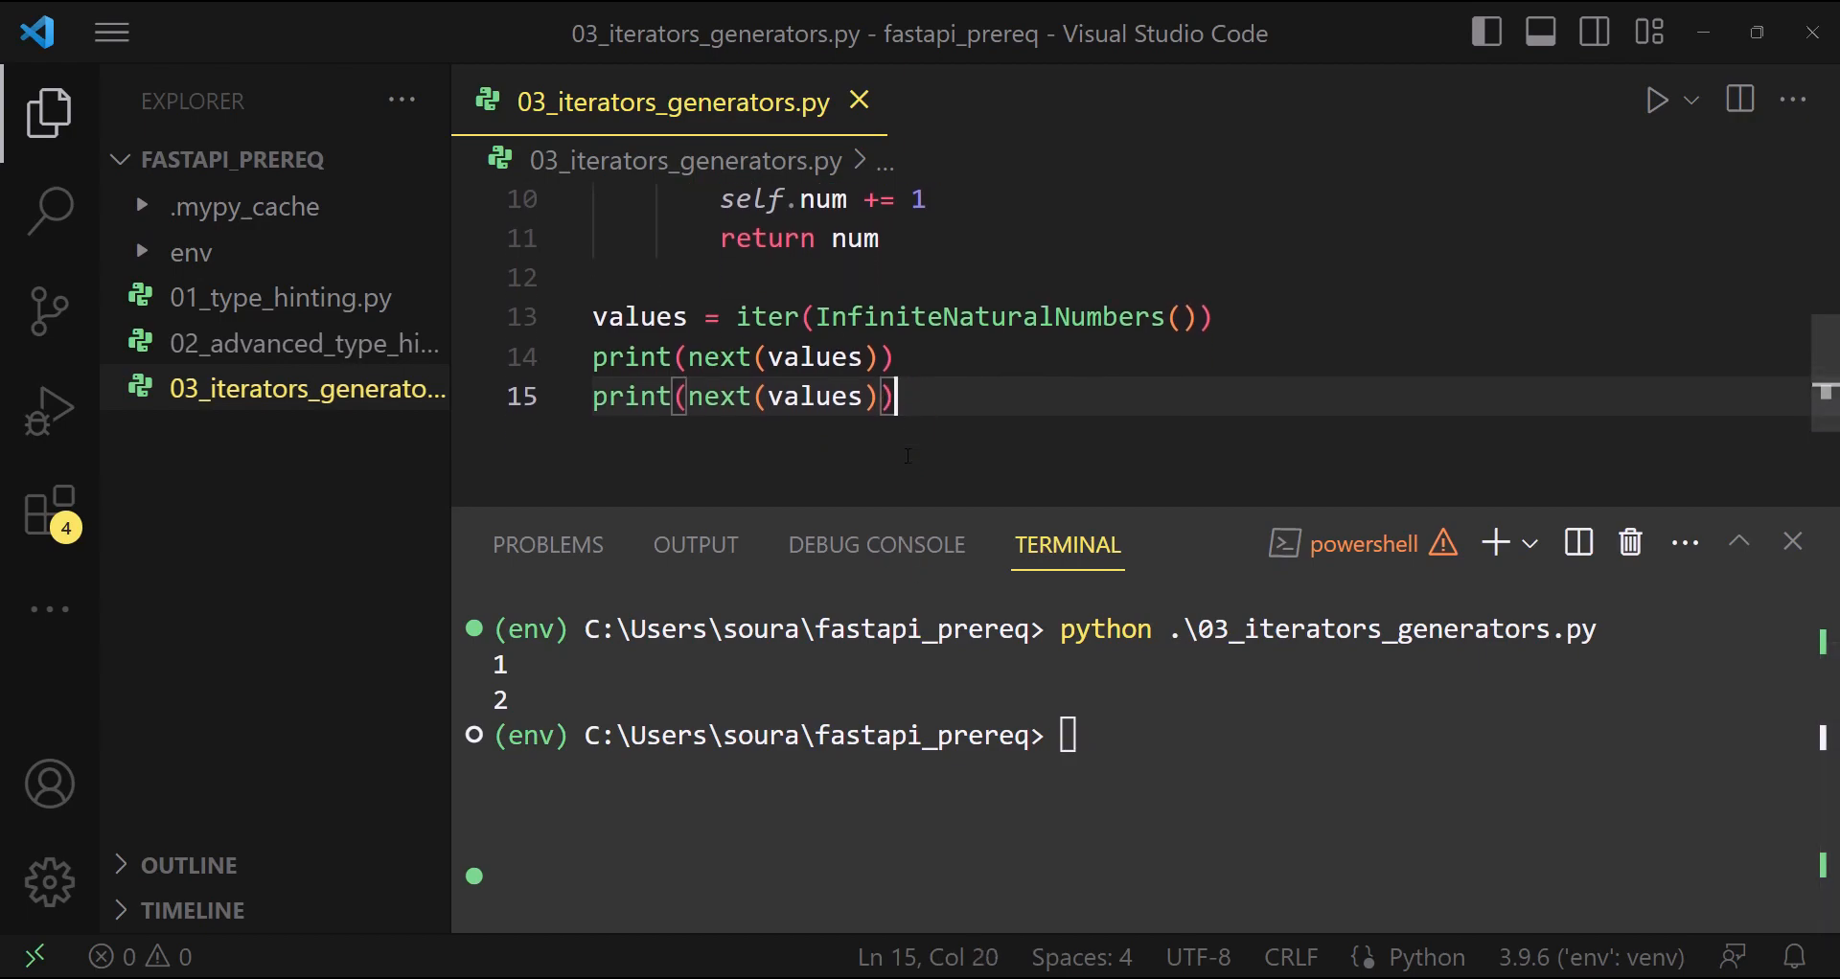
{"action": "scroll", "scroll_direction": "down", "scroll_amount": 3}
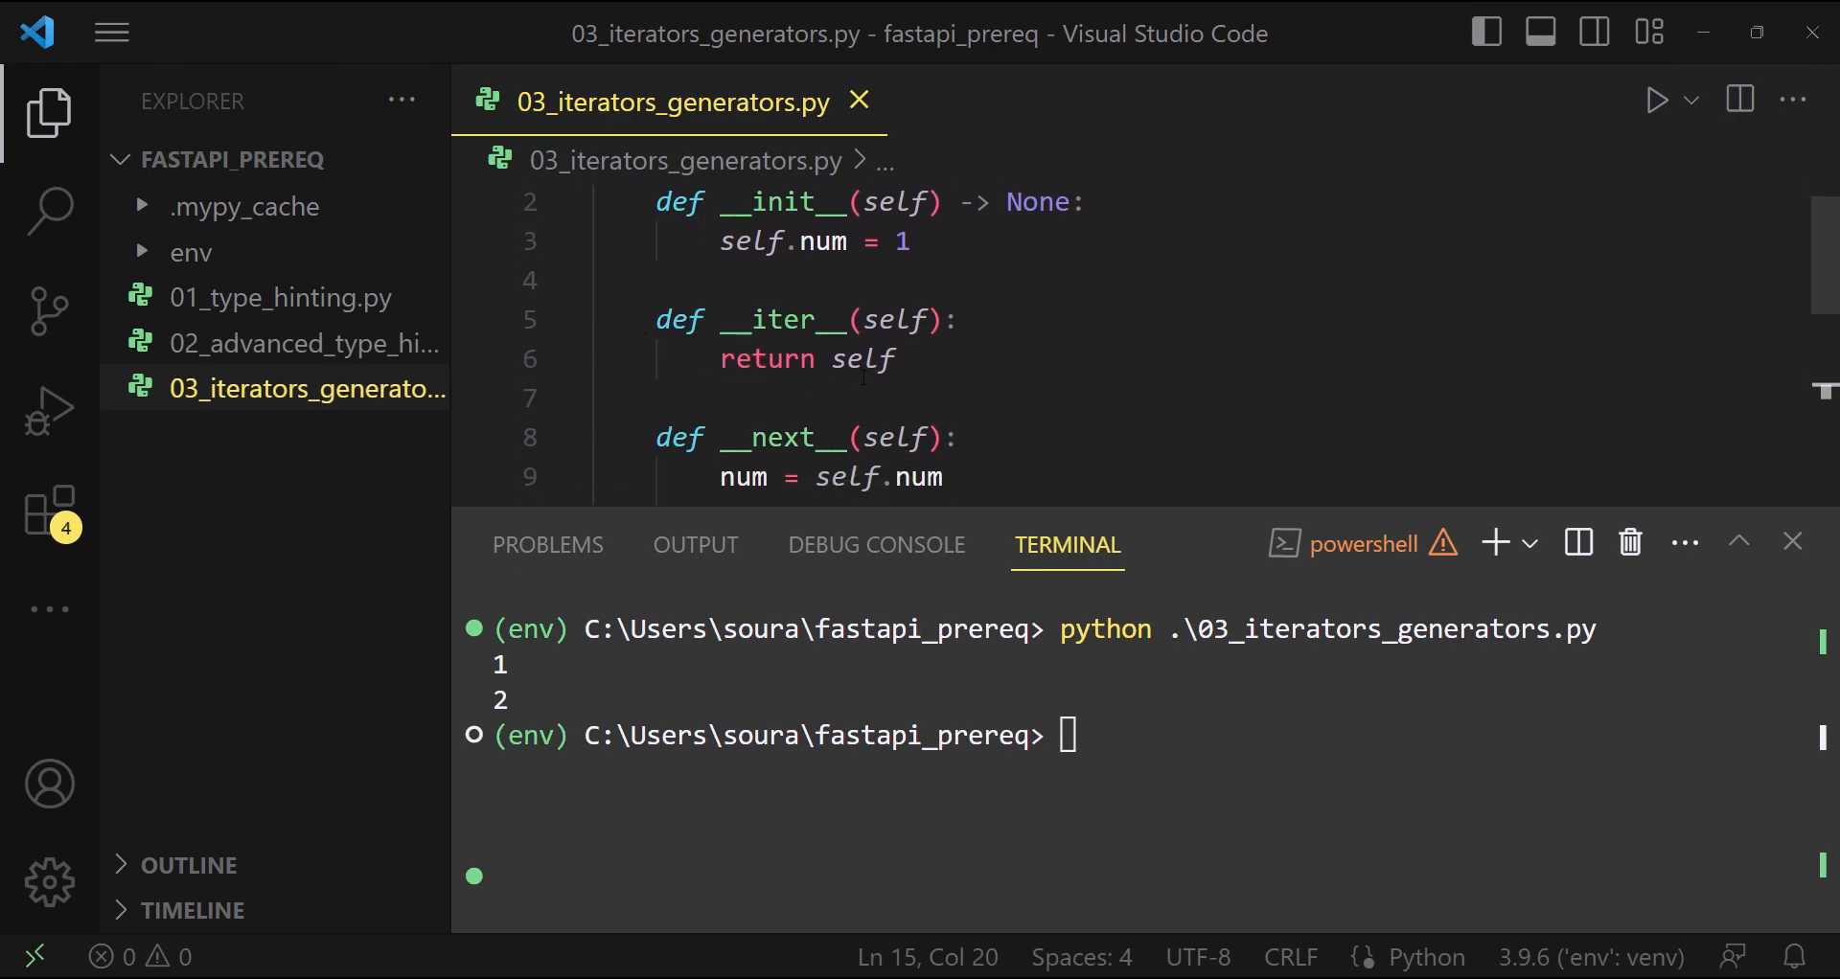
{"action": "scroll", "scroll_direction": "down", "scroll_amount": 3}
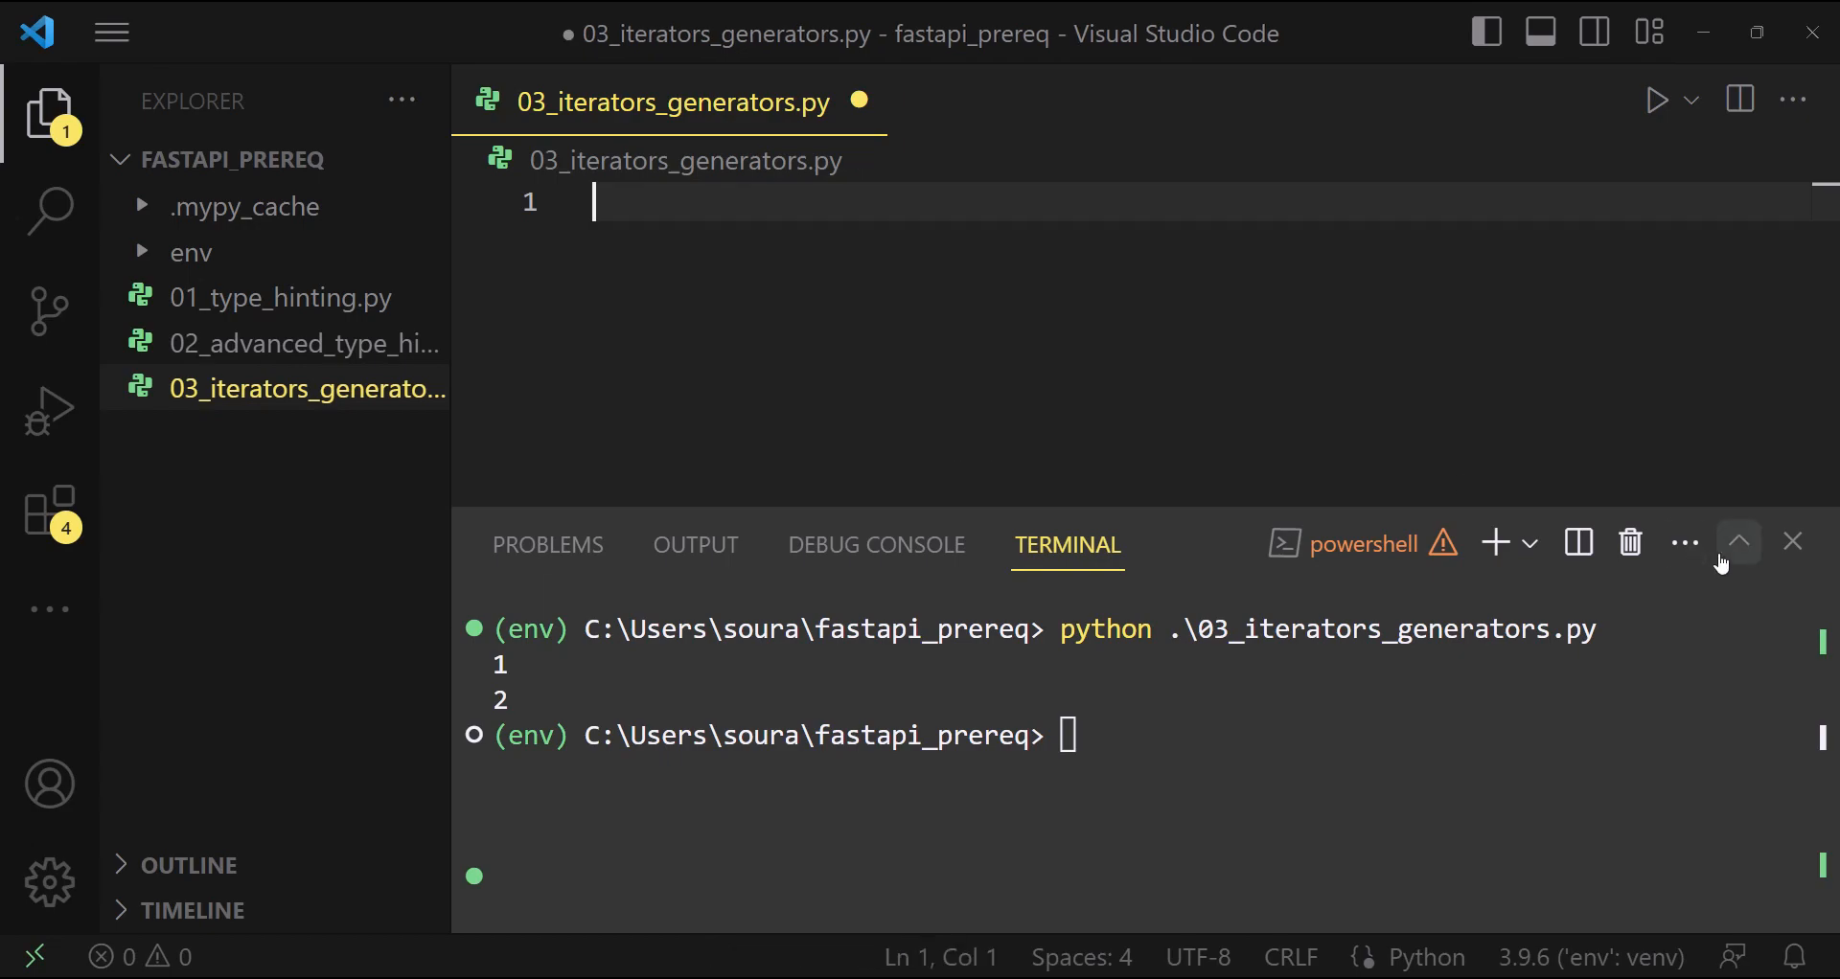
Define def return_values(): yielding 1, 2 and "three"
{"action": "left_click", "coordinate": [1792, 540]}
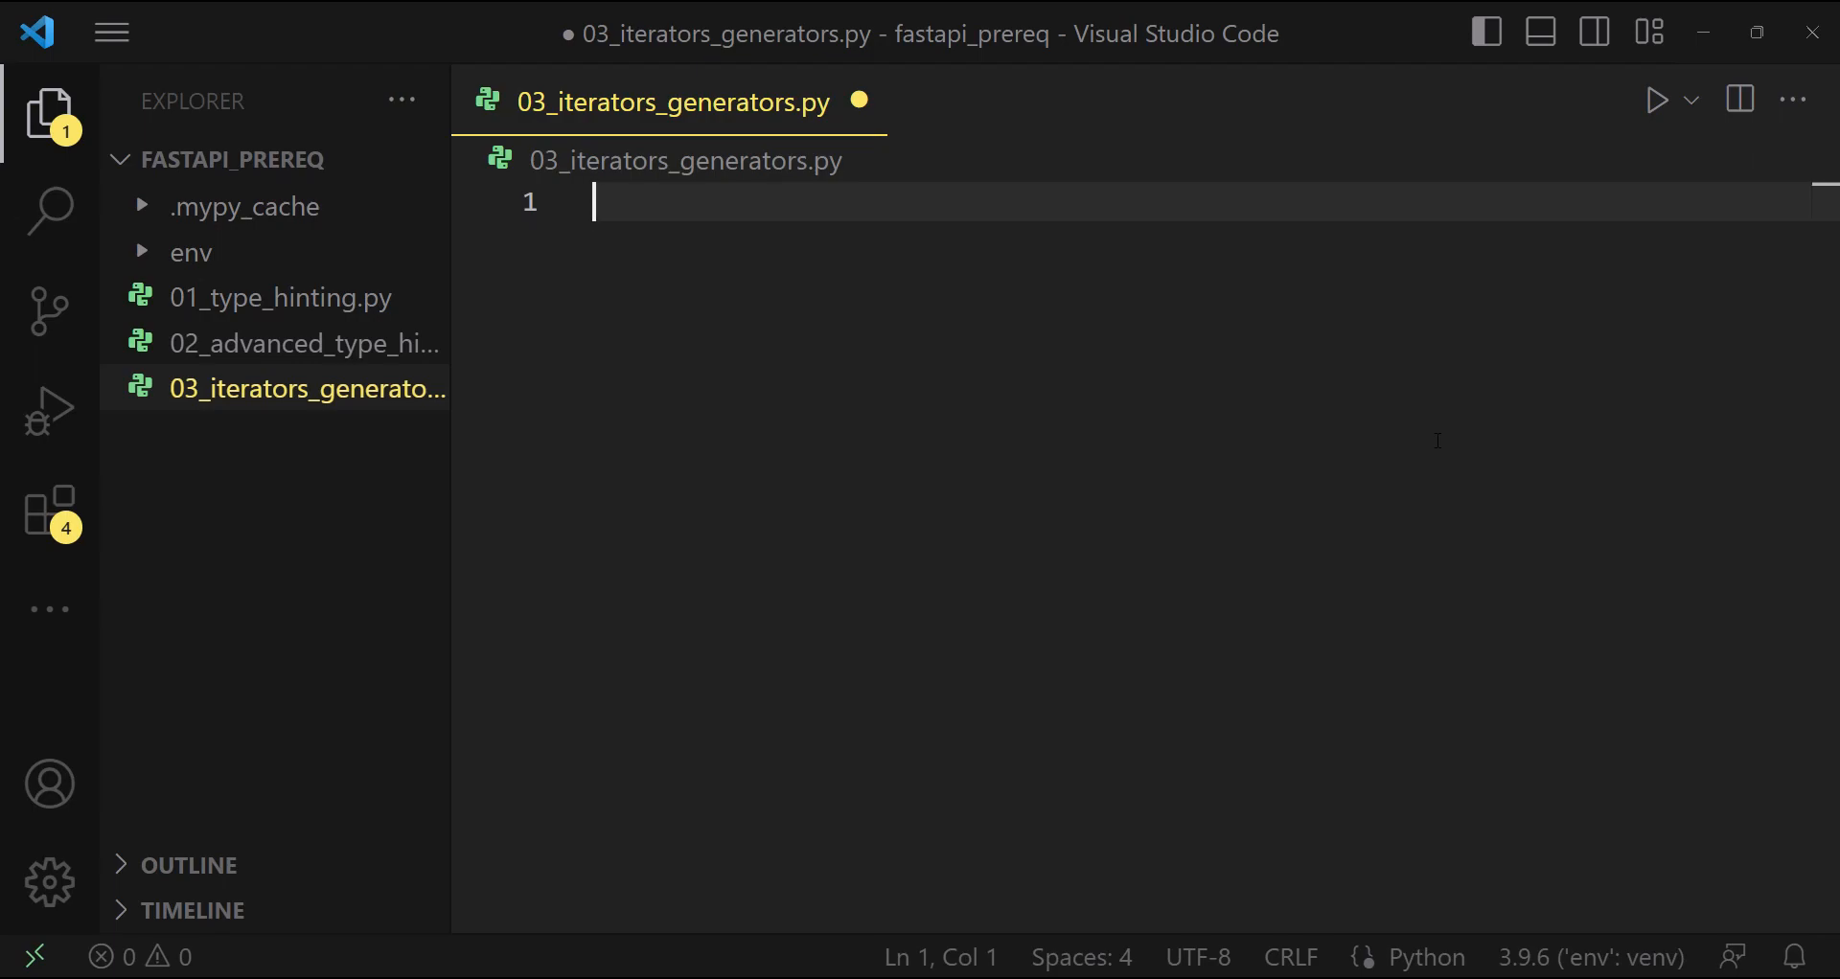
{"action": "type", "text": "def"}
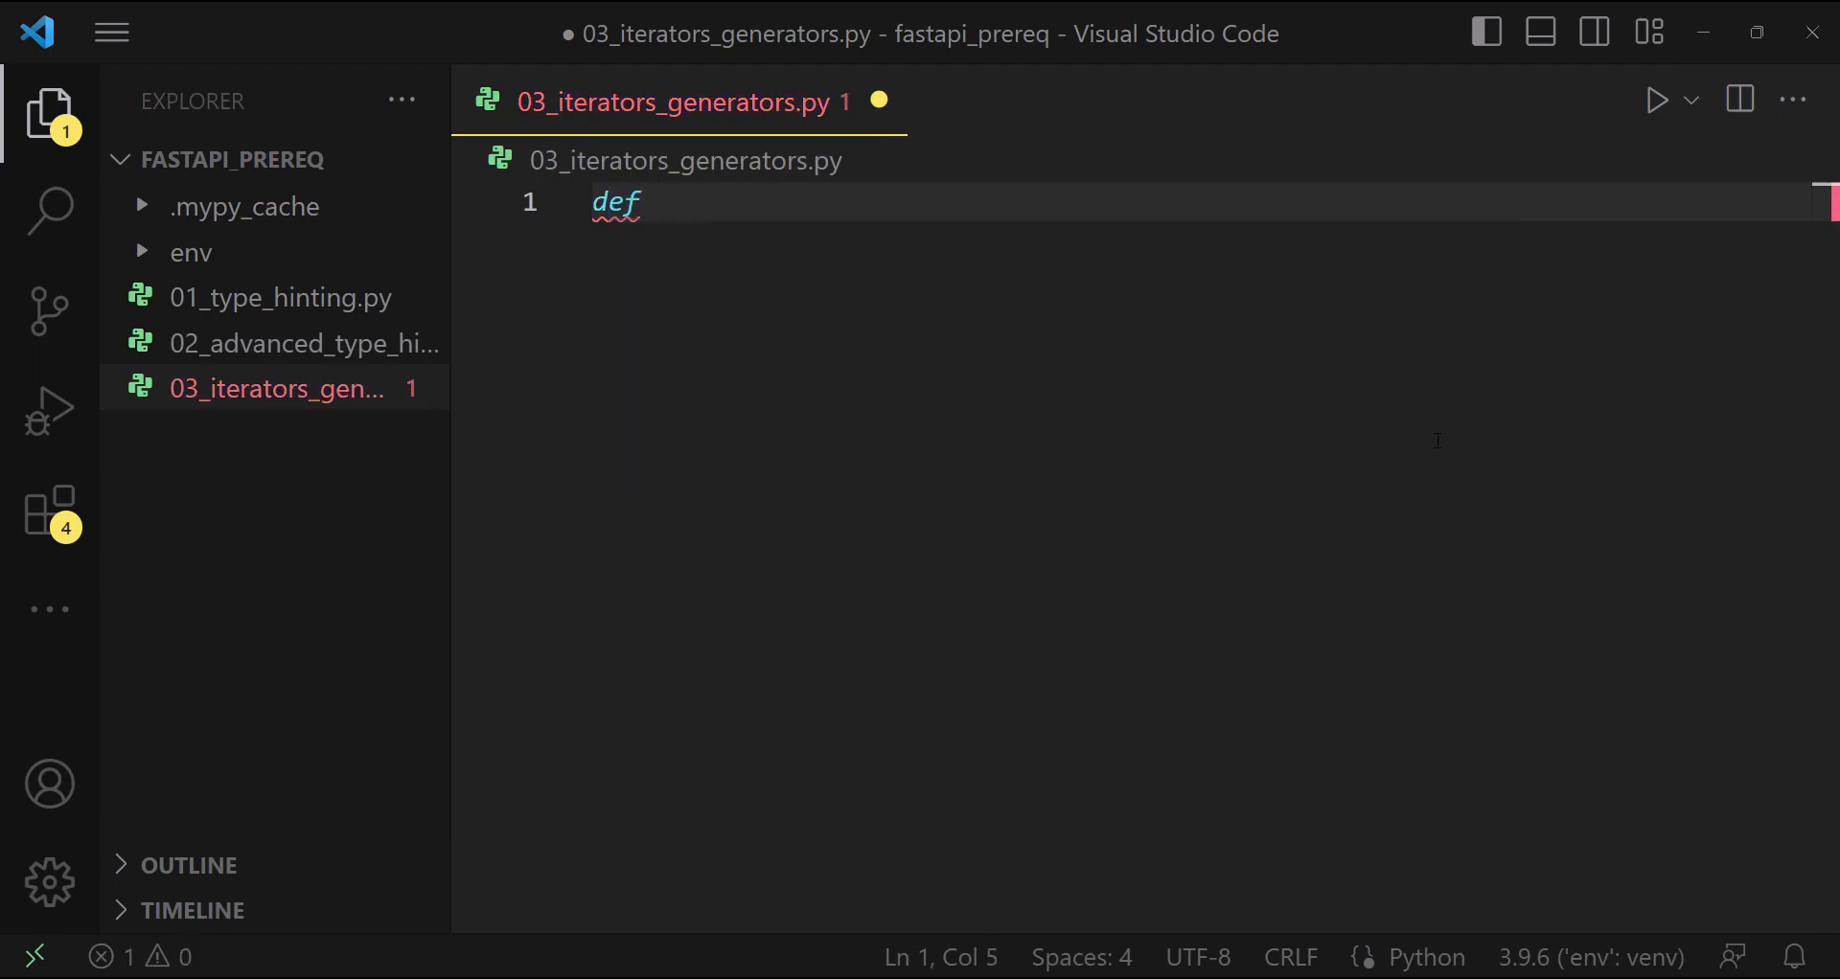
{"action": "type", "text": "return"}
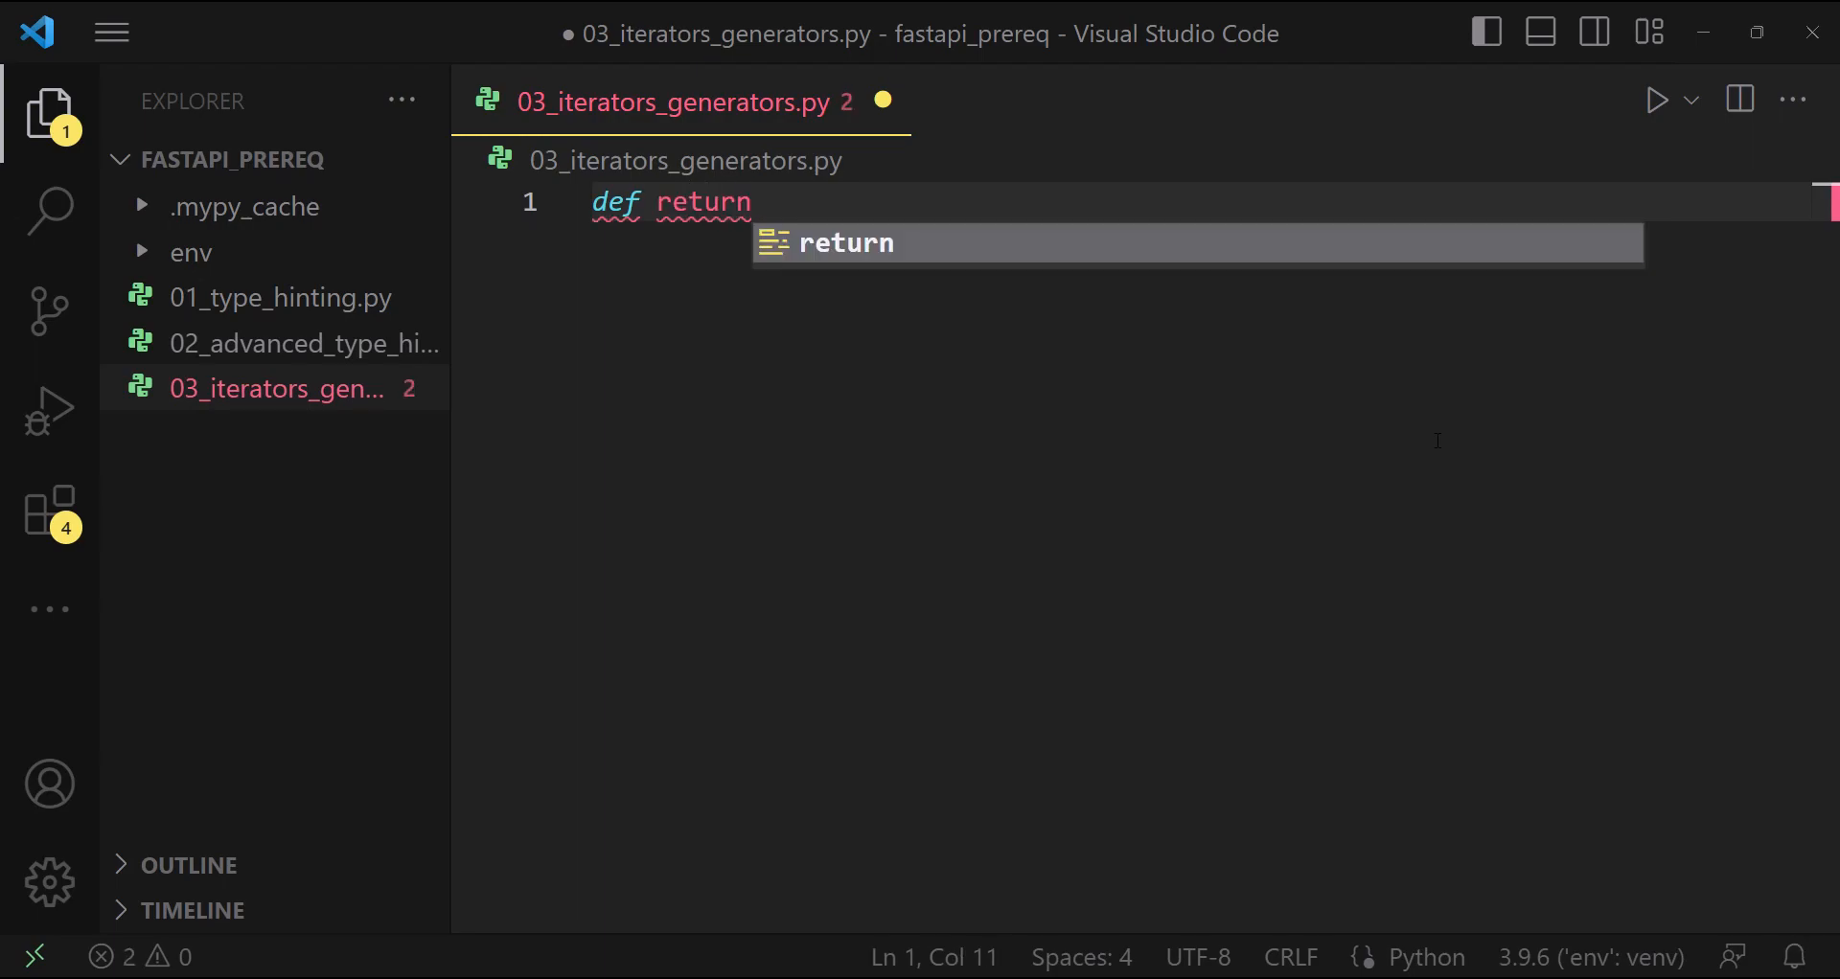
{"action": "type", "text": "_values()"}
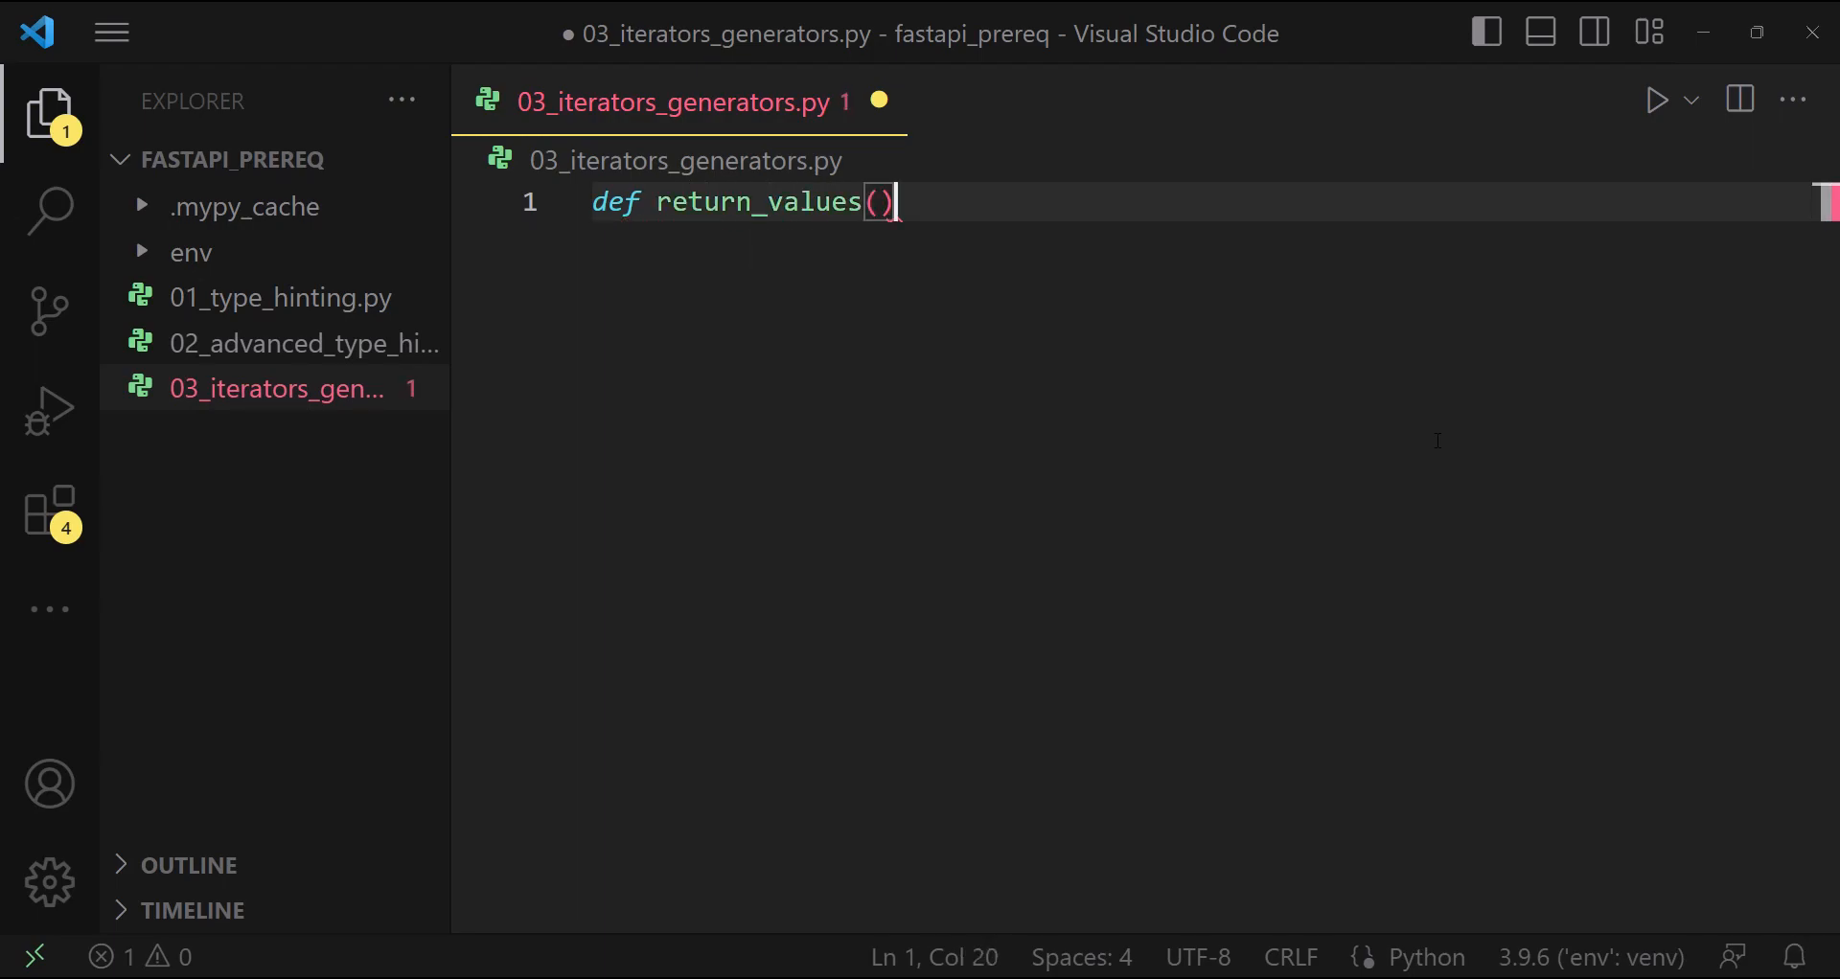
{"action": "type", "text": ":"}
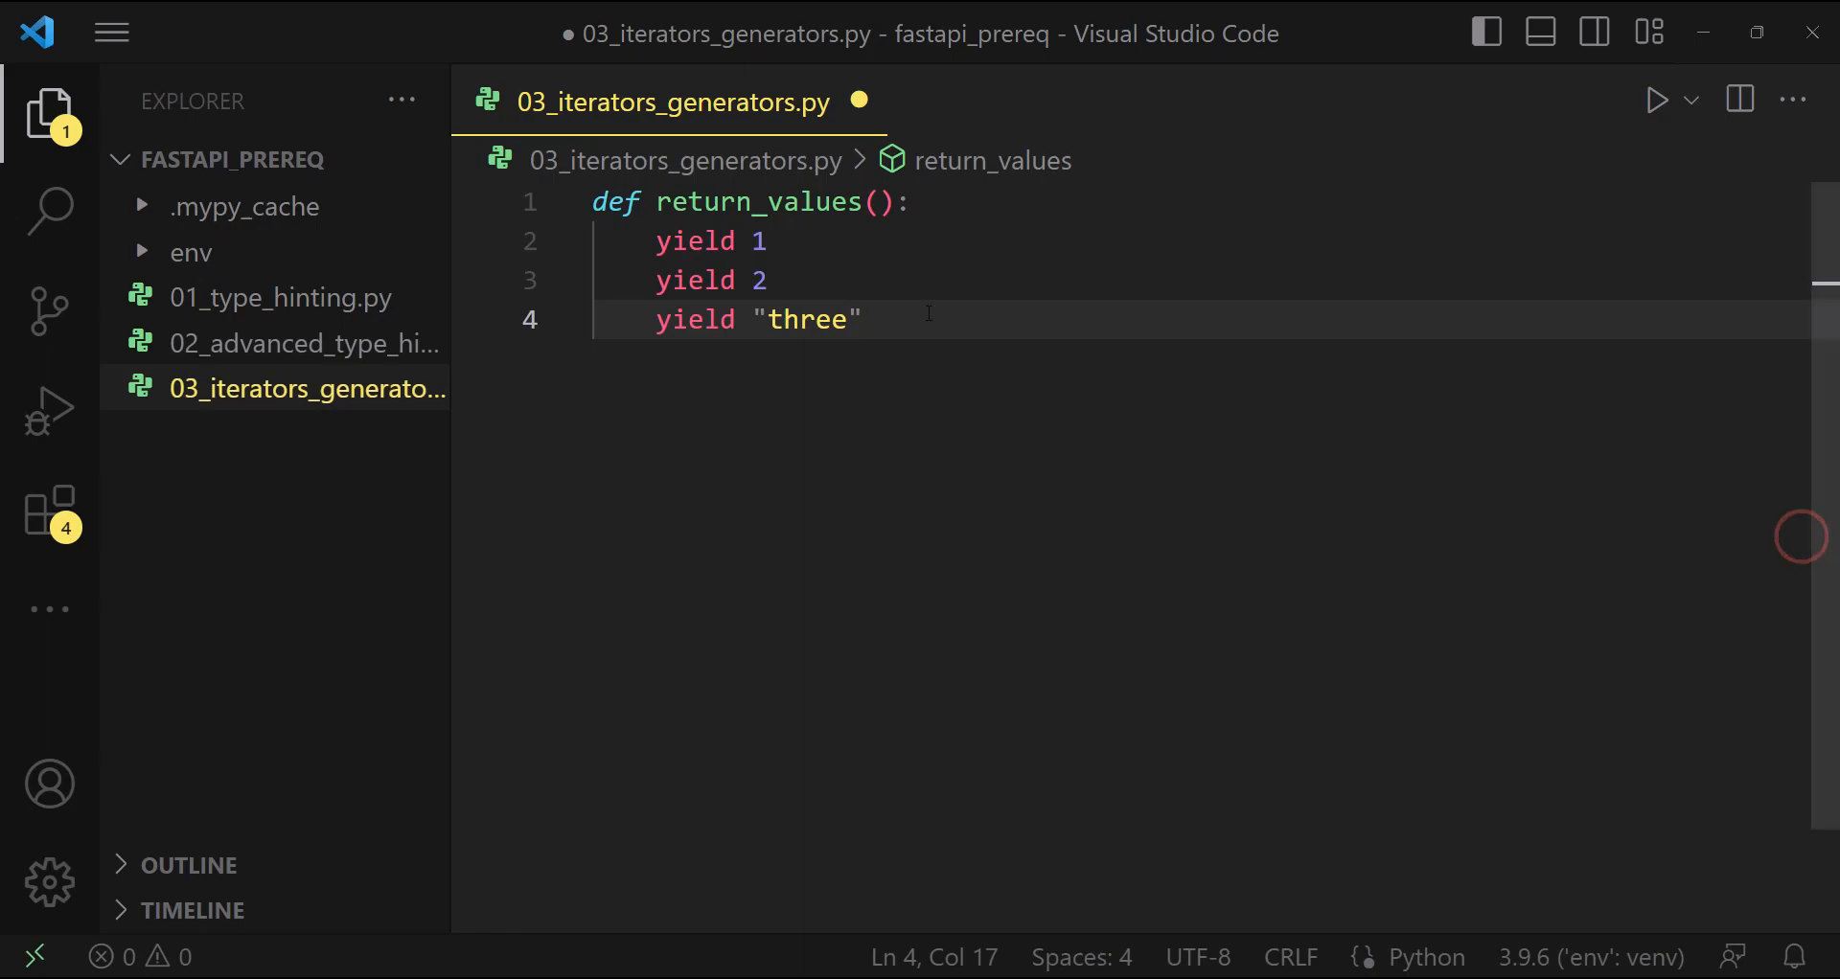
{"action": "key", "text": "Enter"}
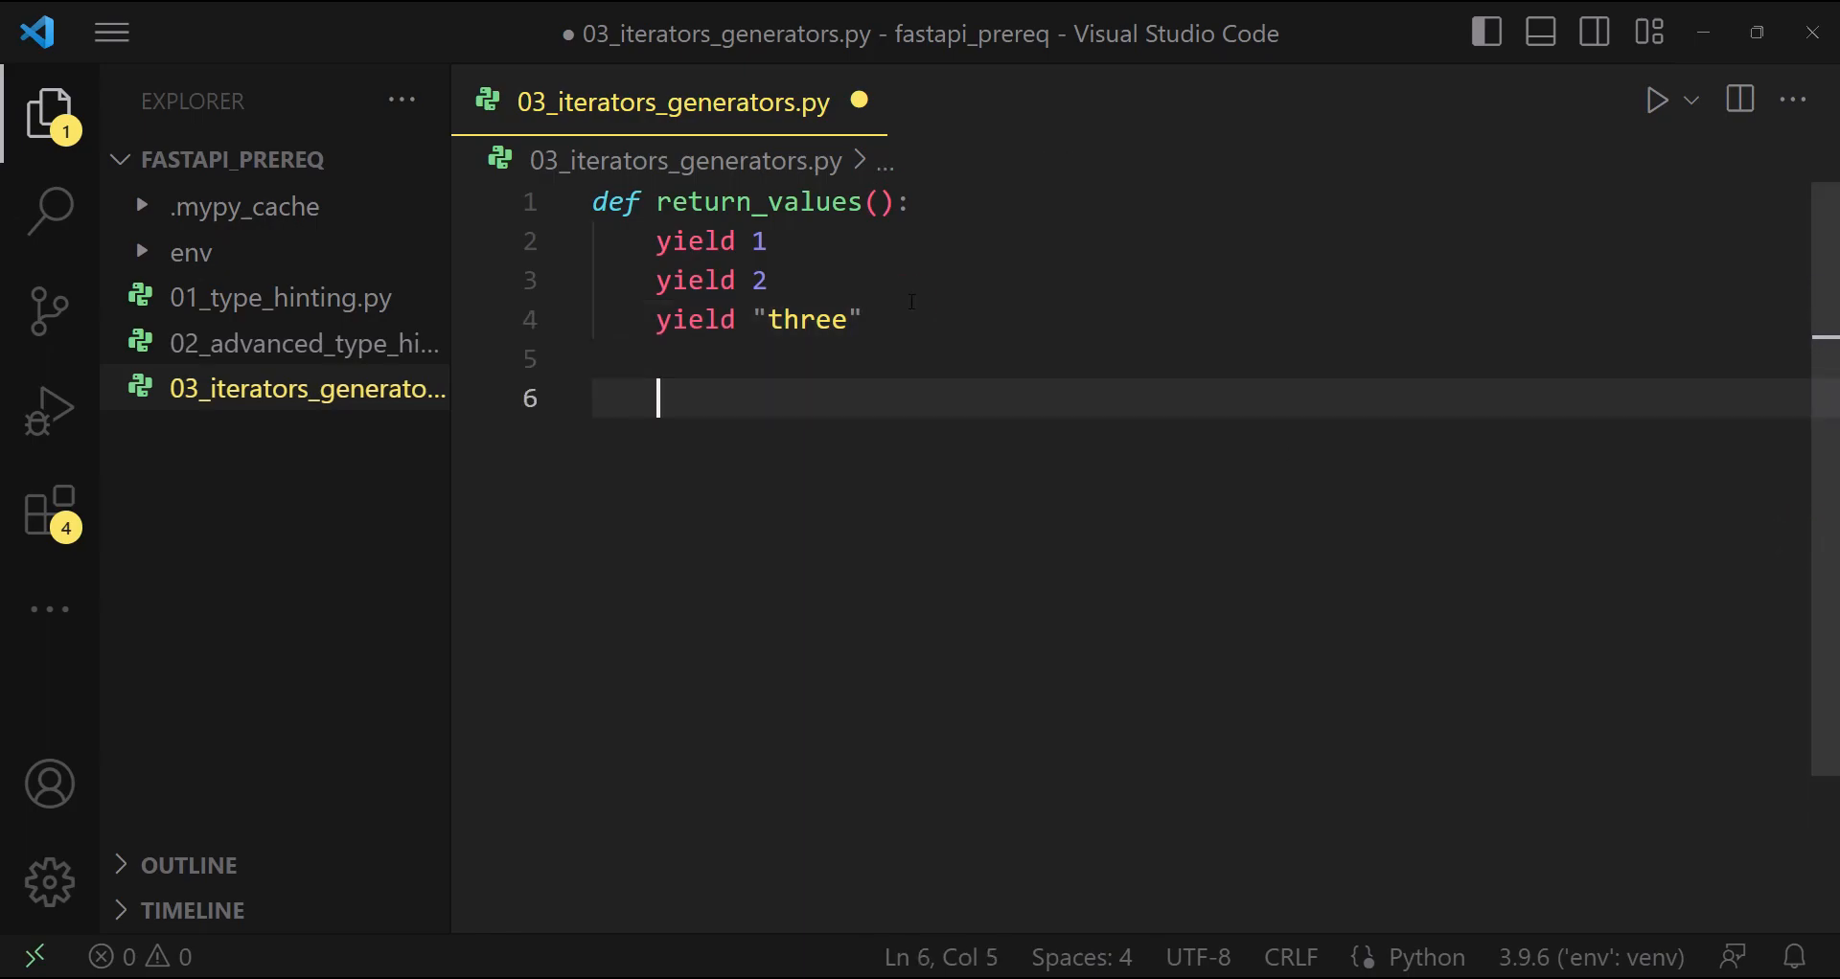
{"action": "key", "text": "Enter"}
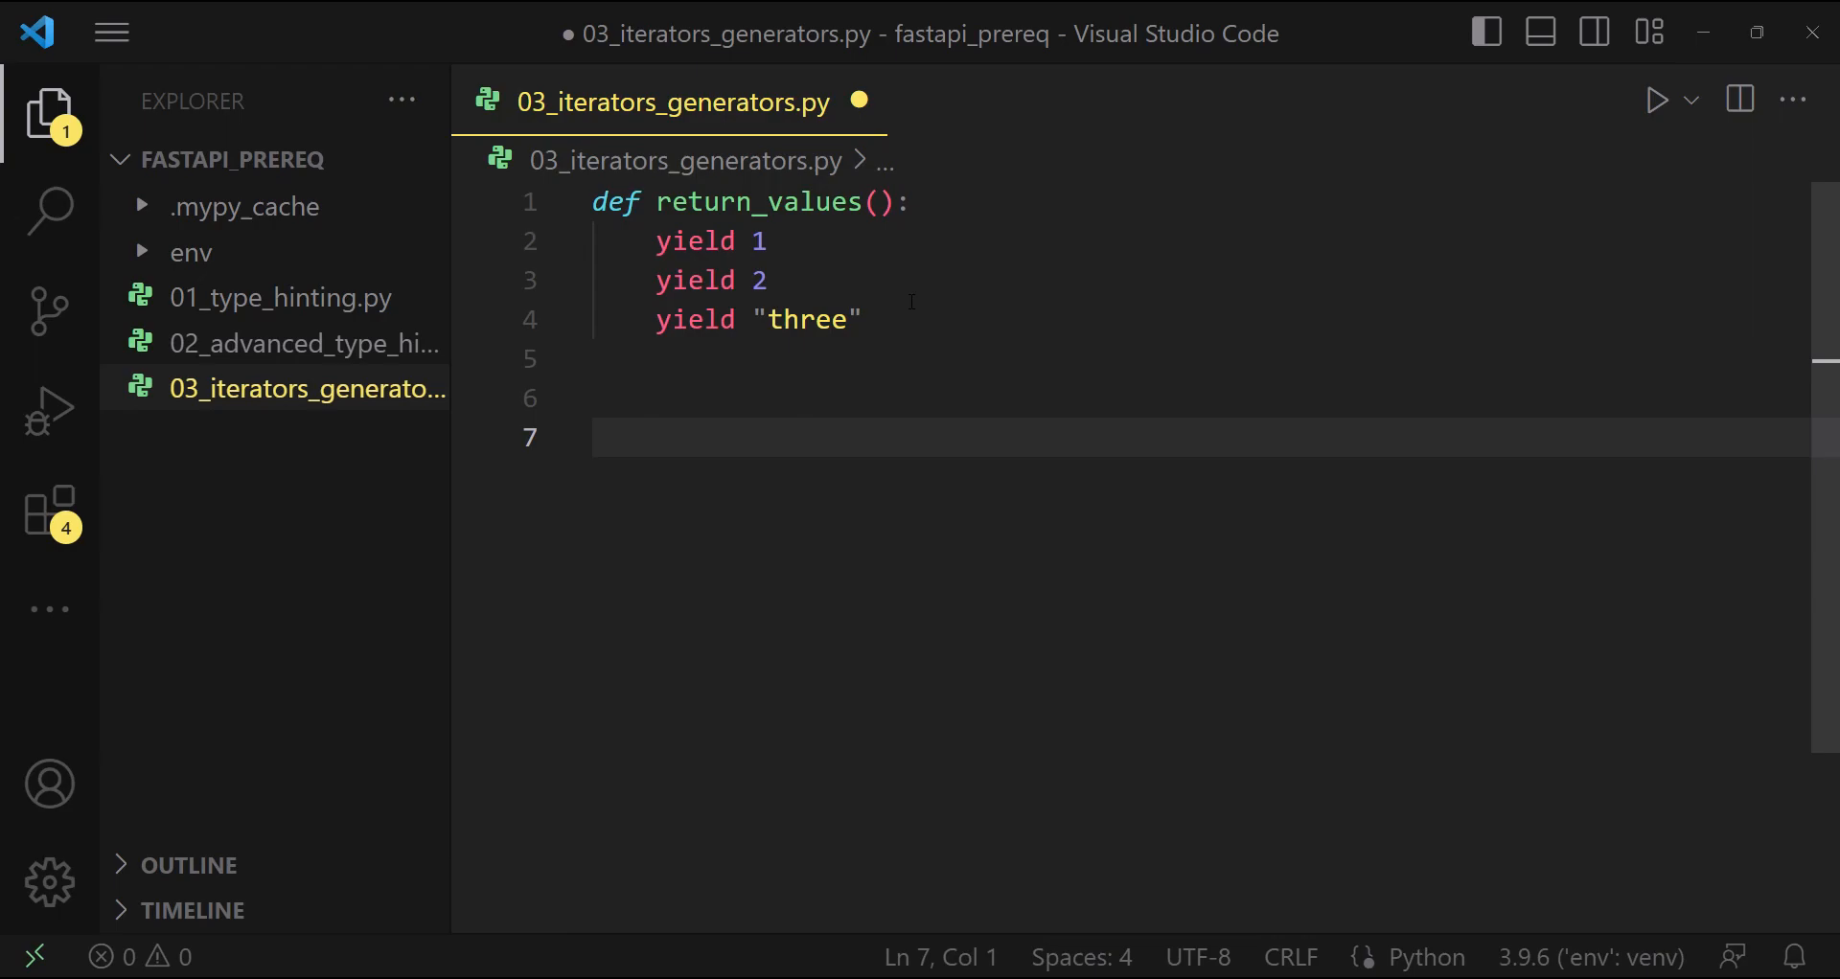
Assign value = return_values() and print(value.__next__())
{"action": "type", "text": "value = r"}
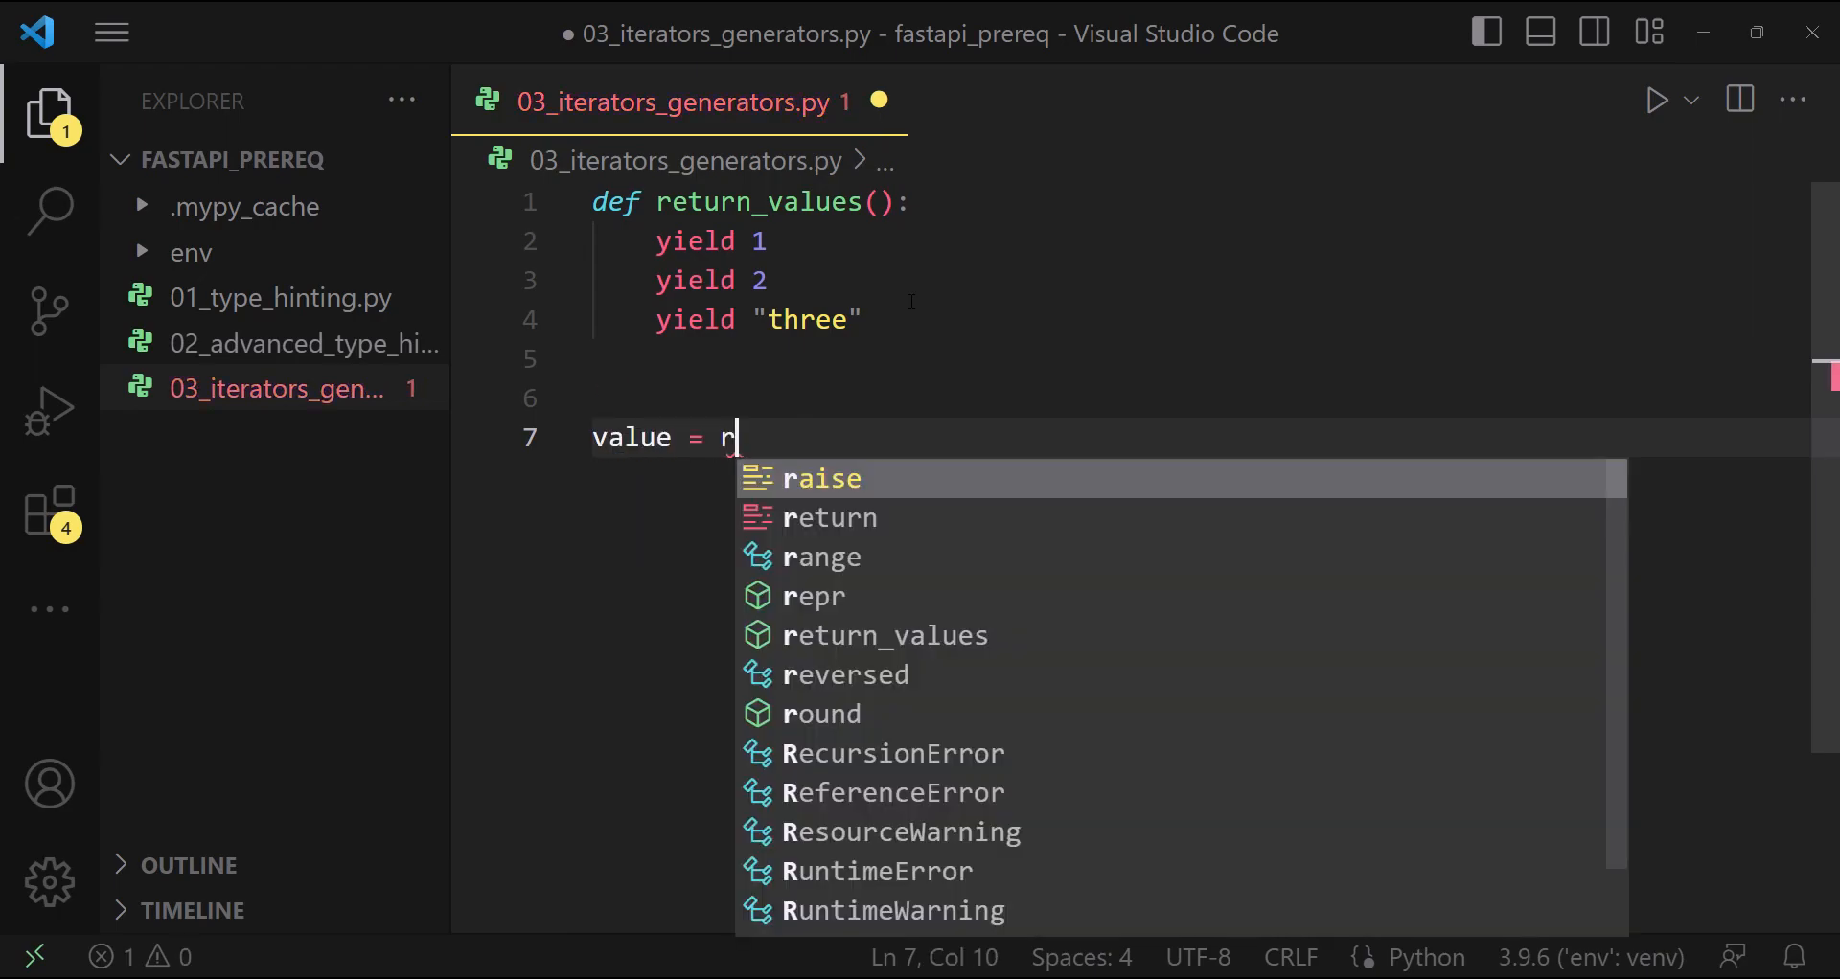
{"action": "left_click", "coordinate": [884, 635]}
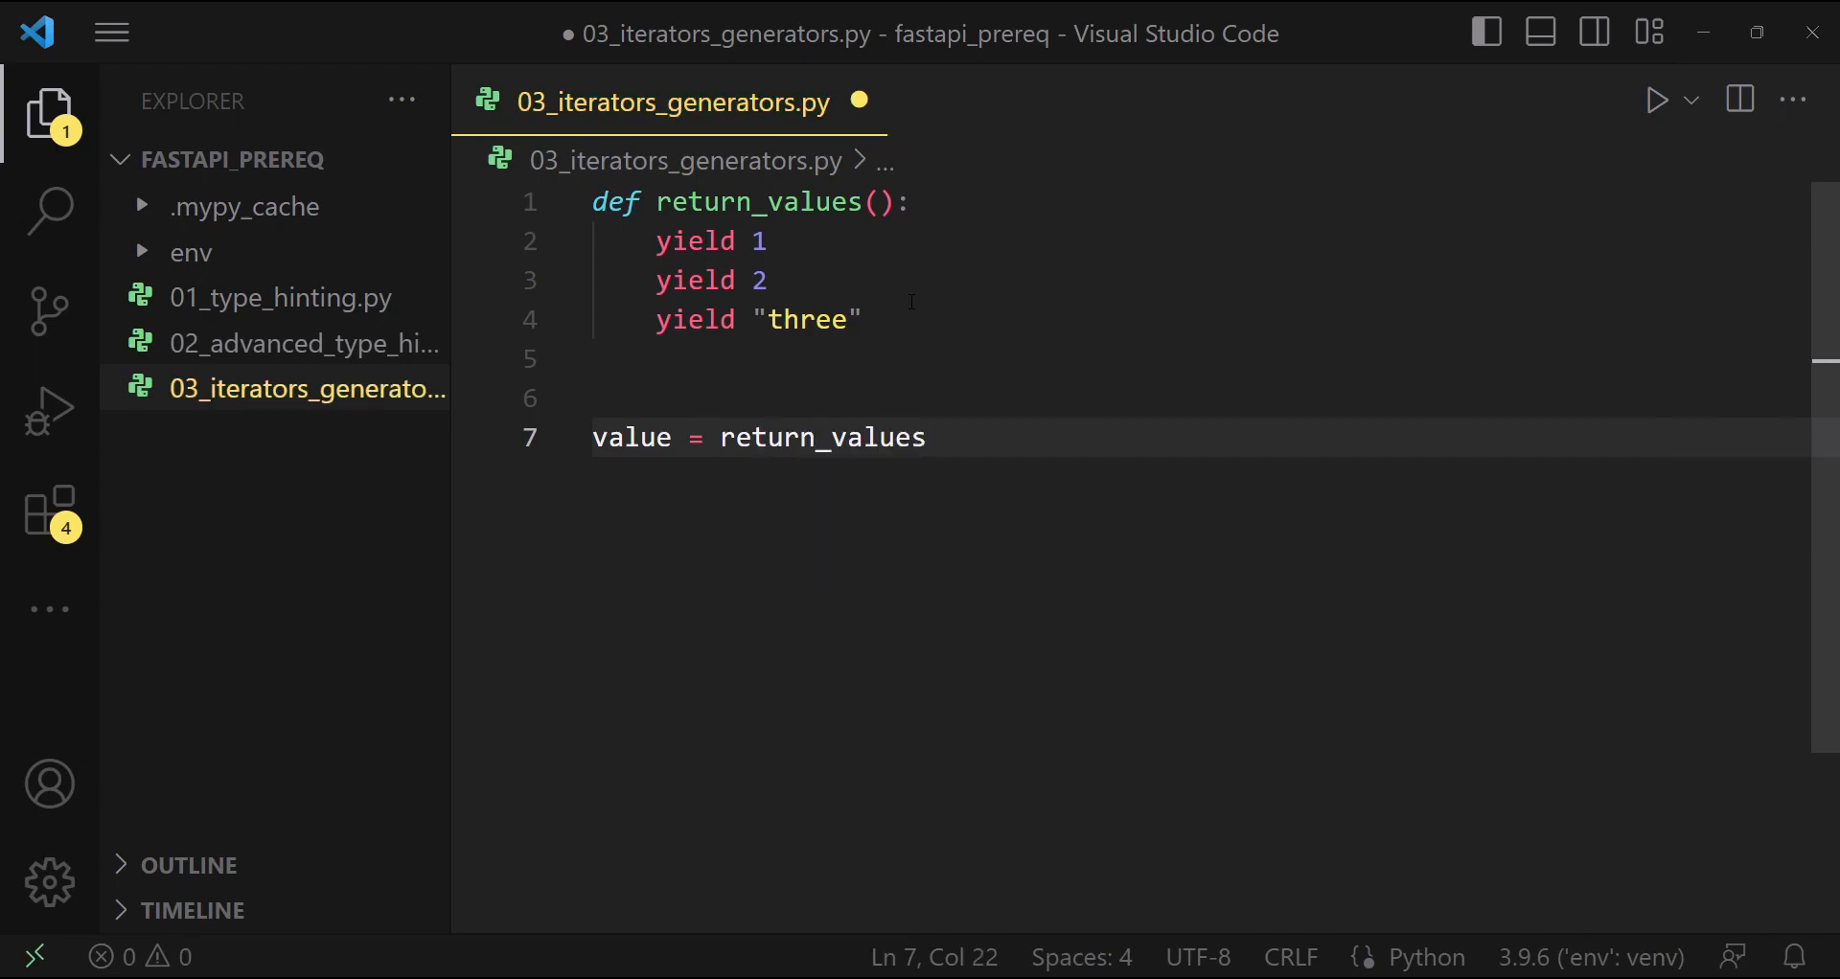
{"action": "type", "text": "()"}
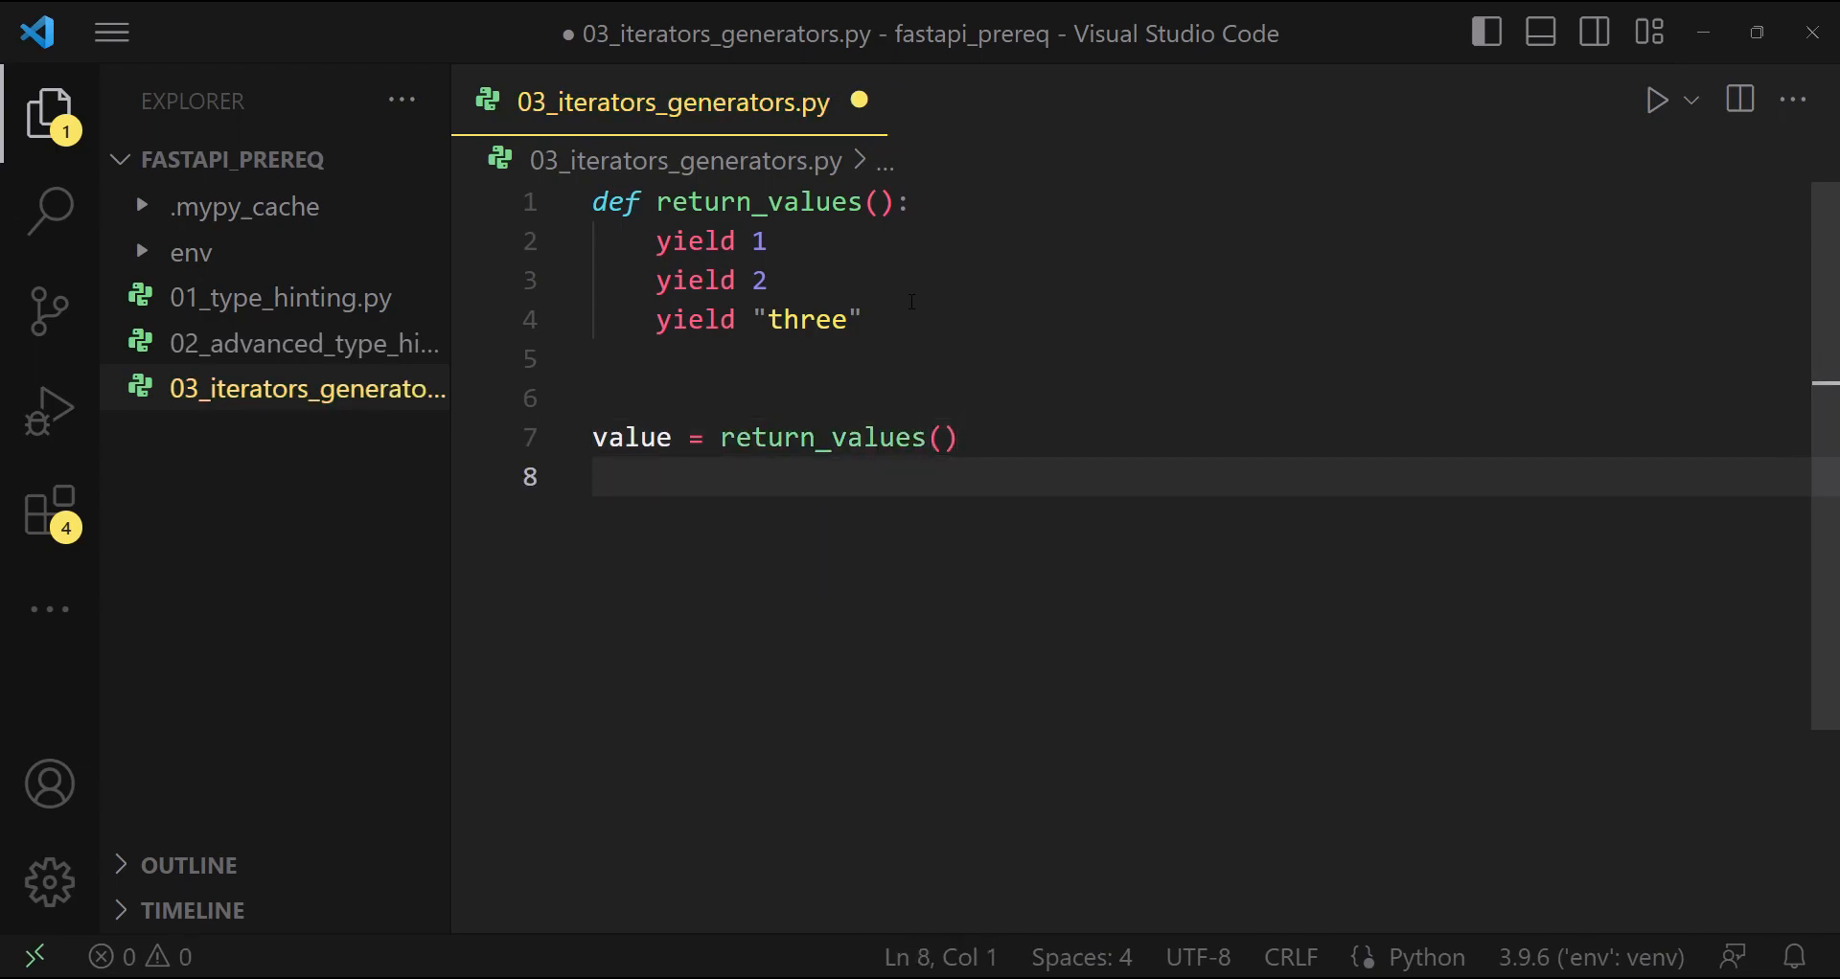
{"action": "type", "text": "print(value"}
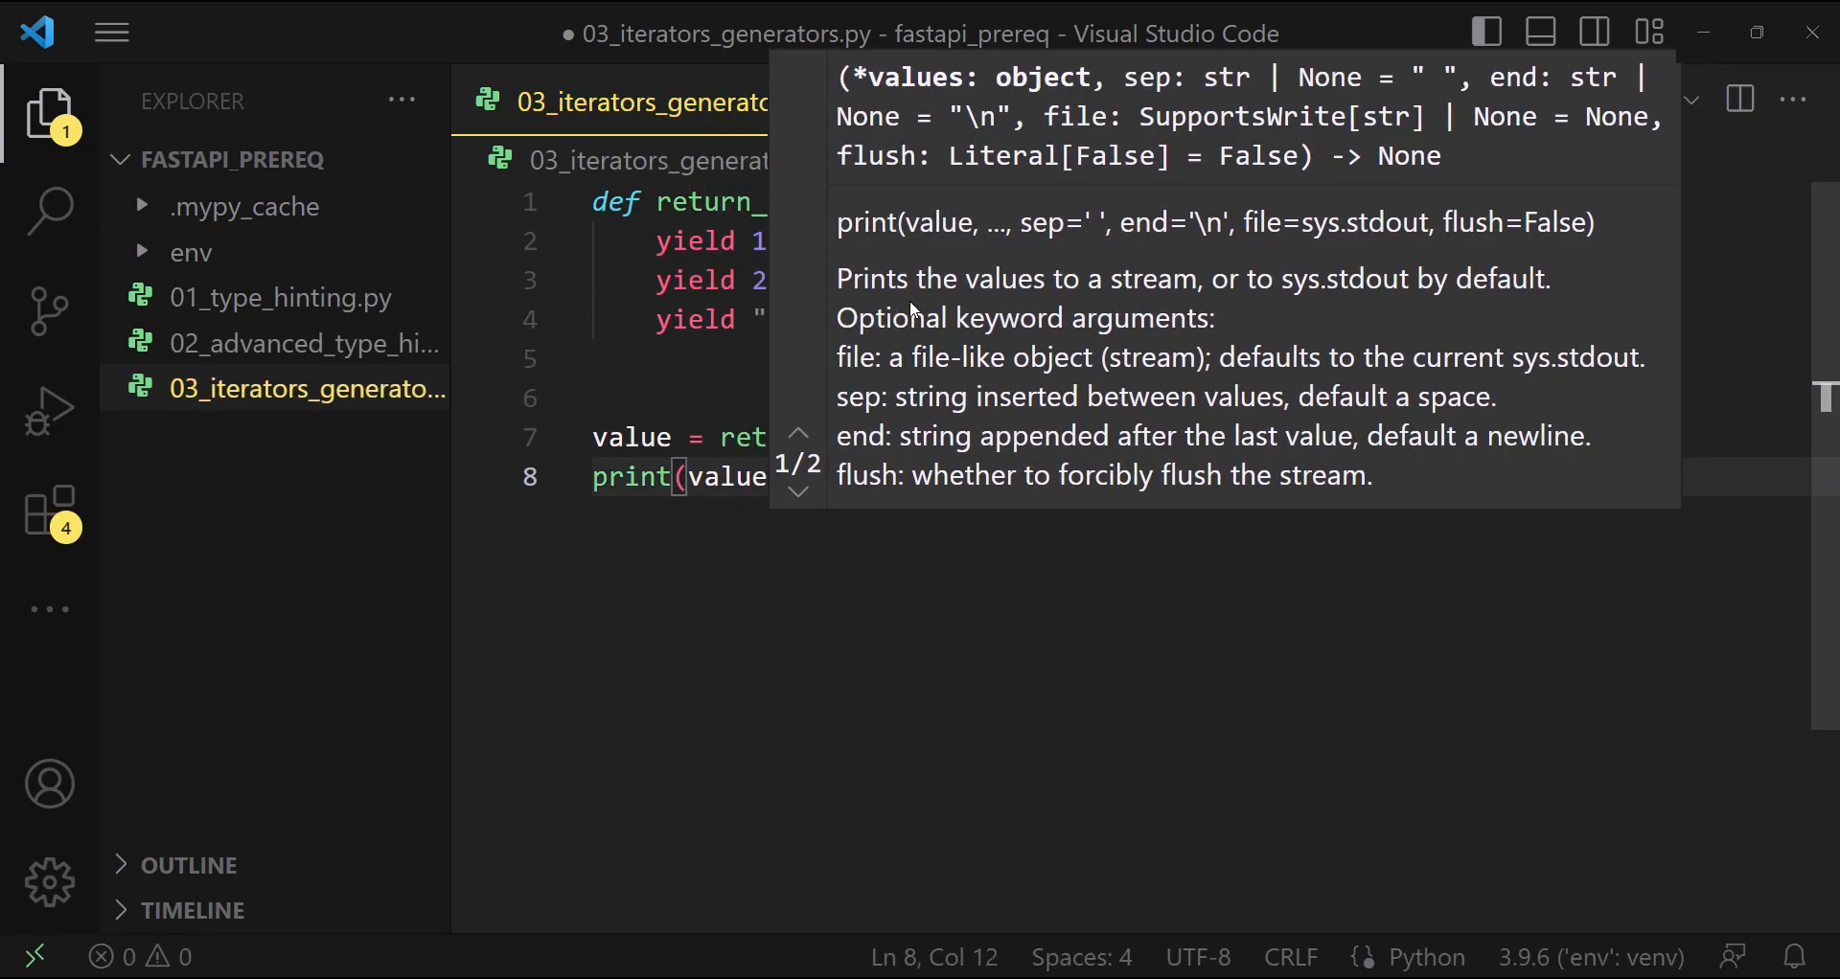
{"action": "type", "text": ".__next_"}
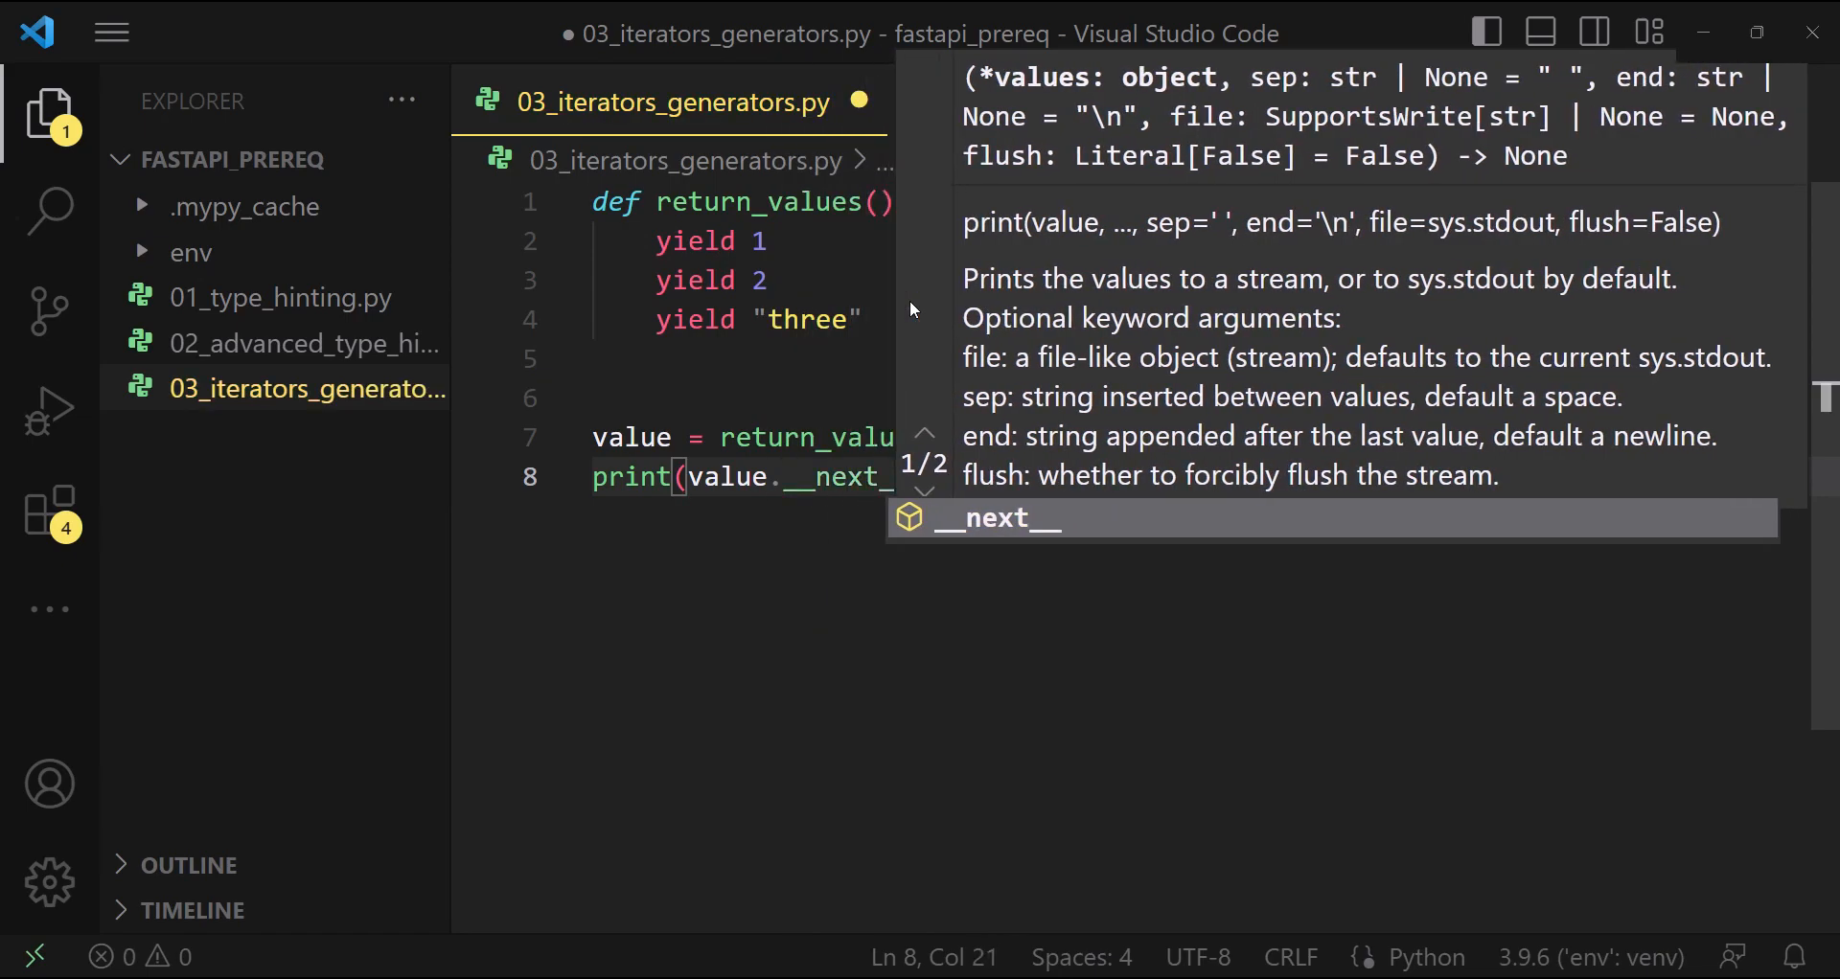
{"action": "type", "text": "()"}
{"action": "type", "text": "python .\\03_iterators_generators.py"}
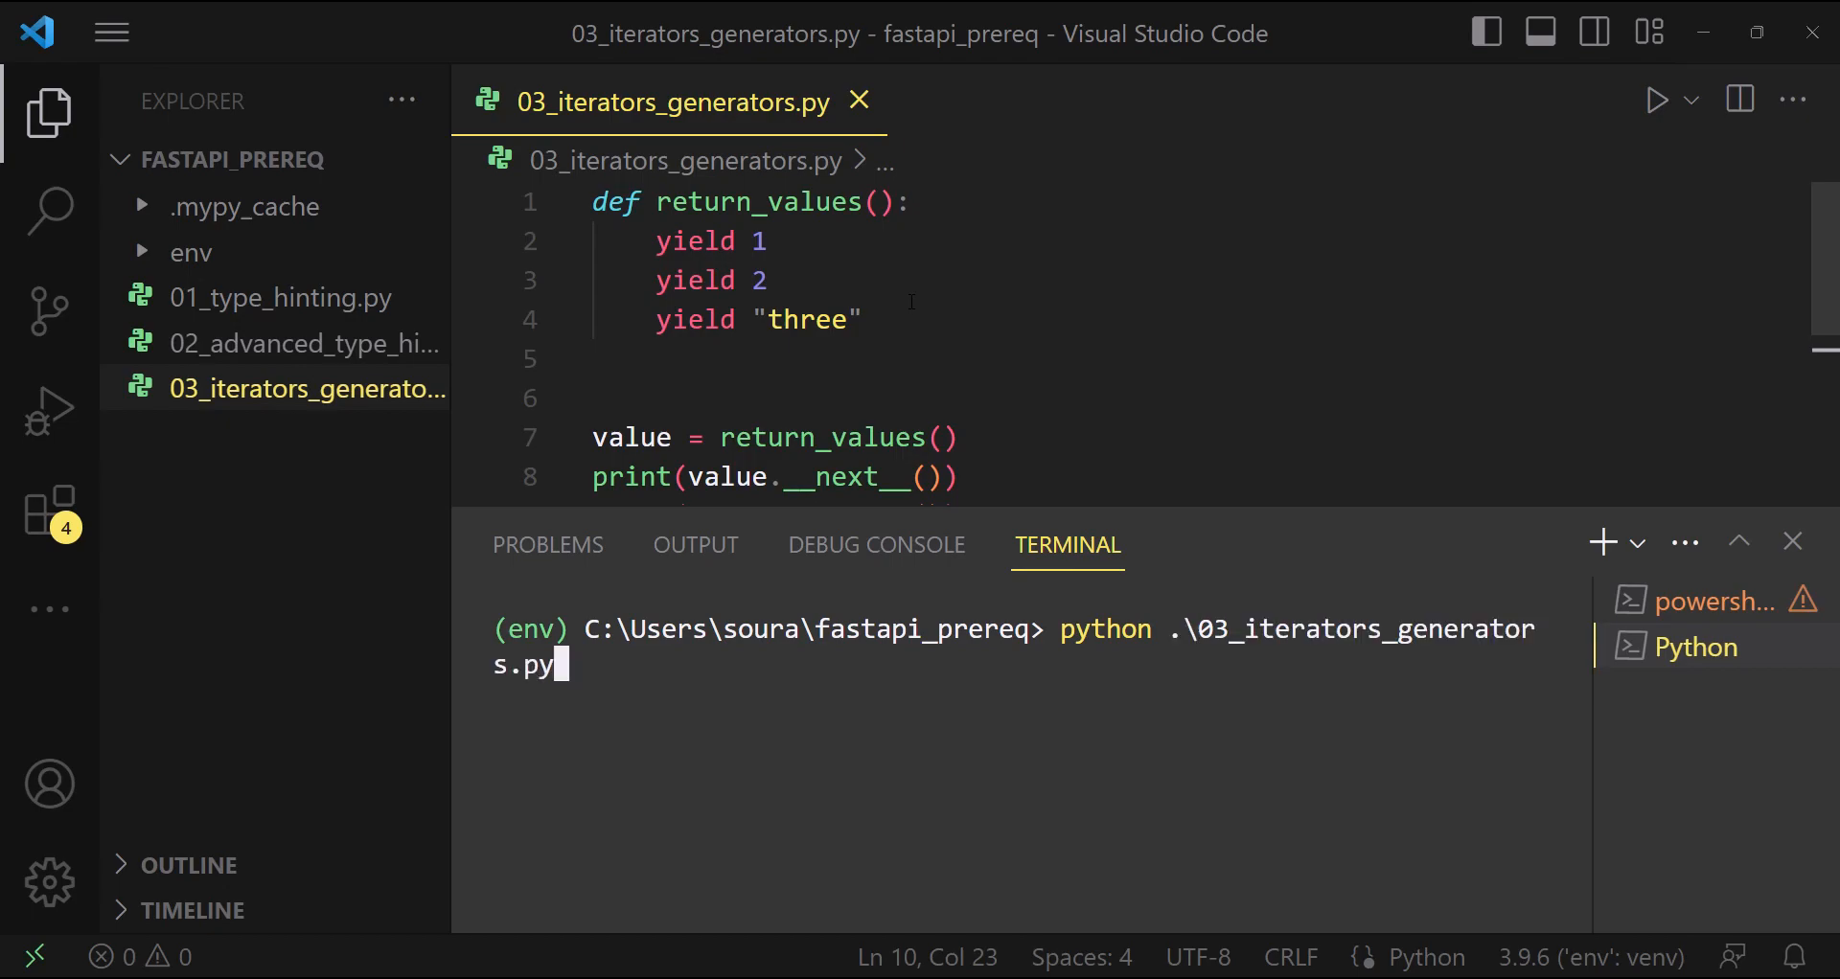
Run python .\03_iterators_generators.py so the terminal prints 1, 2 and three
{"action": "key", "text": "Enter"}
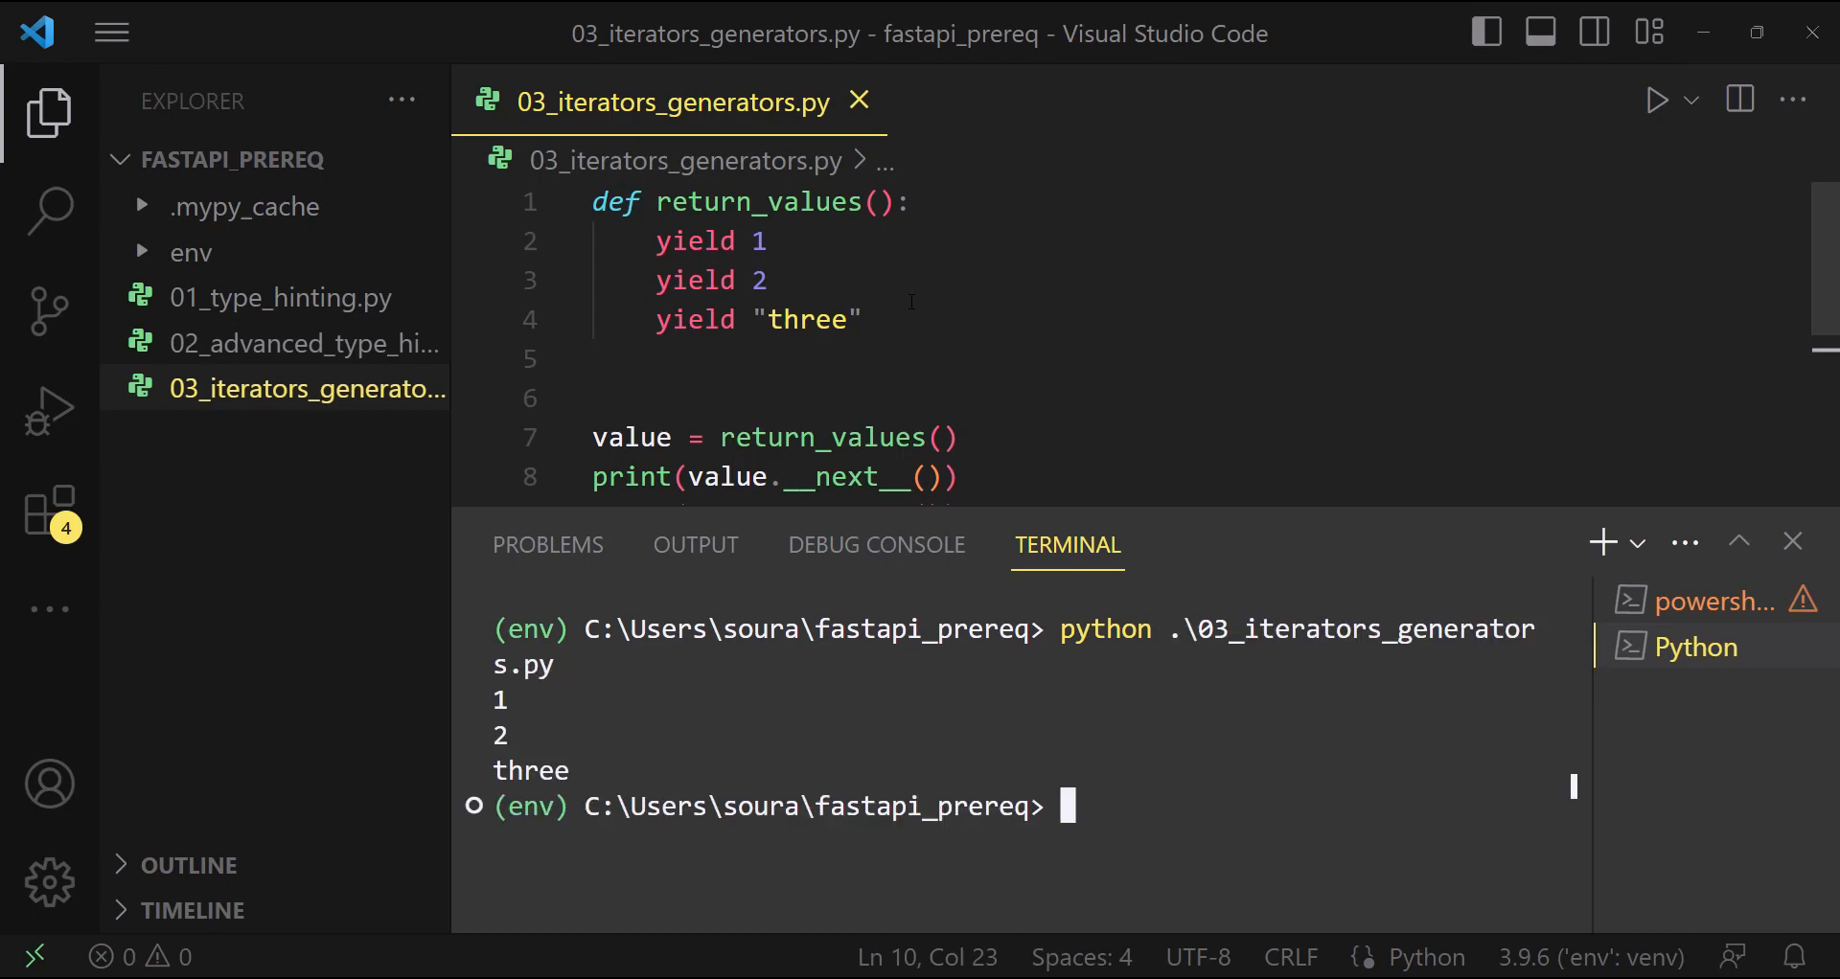
{"action": "left_click", "coordinate": [901, 318]}
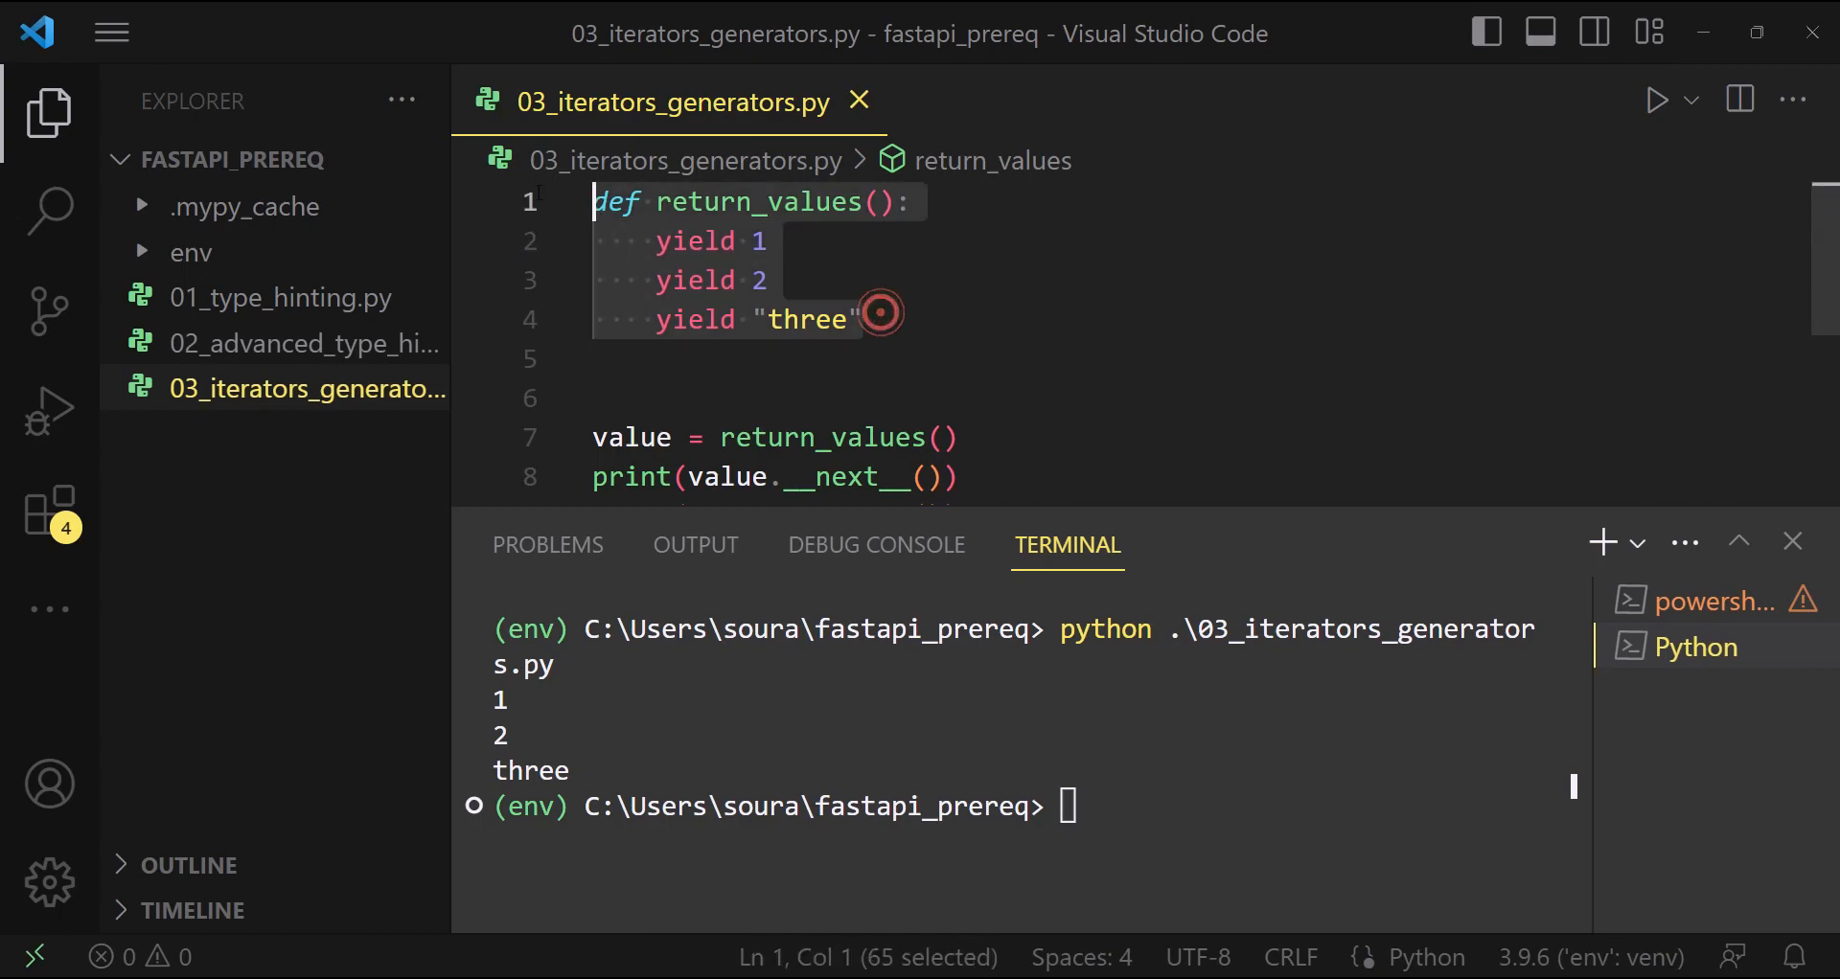
{"action": "left_click", "coordinate": [901, 318]}
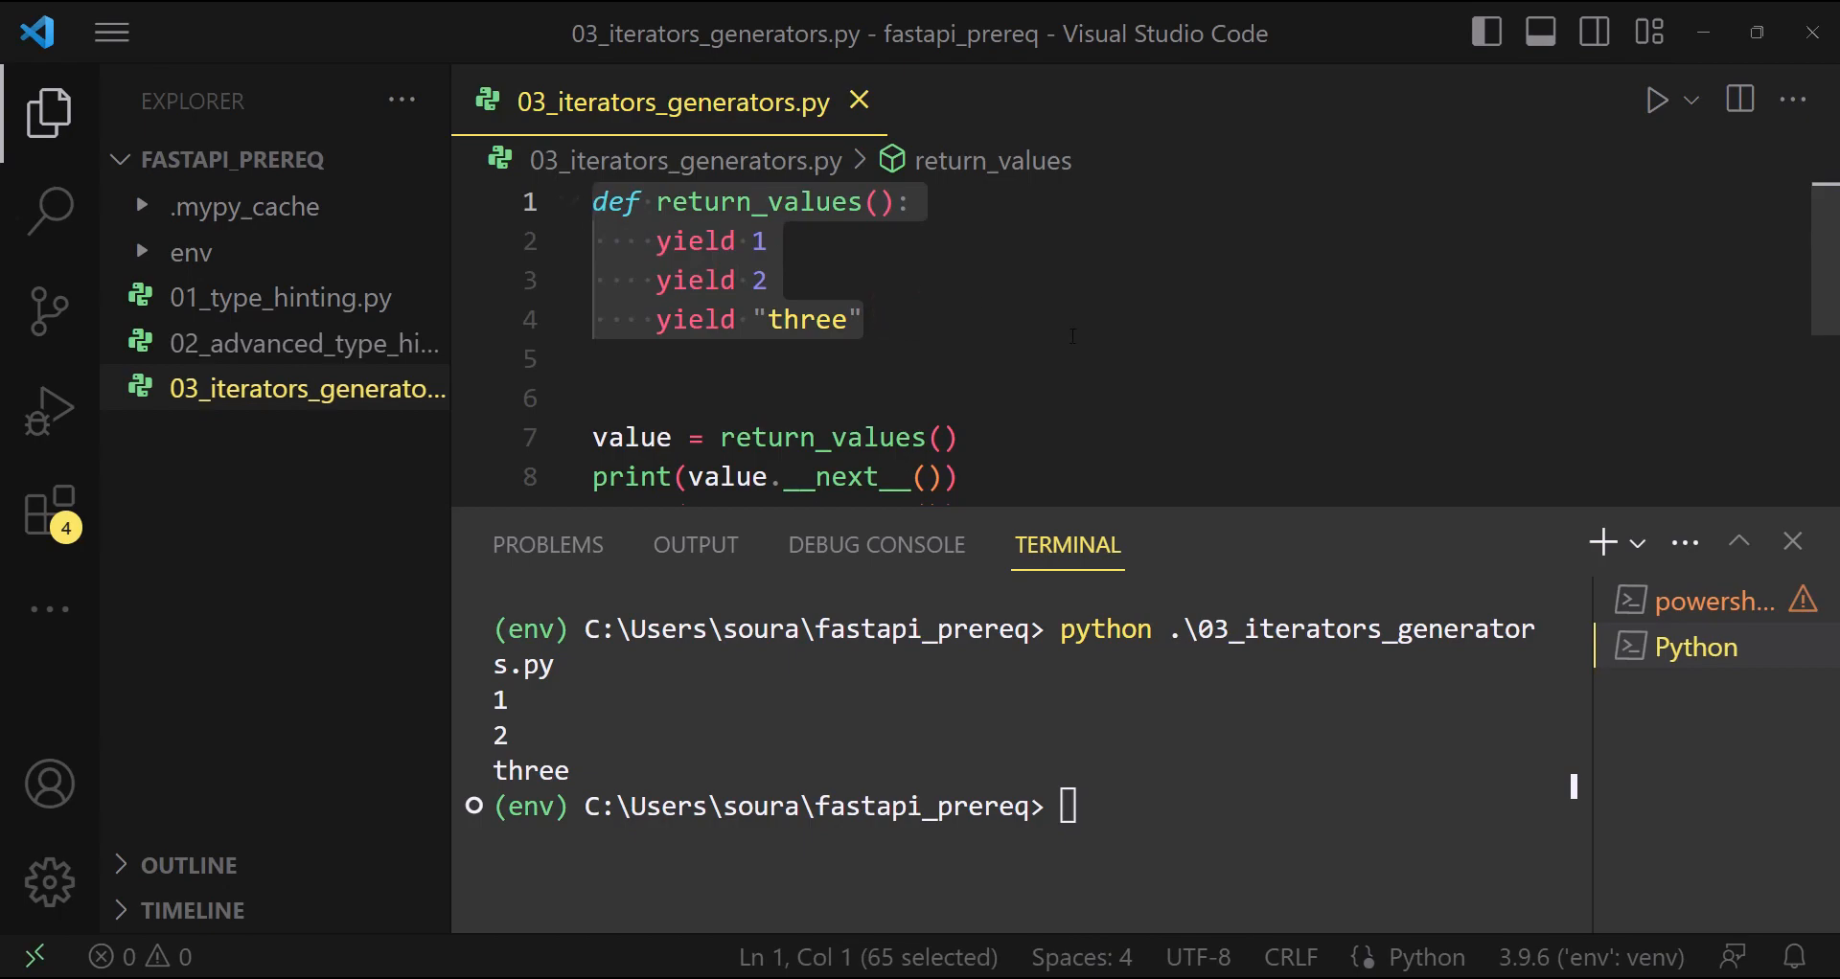
{"action": "left_click", "coordinate": [992, 335]}
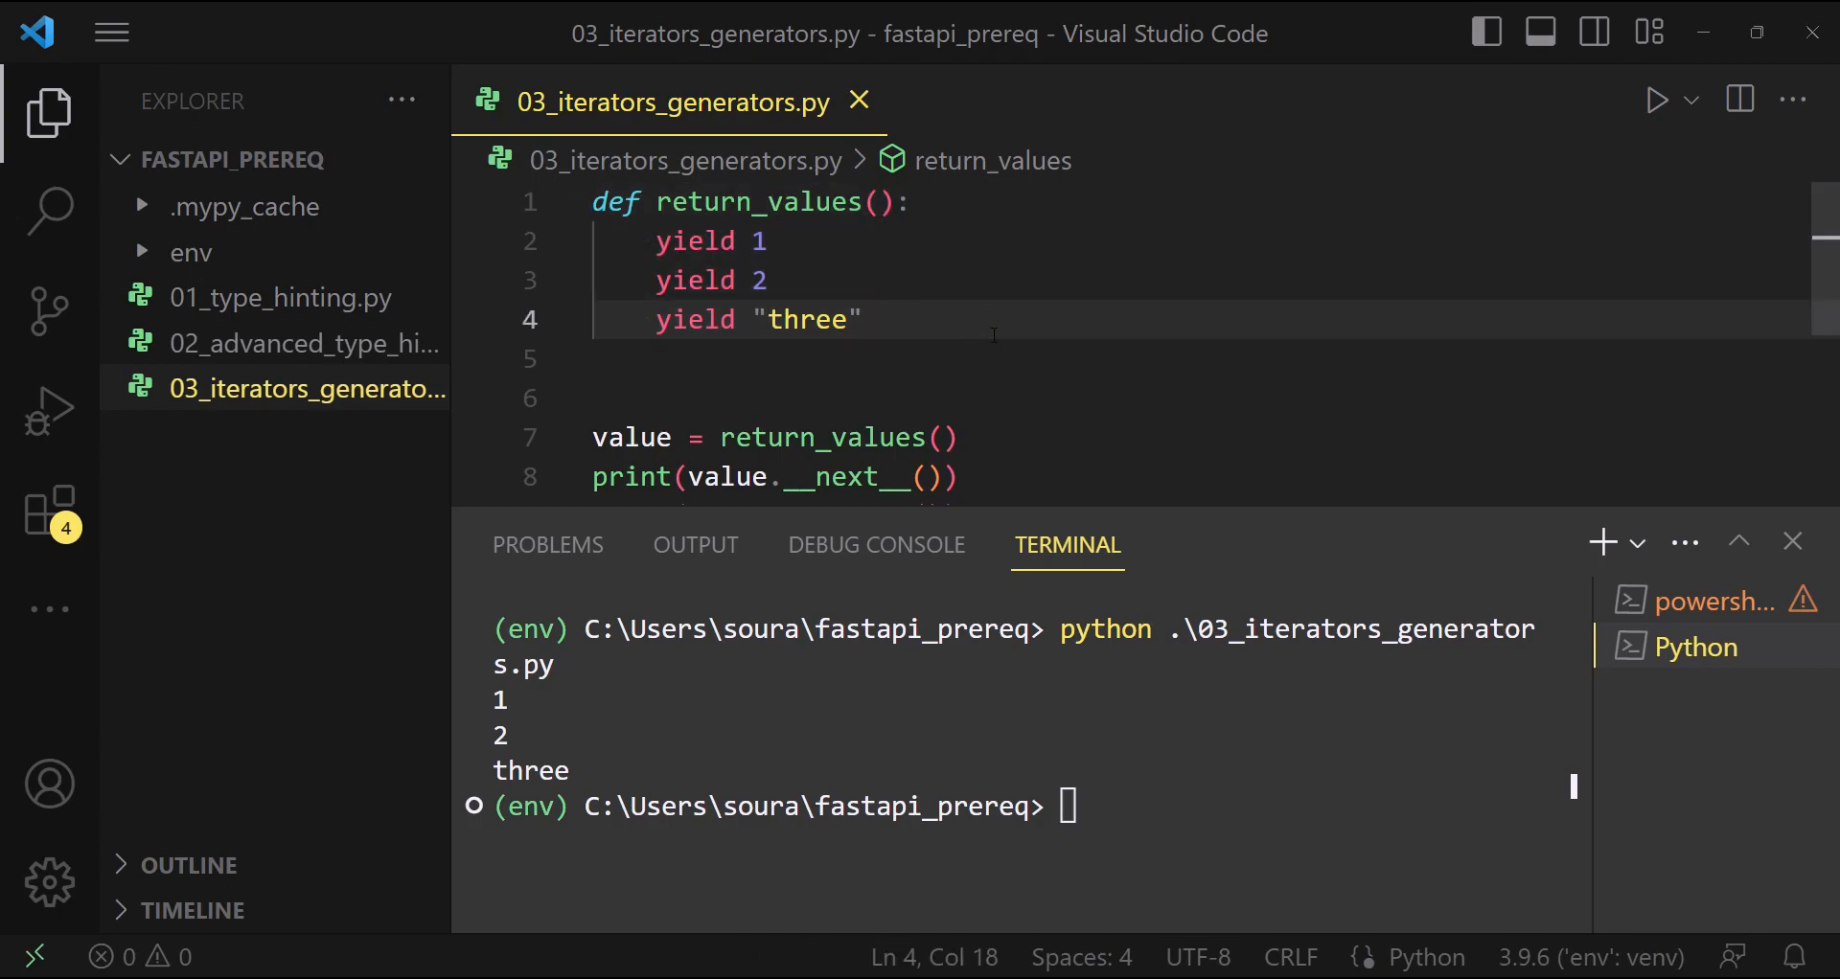